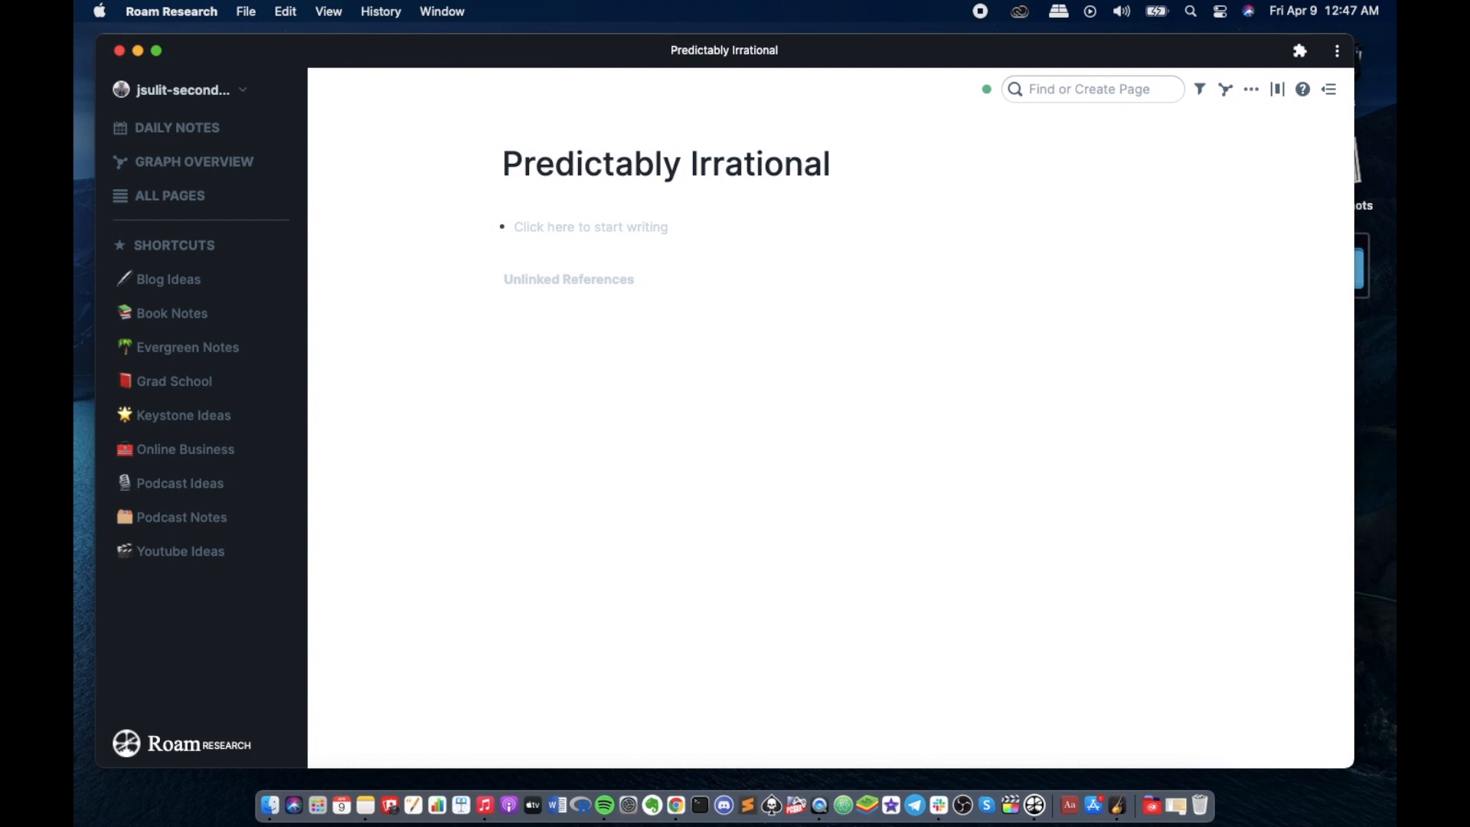
- Add a Reference block with an indented Author: line linking [[Dan Ariely]]
{"action": "type", "text": "Reference"}
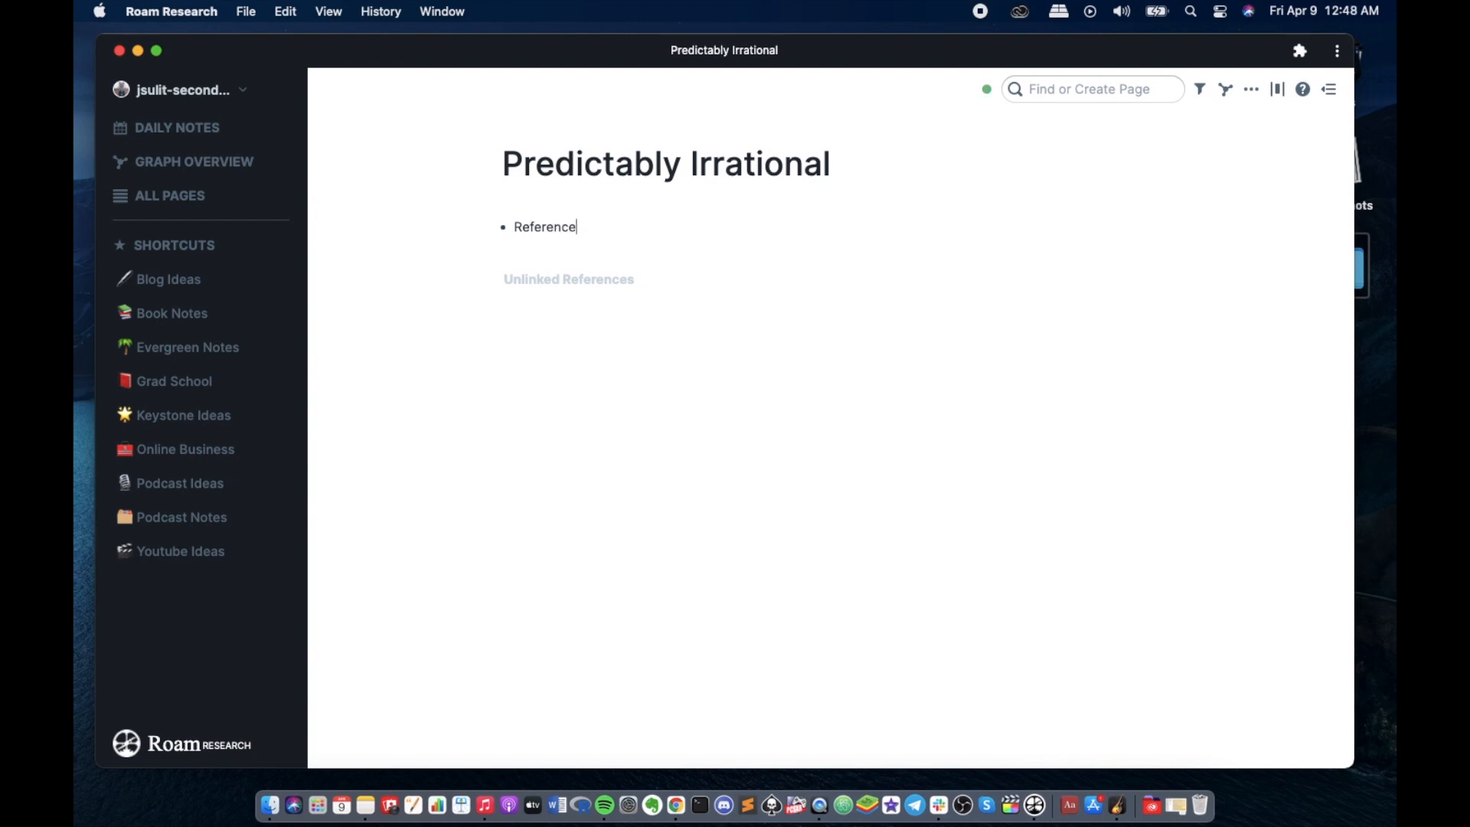
{"action": "key", "text": "Enter"}
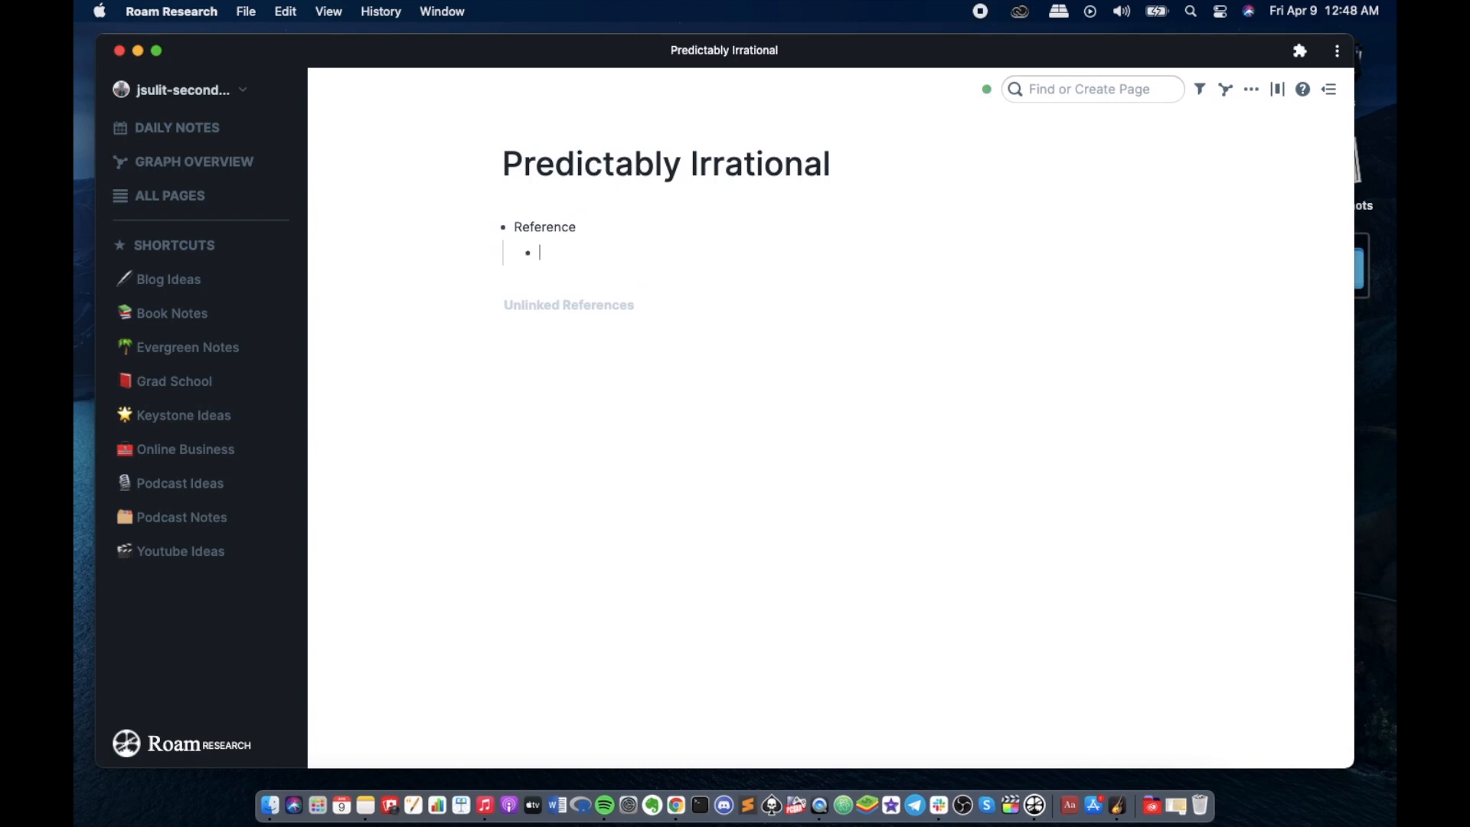
{"action": "type", "text": "Author:"}
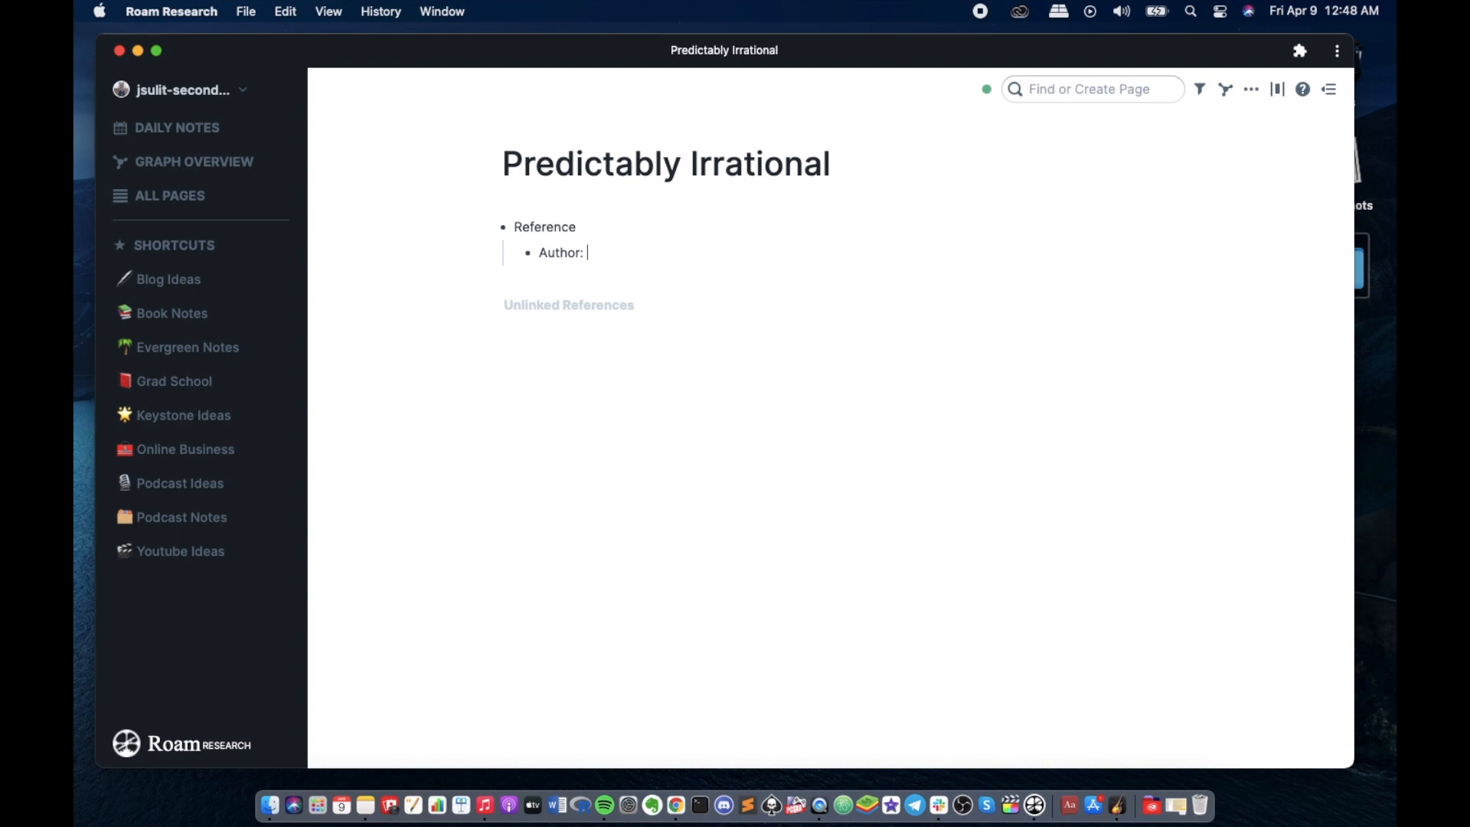
{"action": "type", "text": "[["}
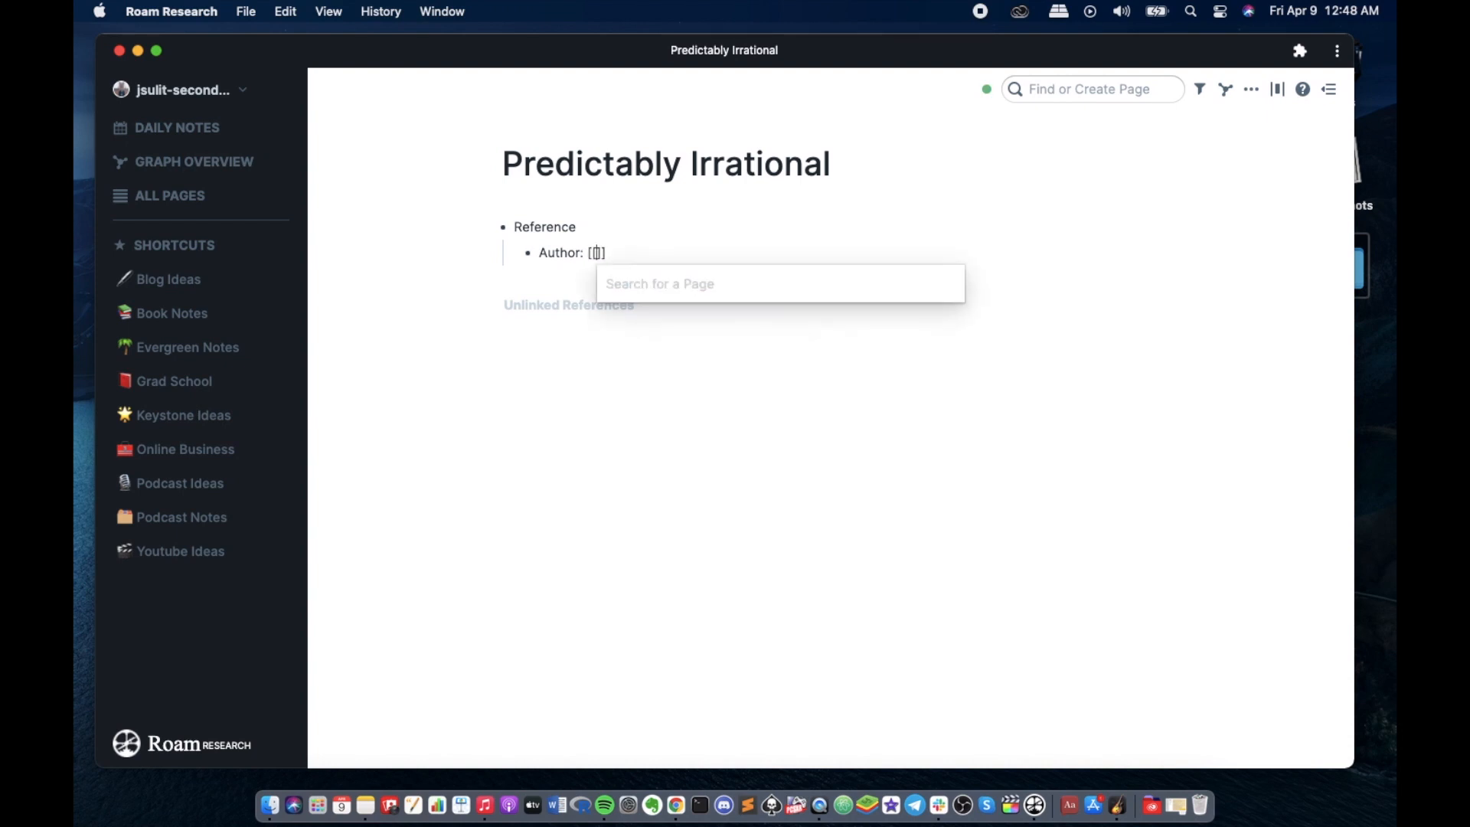
{"action": "type", "text": "Dan"}
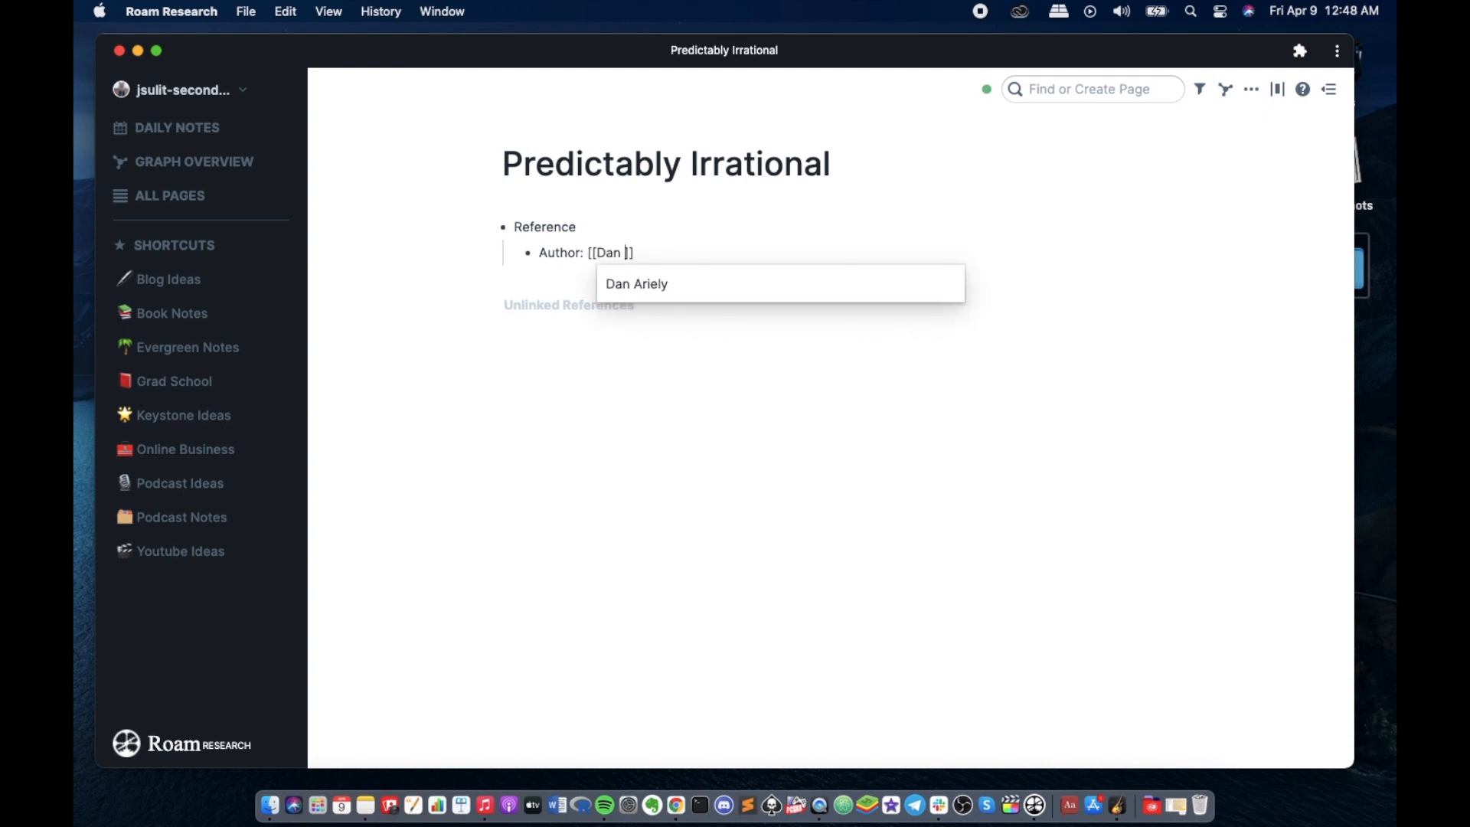
{"action": "left_click", "coordinate": [637, 284]}
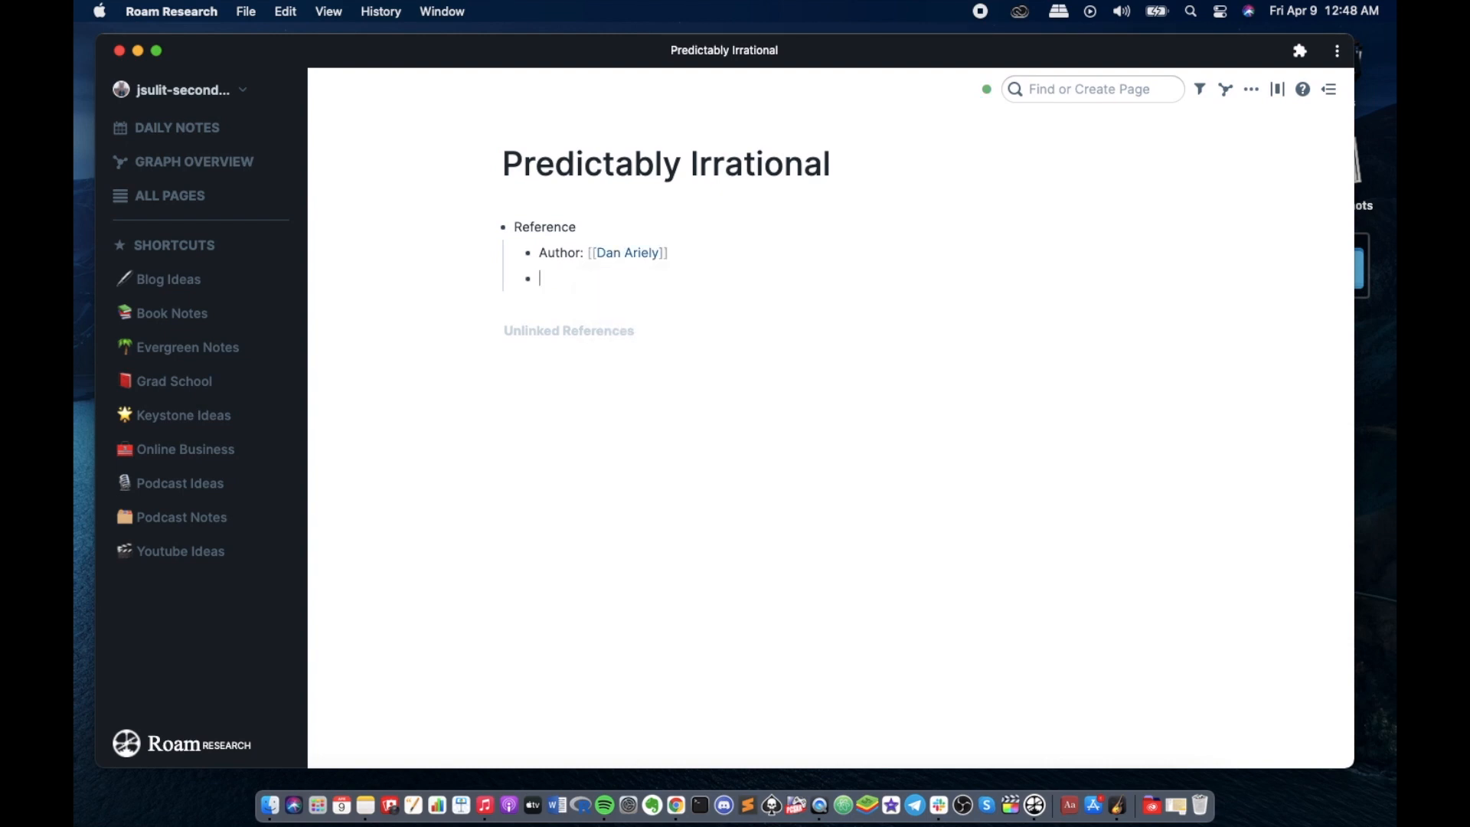
- Add a Status: line tagged #finished beneath the author line
{"action": "type", "text": "St"}
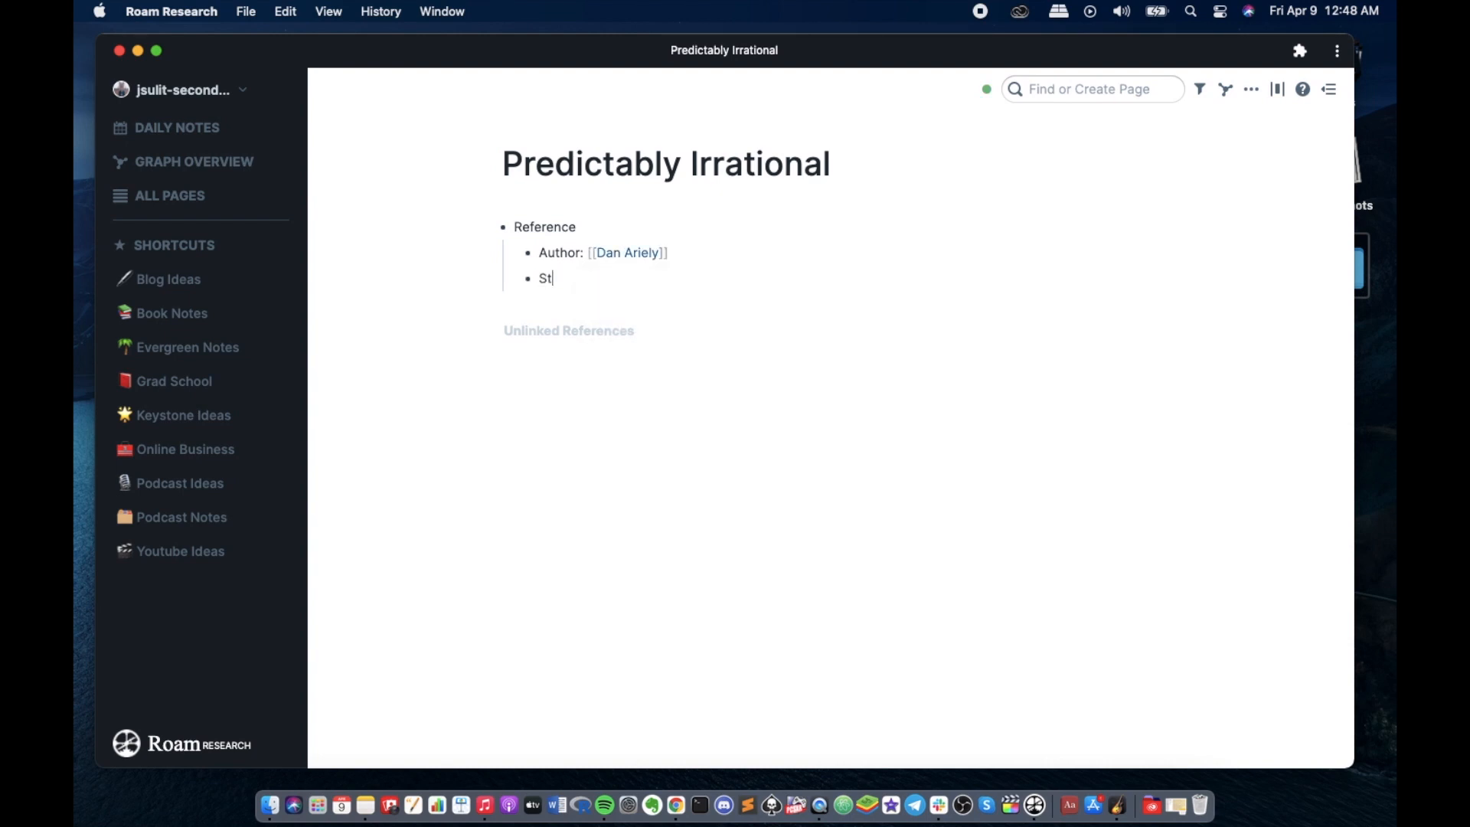
{"action": "type", "text": "atus:"}
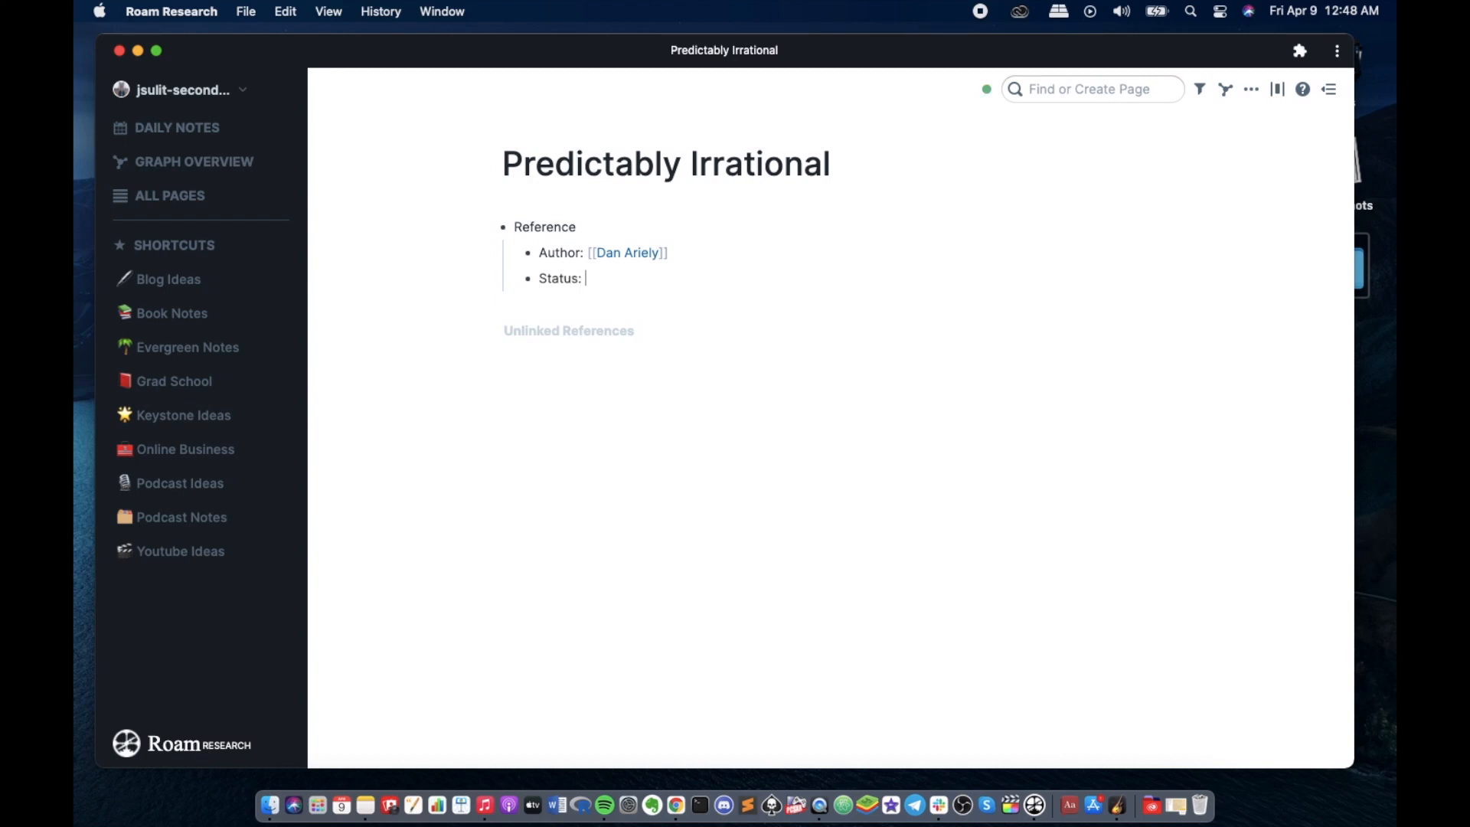
{"action": "type", "text": "#fin"}
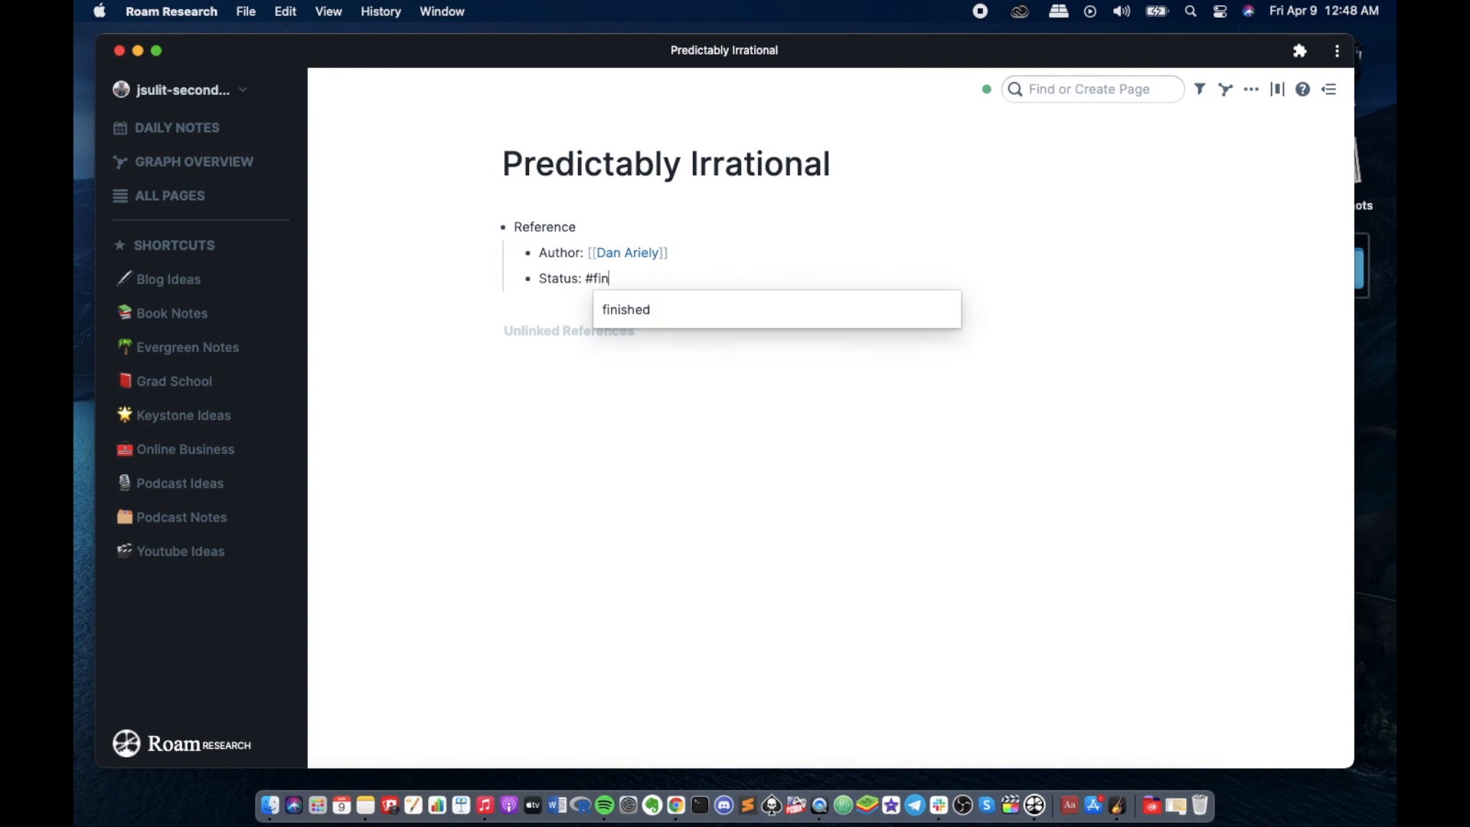
{"action": "left_click", "coordinate": [624, 309]}
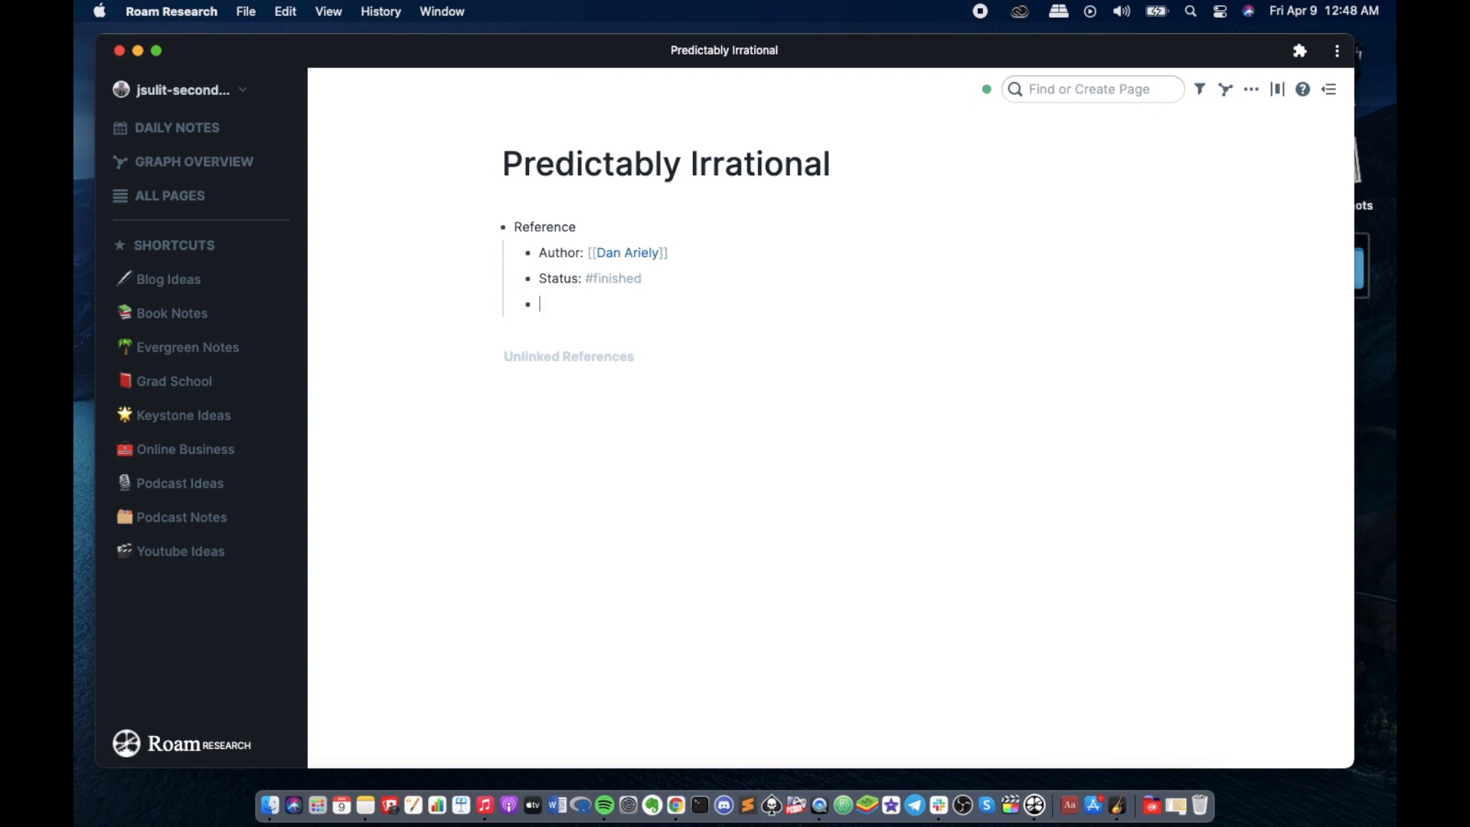
{"action": "mouse_move", "coordinate": [683, 144]}
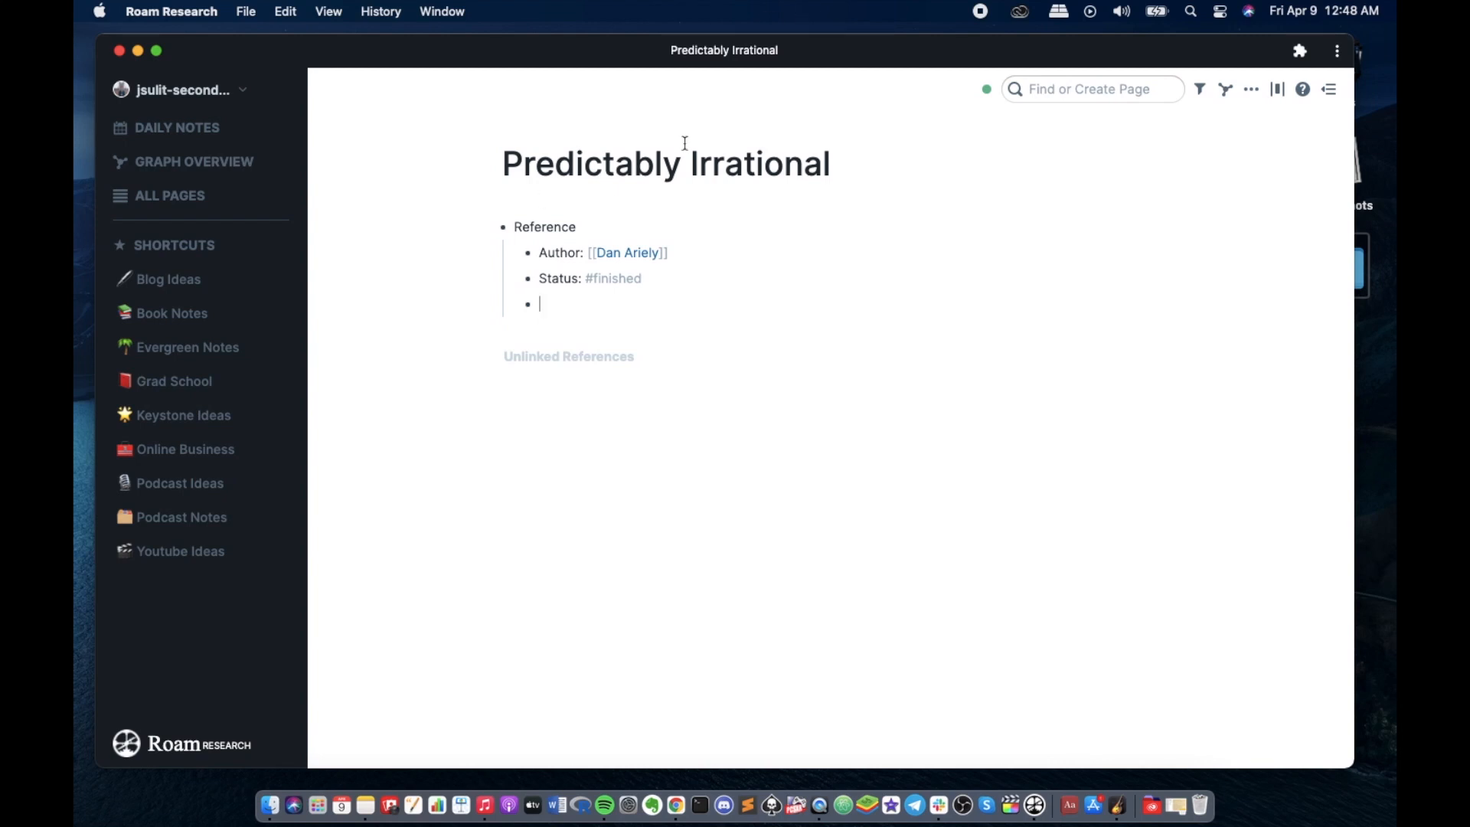
{"action": "left_click", "coordinate": [628, 253]}
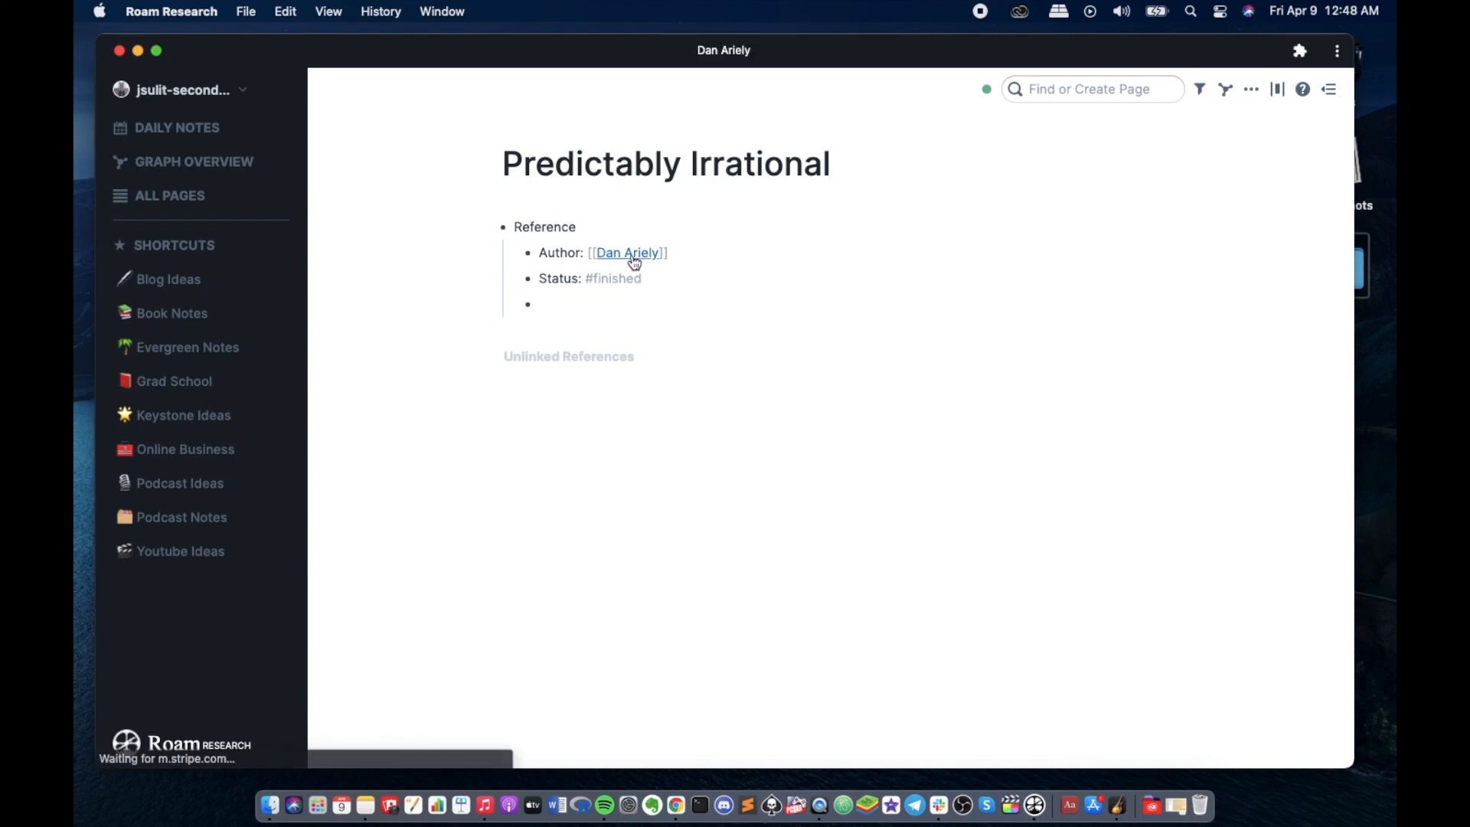
{"action": "left_click", "coordinate": [627, 252]}
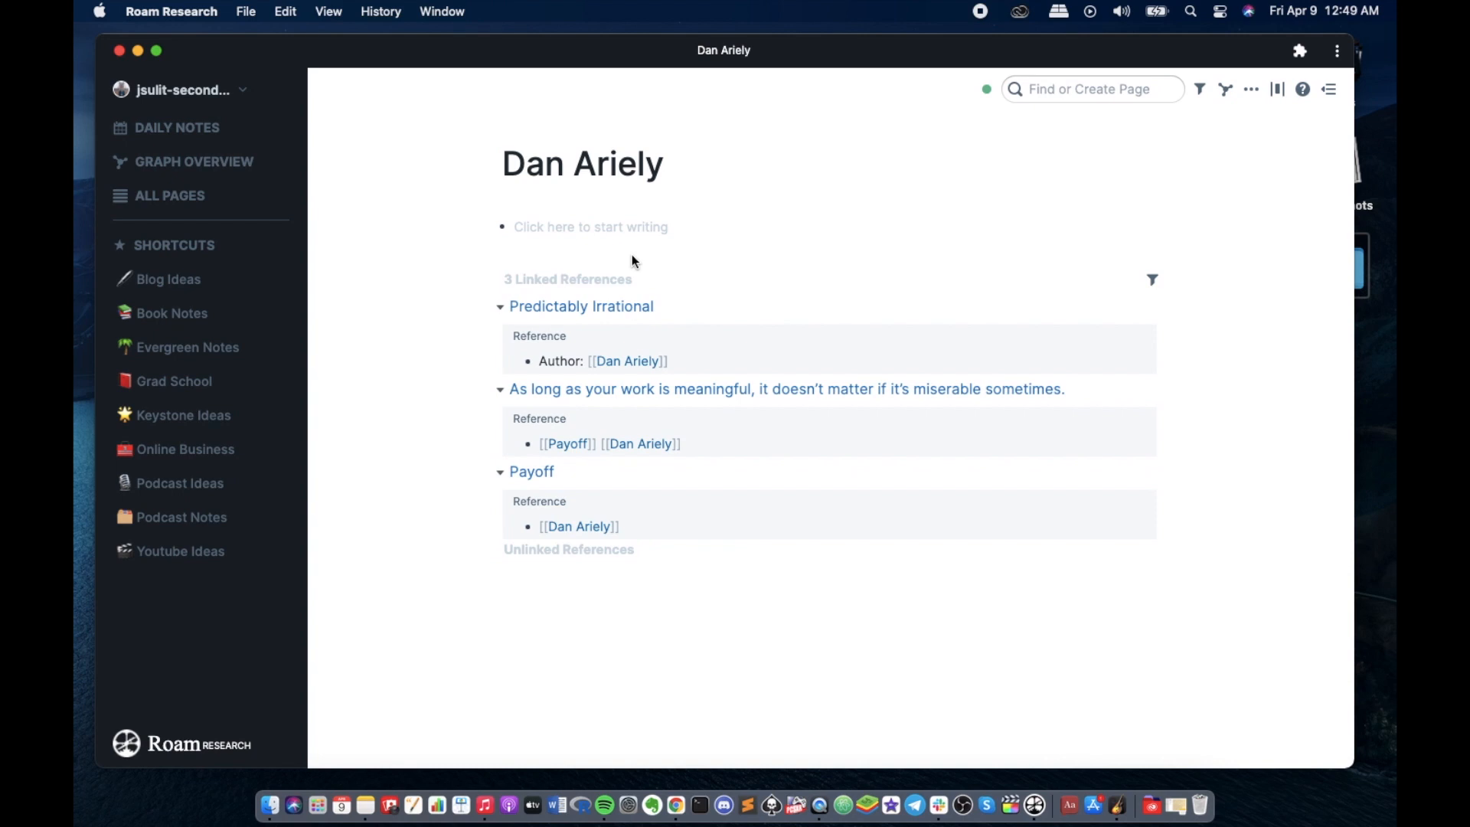
{"action": "mouse_move", "coordinate": [590, 290]}
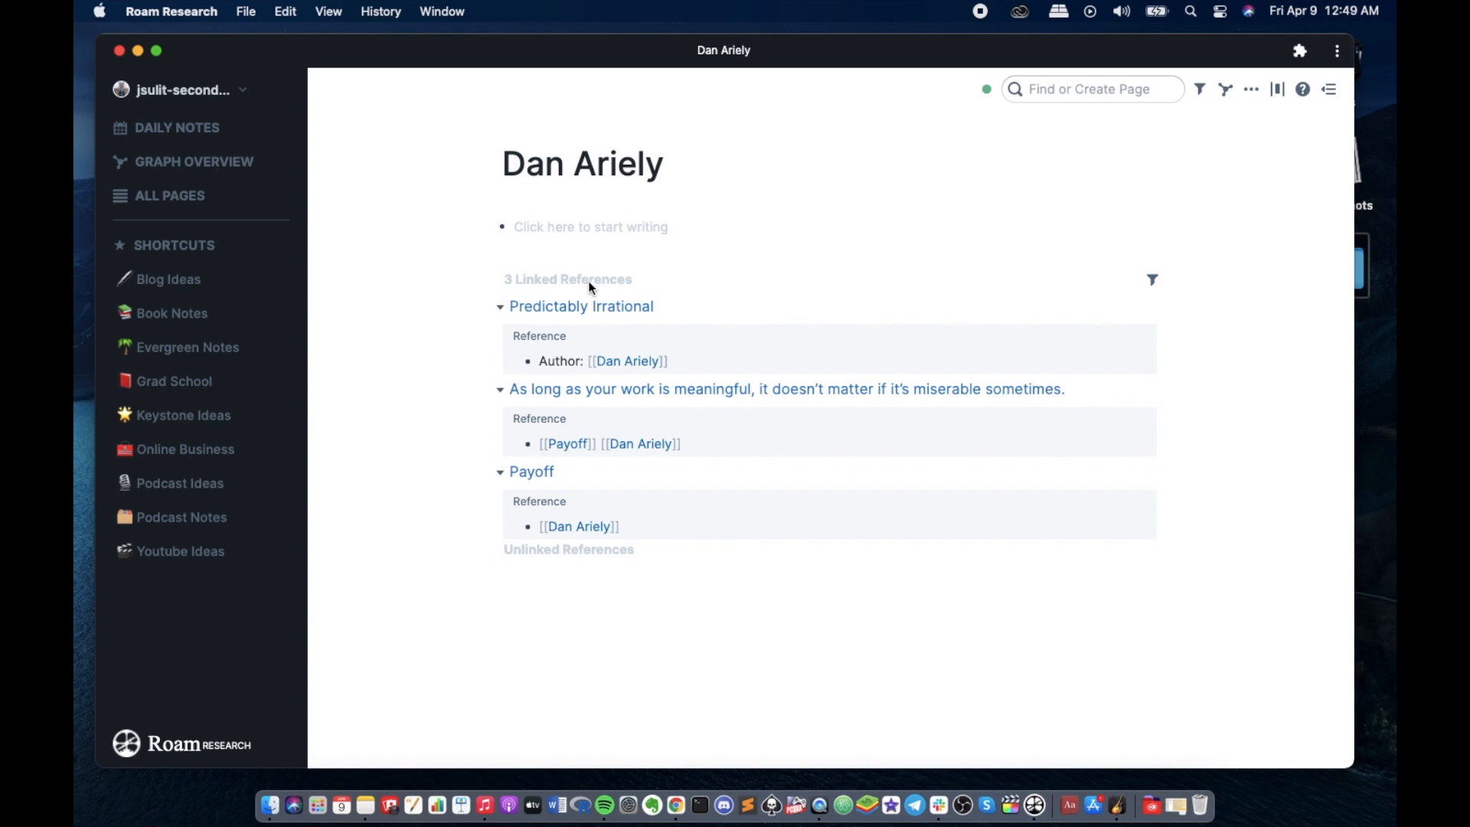
{"action": "mouse_move", "coordinate": [415, 568]}
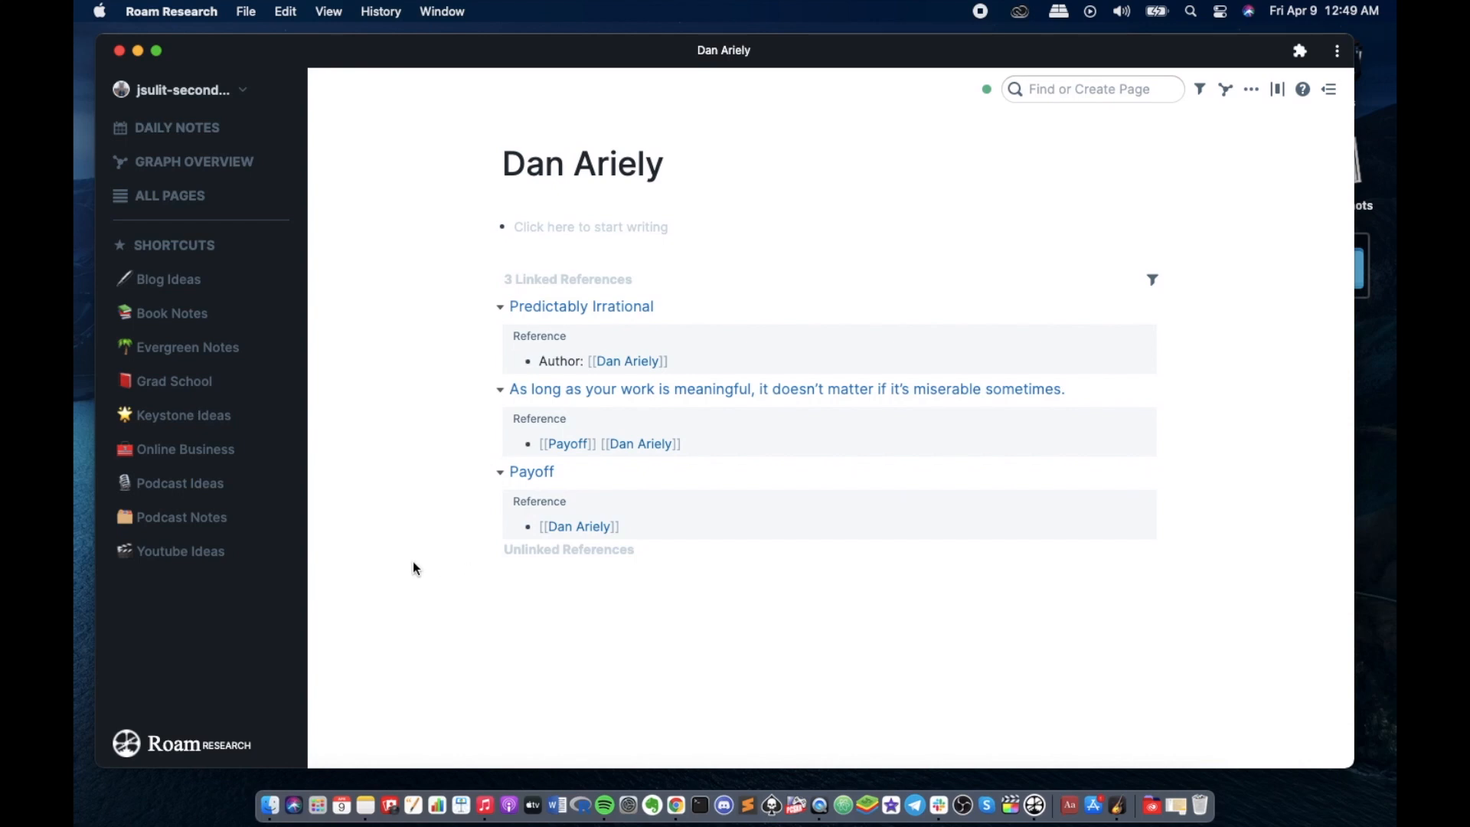
{"action": "mouse_move", "coordinate": [387, 427]}
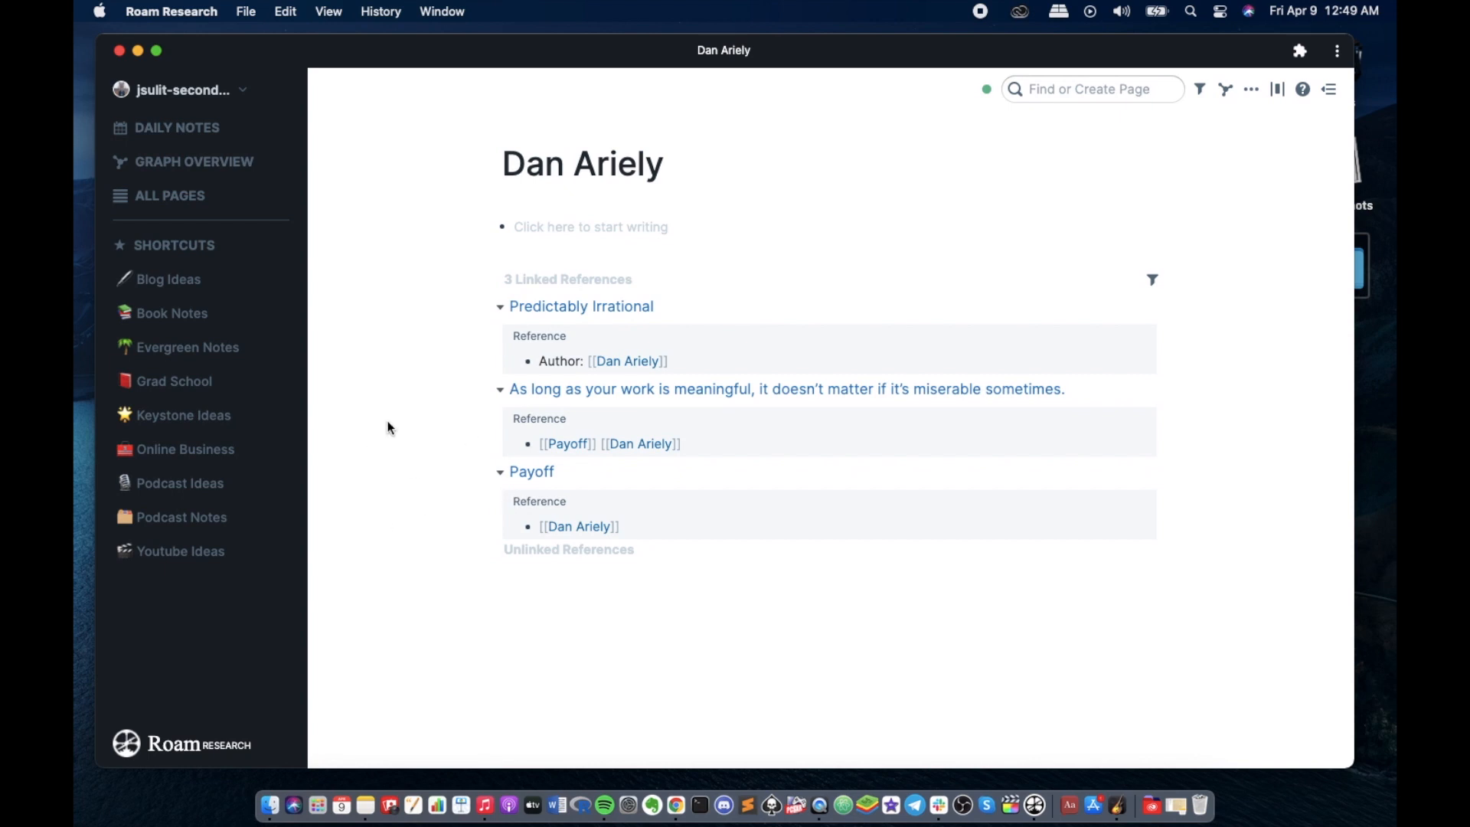
{"action": "mouse_move", "coordinate": [397, 458]}
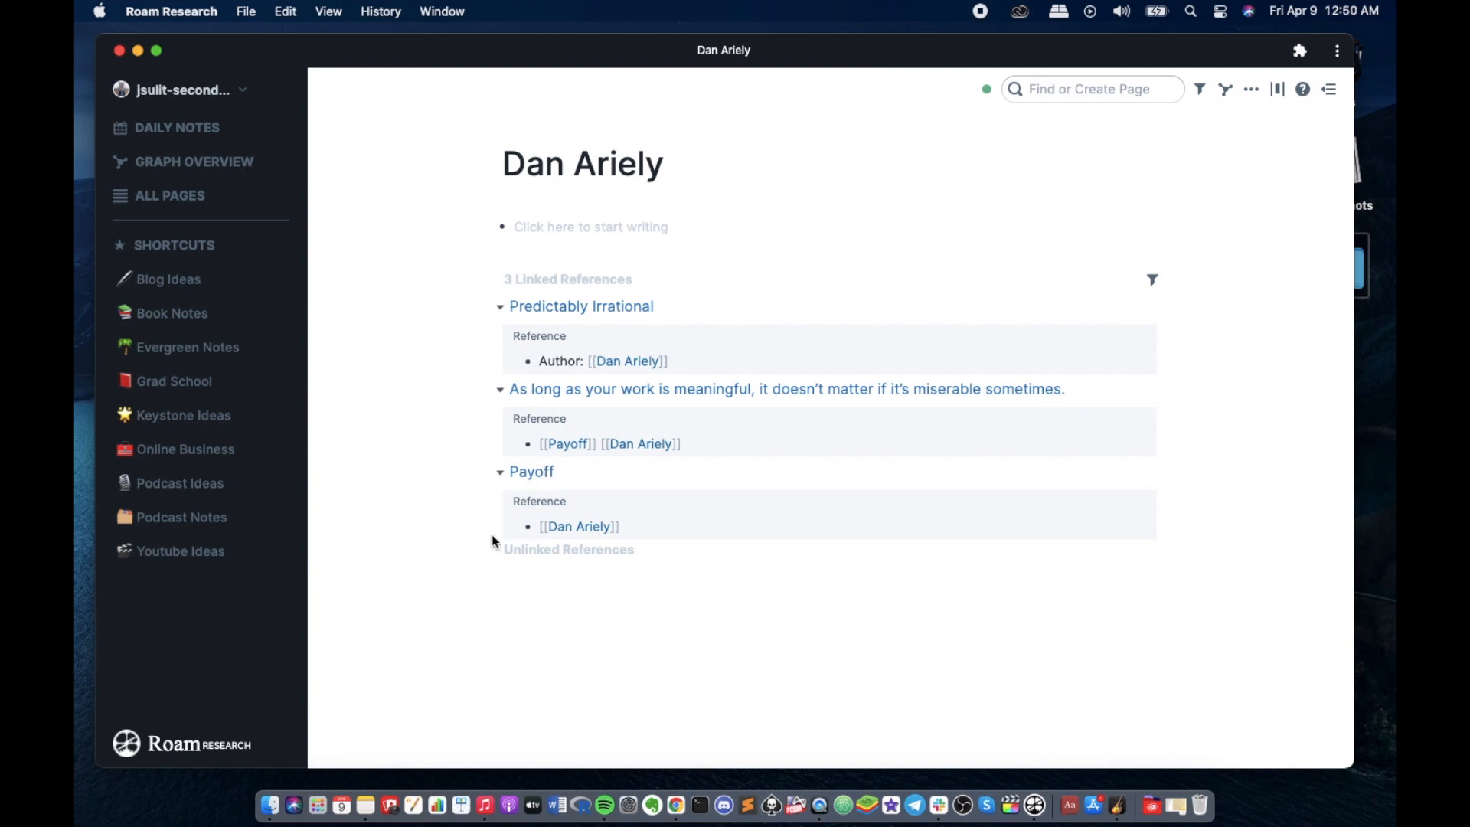
{"action": "mouse_move", "coordinate": [530, 300]}
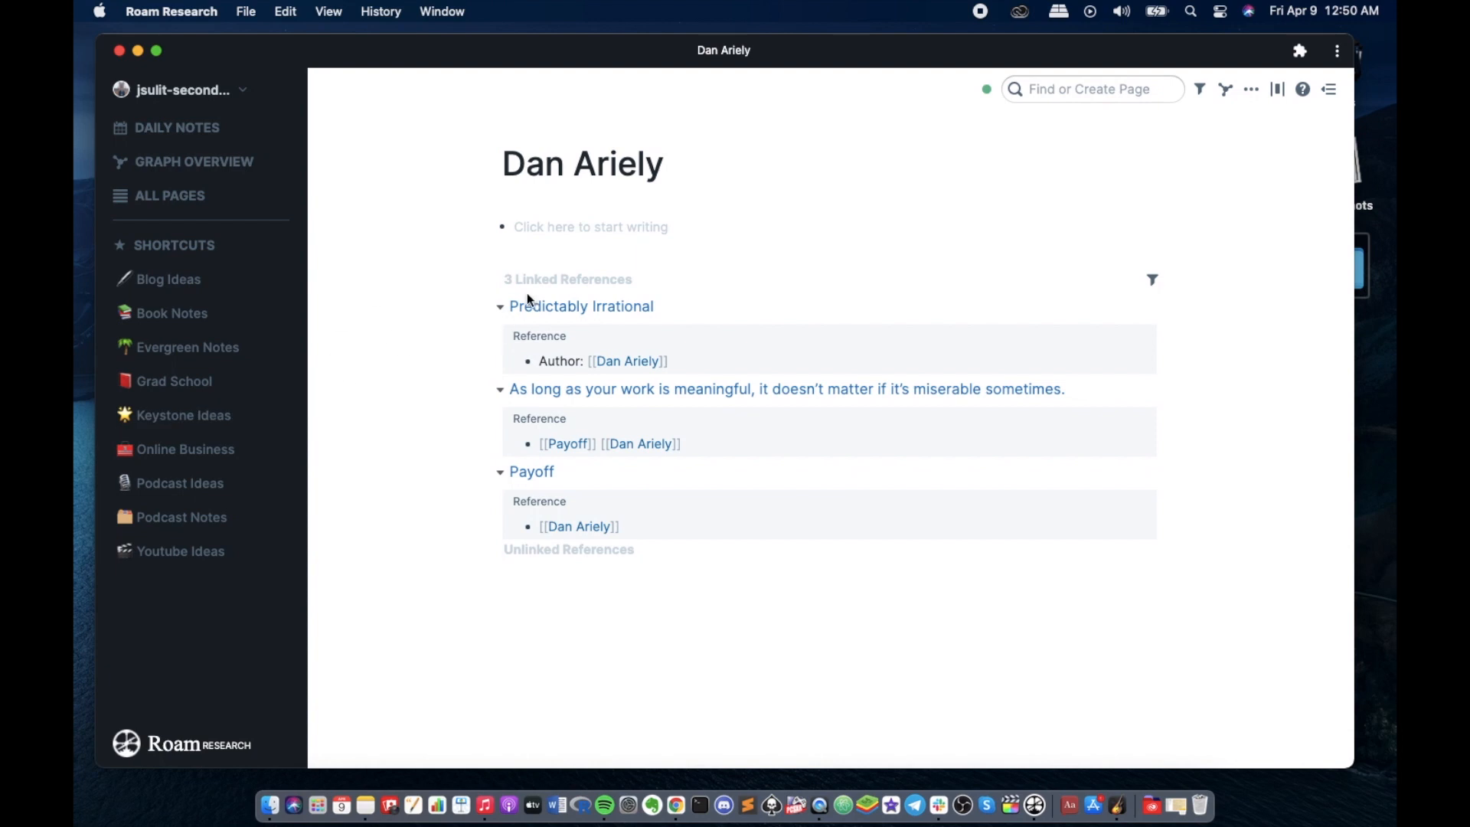
{"action": "mouse_move", "coordinate": [451, 327]}
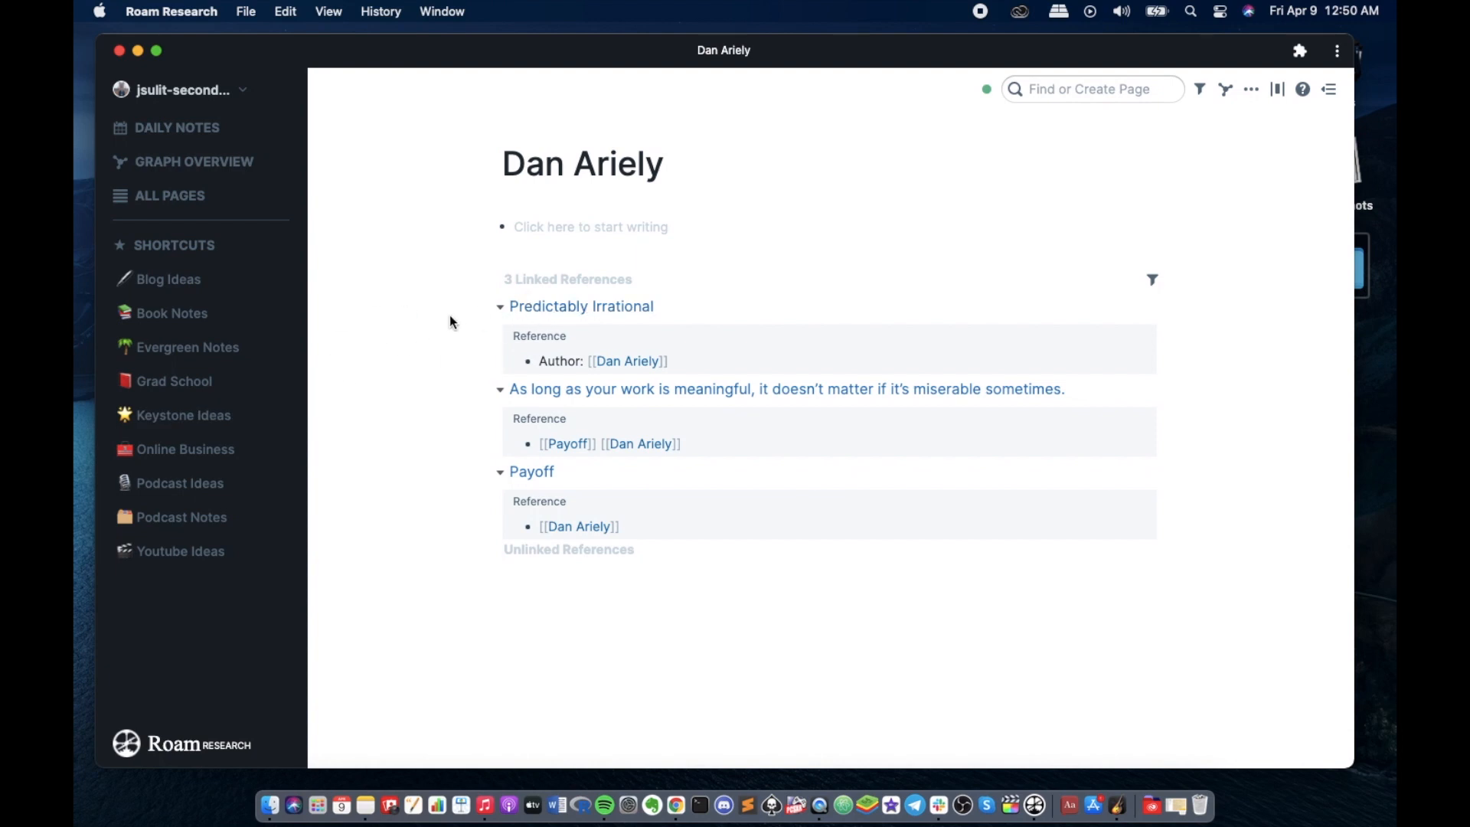
{"action": "mouse_move", "coordinate": [693, 332]}
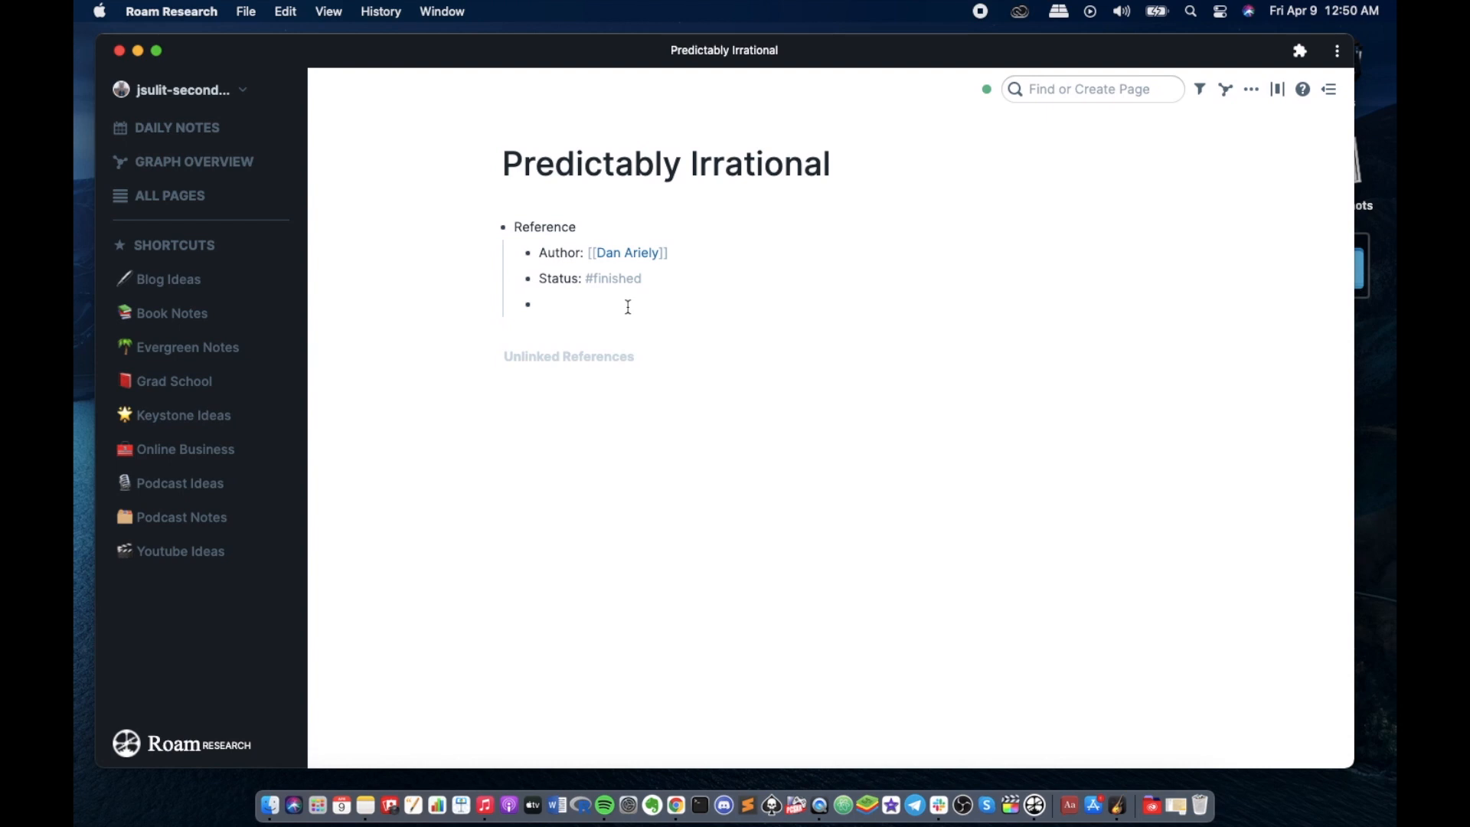
- Add a Highlights block and paste the book's highlighted quotes as nested bullets beneath it
{"action": "type", "text": "Highlights"}
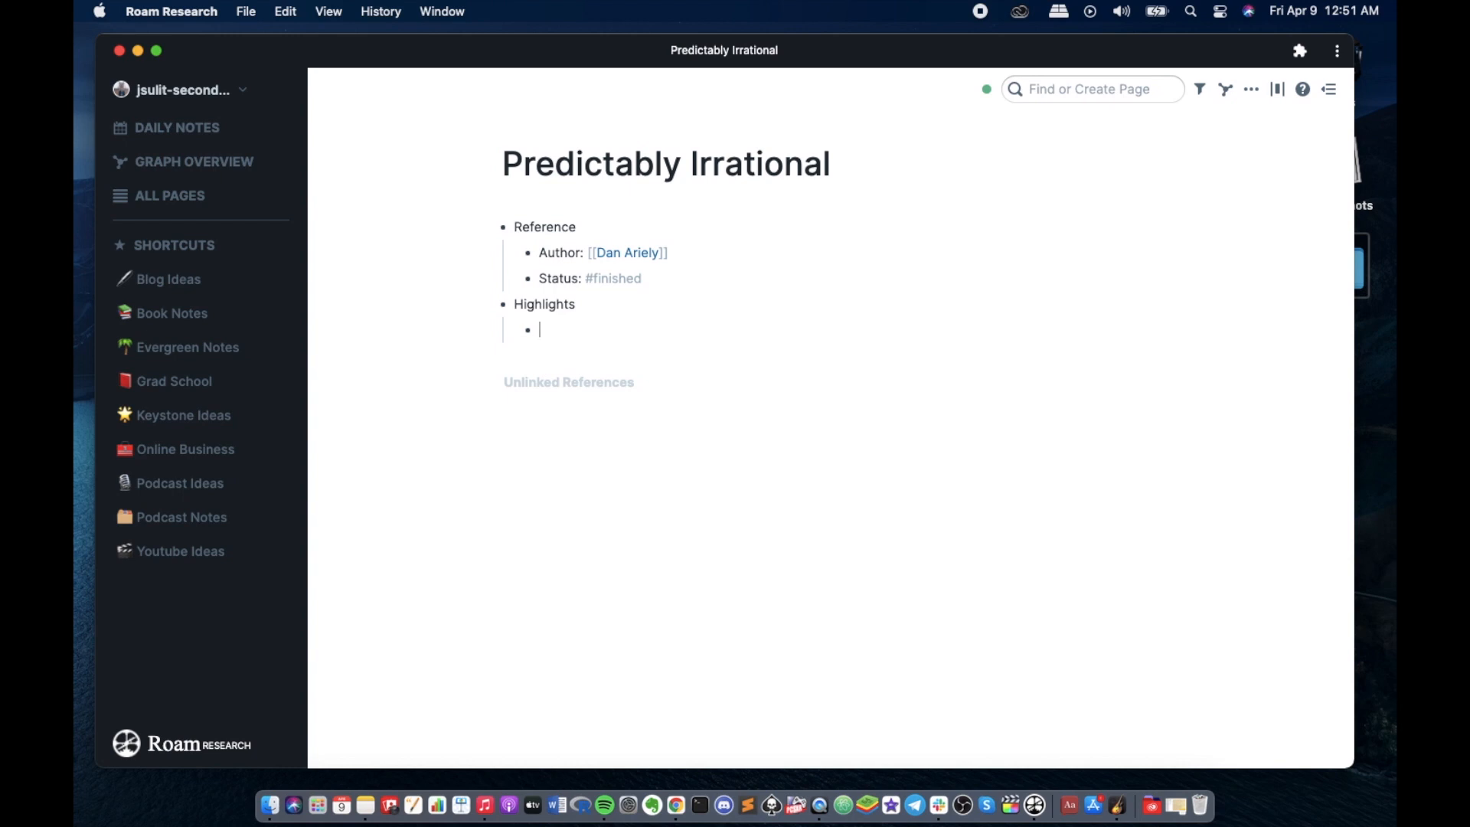
{"action": "left_click", "coordinate": [284, 10]}
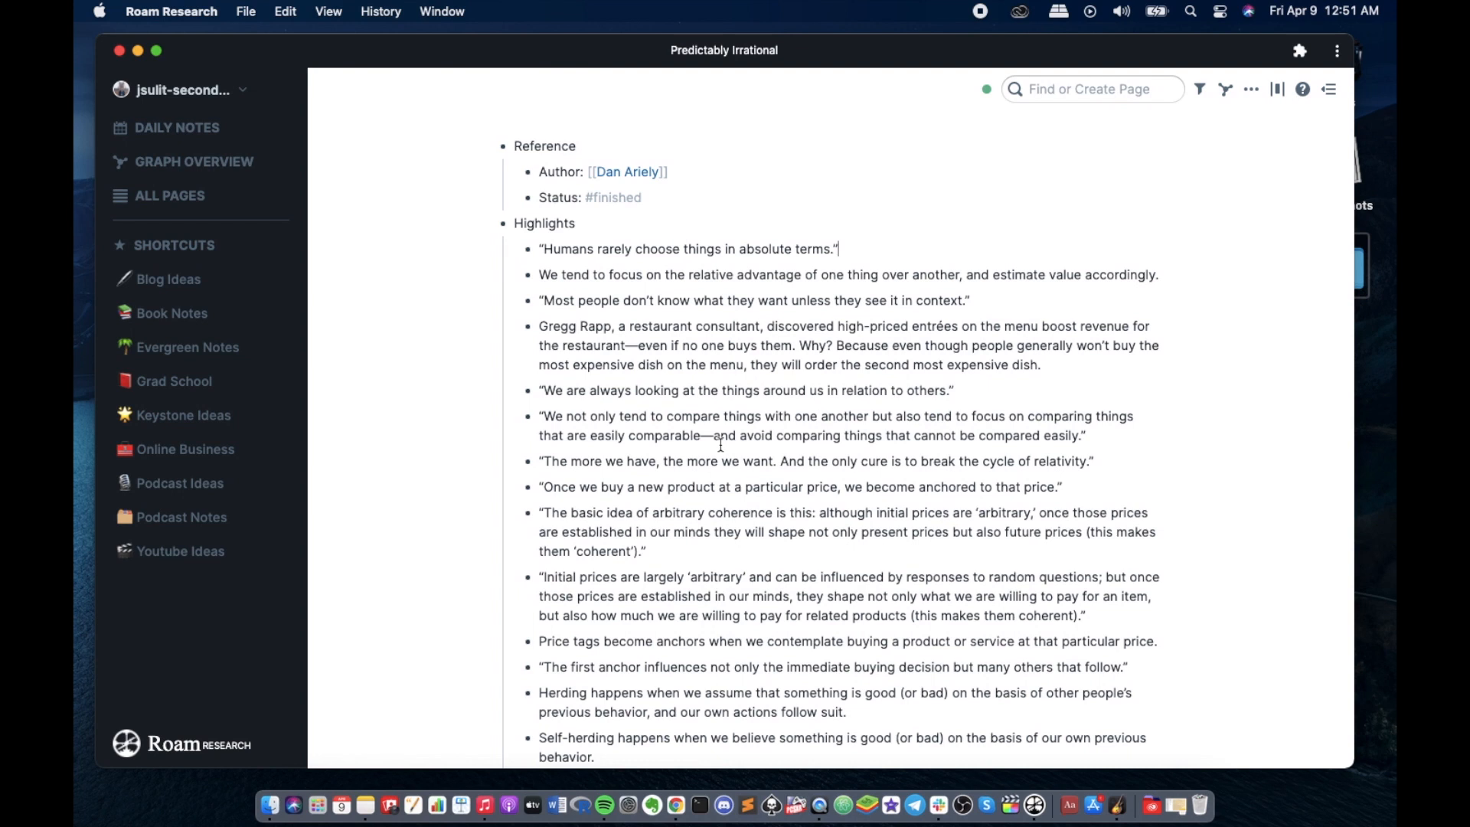
{"action": "scroll", "scroll_direction": "down", "scroll_amount": 3}
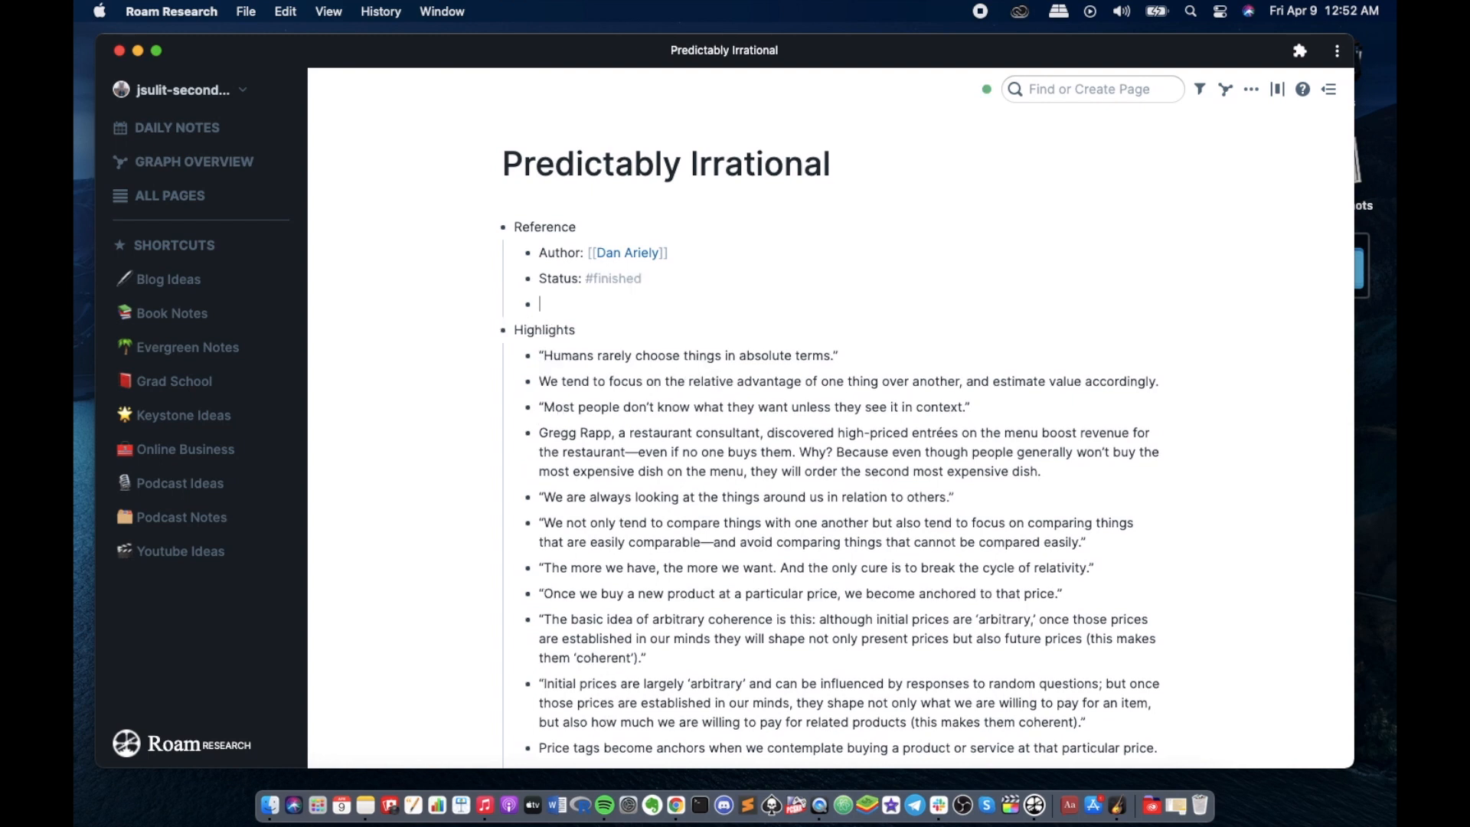
{"action": "type", "text": "[["}
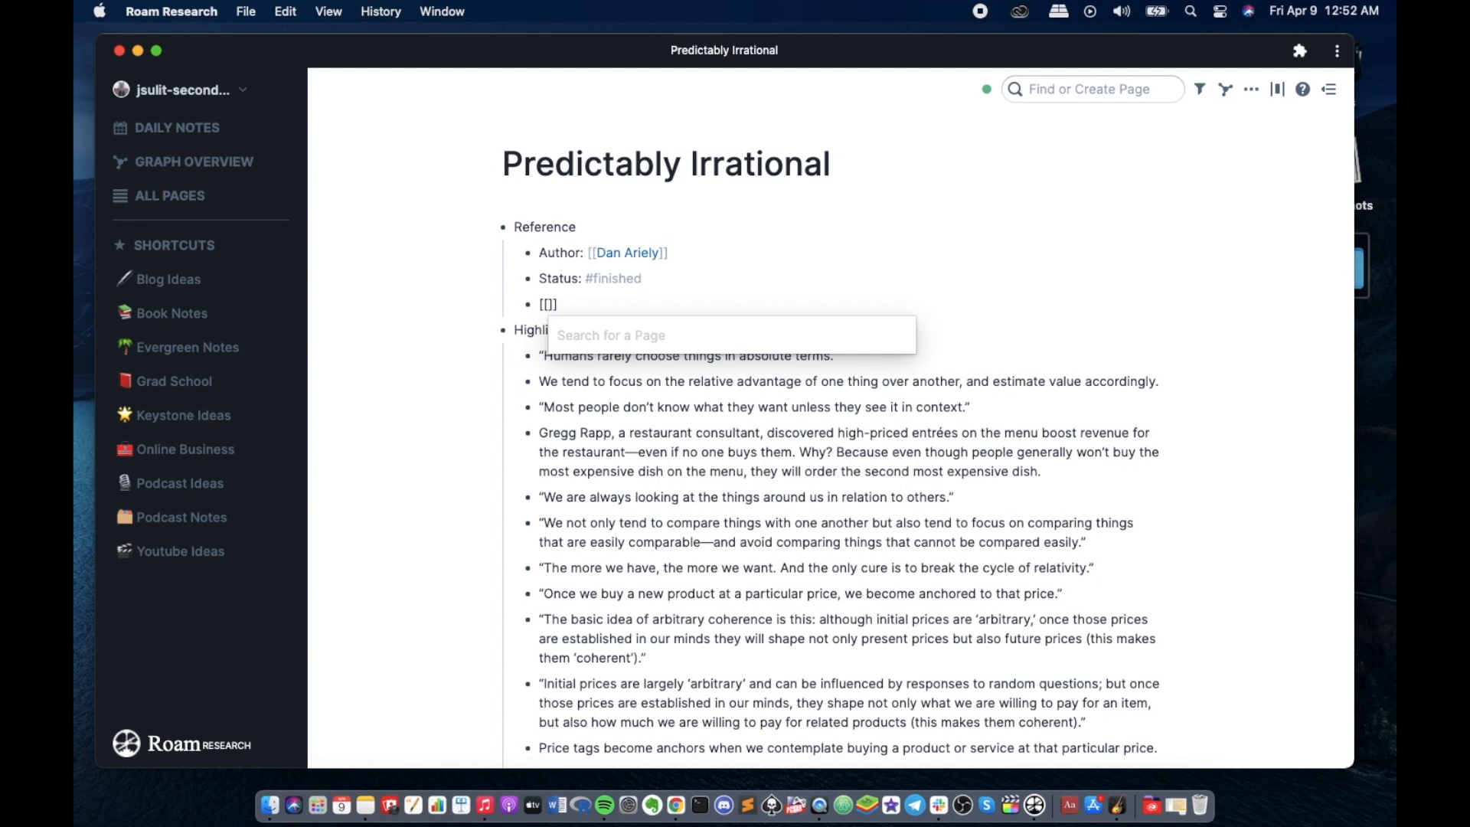
{"action": "type", "text": "Book Notes -"}
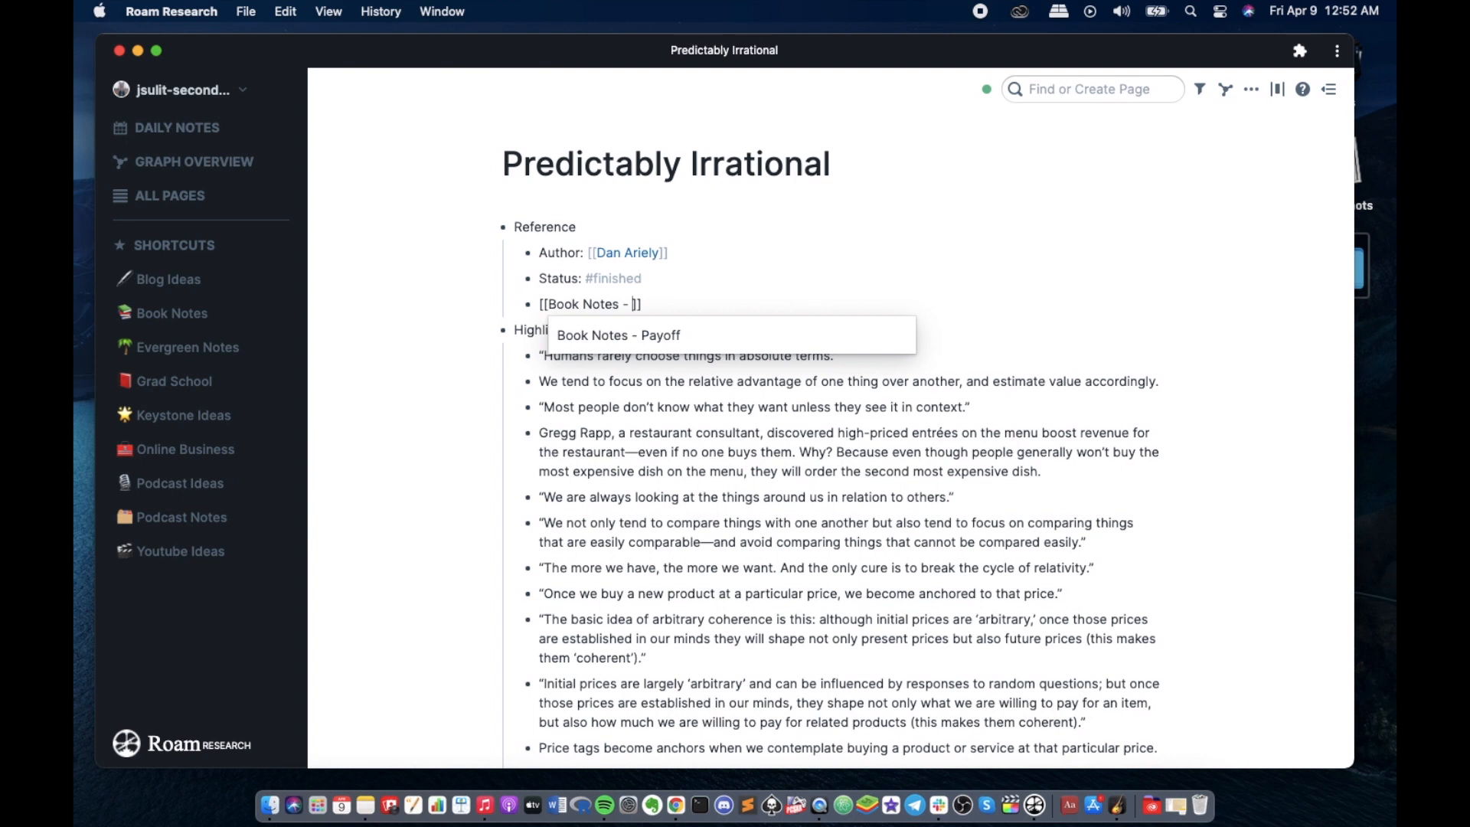
{"action": "type", "text": "Predica"}
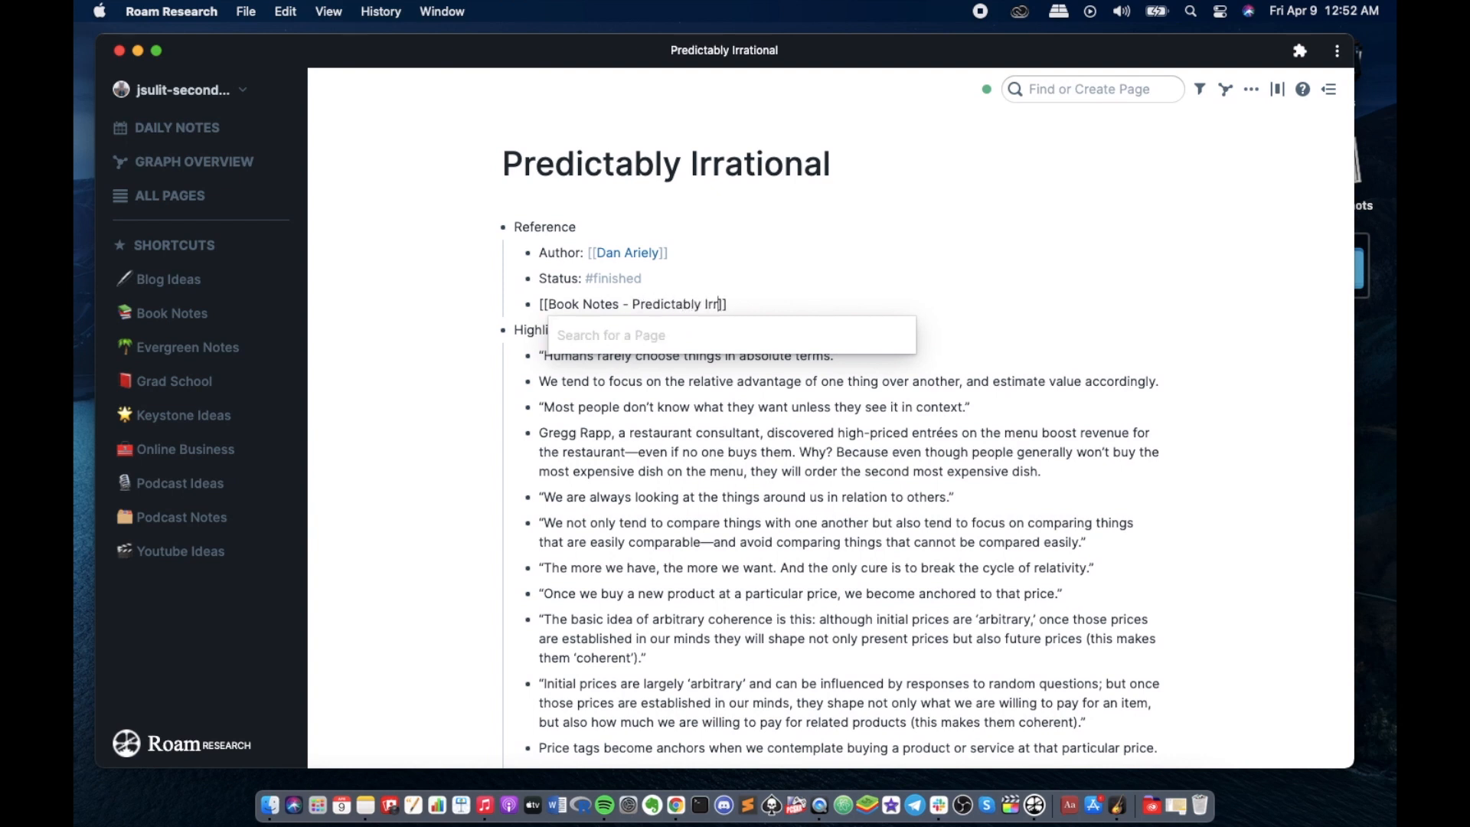
{"action": "type", "text": "ational"}
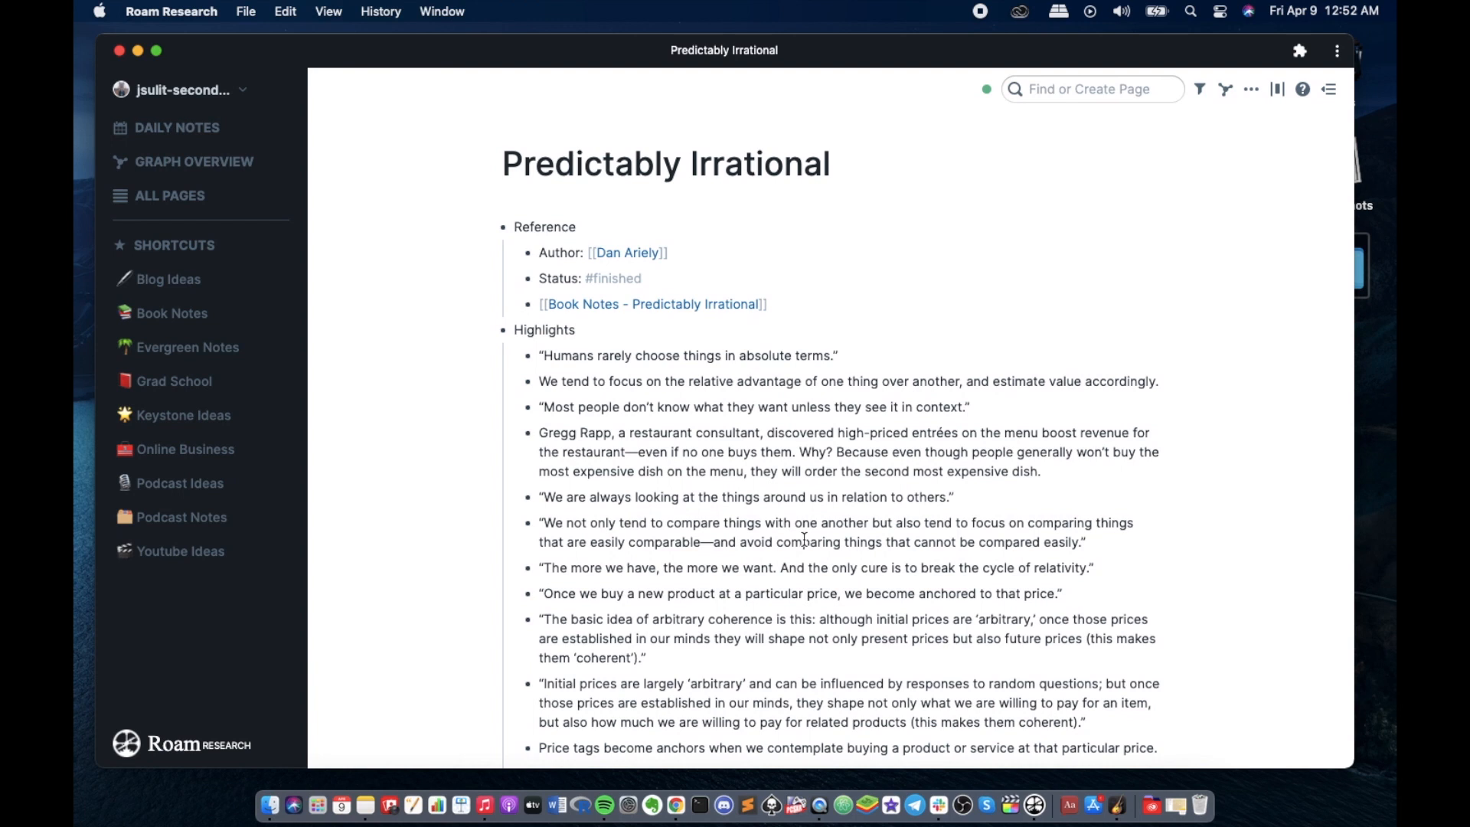
{"action": "mouse_move", "coordinate": [693, 344]}
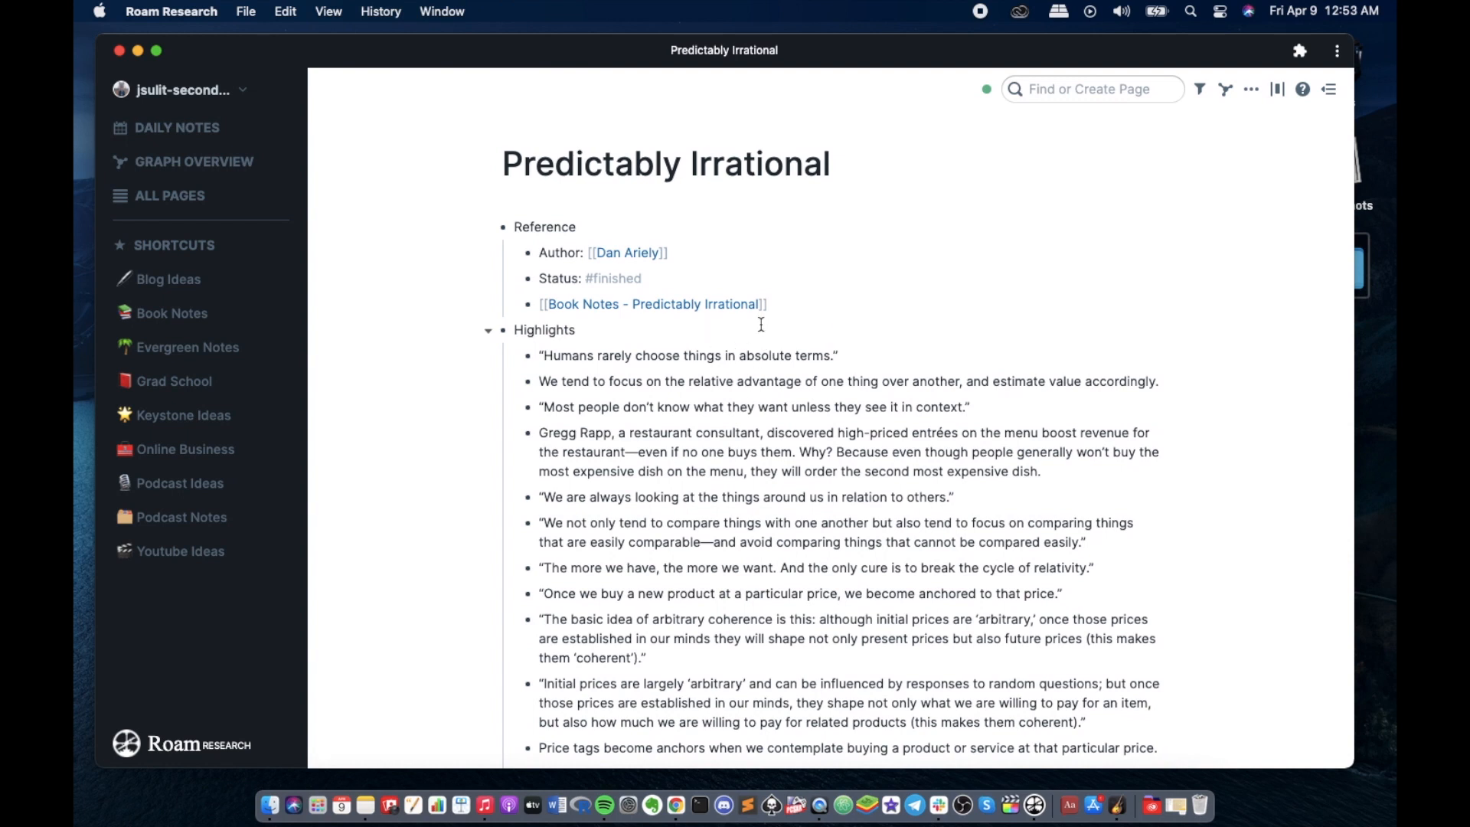
{"action": "mouse_move", "coordinate": [814, 328]}
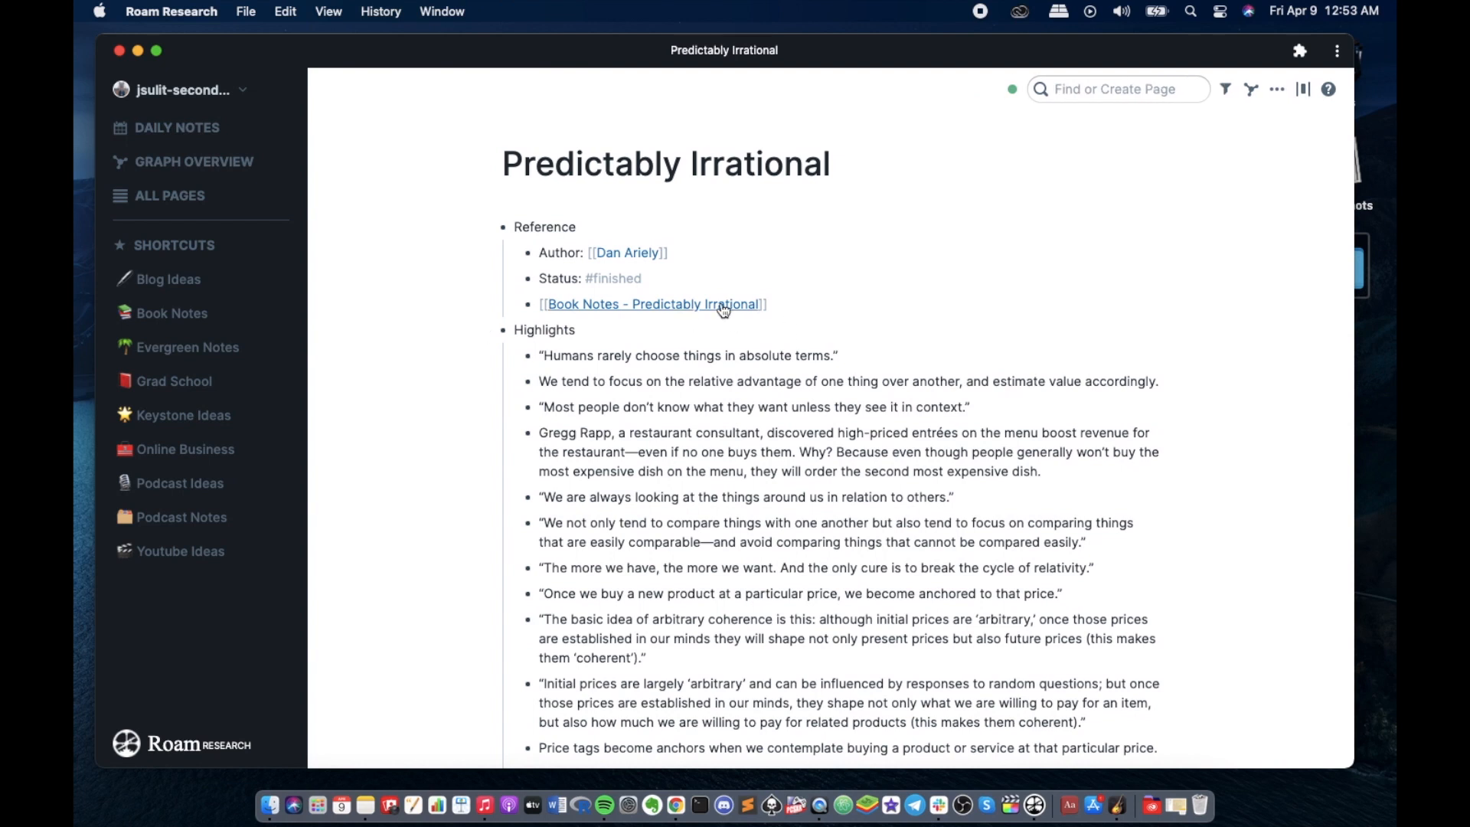
- Shift-click [[Book Notes - Predictably Irrational]] to open it in the right sidebar
{"action": "left_click", "coordinate": [653, 303]}
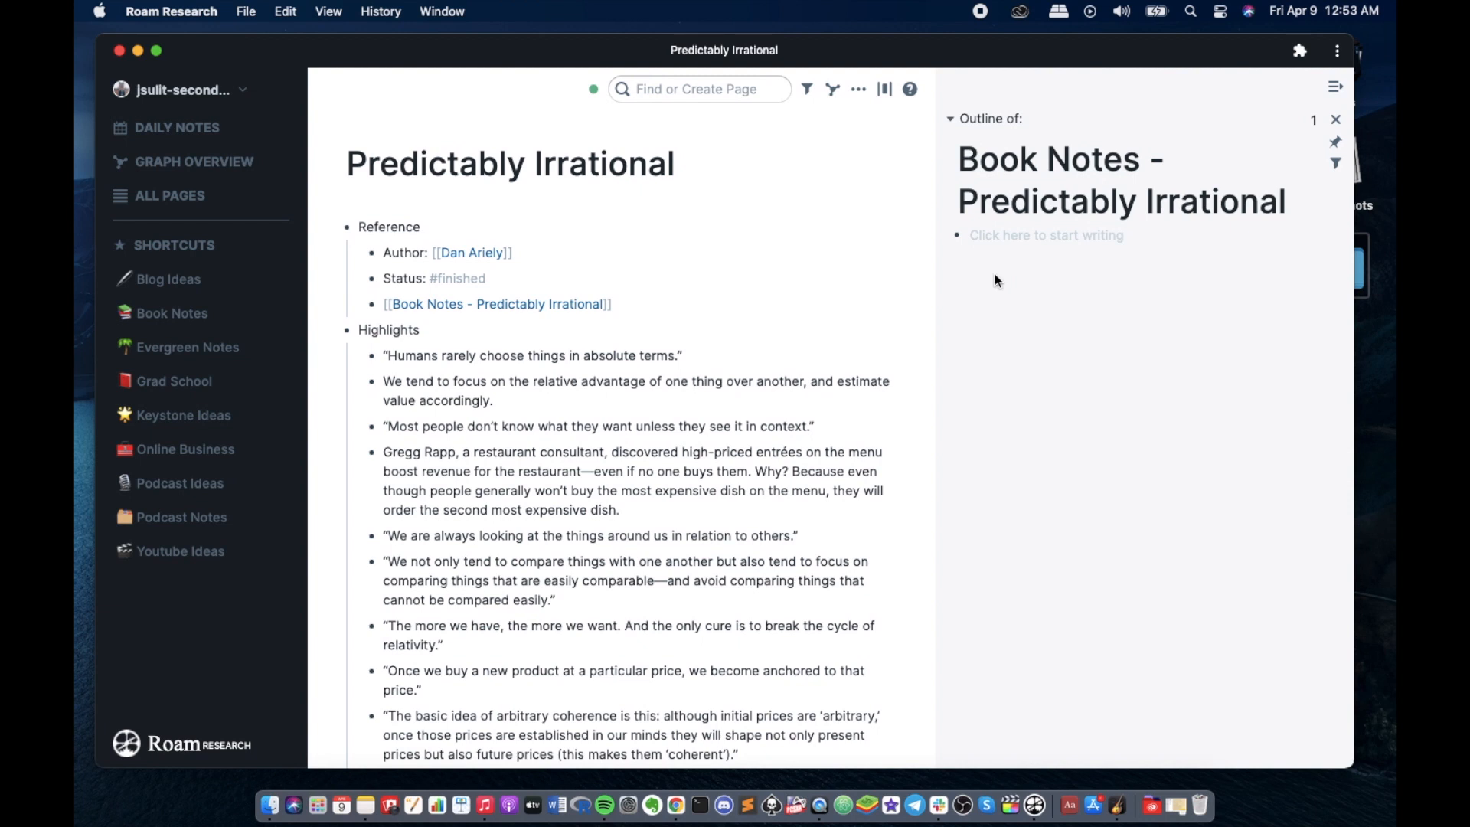
{"action": "mouse_move", "coordinate": [1046, 441]}
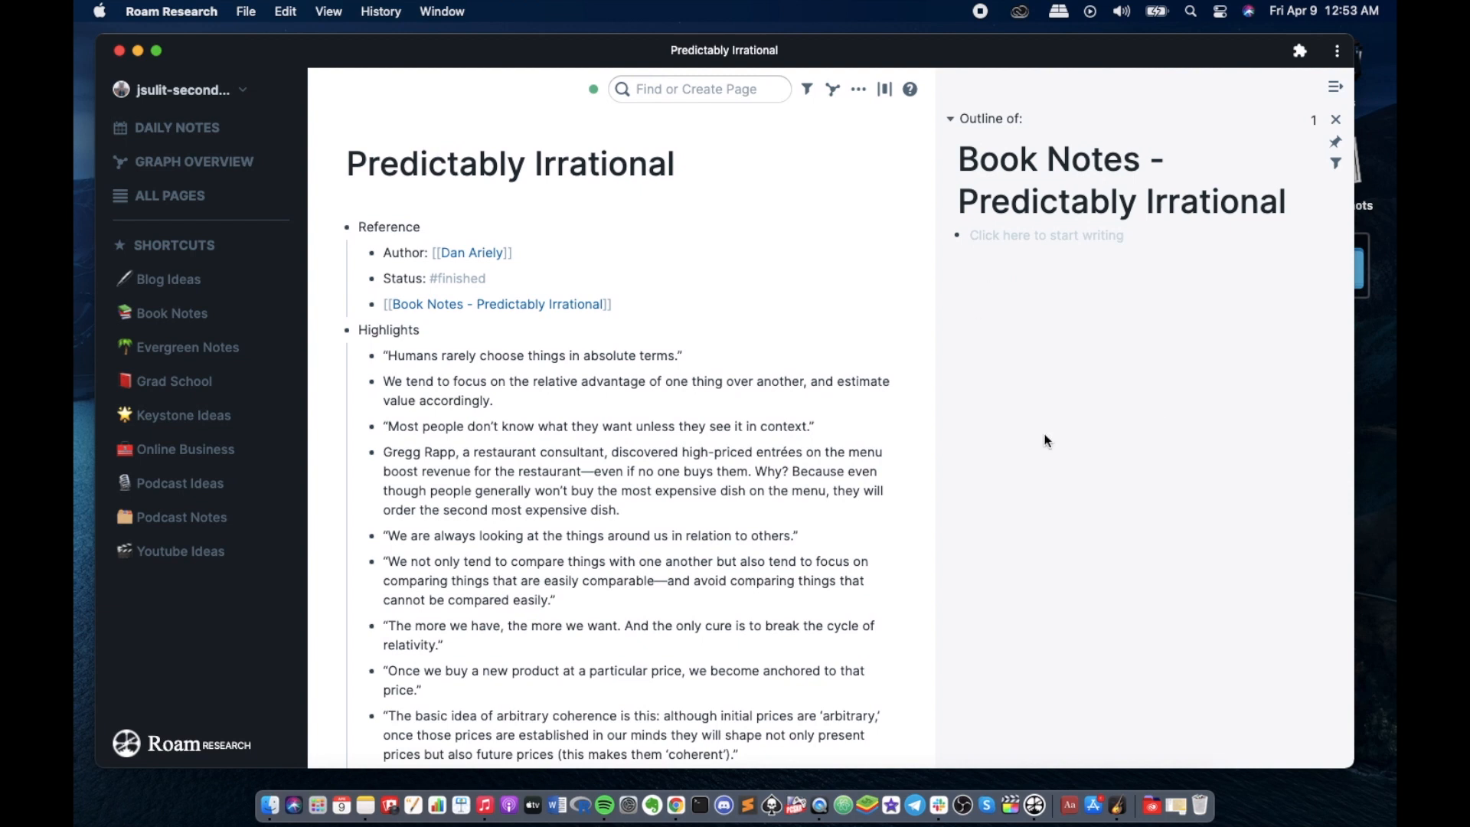
{"action": "mouse_move", "coordinate": [1129, 316]}
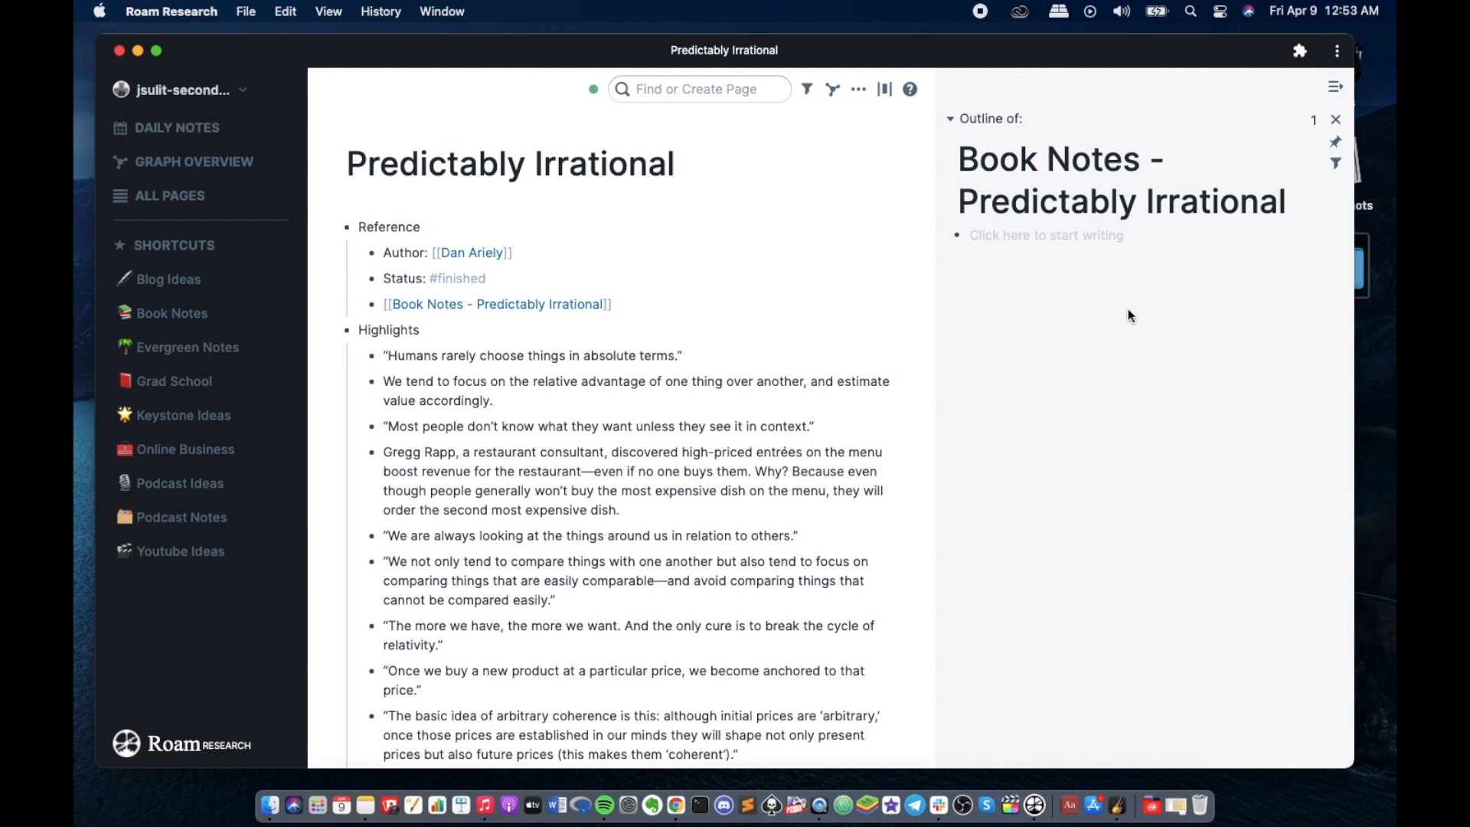
{"action": "mouse_move", "coordinate": [767, 432]}
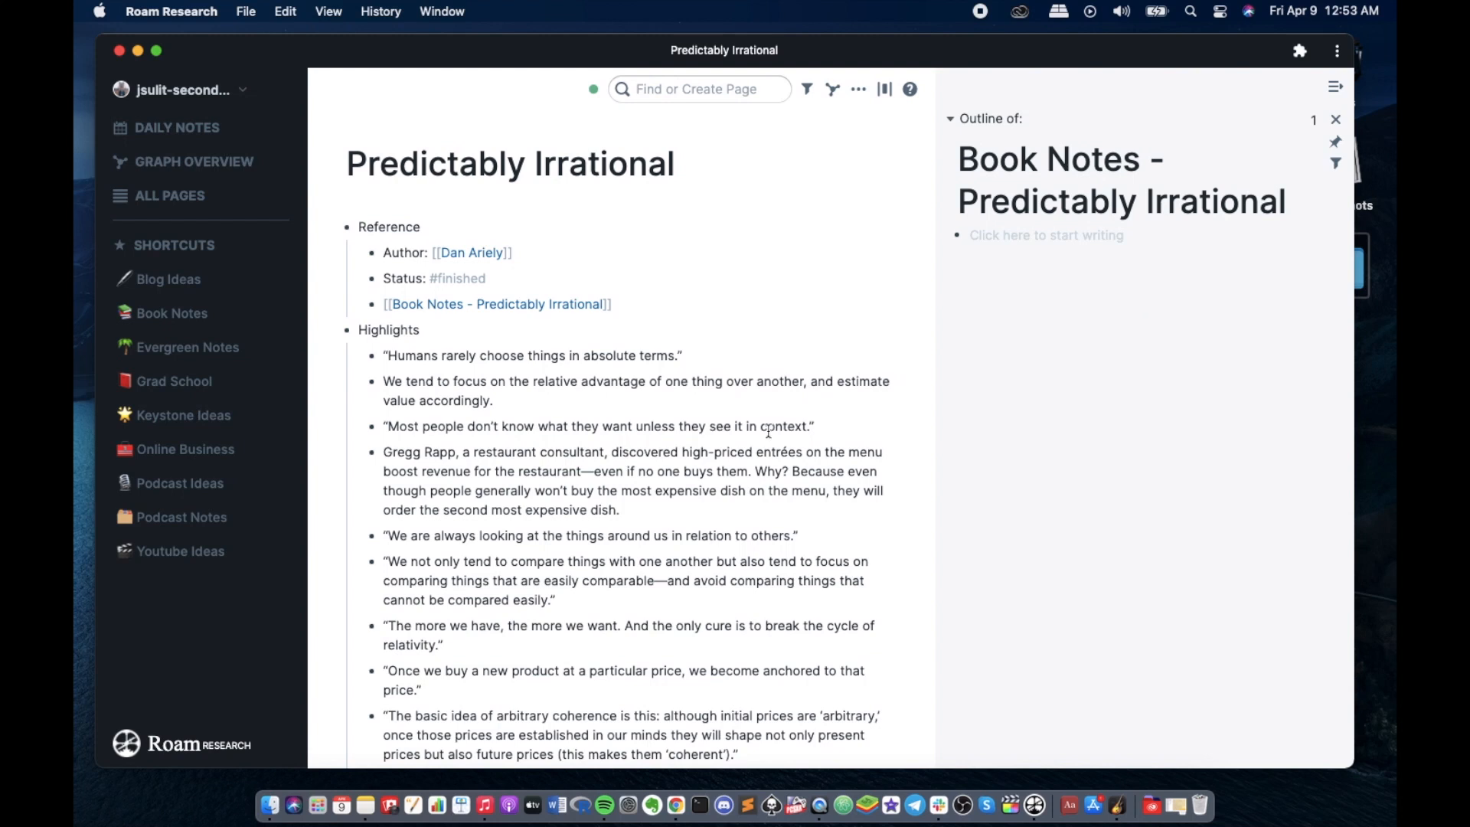
{"action": "scroll", "scroll_direction": "down", "scroll_amount": 3}
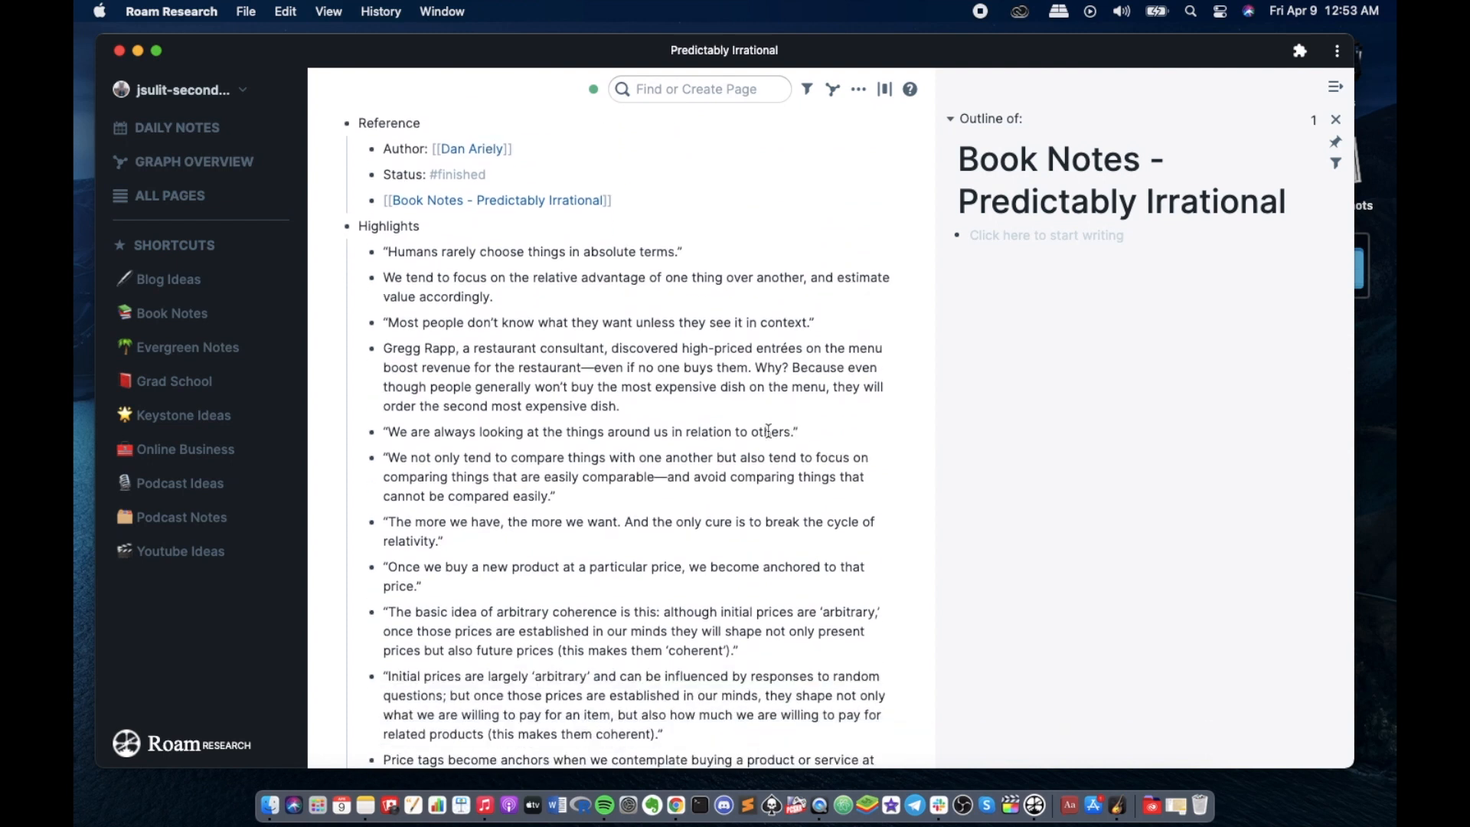
{"action": "scroll", "scroll_direction": "down", "scroll_amount": 3}
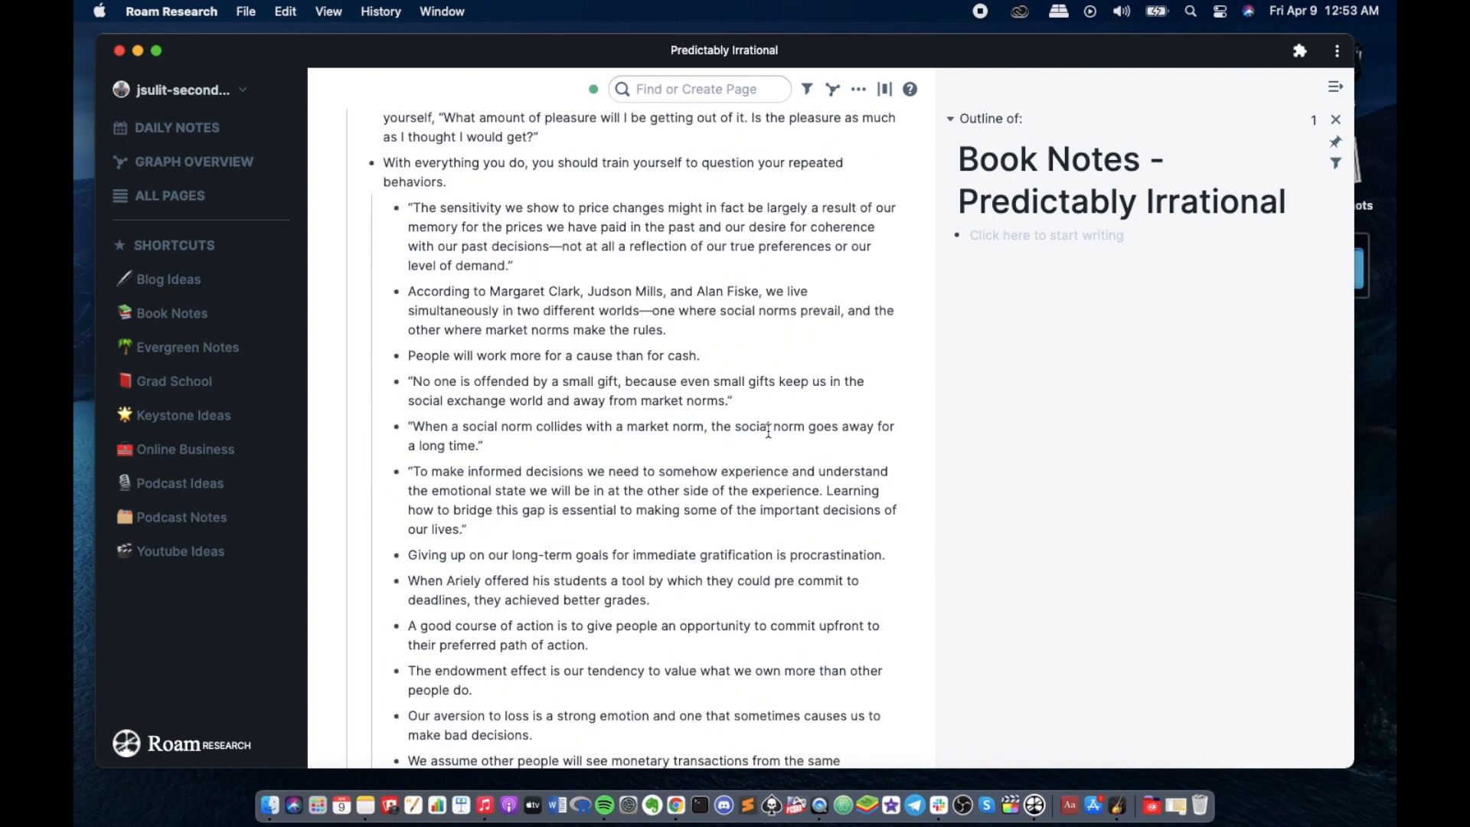
{"action": "scroll", "scroll_direction": "down", "scroll_amount": 3}
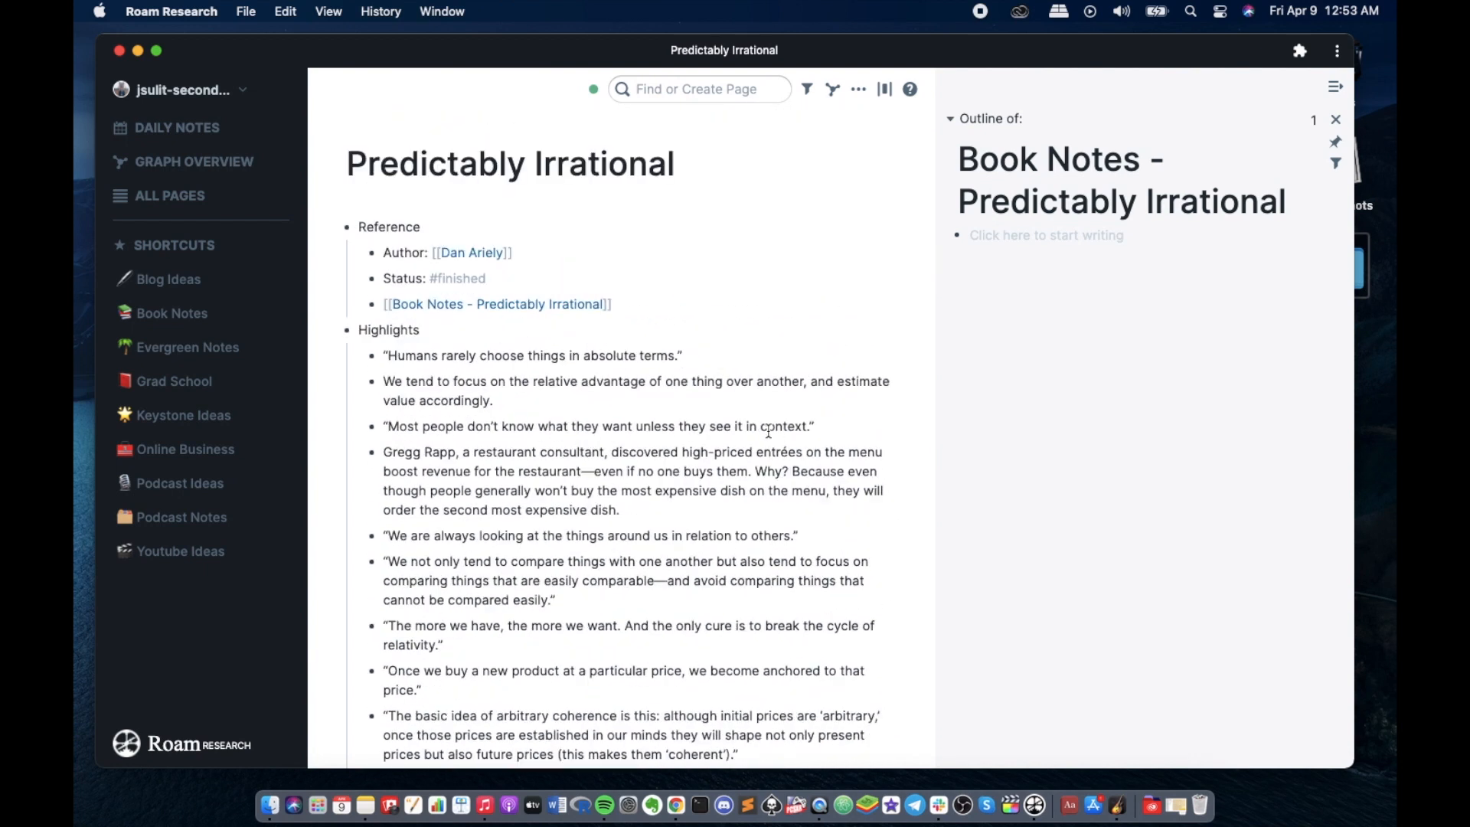
{"action": "mouse_move", "coordinate": [974, 339]}
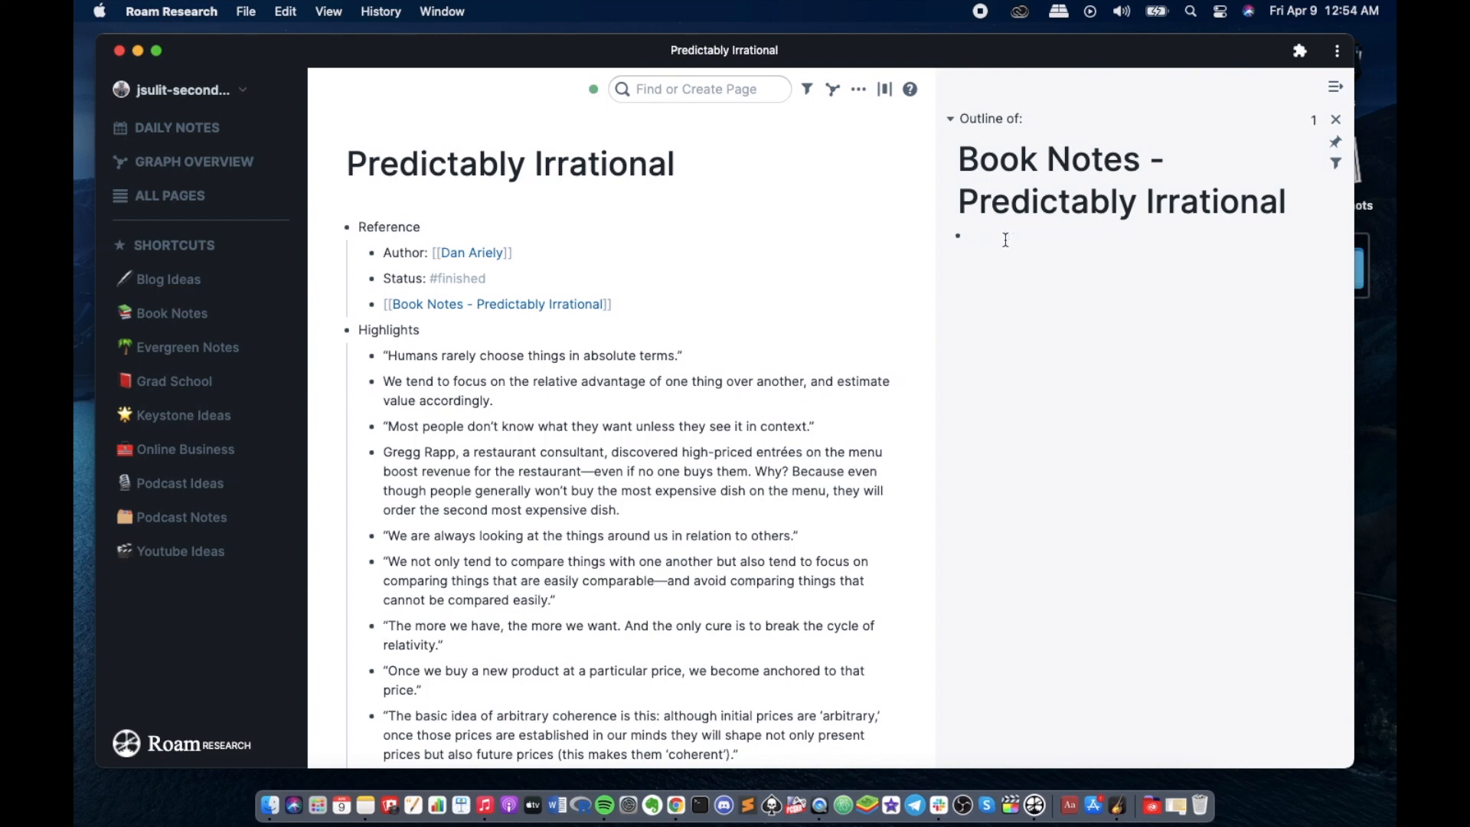
- Type top-level blocks Action items, Ideas and Highlights in the Book Notes sidebar page
{"action": "type", "text": "Action"}
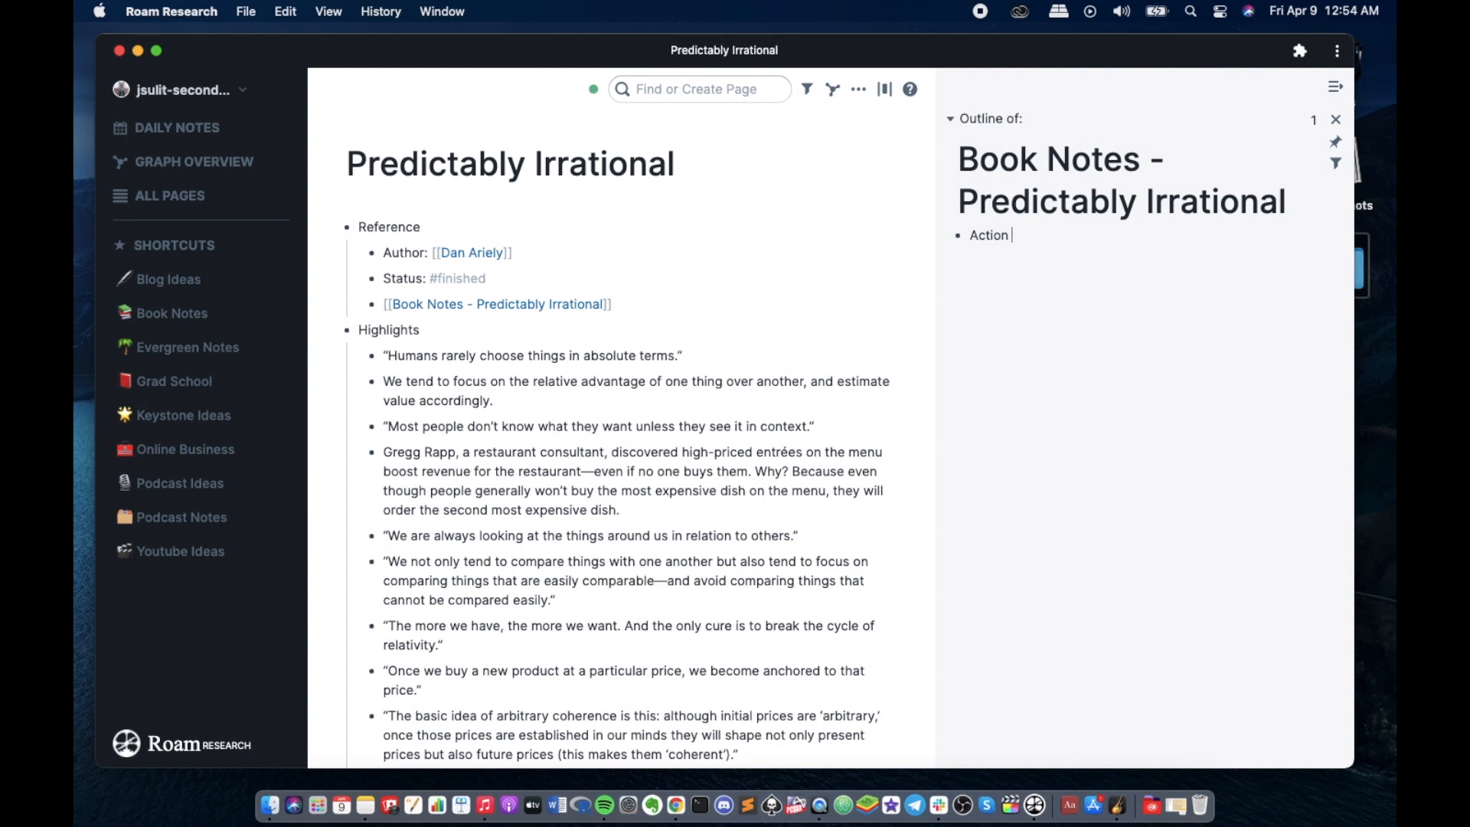
{"action": "type", "text": "items"}
{"action": "type", "text": "Ideas"}
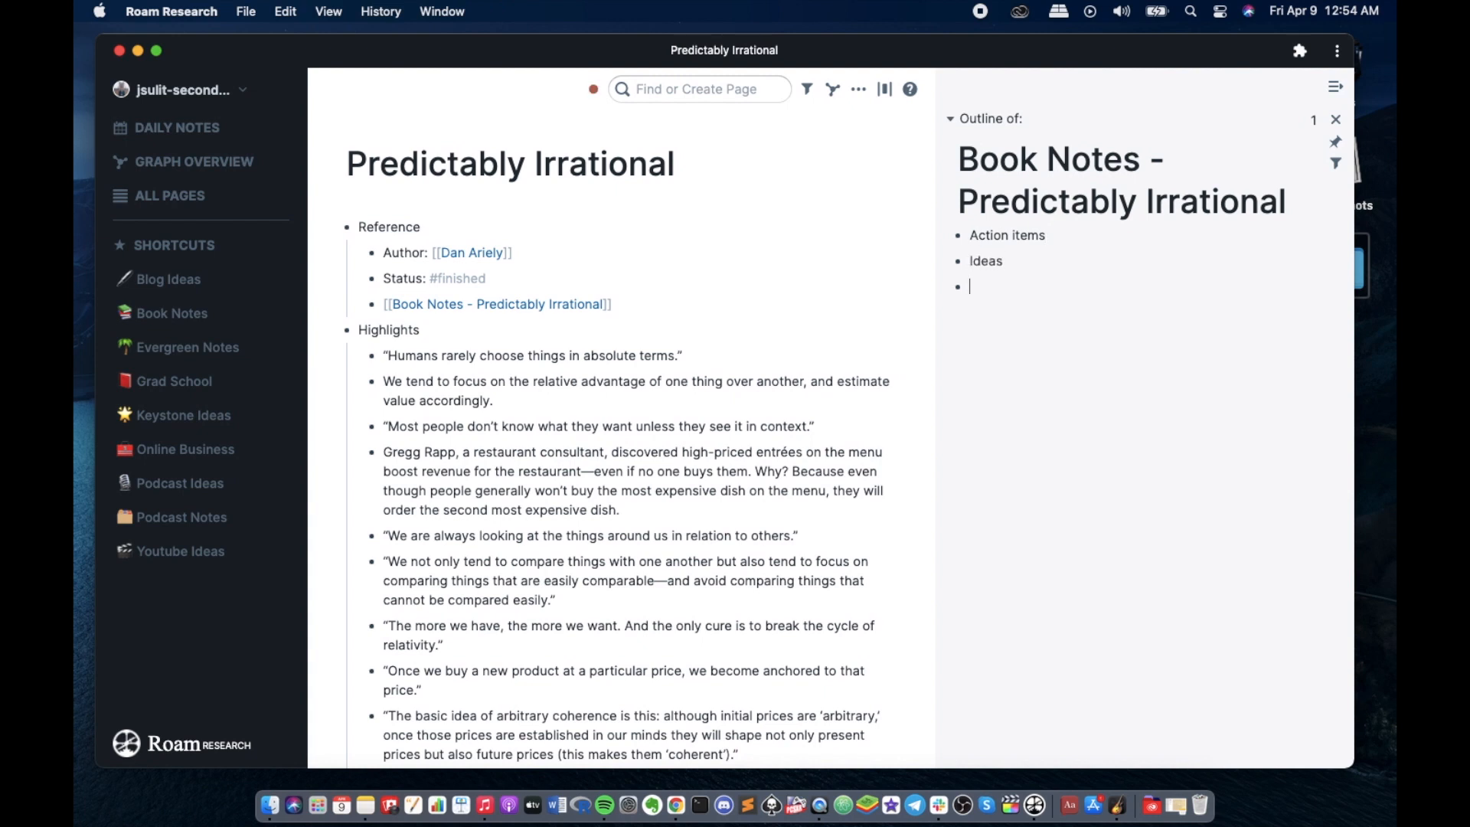
{"action": "type", "text": "Highli"}
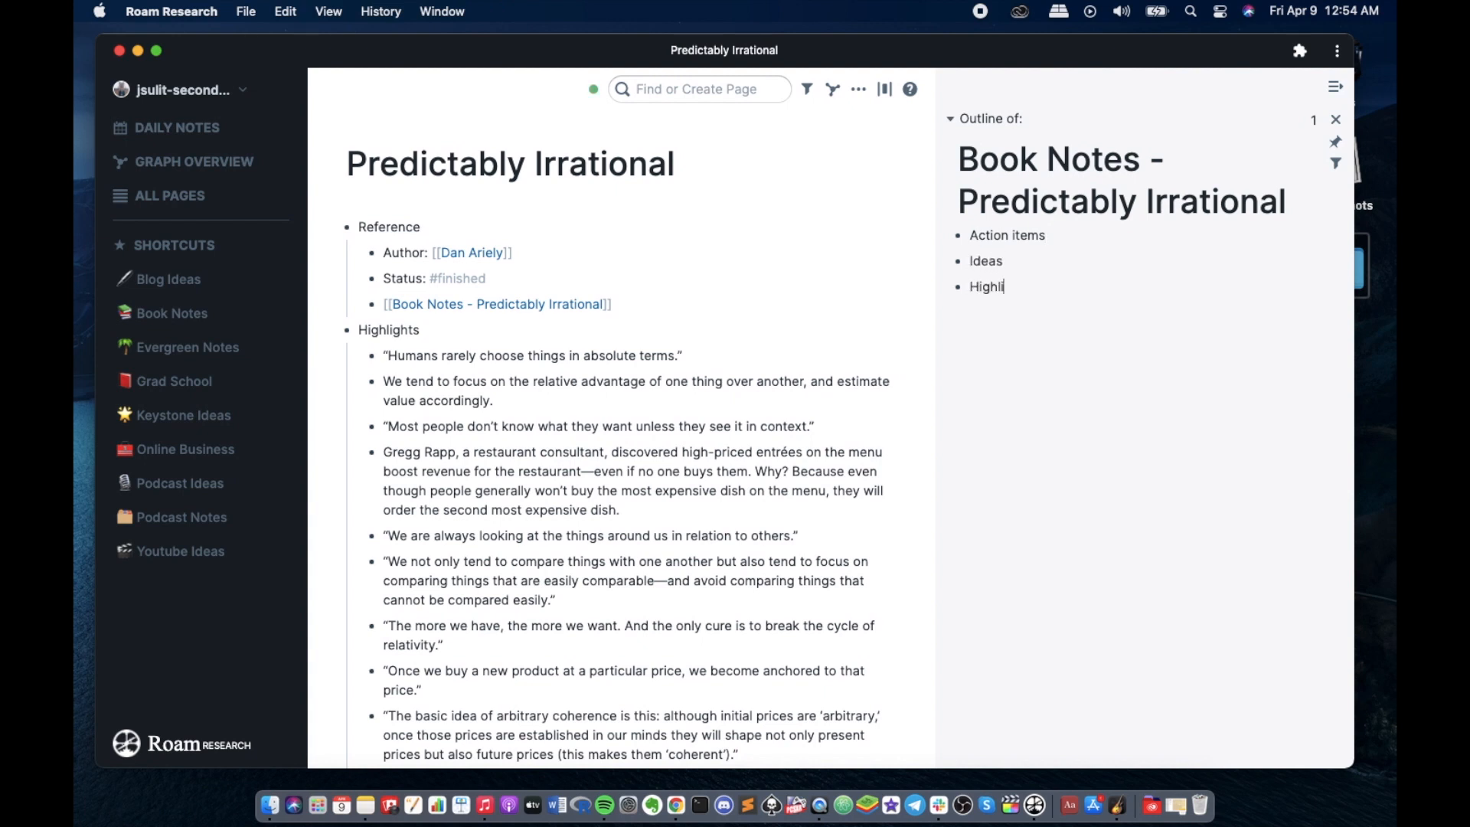
{"action": "type", "text": "ghts"}
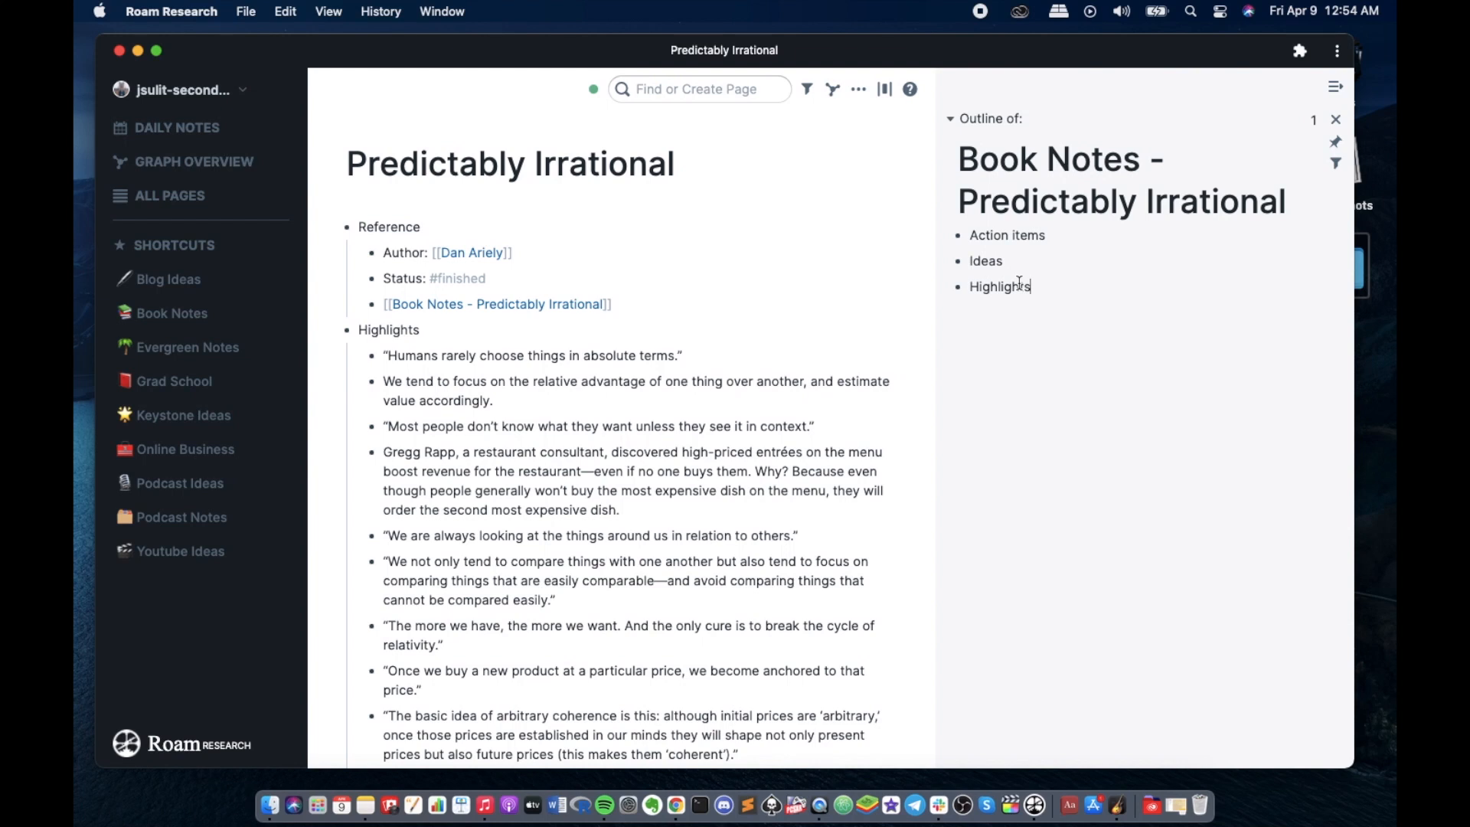
{"action": "mouse_move", "coordinate": [763, 364]}
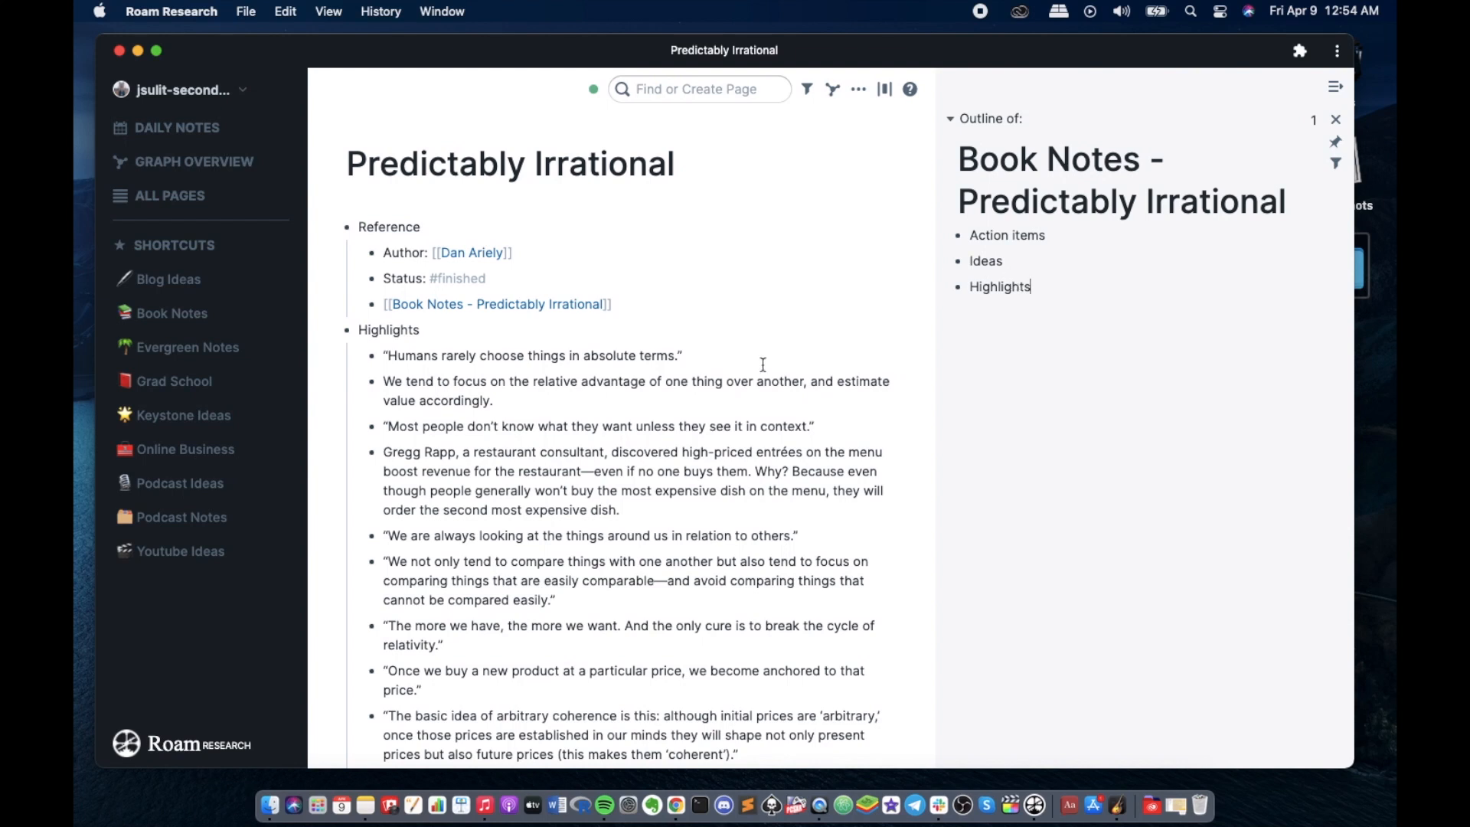
{"action": "mouse_move", "coordinate": [1129, 431]}
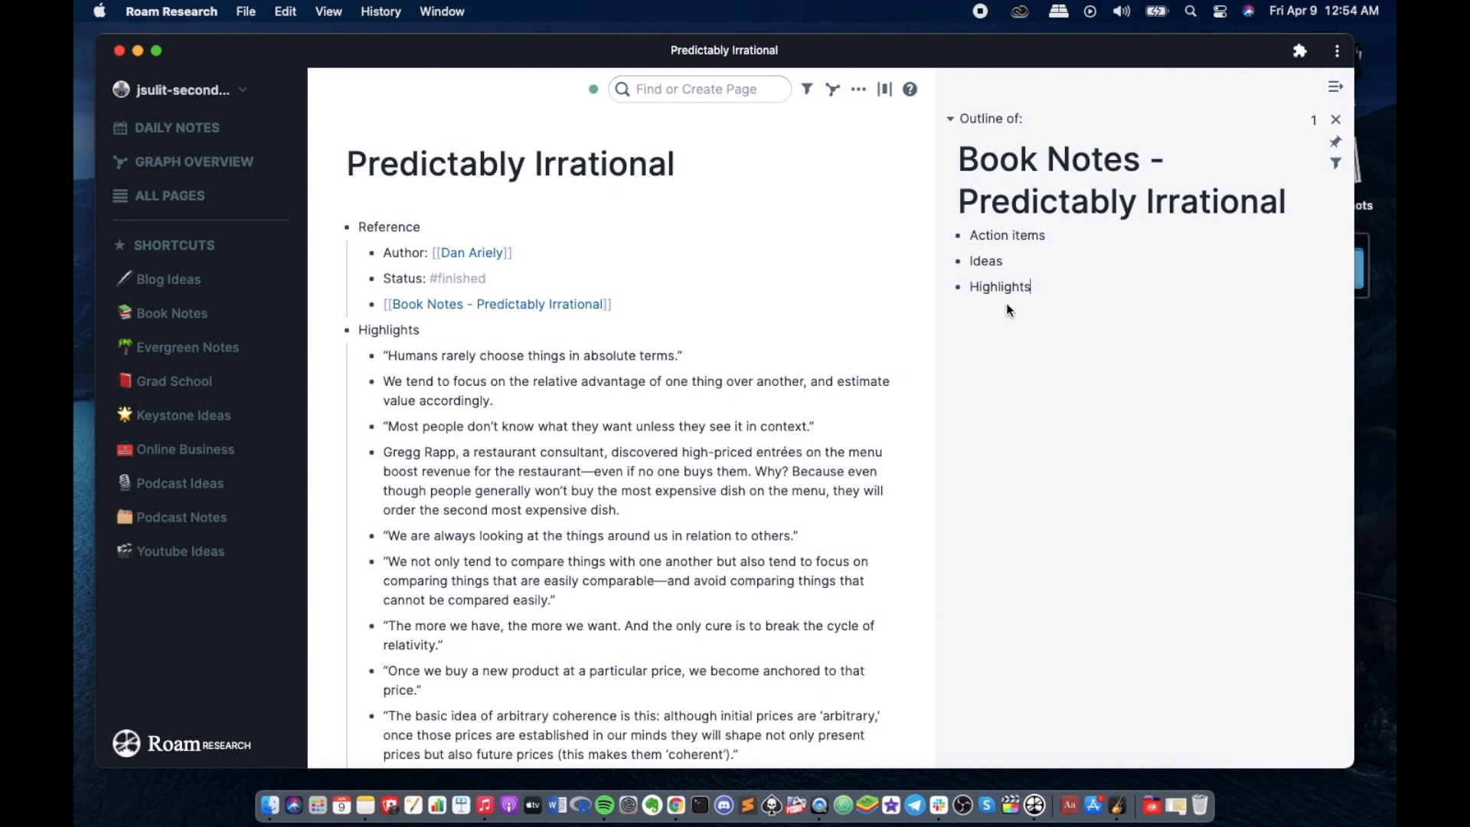
{"action": "mouse_move", "coordinate": [963, 385]}
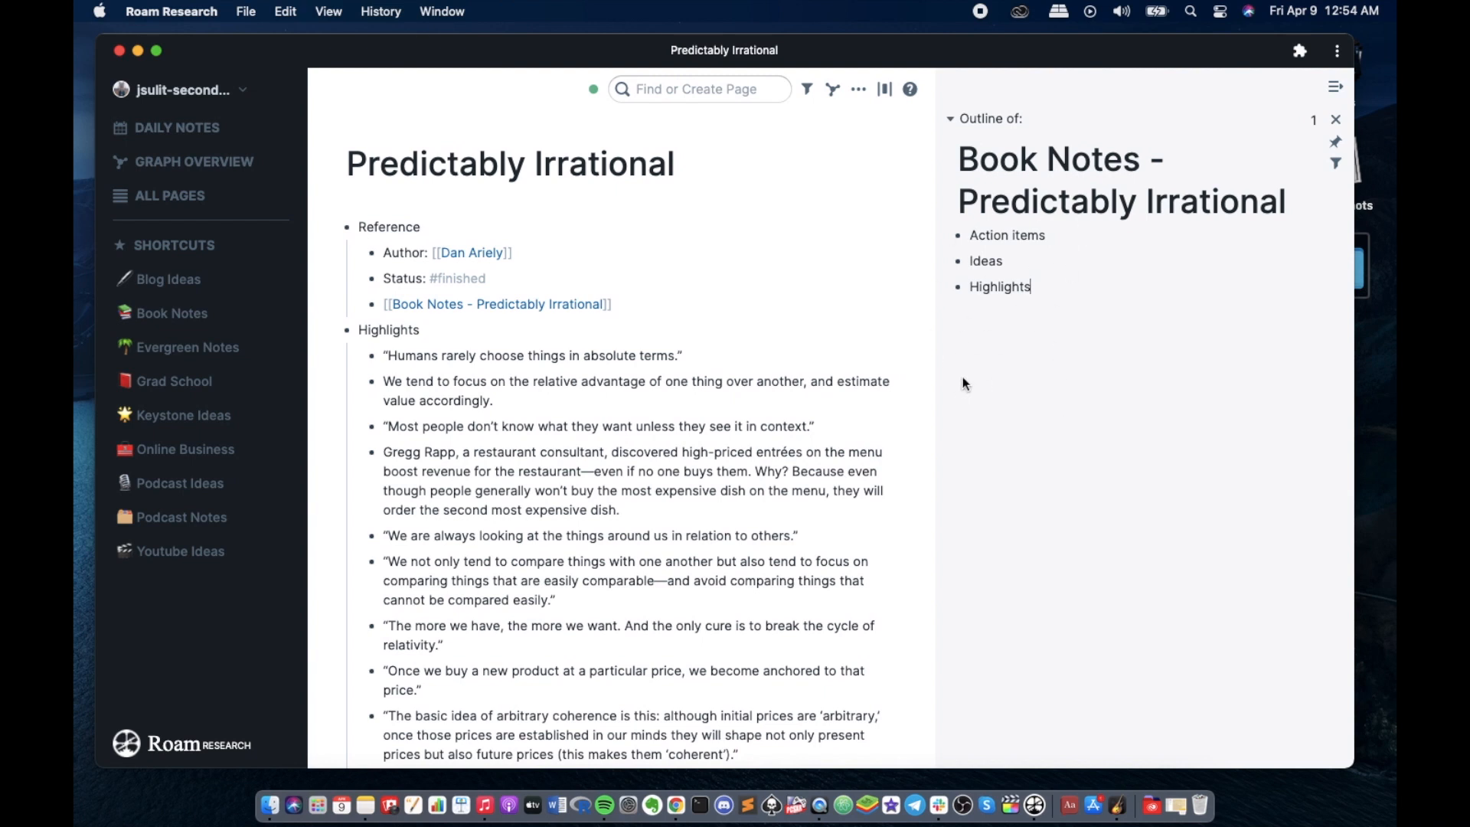
{"action": "mouse_move", "coordinate": [1090, 361]}
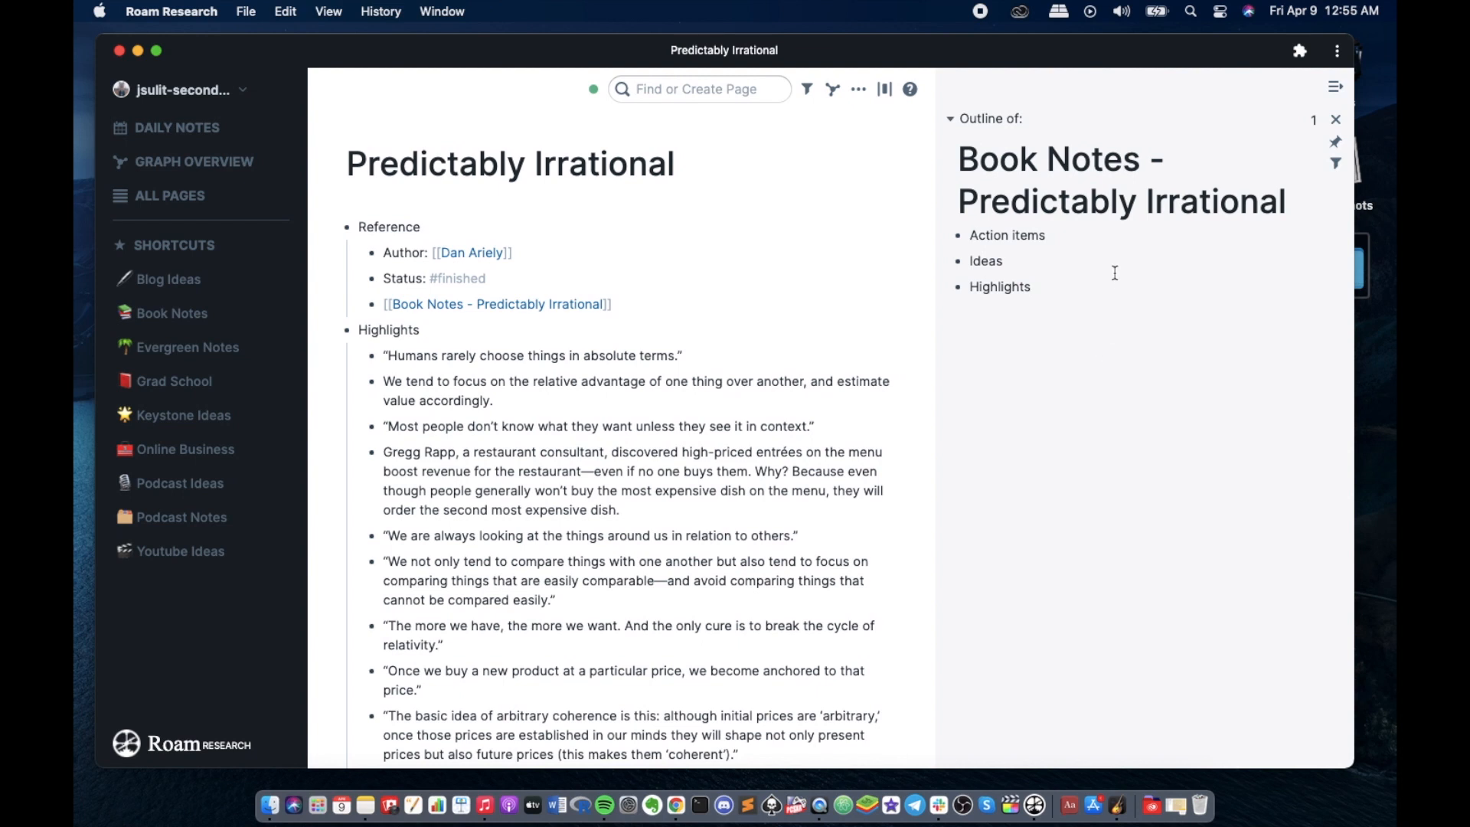
{"action": "left_click", "coordinate": [1008, 235]}
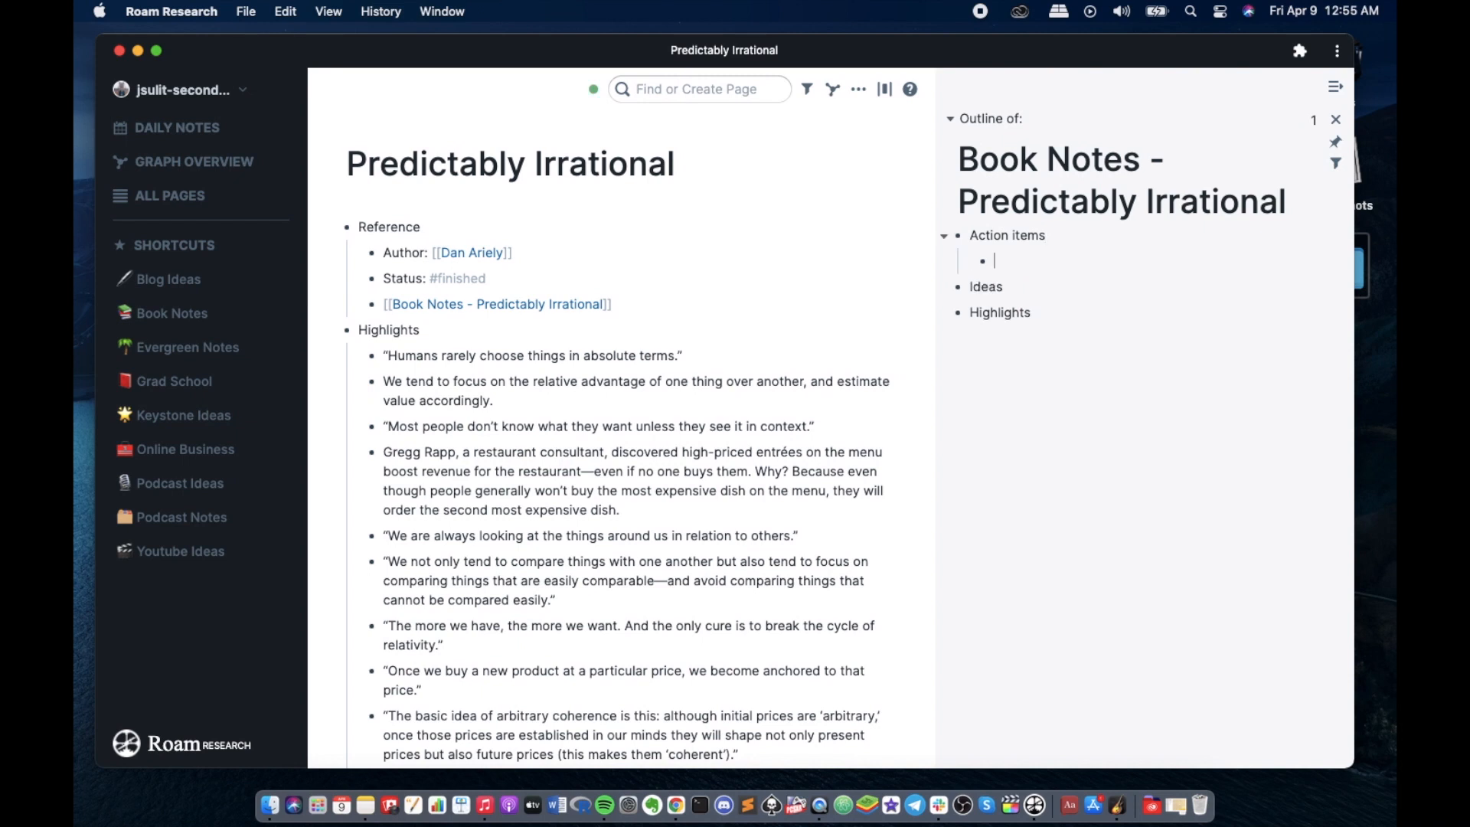
- Start a {{[[TODO]]}} under Action items with the loss-aversion highlight nested beneath it
{"action": "type", "text": "{{[[TODO]]}}"}
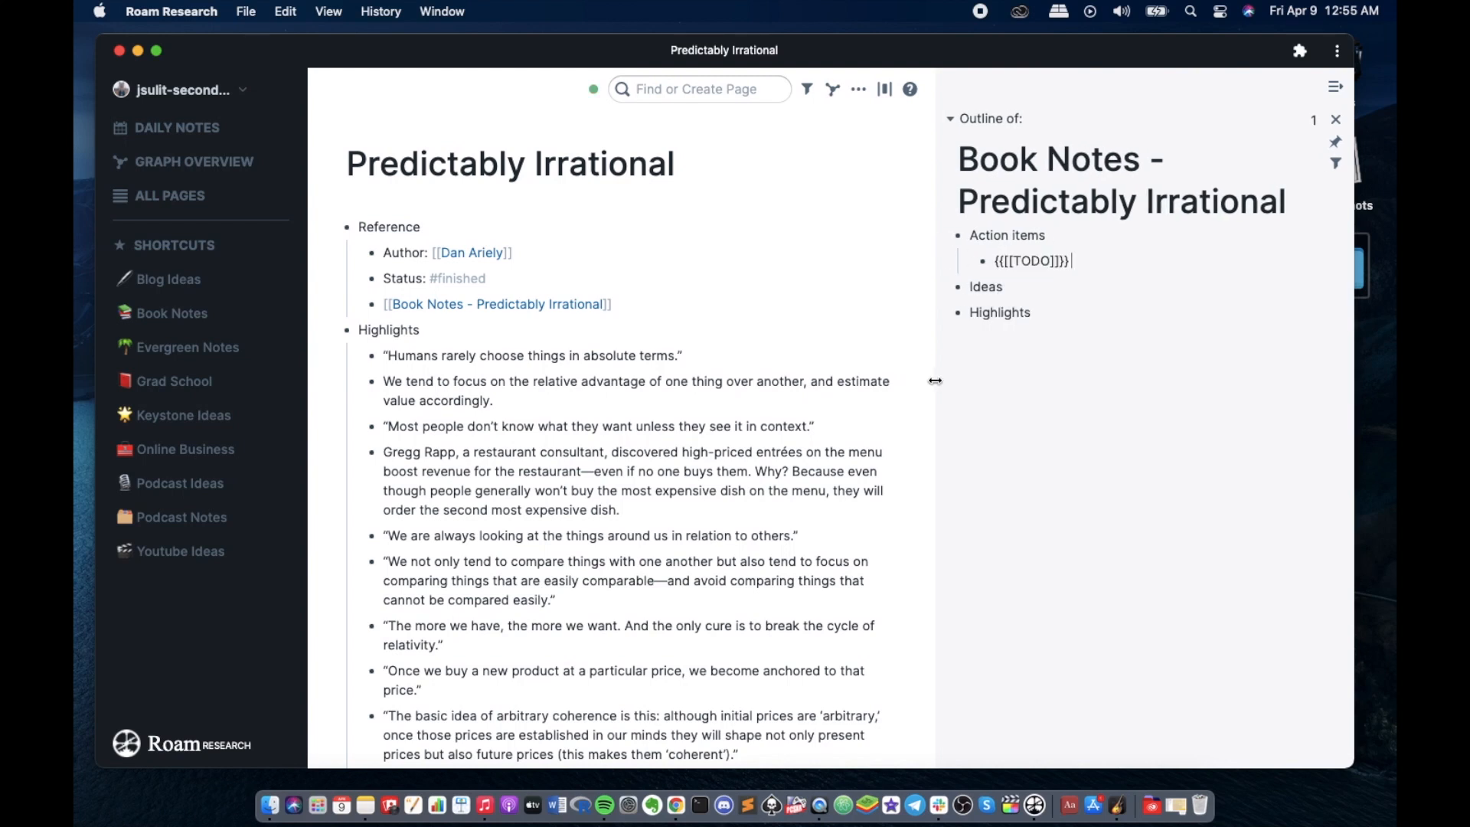
{"action": "scroll", "scroll_direction": "down", "scroll_amount": 3}
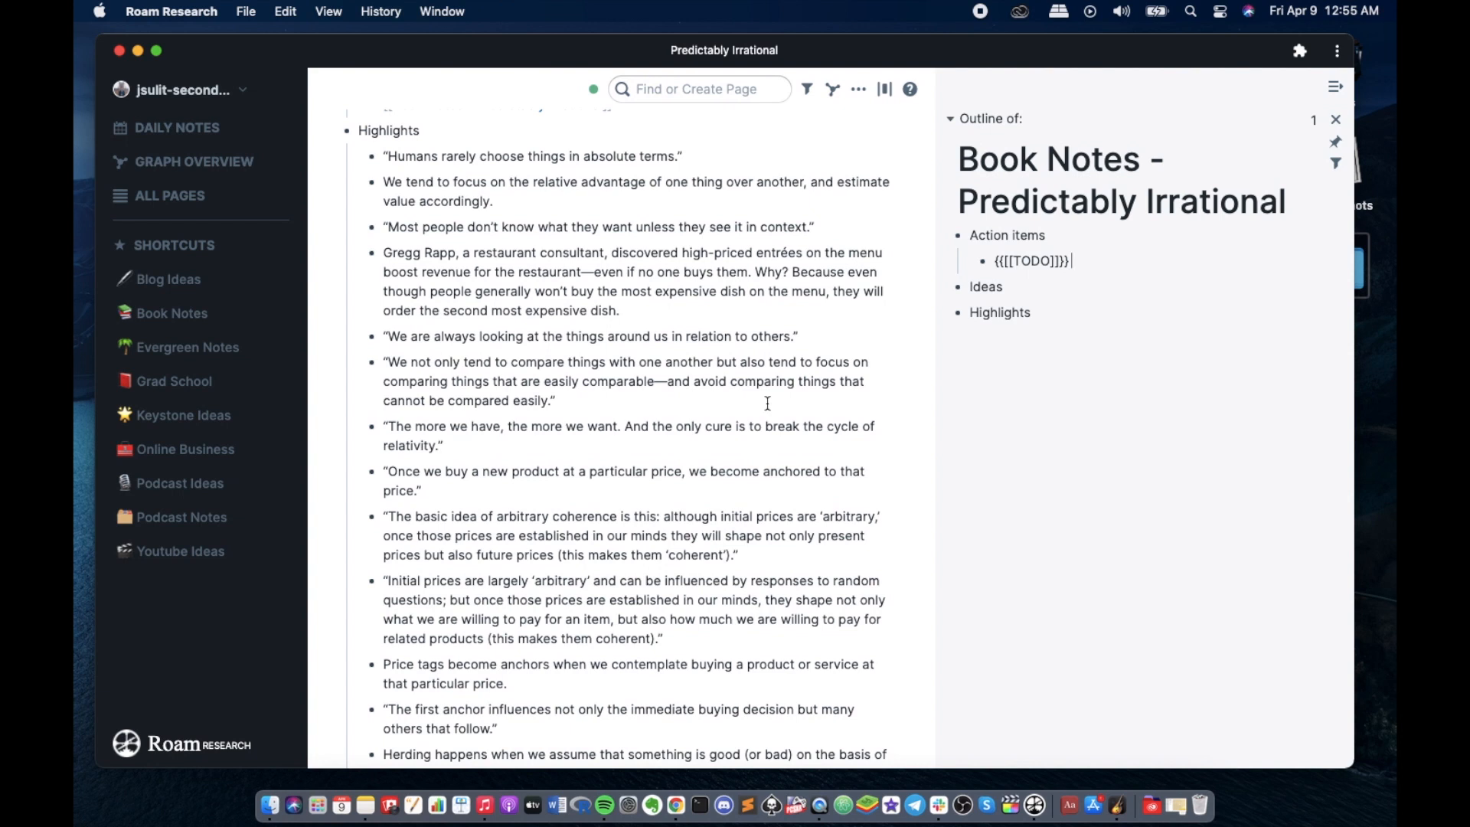
{"action": "scroll", "scroll_direction": "down", "scroll_amount": 3}
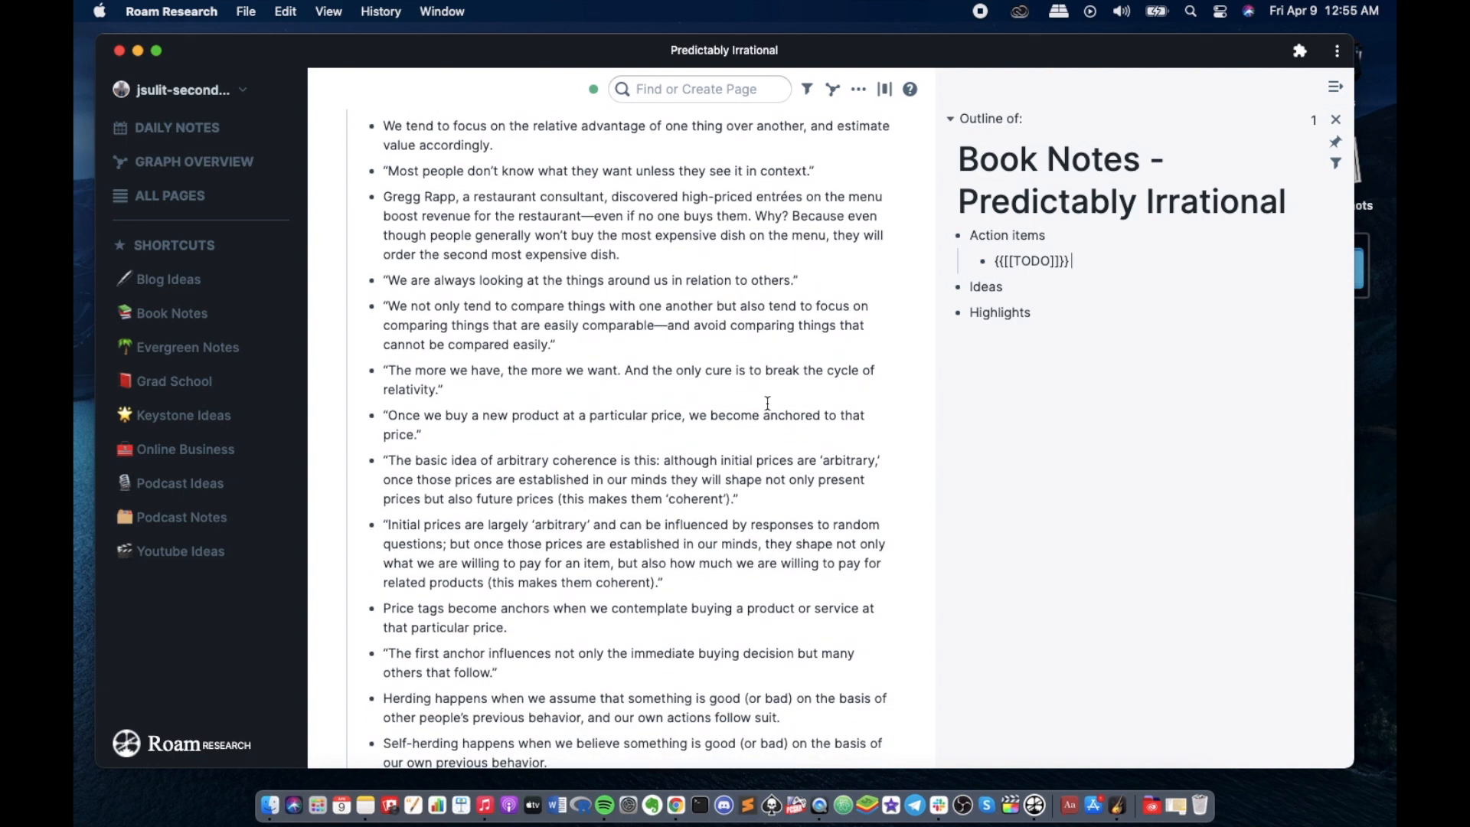
{"action": "scroll", "scroll_direction": "down", "scroll_amount": 3}
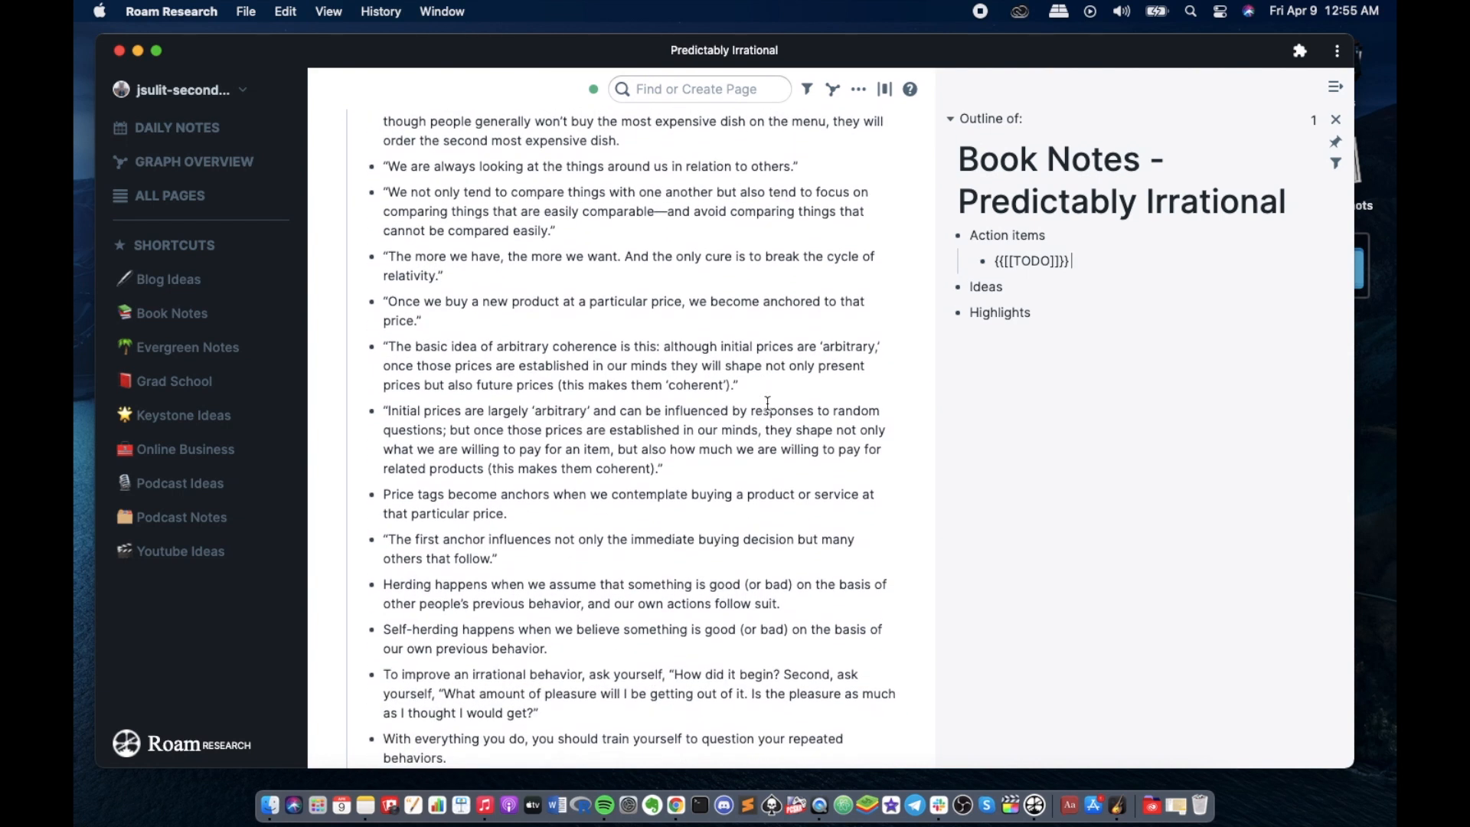
{"action": "scroll", "scroll_direction": "down", "scroll_amount": 3}
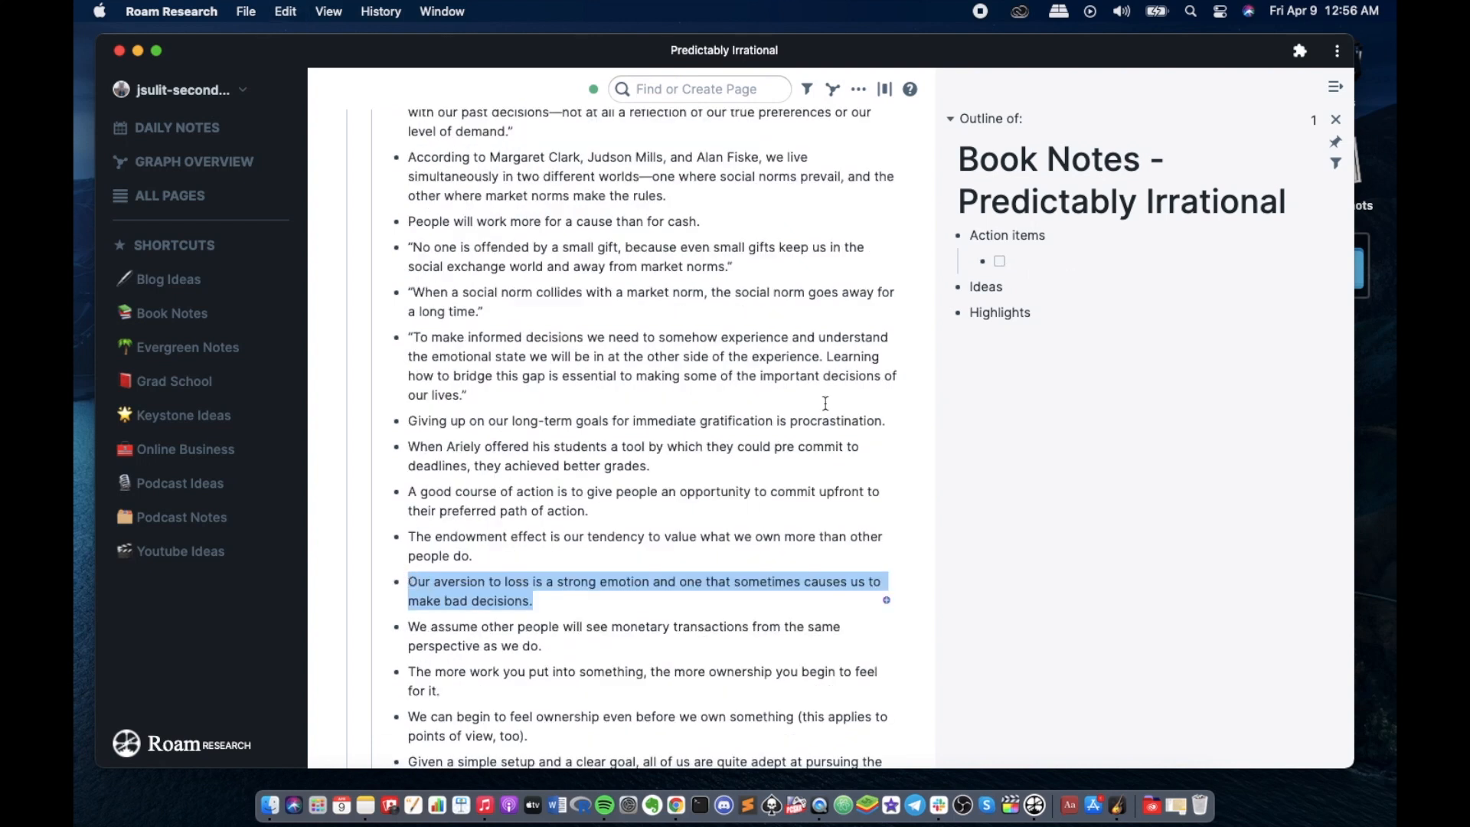
{"action": "type", "text": "{{[[TODO]]}}"}
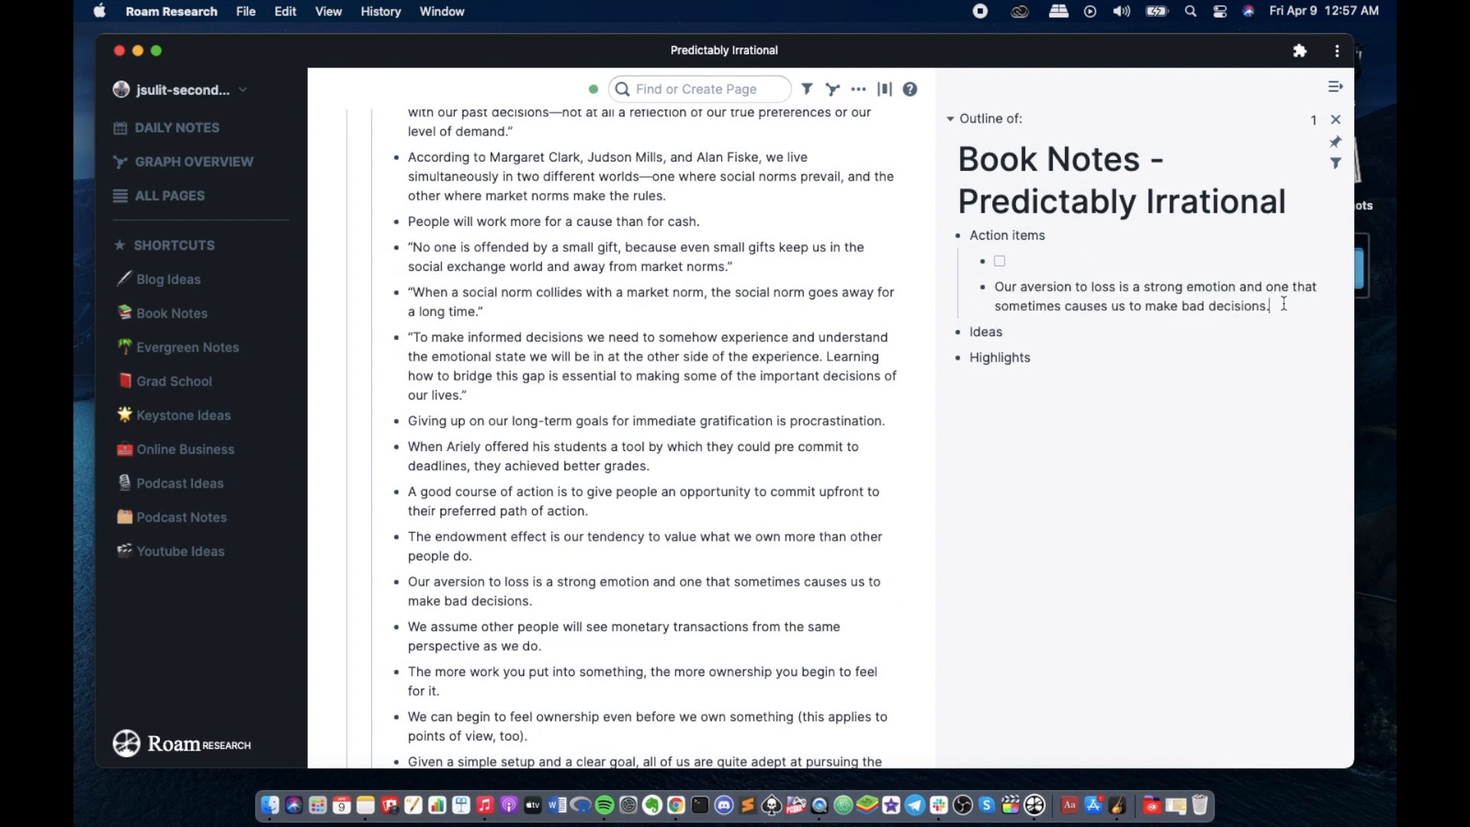
{"action": "mouse_move", "coordinate": [987, 296]}
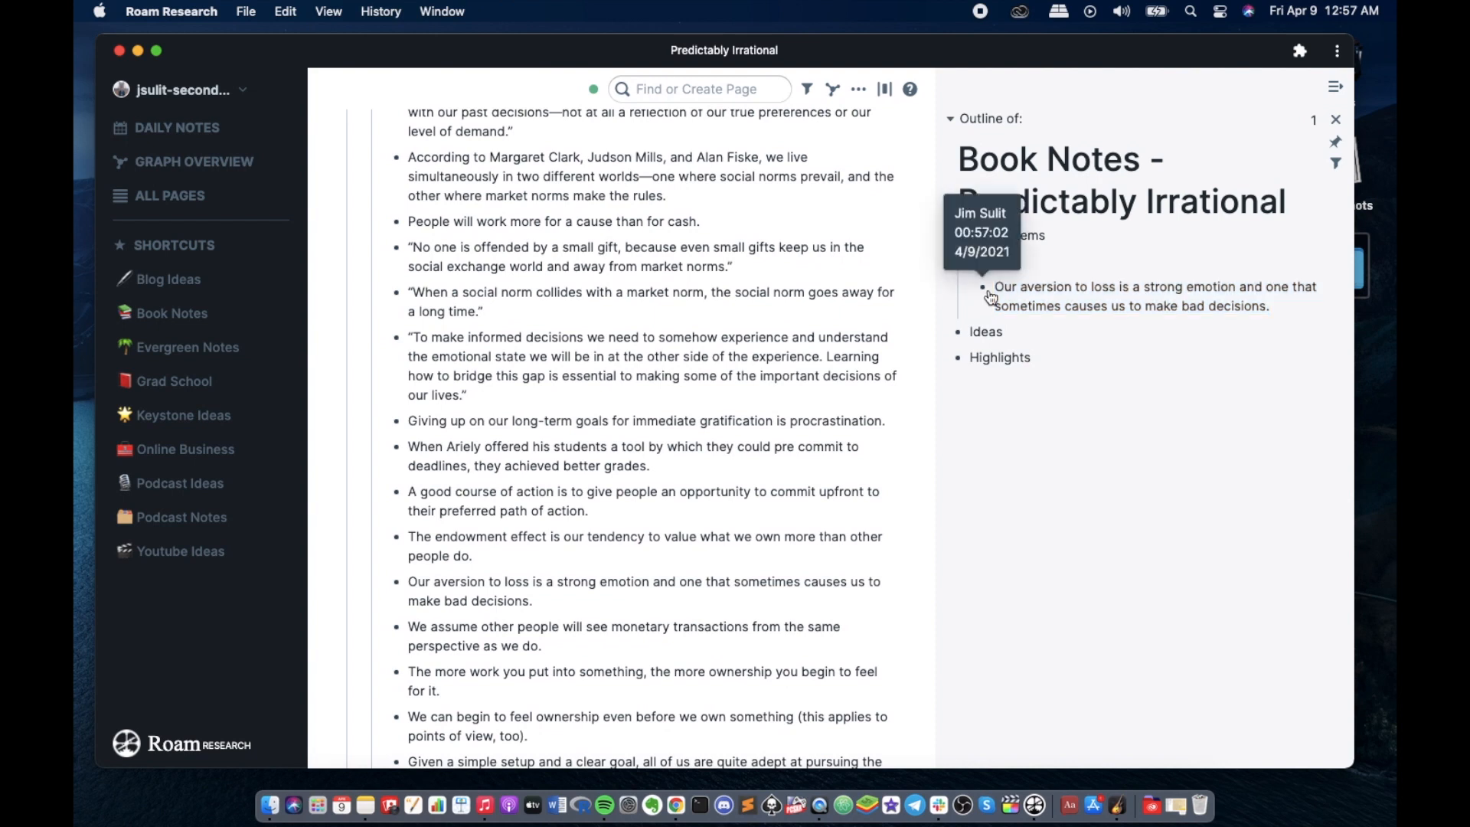
{"action": "type", "text": "{{[[TODO]]}} Read up more on the co"}
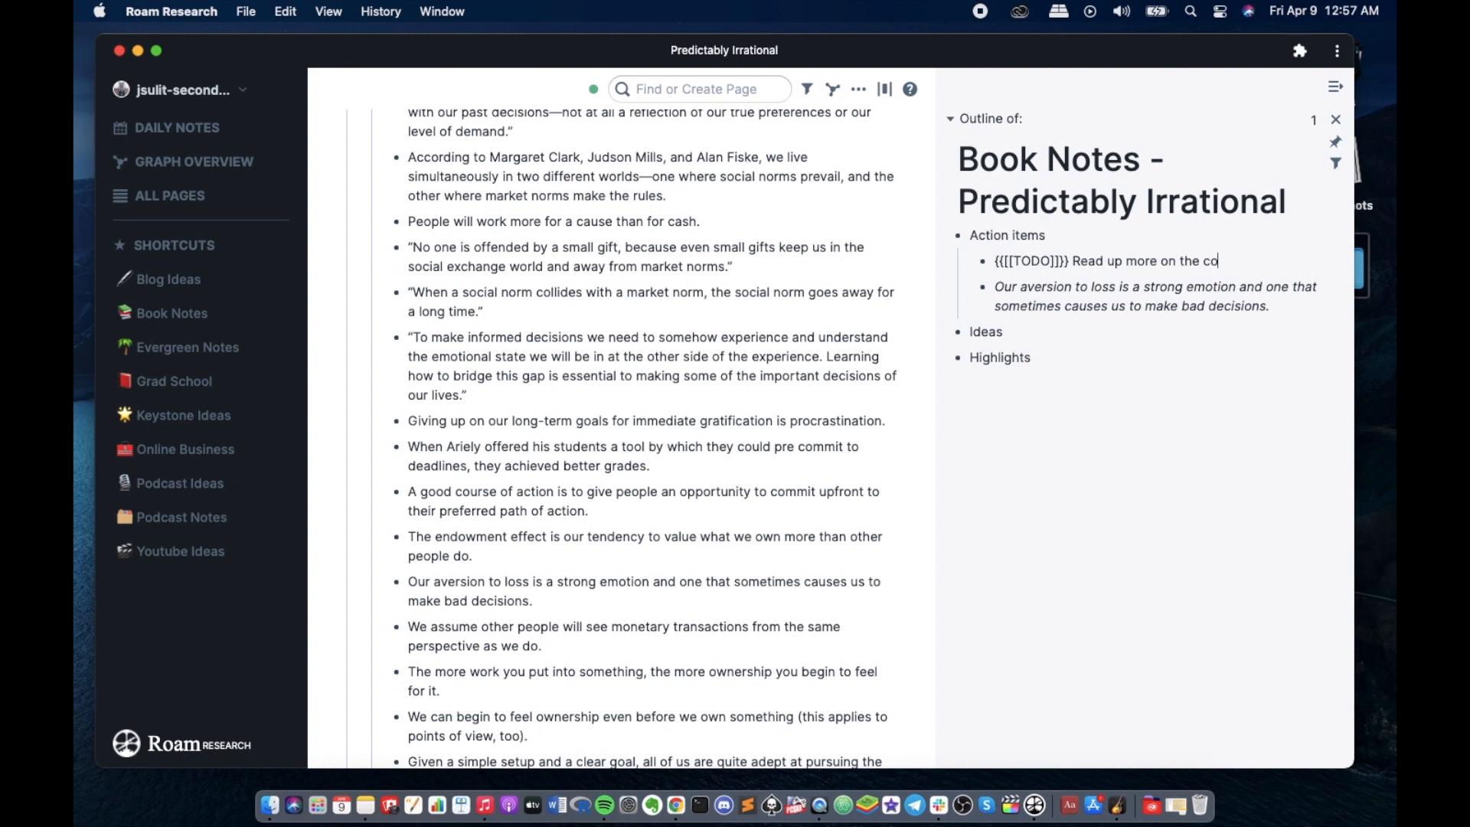
- Continue the to-do: read up more on the cognitive bias loss aversion and find ways/steps to lessen
{"action": "type", "text": "gnitive"}
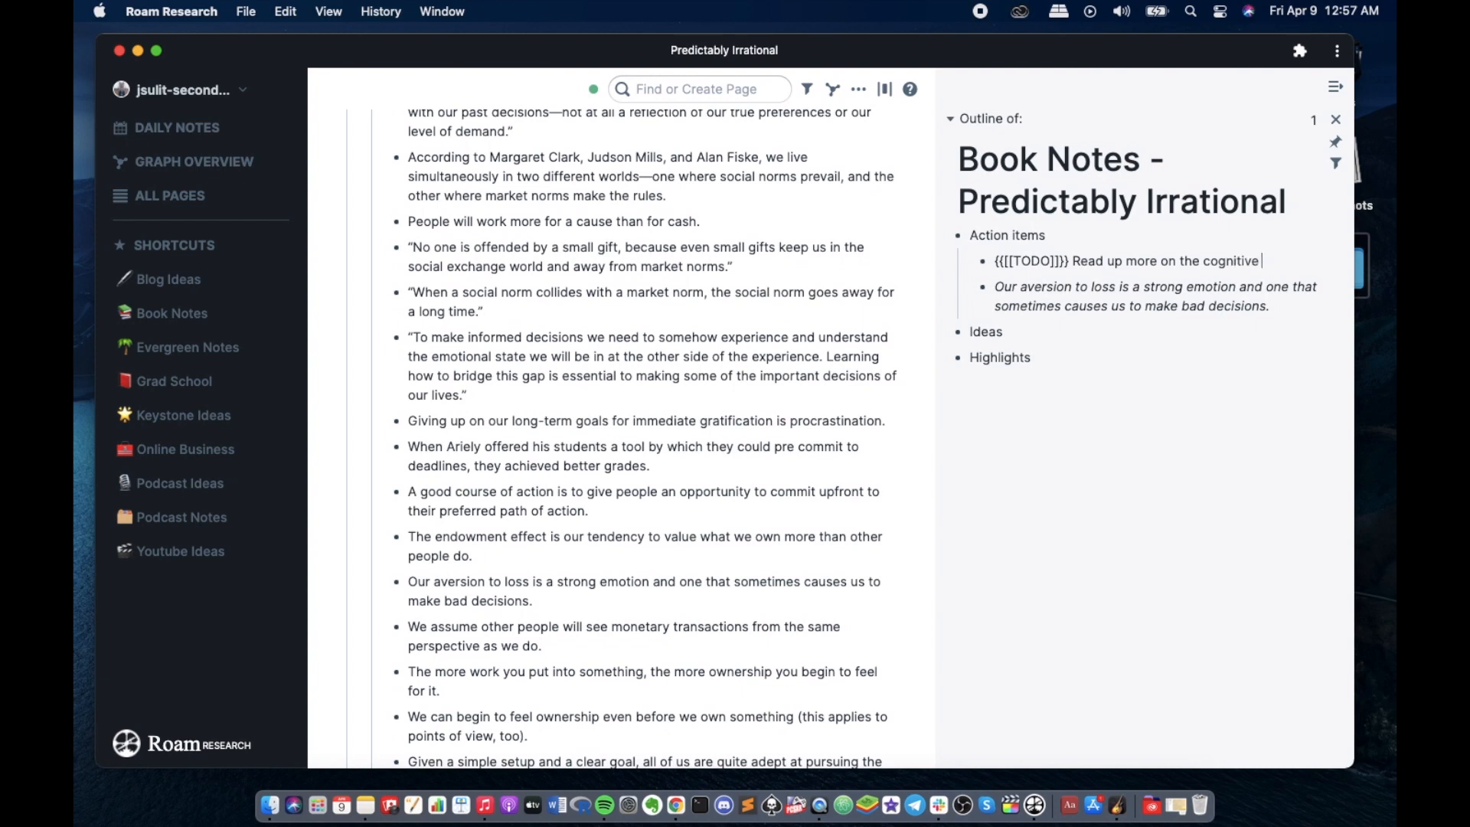
{"action": "type", "text": "bias"}
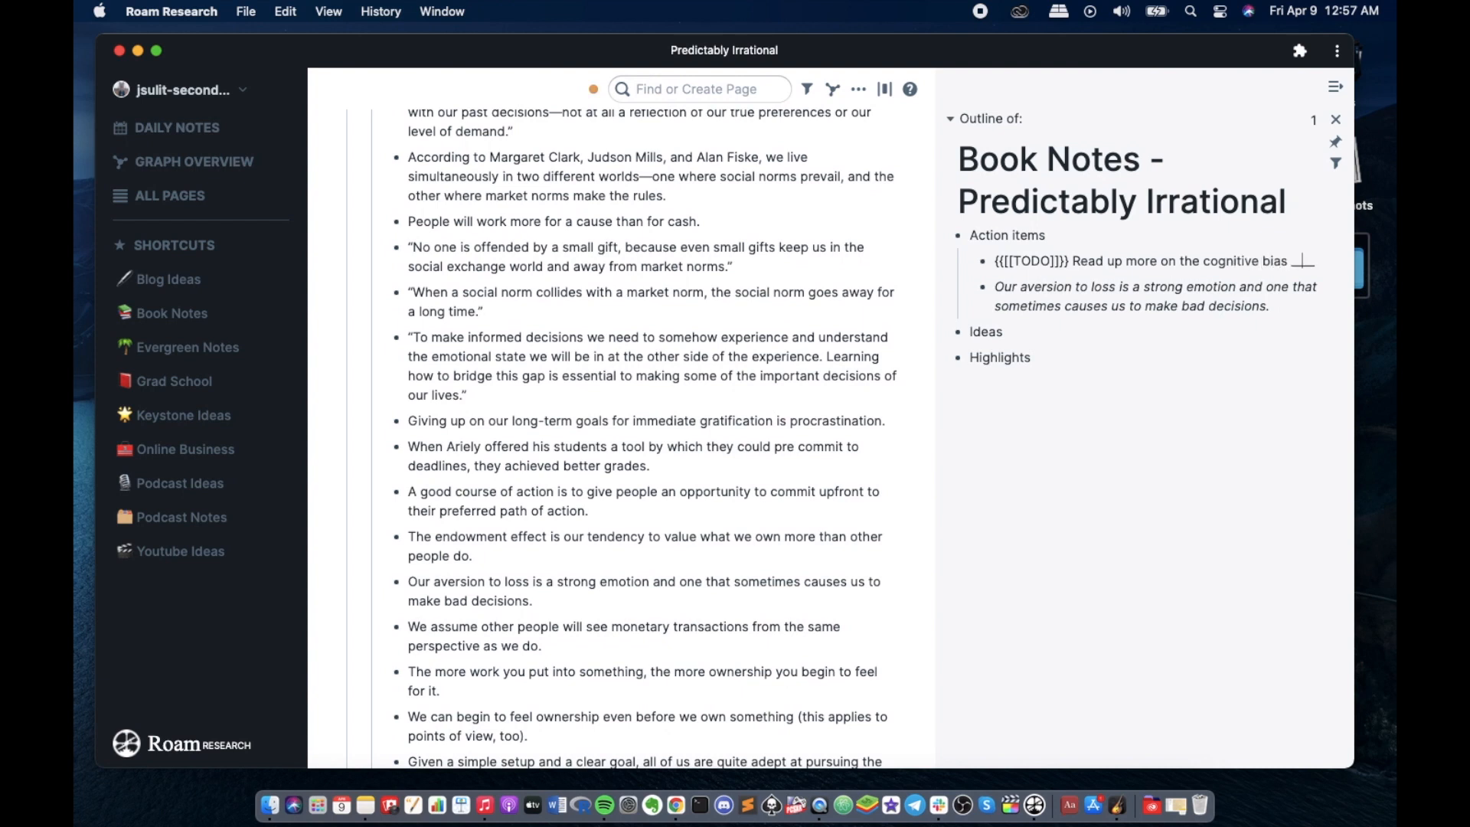
{"action": "type", "text": "loss aversion"}
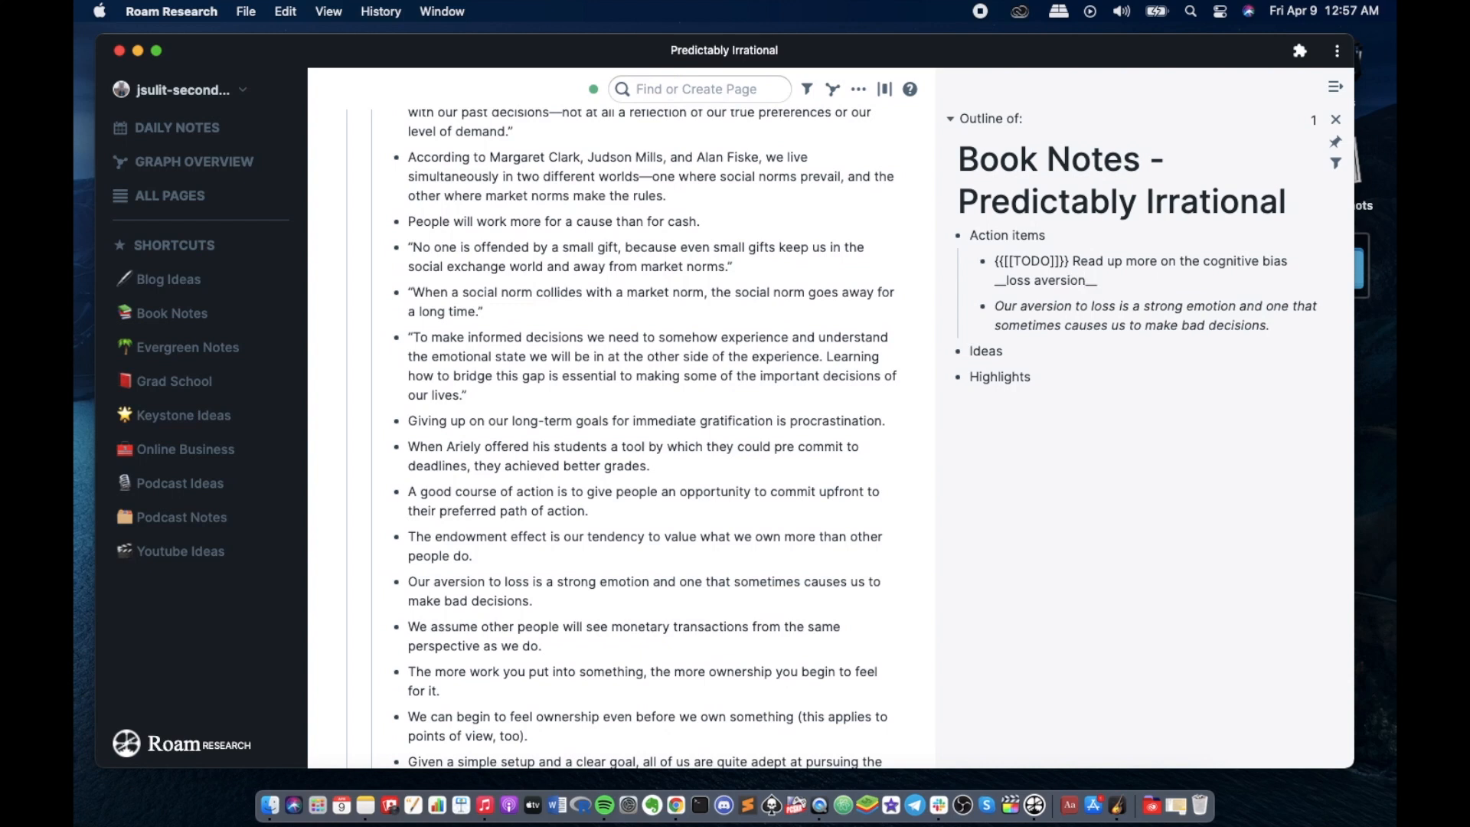
{"action": "type", "text": "and"}
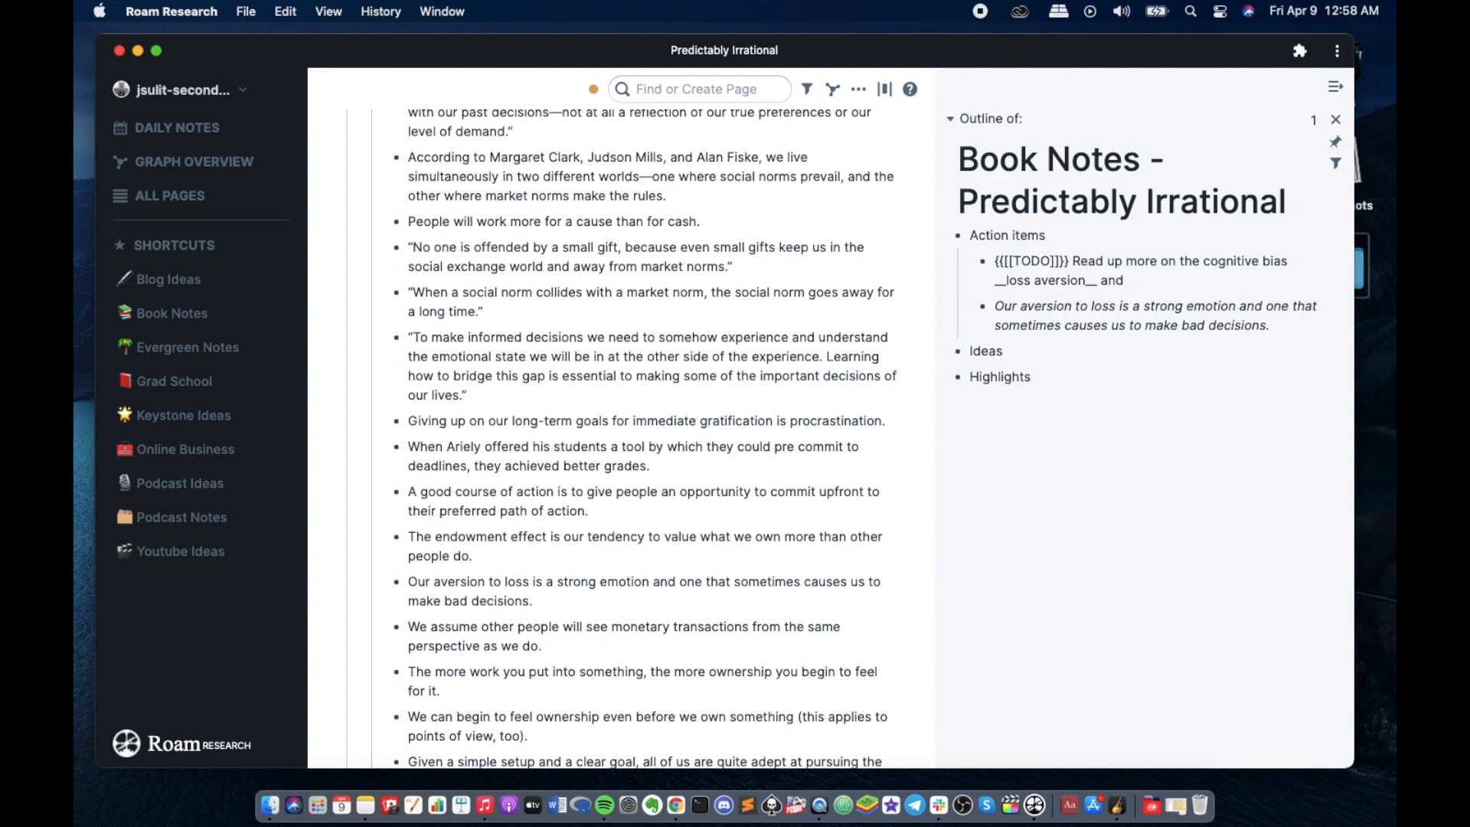
{"action": "type", "text": "find ways"}
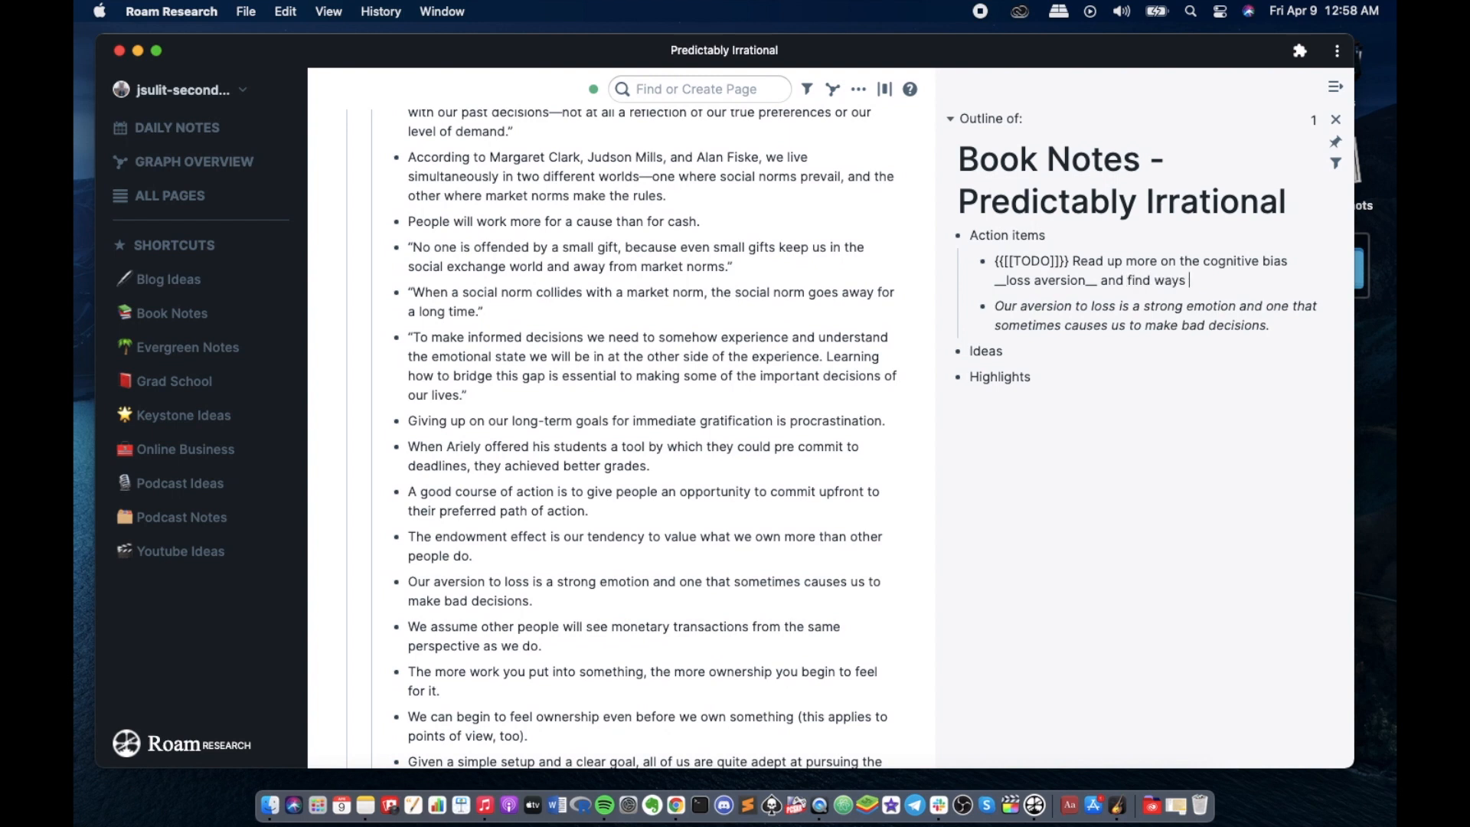
{"action": "type", "text": "st"}
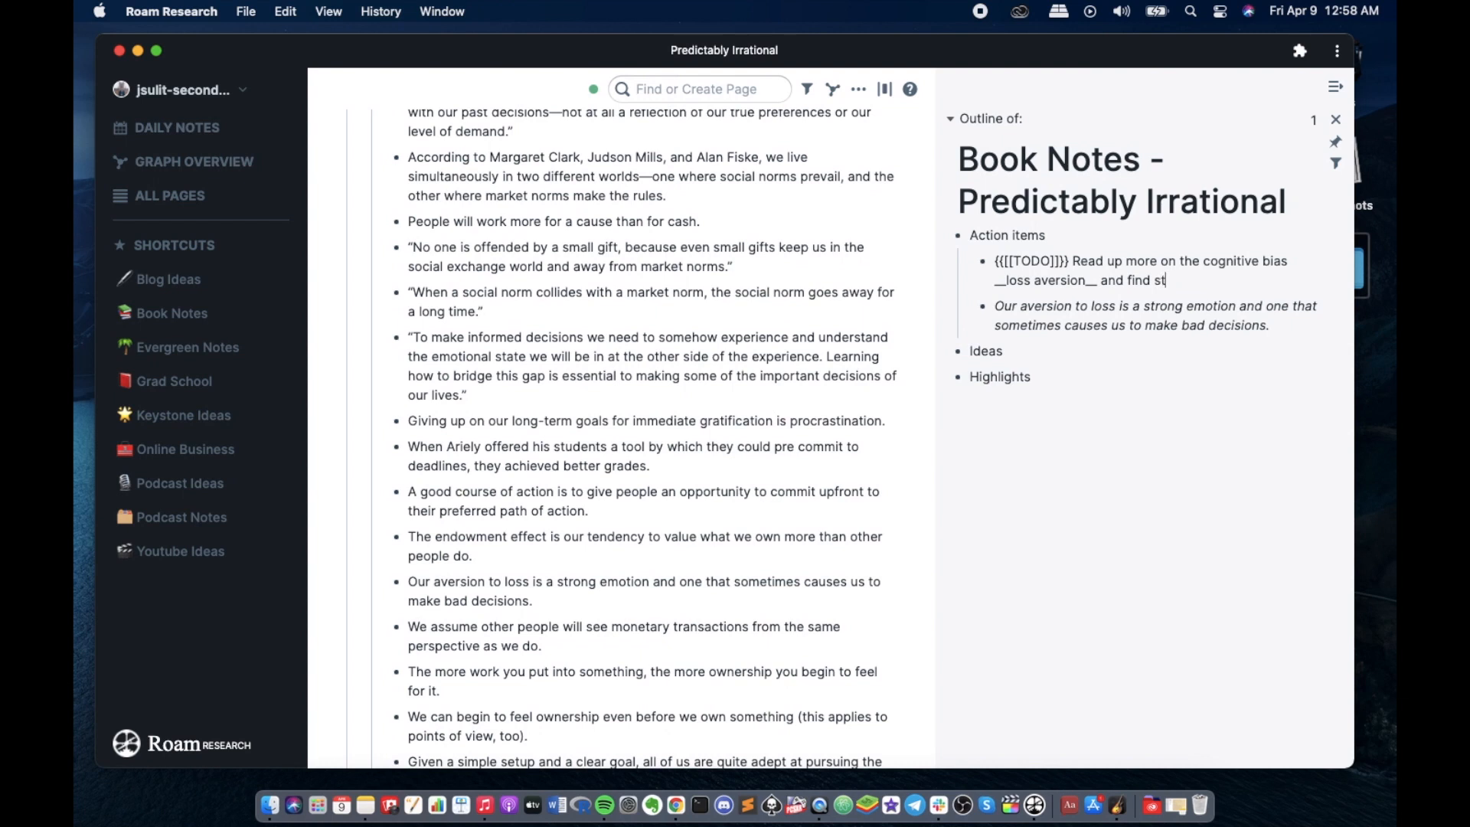
{"action": "type", "text": "eps to"}
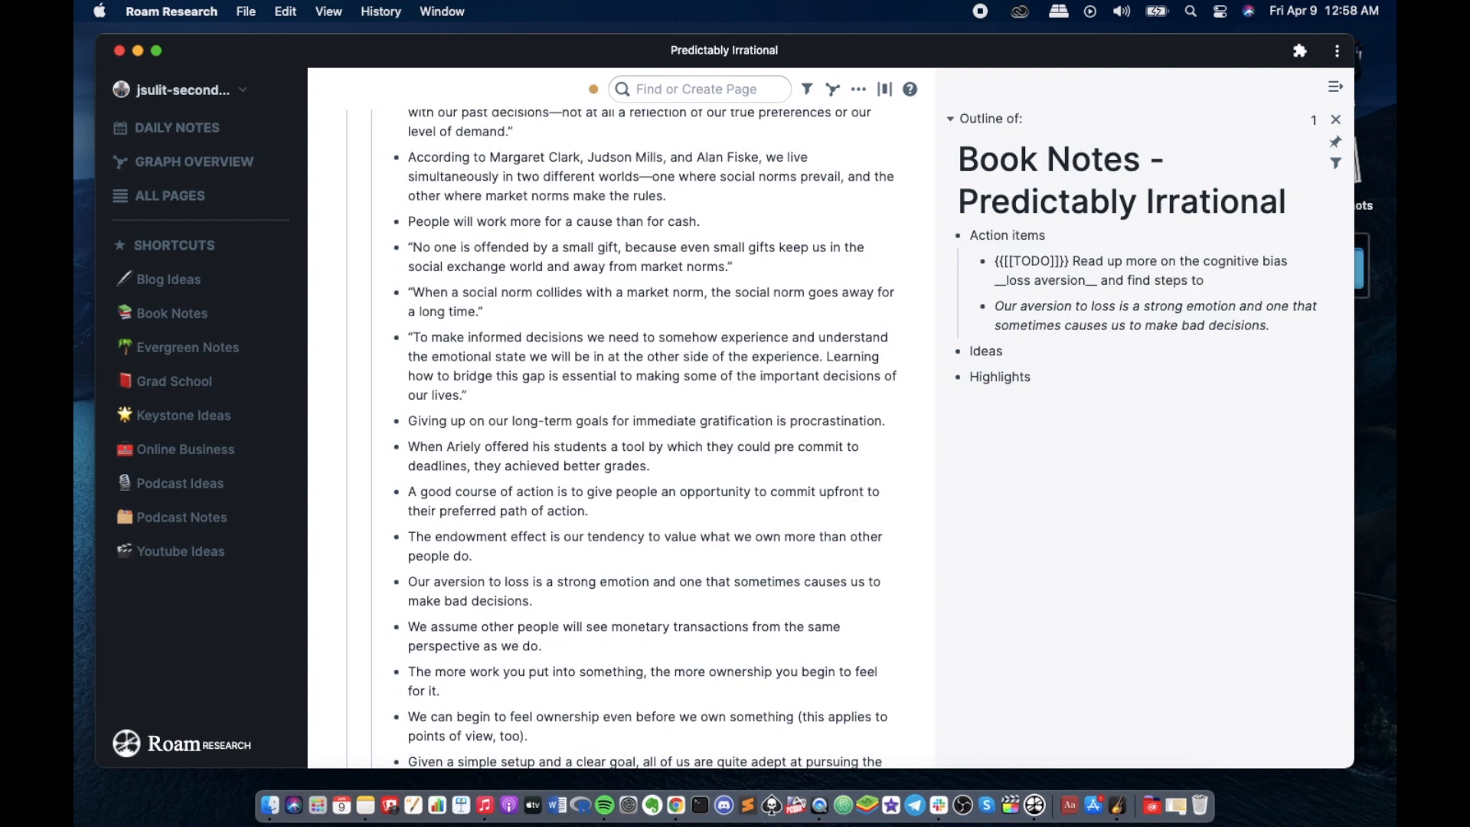
{"action": "type", "text": "lessen"}
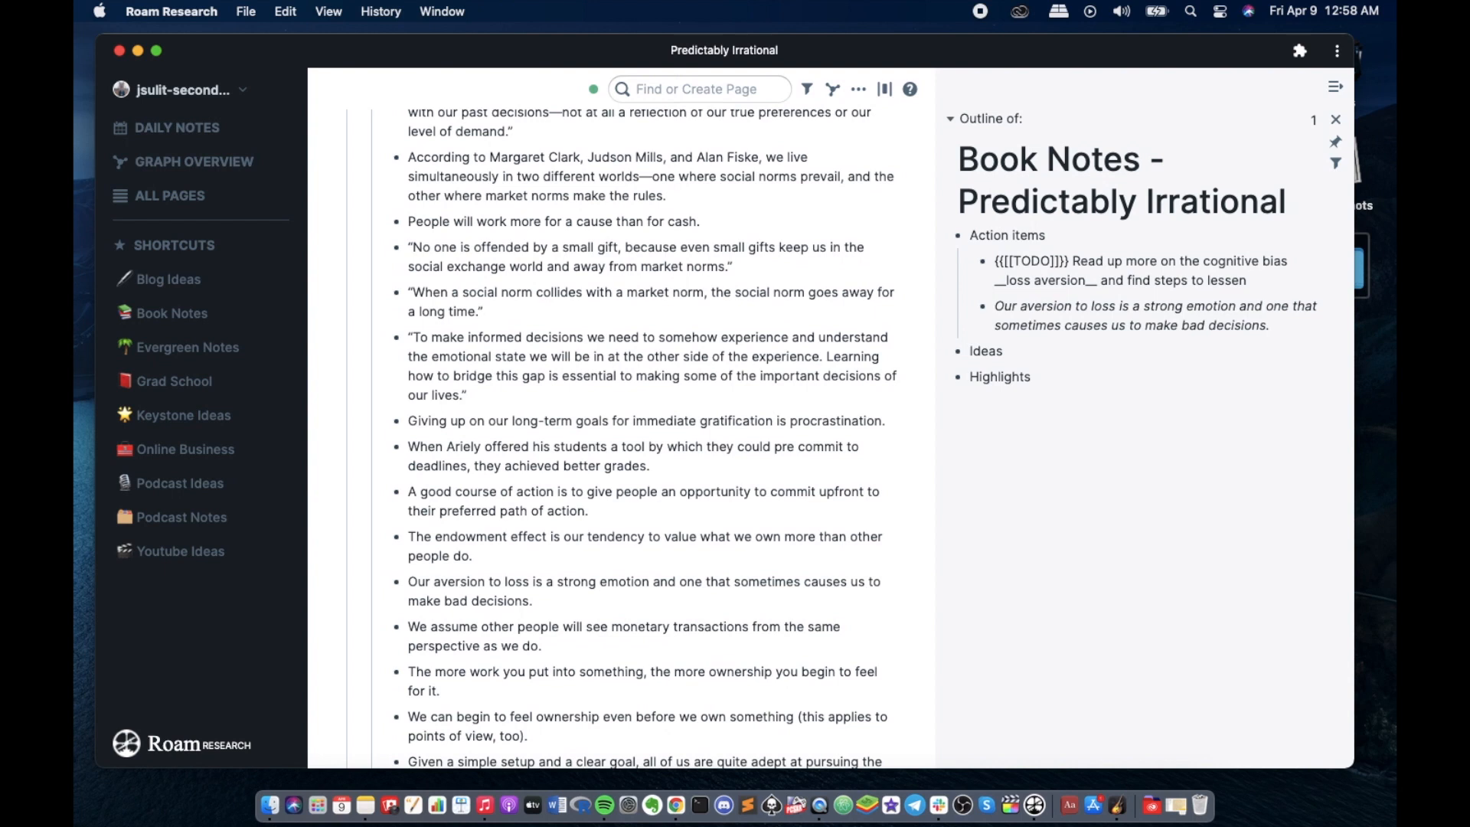
- Replace 'lessen' with 'minimizing this in decision-making' to finish the to-do
{"action": "key", "text": "Backspace"}
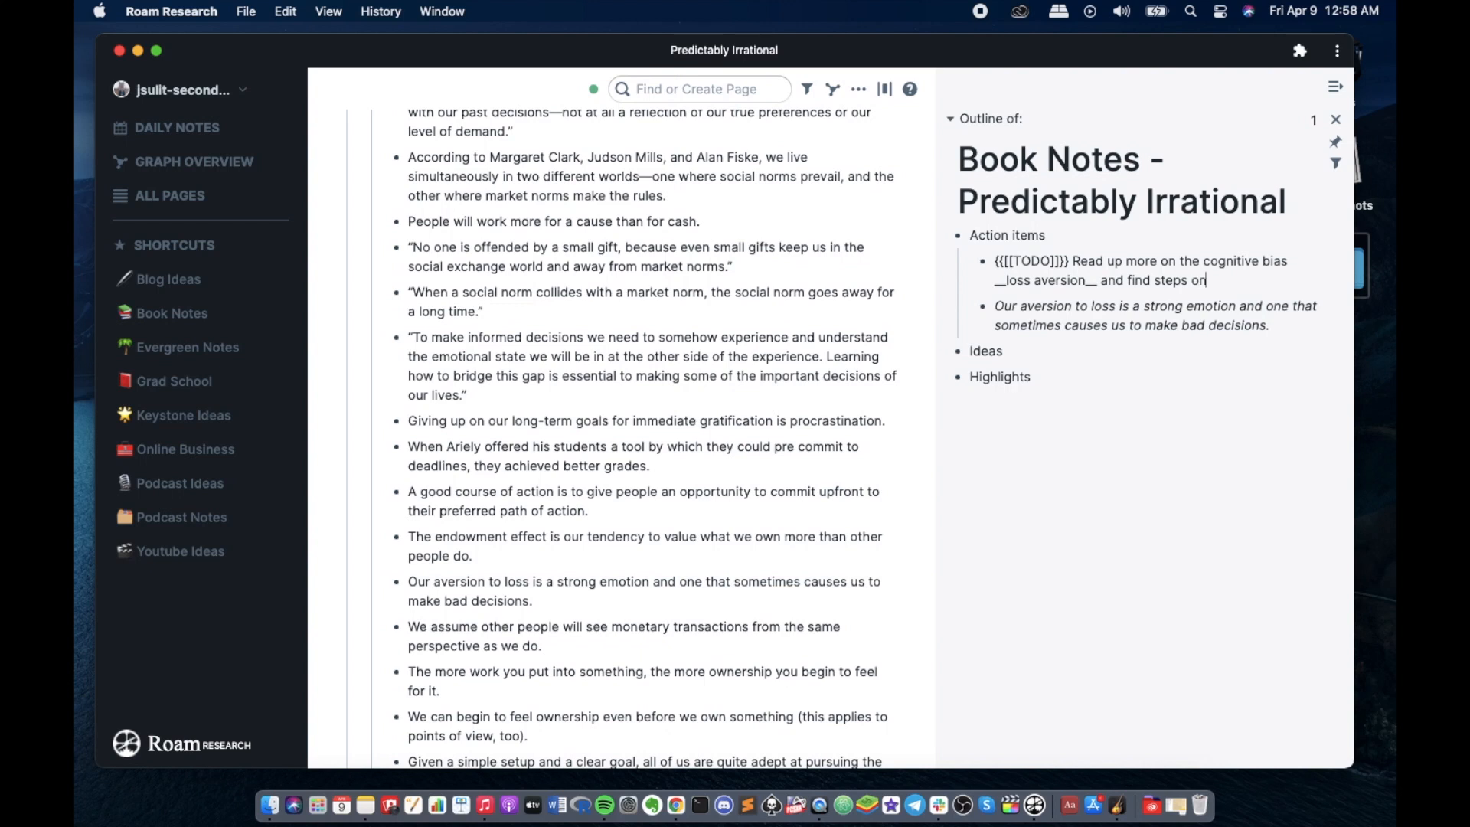
{"action": "type", "text": "mim"}
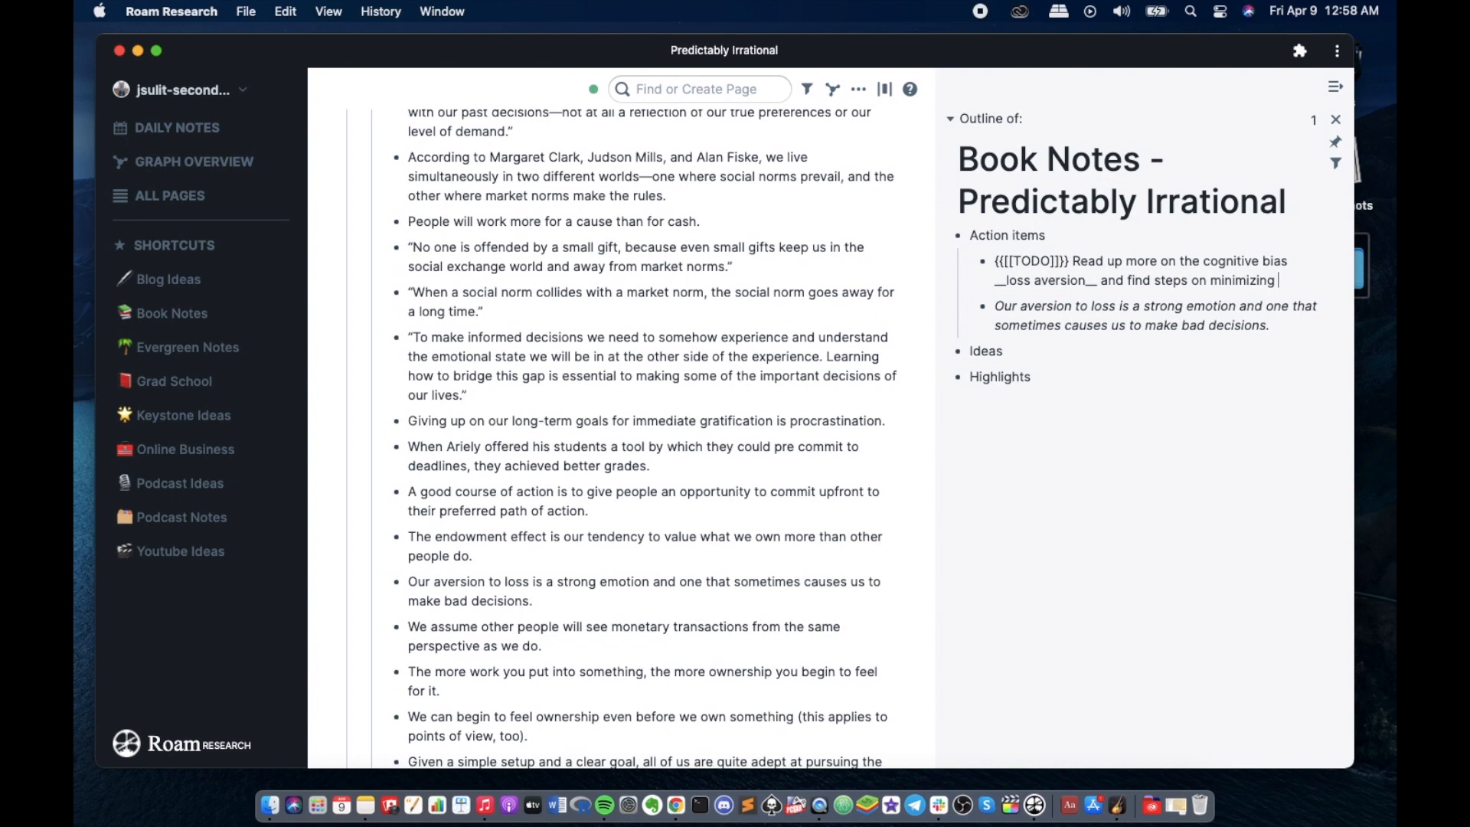
{"action": "type", "text": "th"}
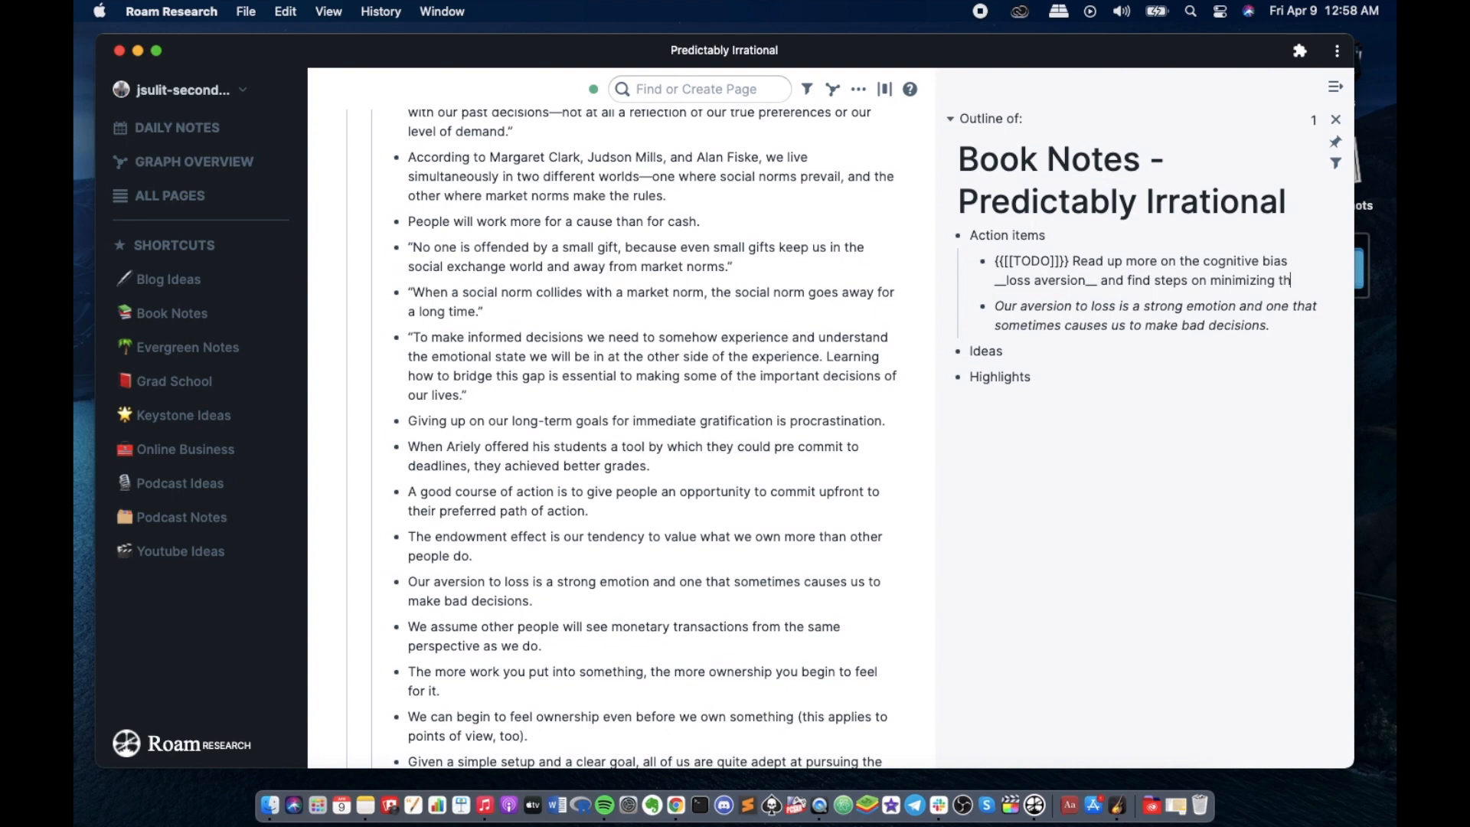
{"action": "type", "text": "this in decision"}
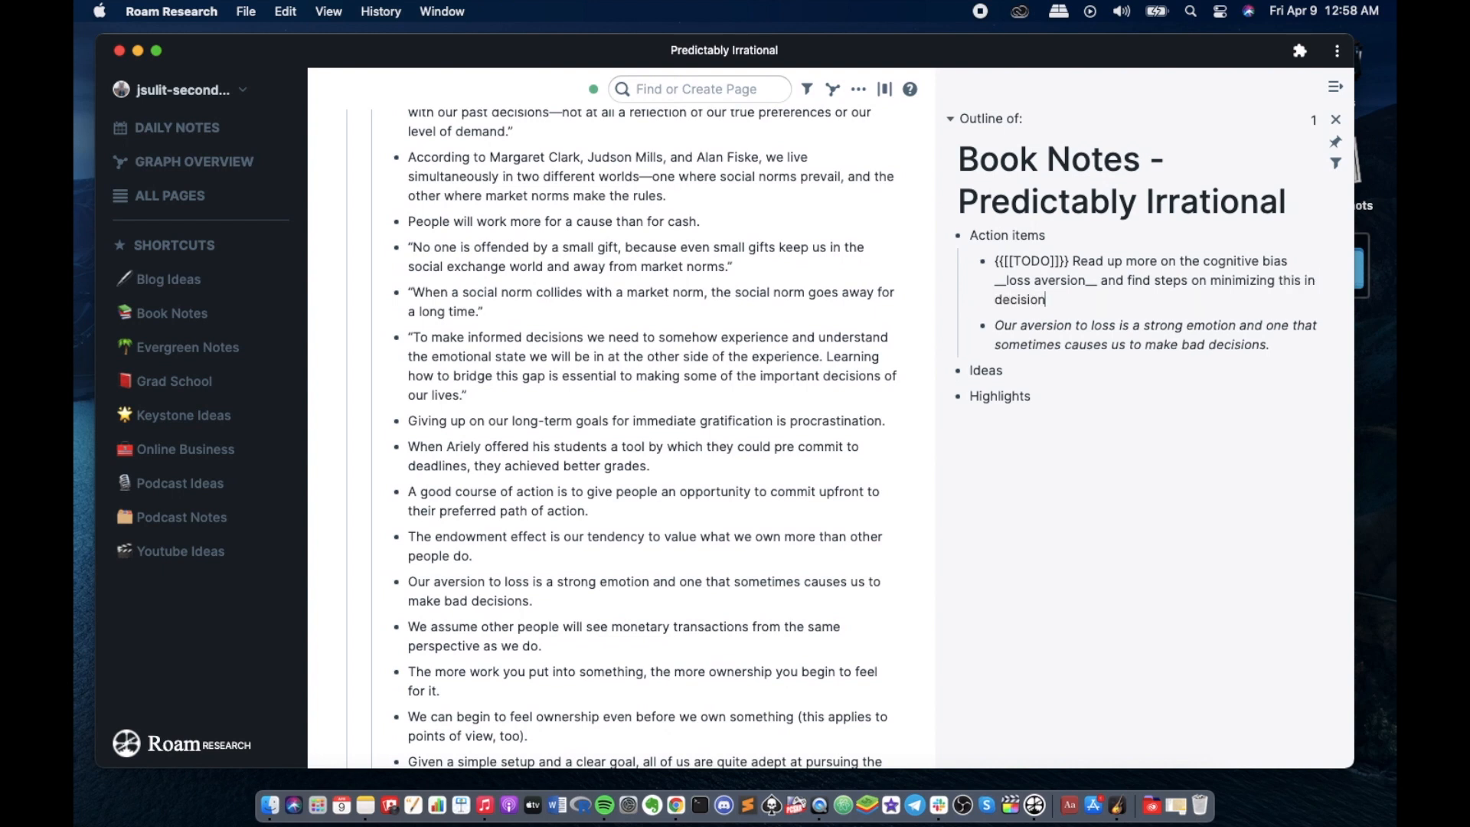
{"action": "type", "text": "-making"}
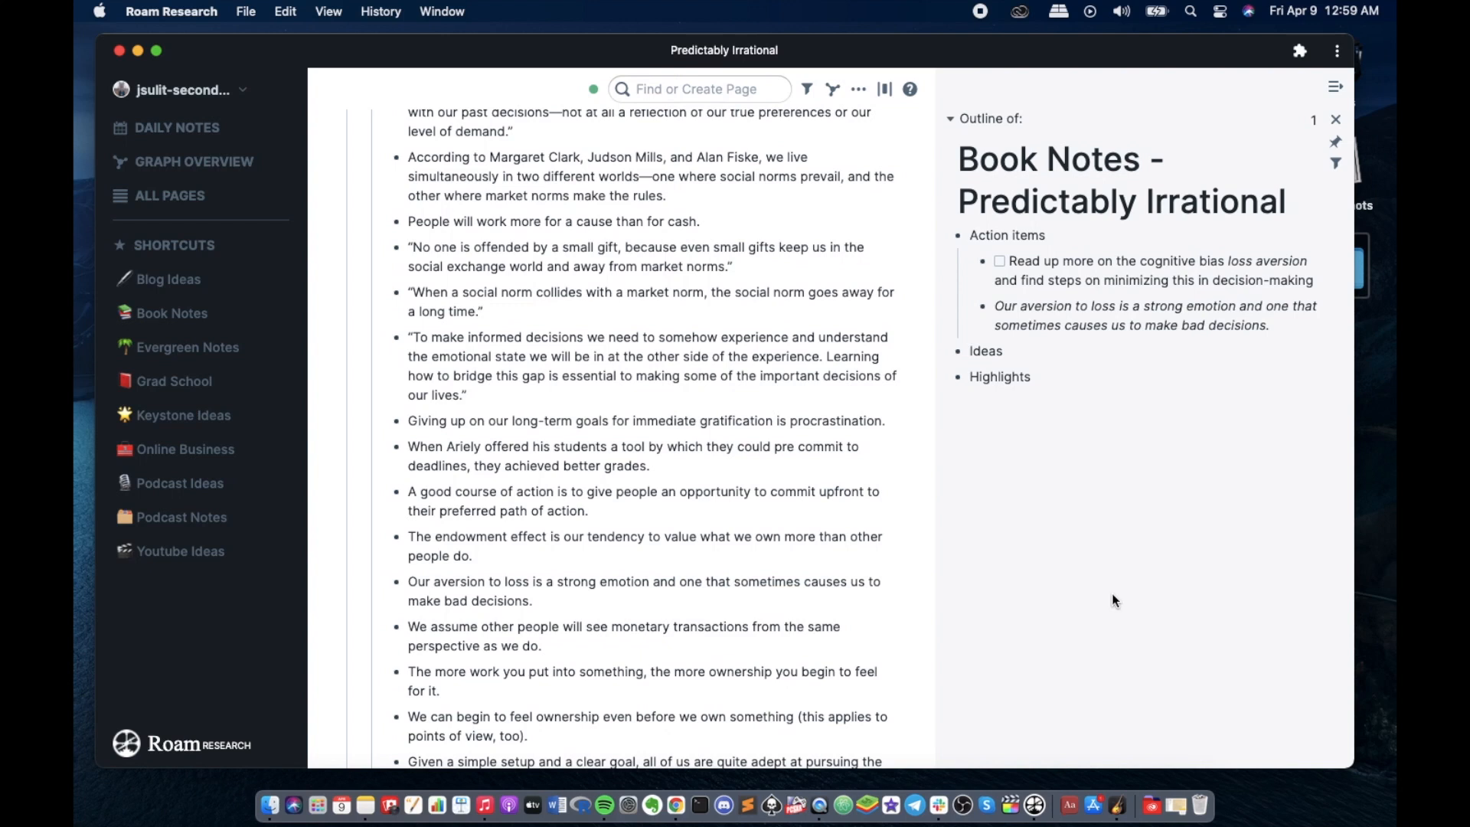
- Remove the italic quote and put the 'The more work you put into something…' highlight under Ideas
{"action": "left_click_drag", "start_coordinate": [1003, 266], "coordinate": [1312, 323]}
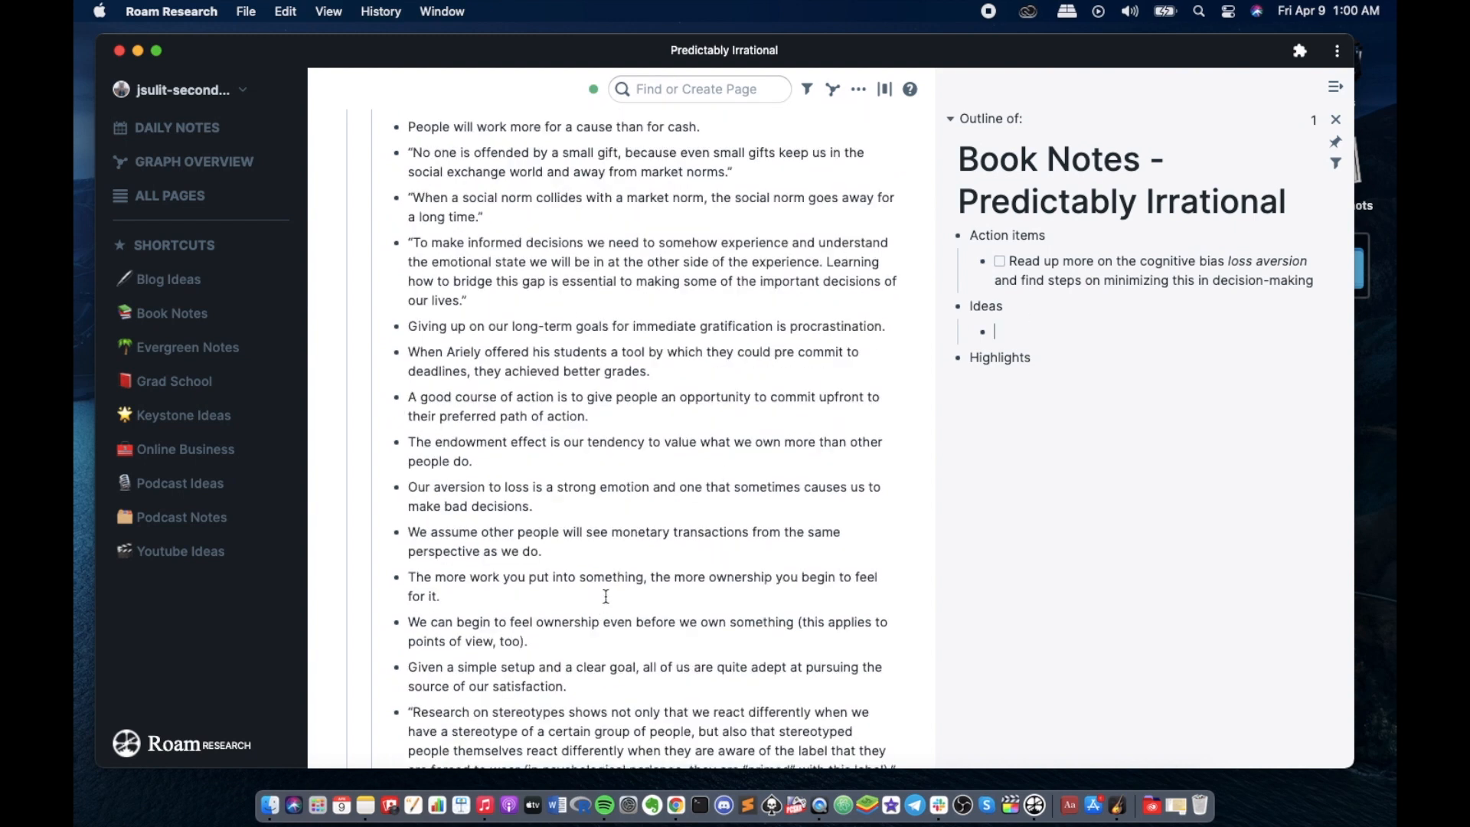
{"action": "double_click", "coordinate": [605, 577]}
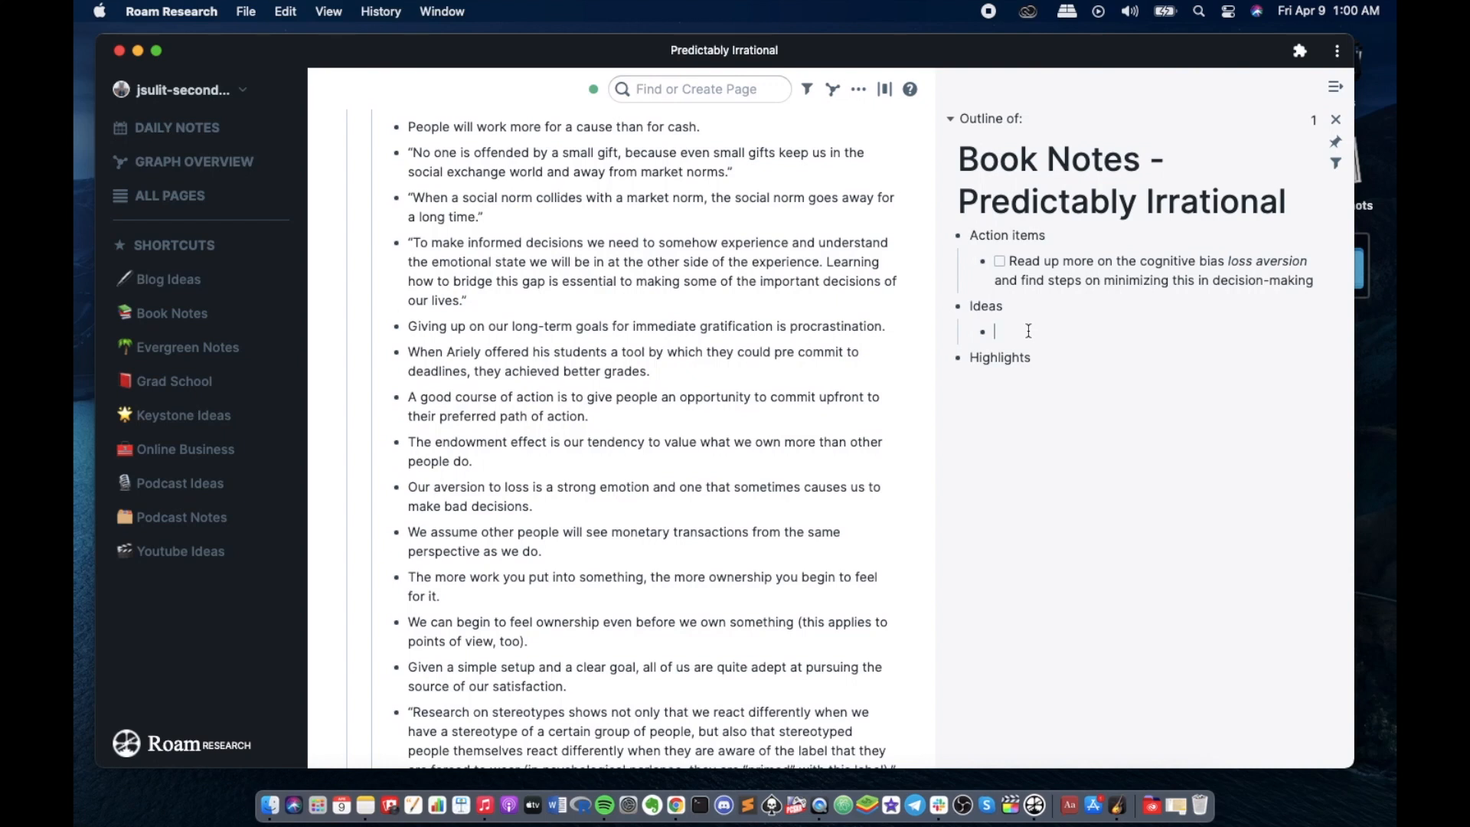
{"action": "type", "text": "The more work you put into something, the more ownership you begin to feel for it."}
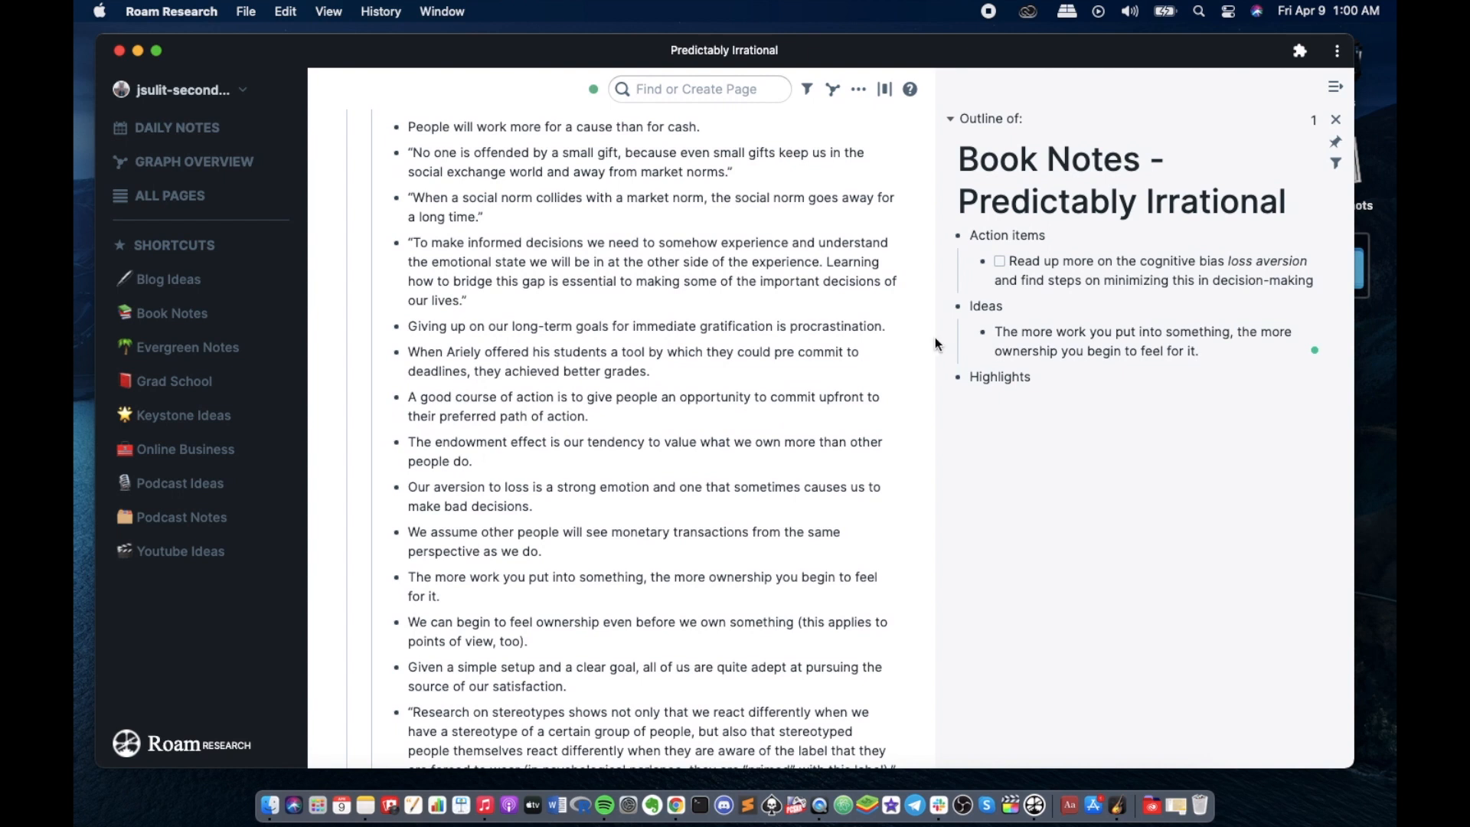
{"action": "mouse_move", "coordinate": [1124, 495]}
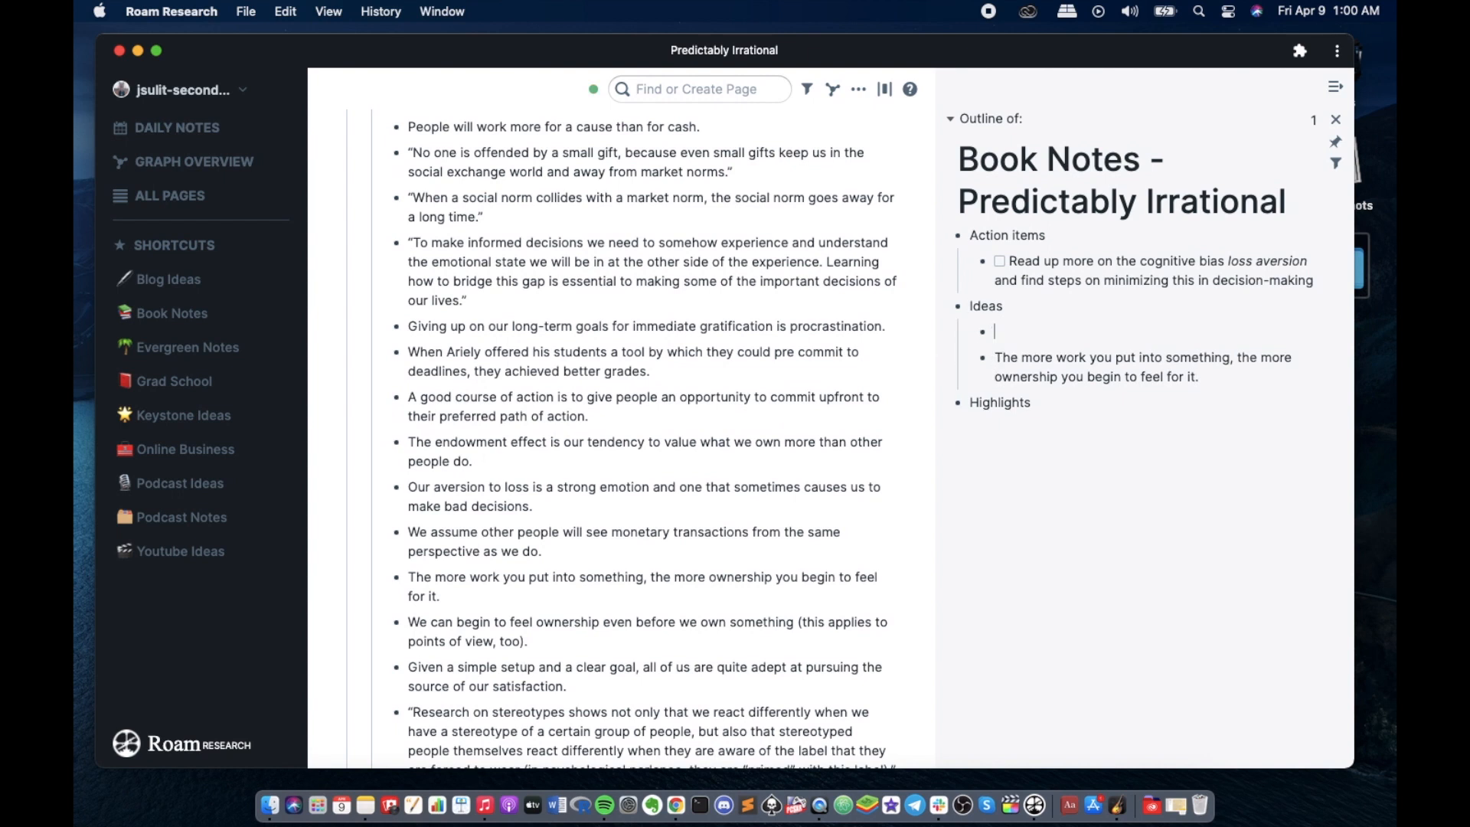
- Type the new idea above it: Ownership builds up over time if you put effort into achieving a goal
{"action": "type", "text": "Owne"}
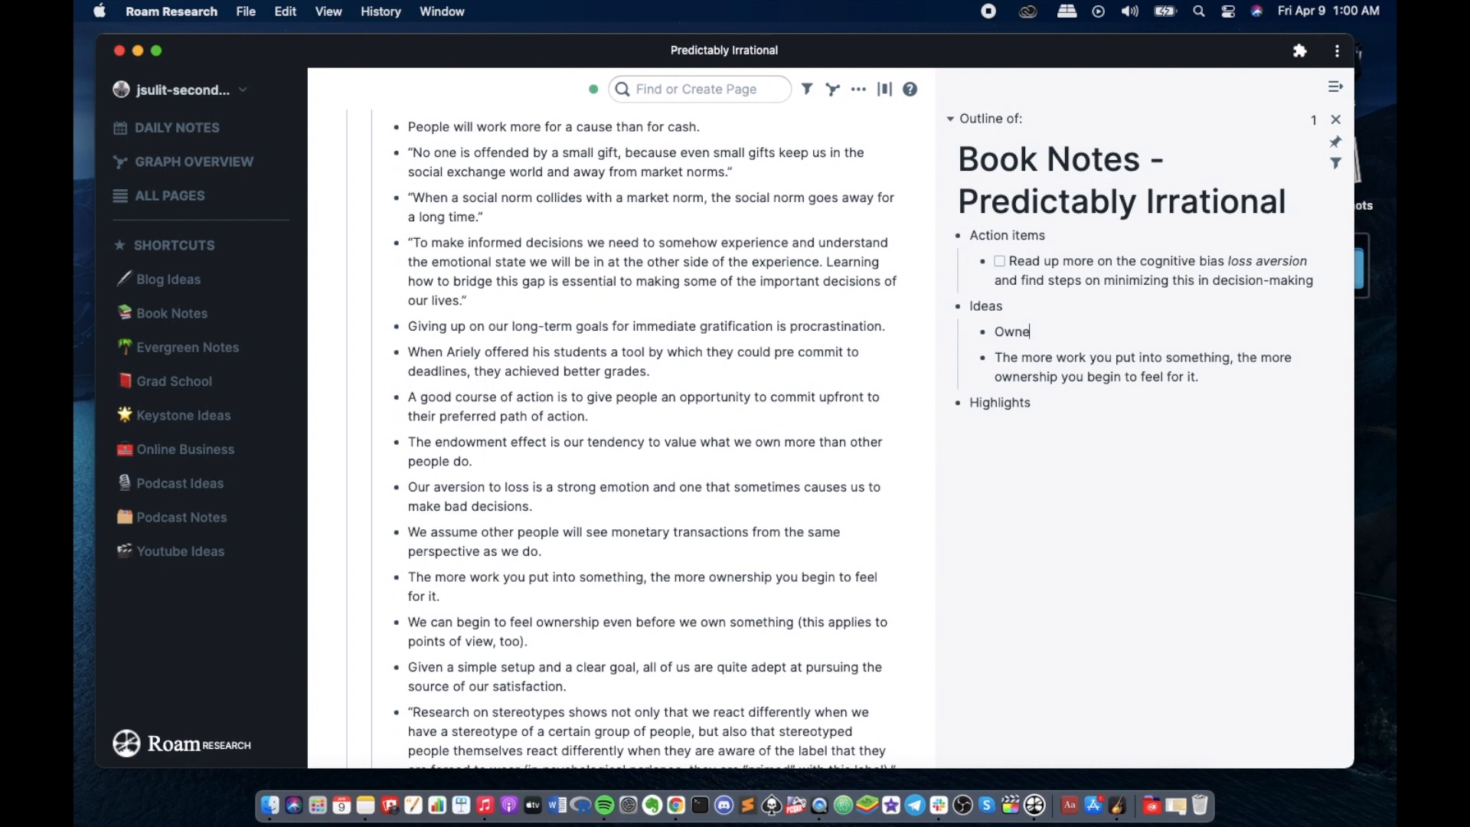
{"action": "type", "text": "rship builds u"}
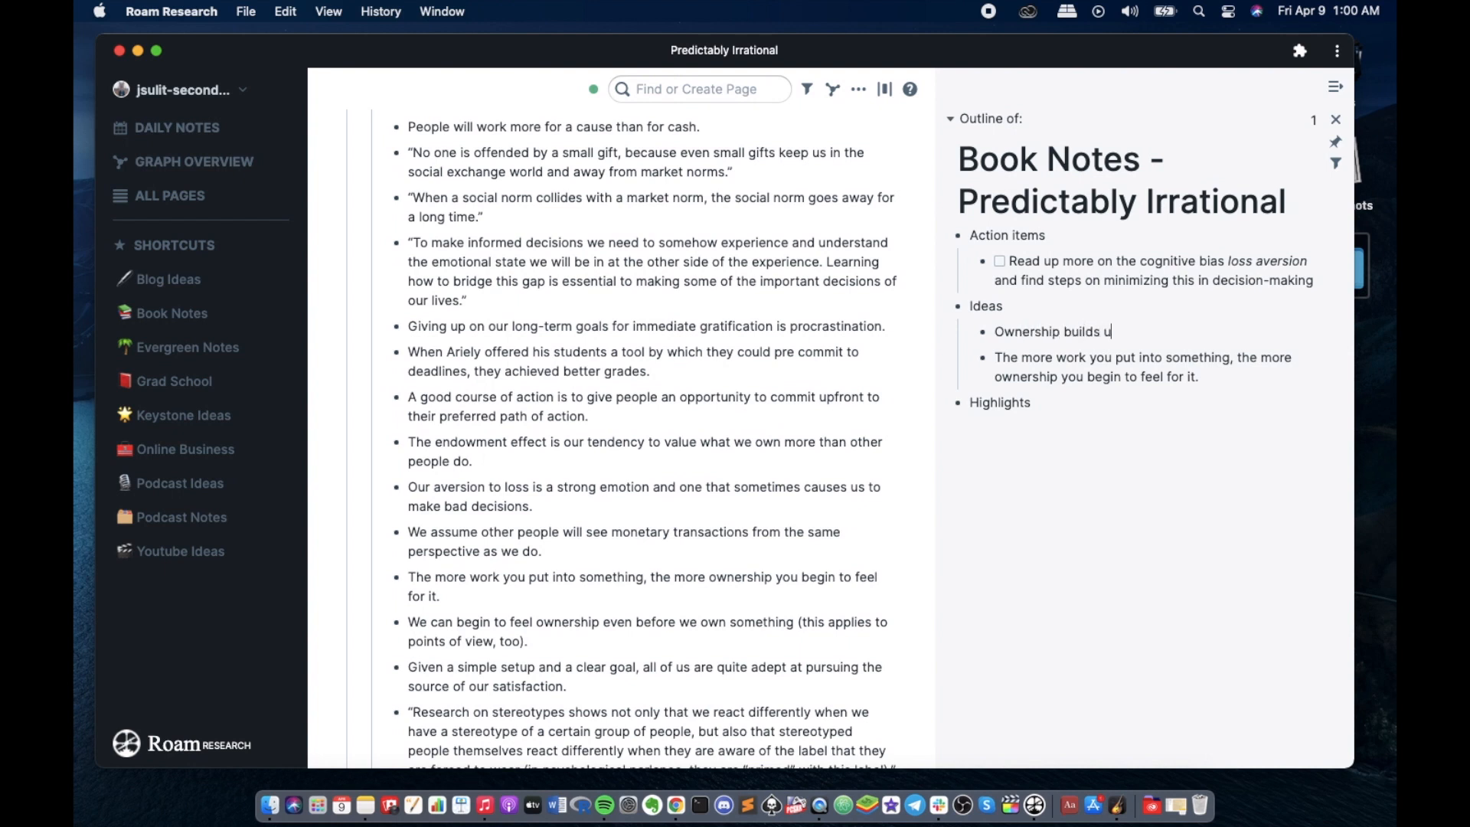
{"action": "type", "text": "p ov"}
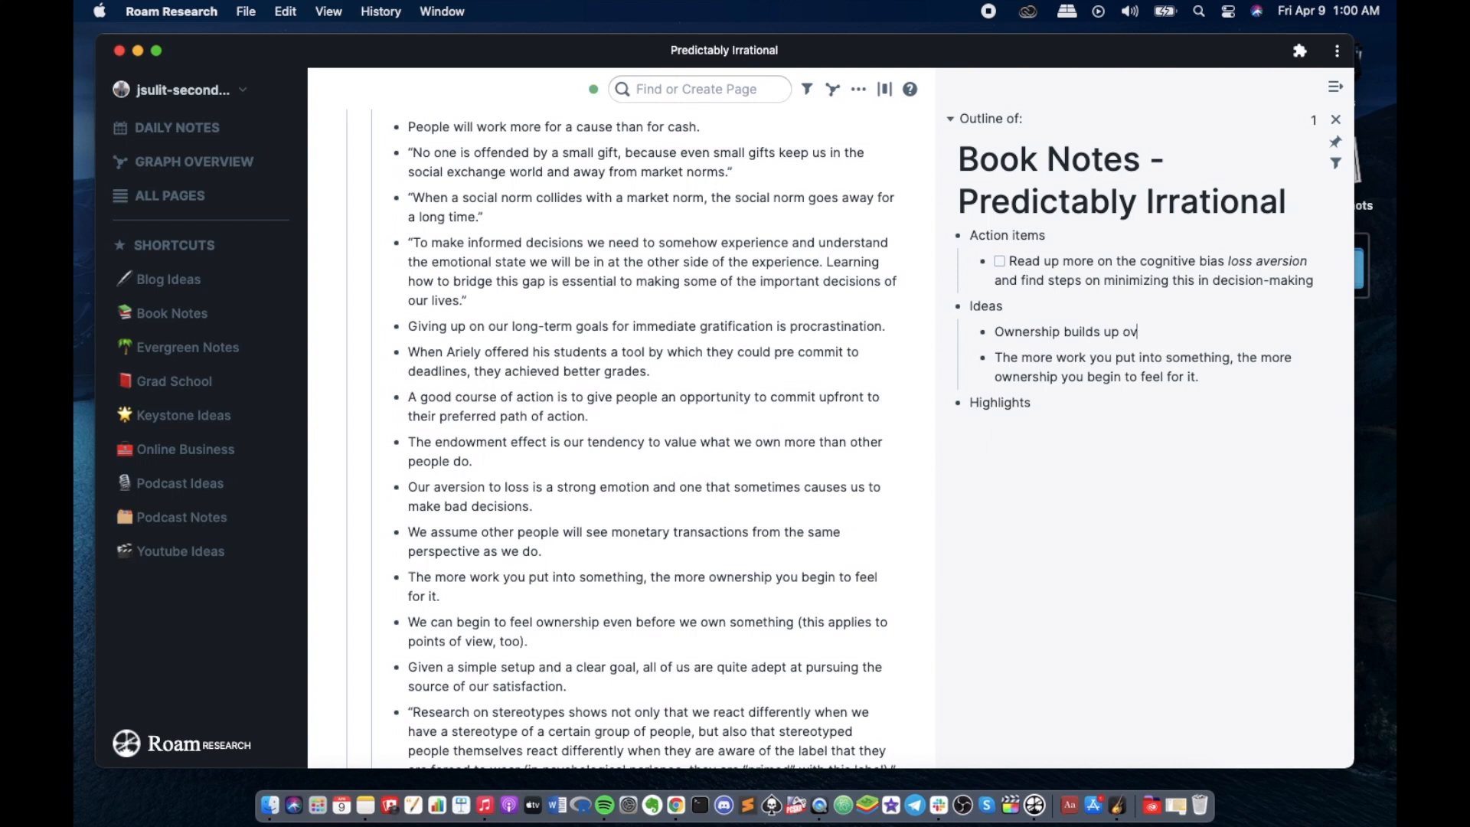
{"action": "type", "text": "er time"}
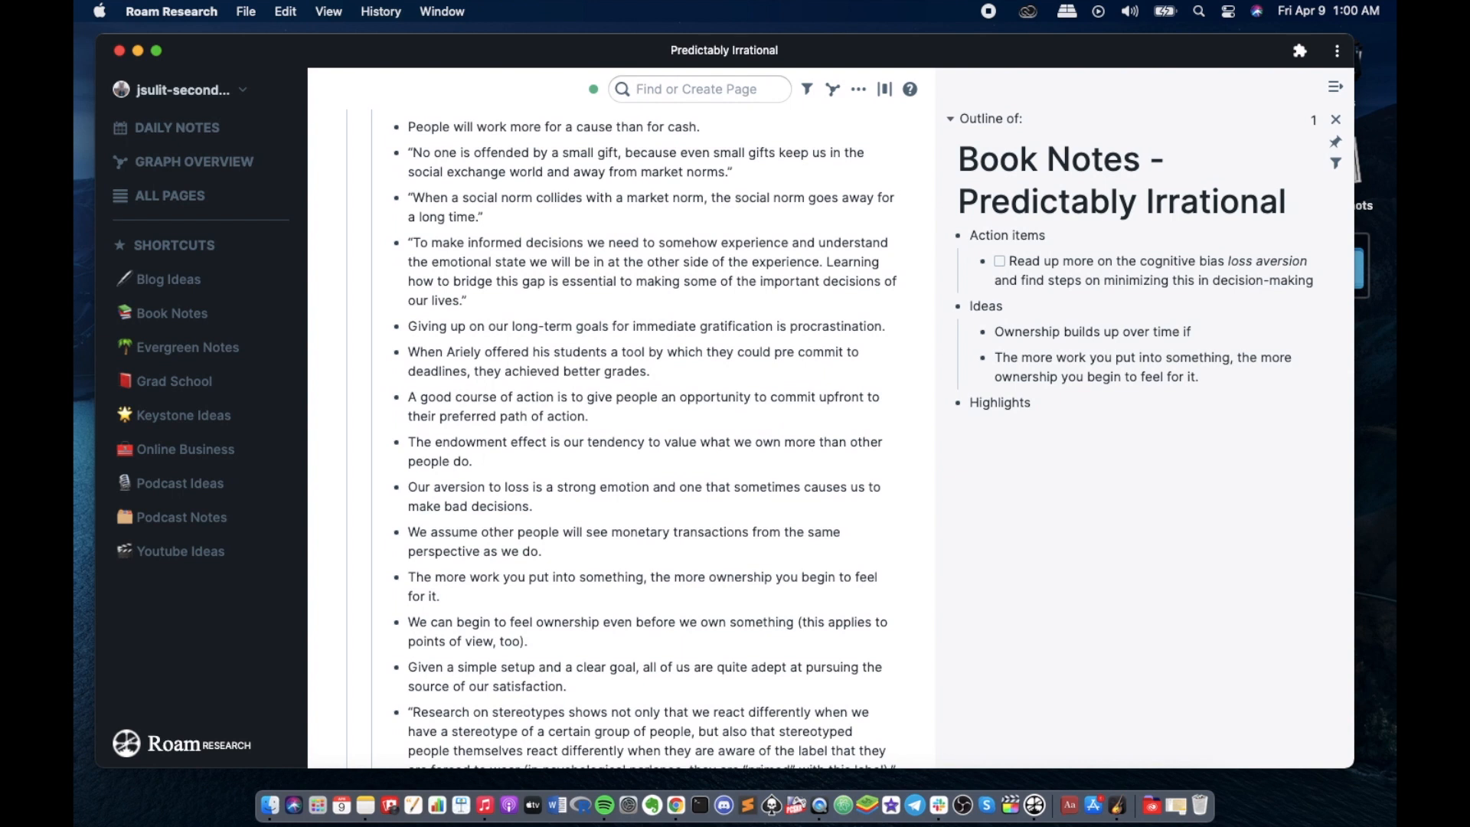
{"action": "type", "text": "if you work"}
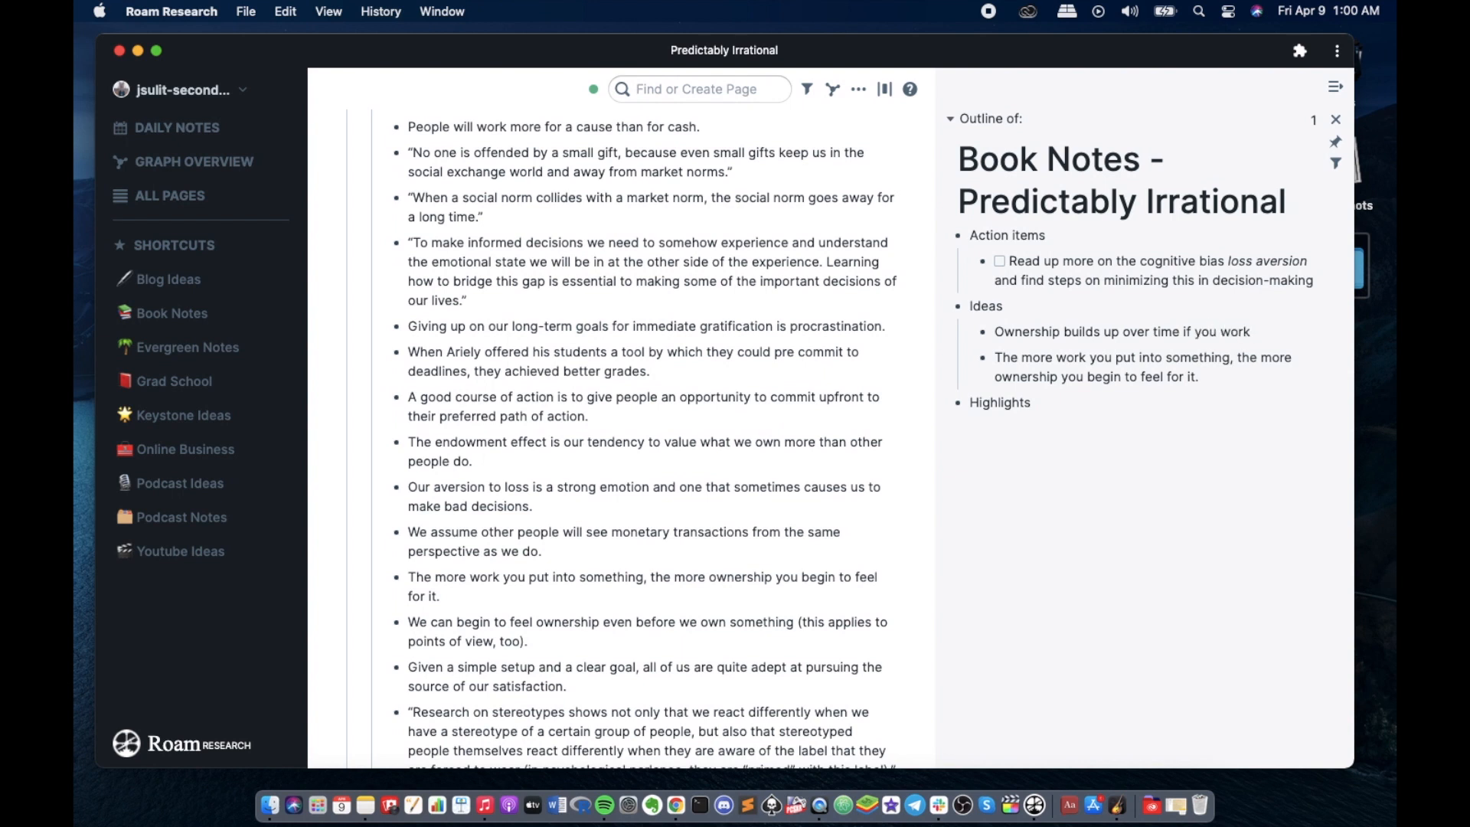
{"action": "type", "text": "and put the e"}
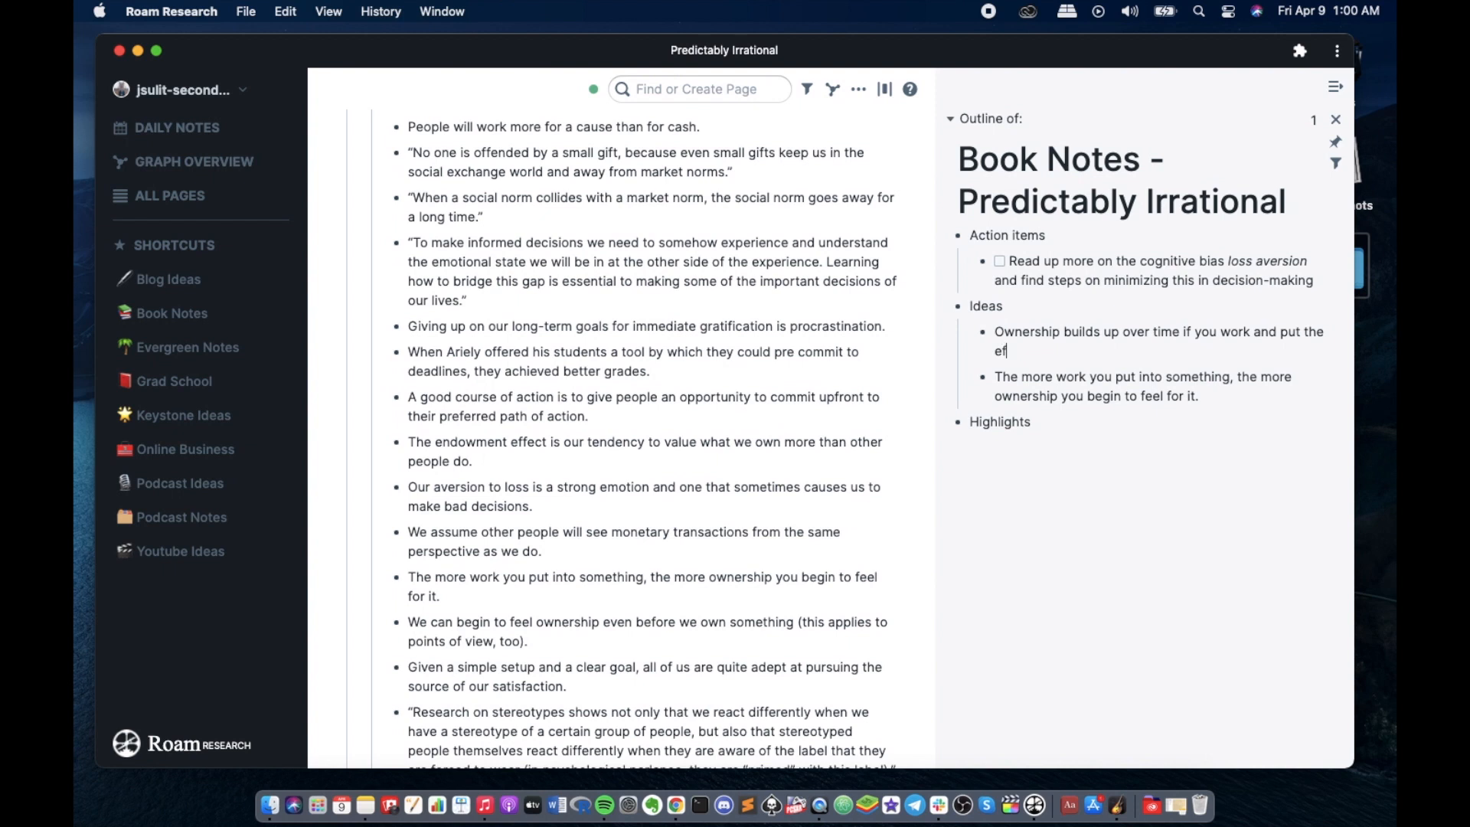
{"action": "type", "text": "fort"}
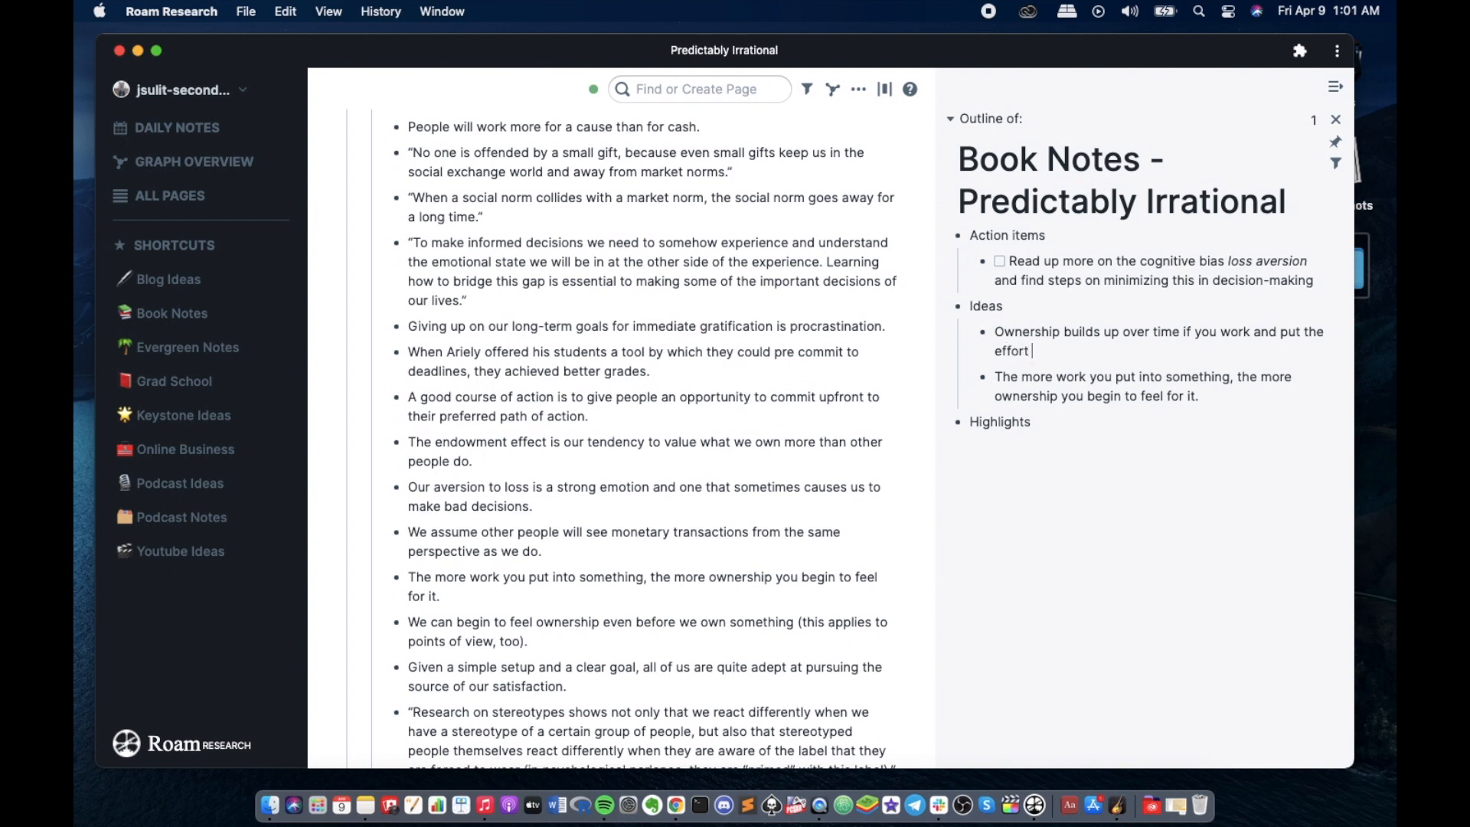
{"action": "type", "text": "in"}
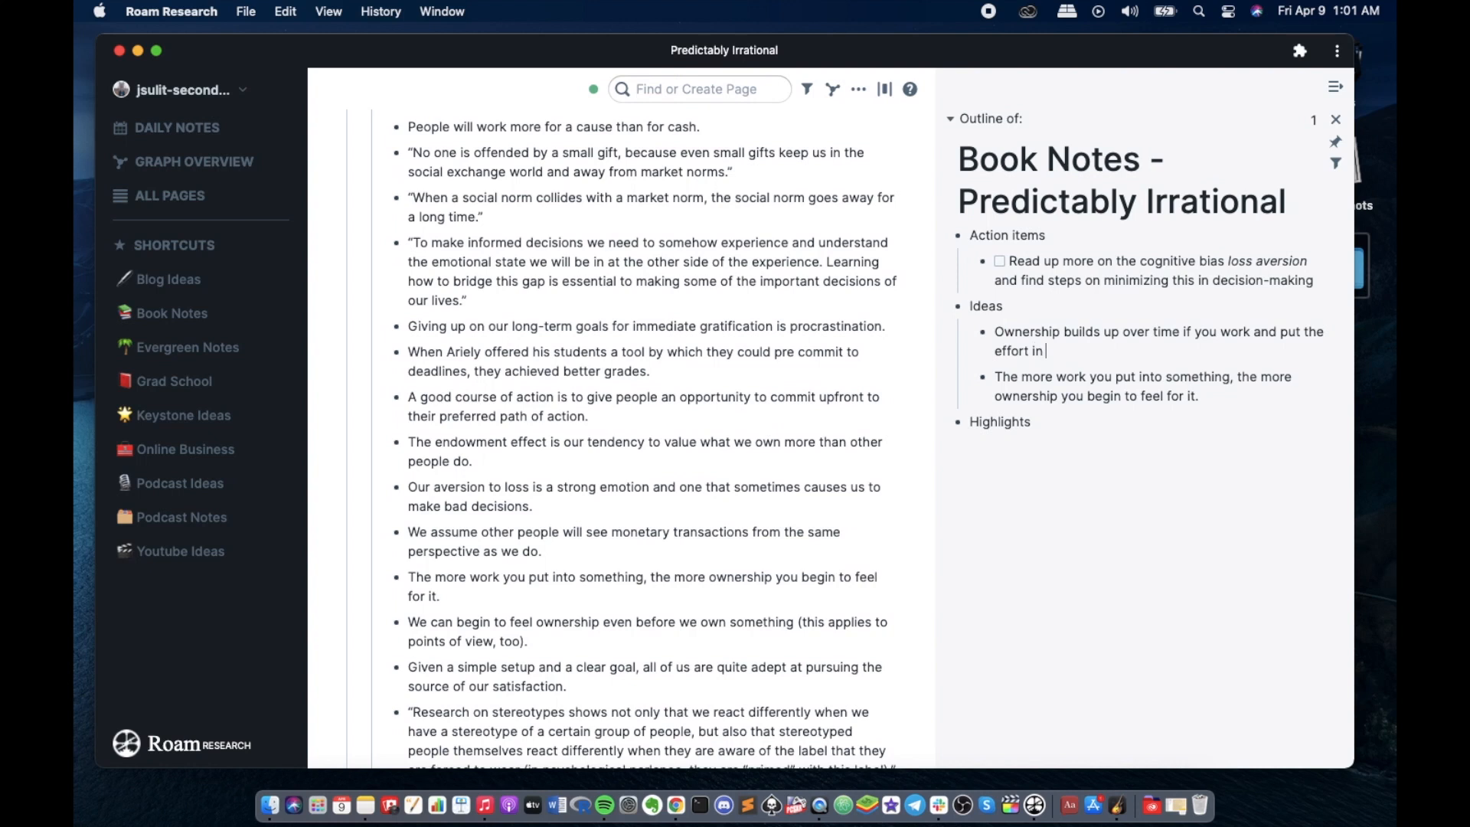
{"action": "type", "text": "a"}
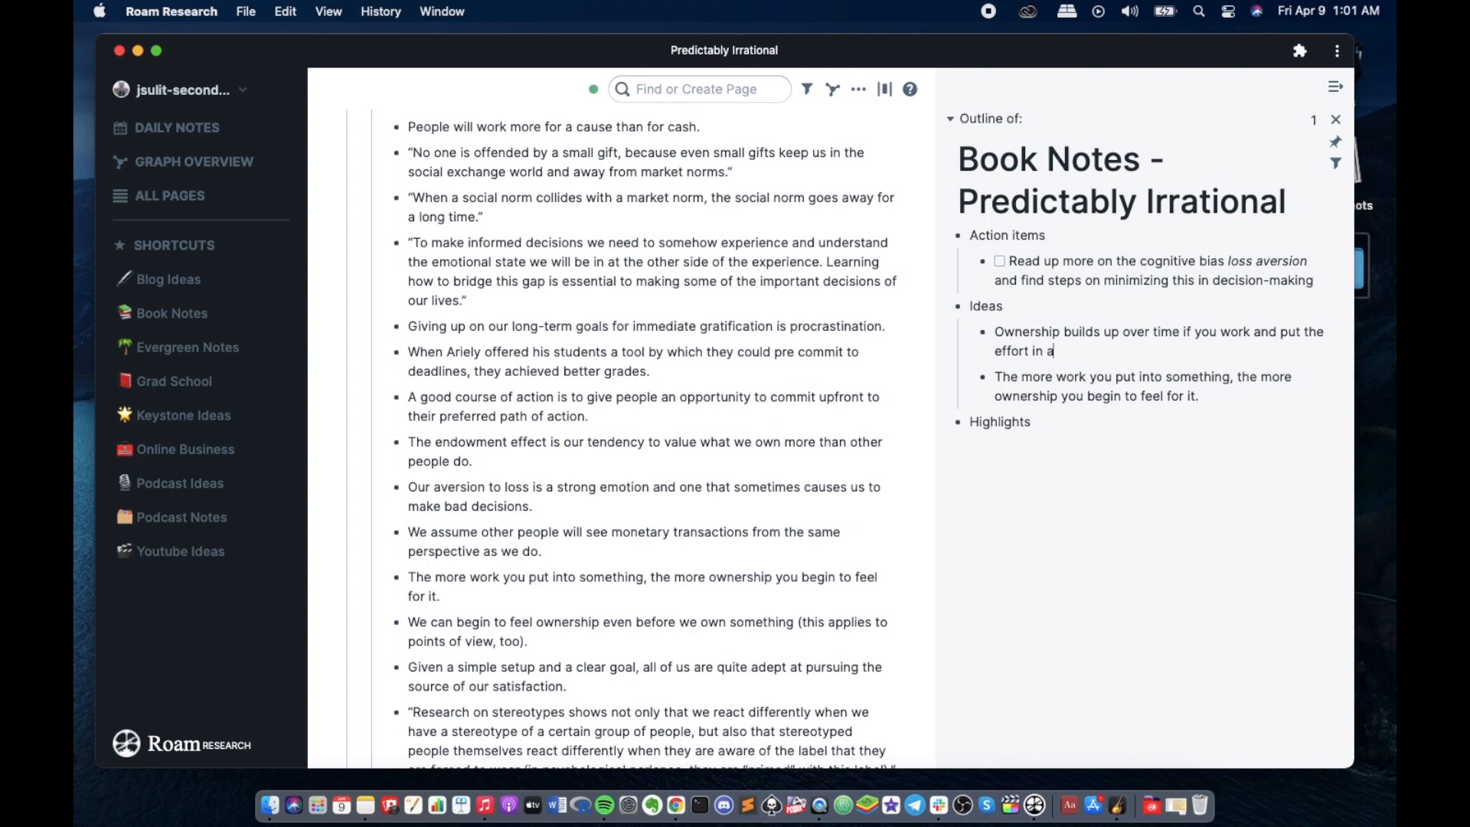
{"action": "type", "text": "chievei"}
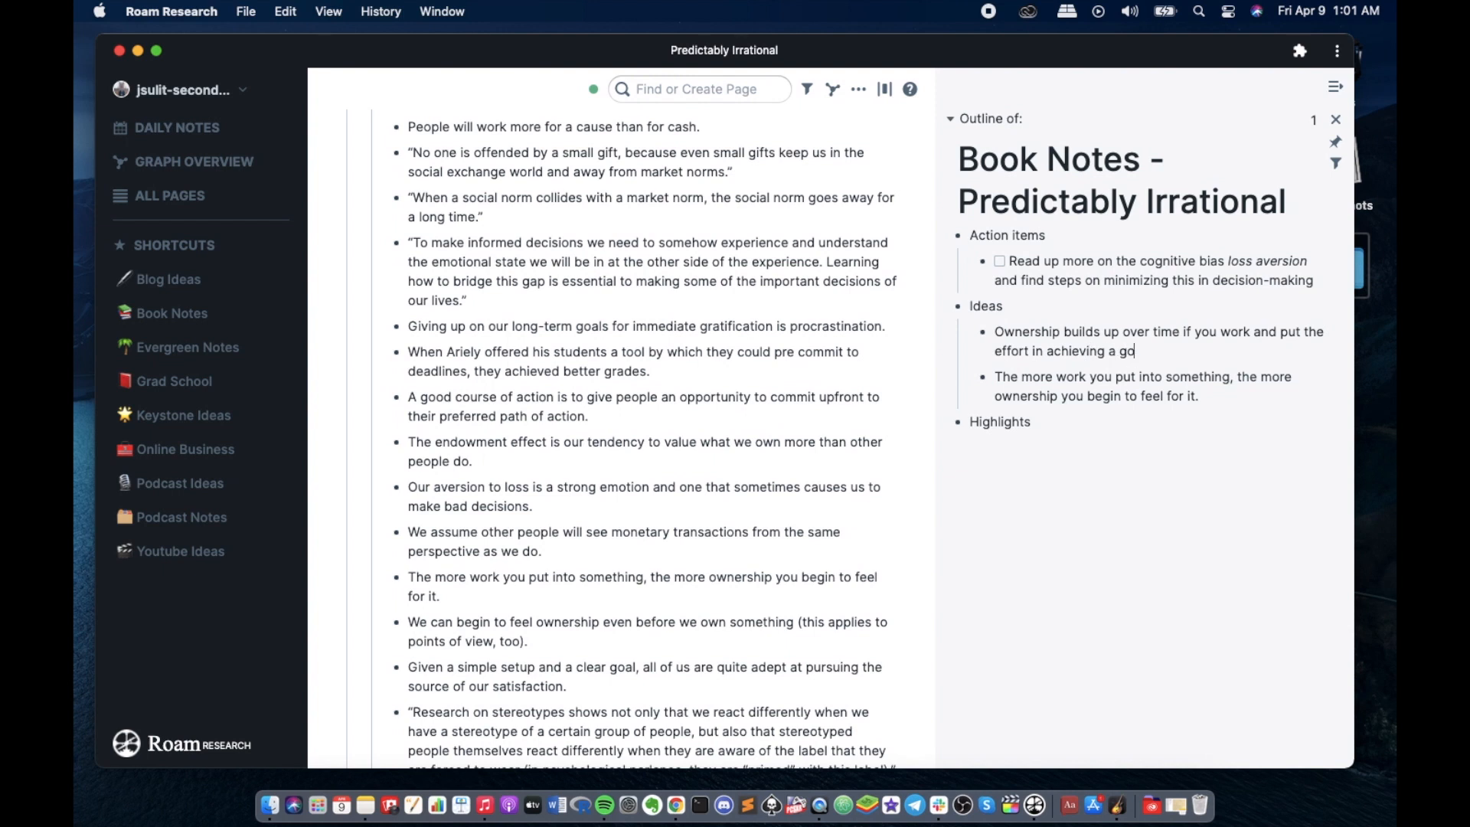
{"action": "type", "text": "al"}
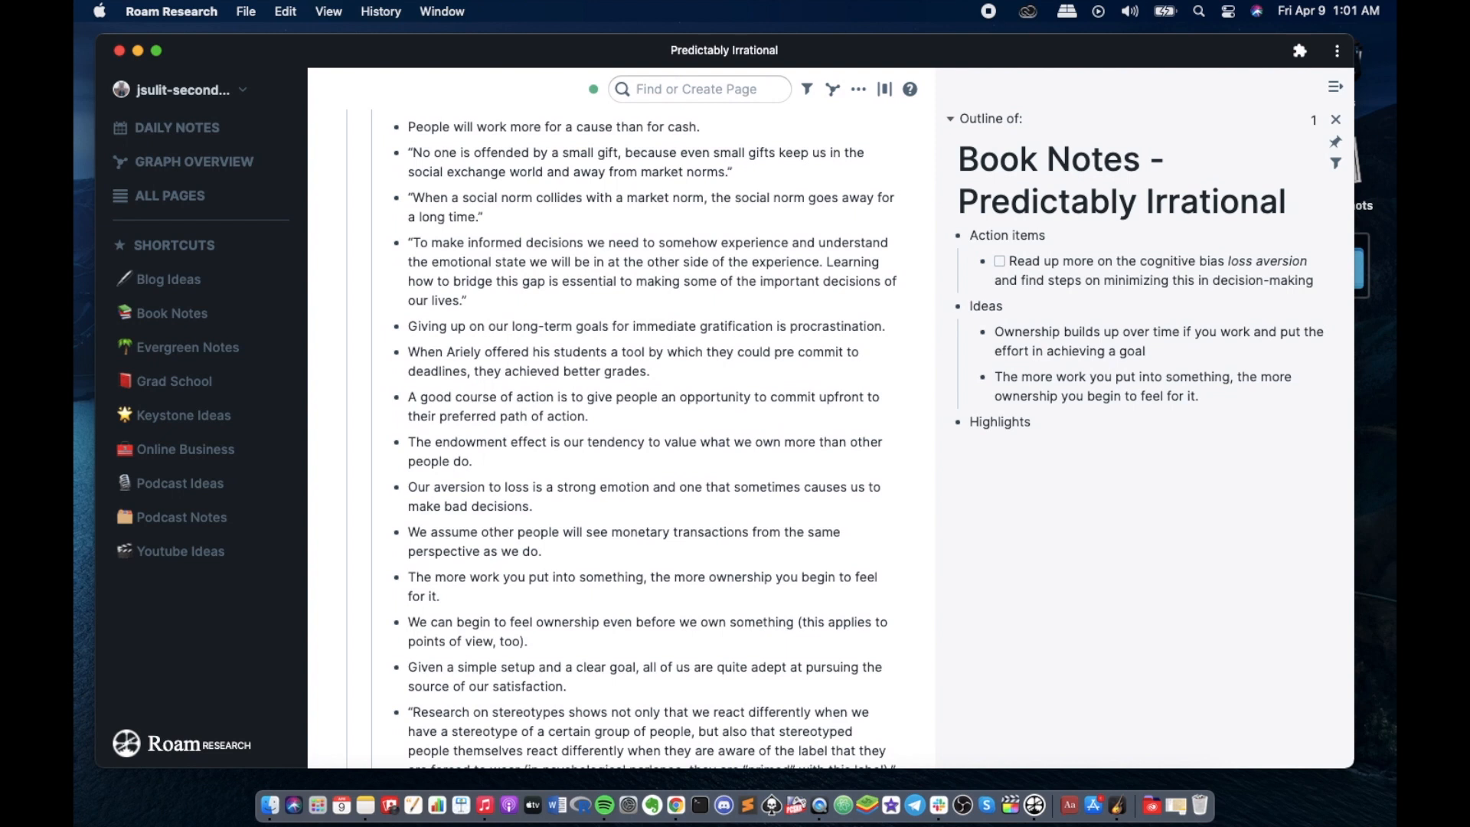
{"action": "mouse_move", "coordinate": [1234, 377]}
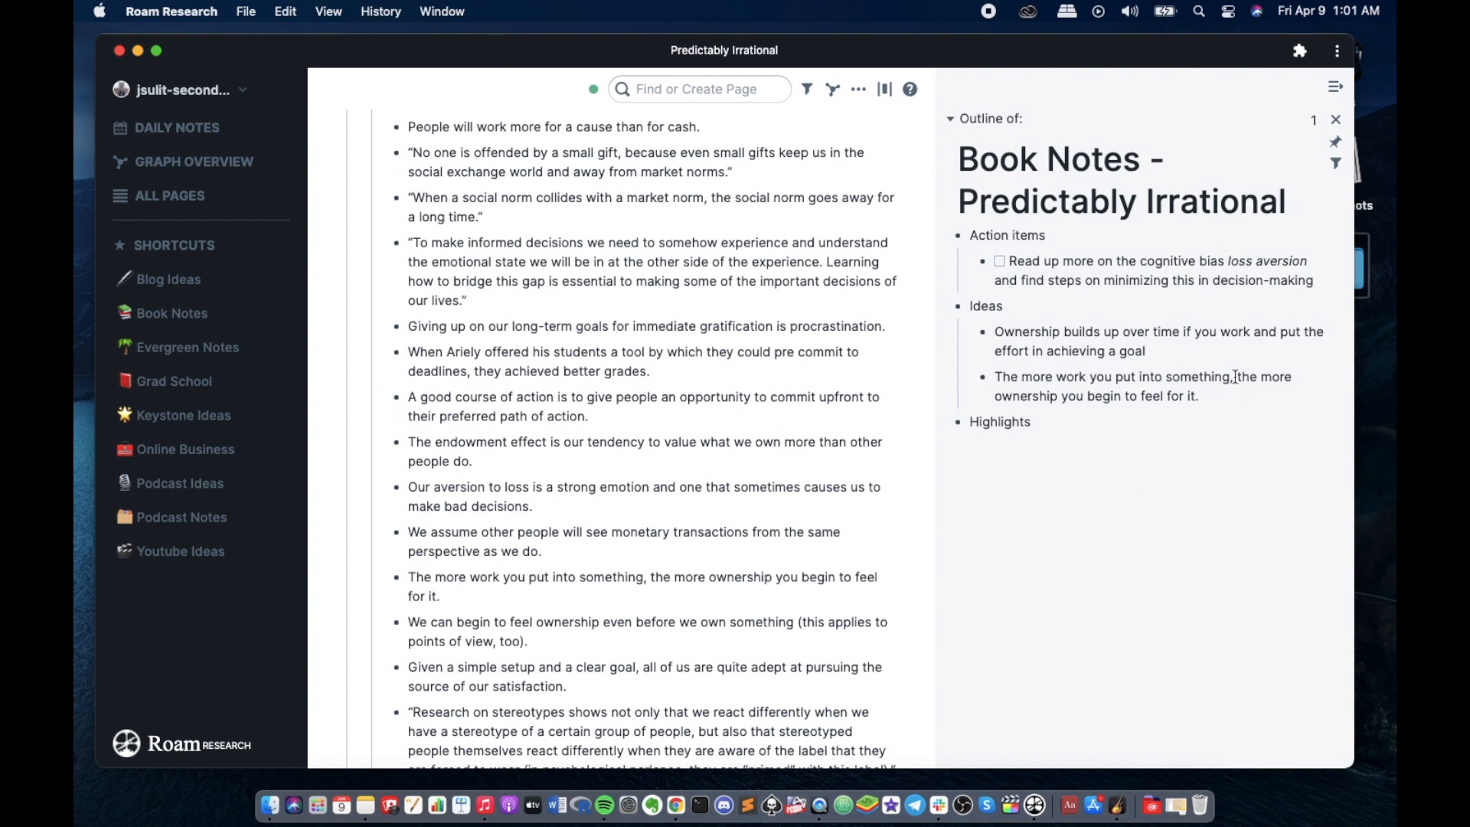
{"action": "left_click", "coordinate": [1141, 386]}
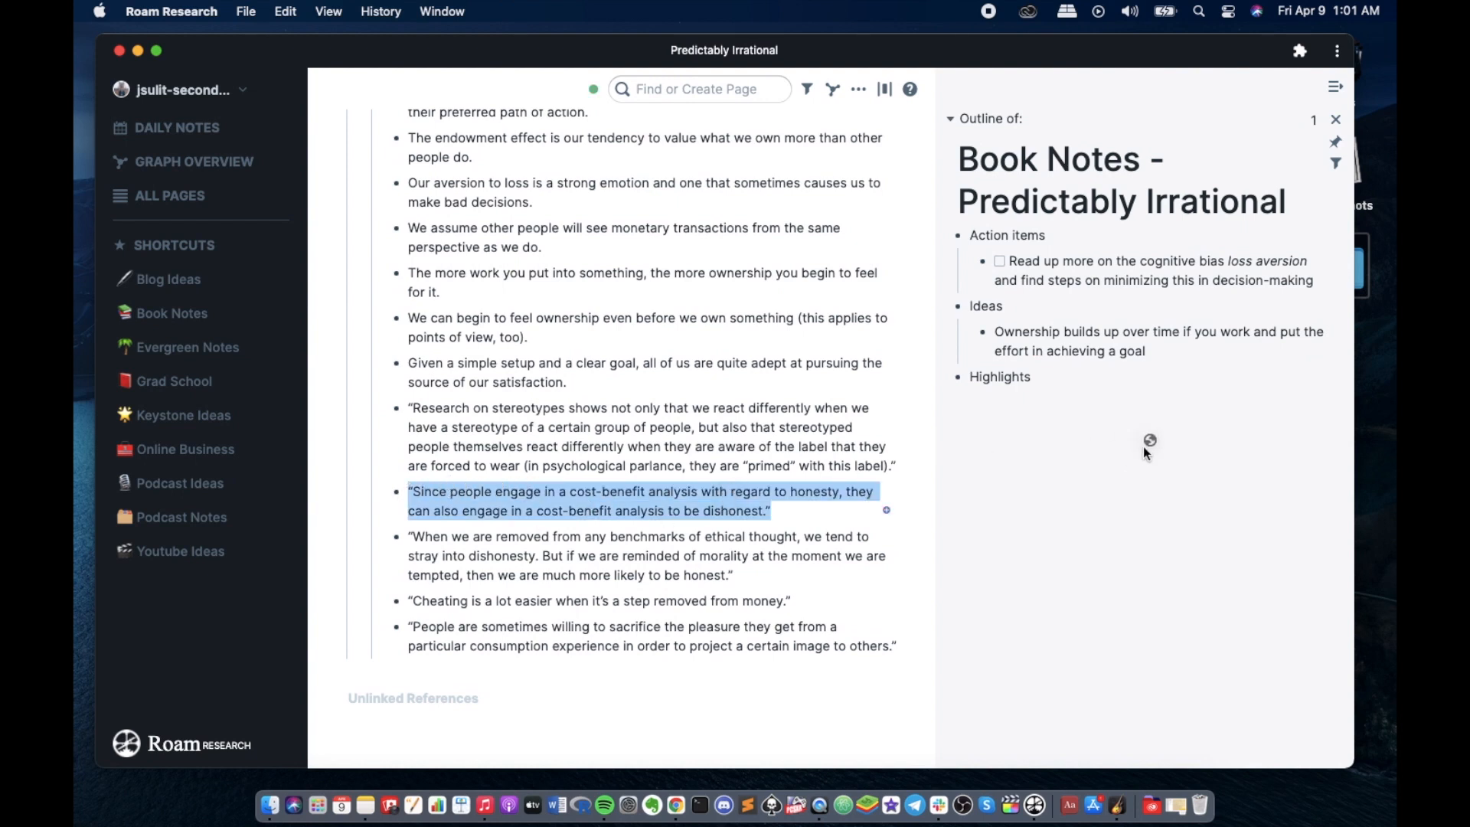
{"action": "mouse_move", "coordinate": [918, 430]}
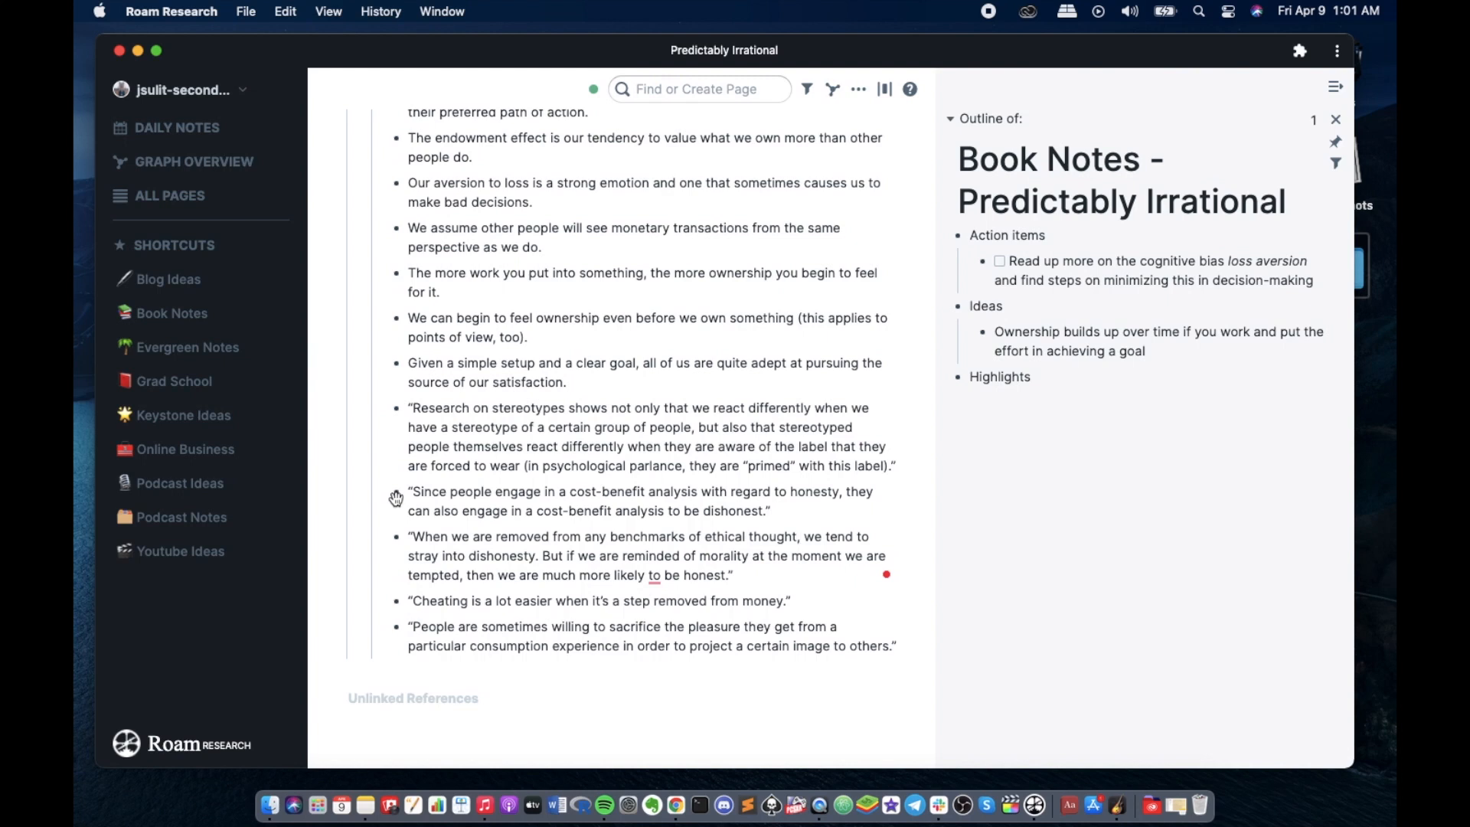
{"action": "mouse_move", "coordinate": [824, 371]}
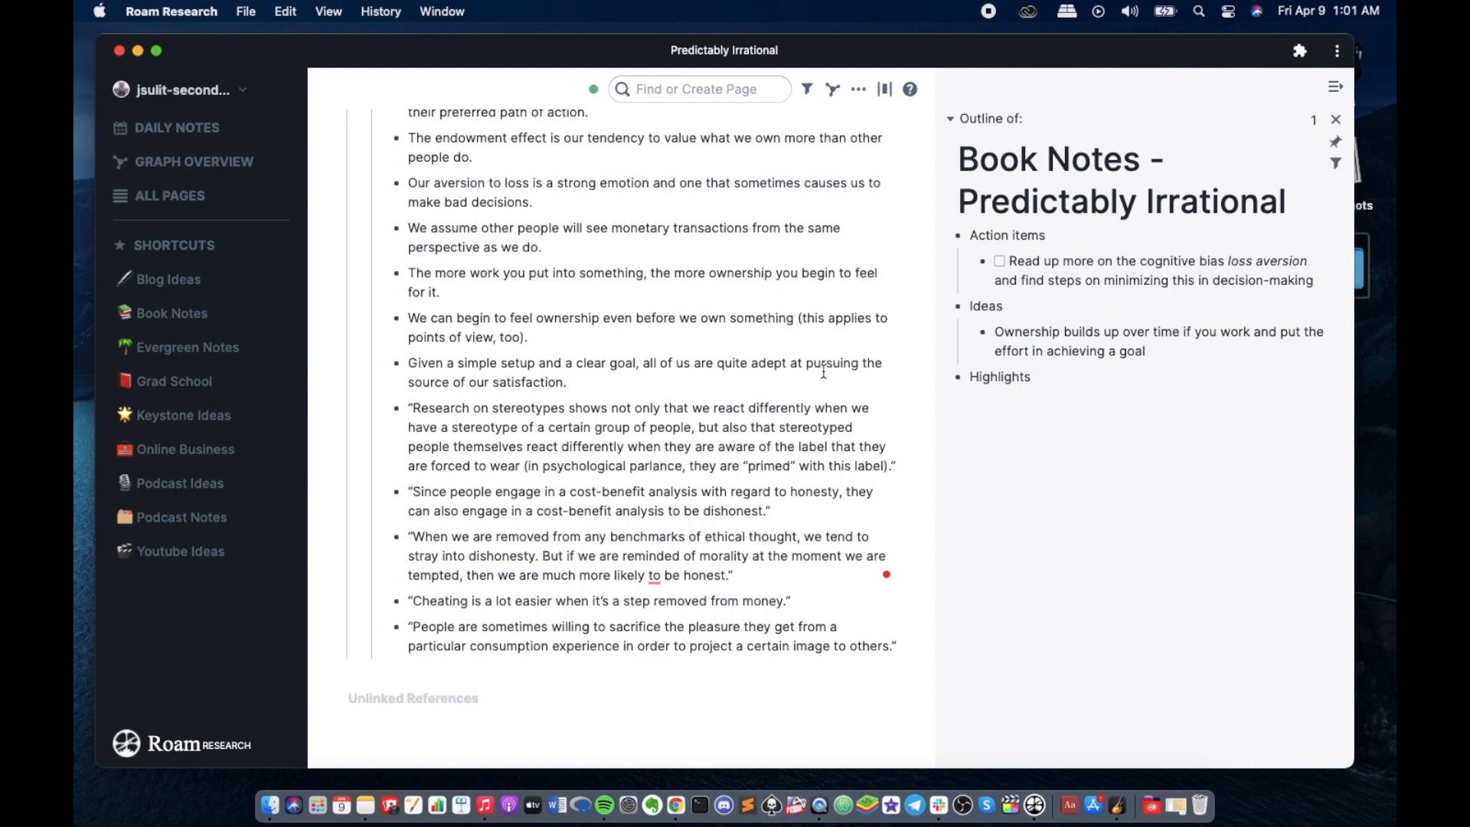
{"action": "mouse_move", "coordinate": [611, 514]}
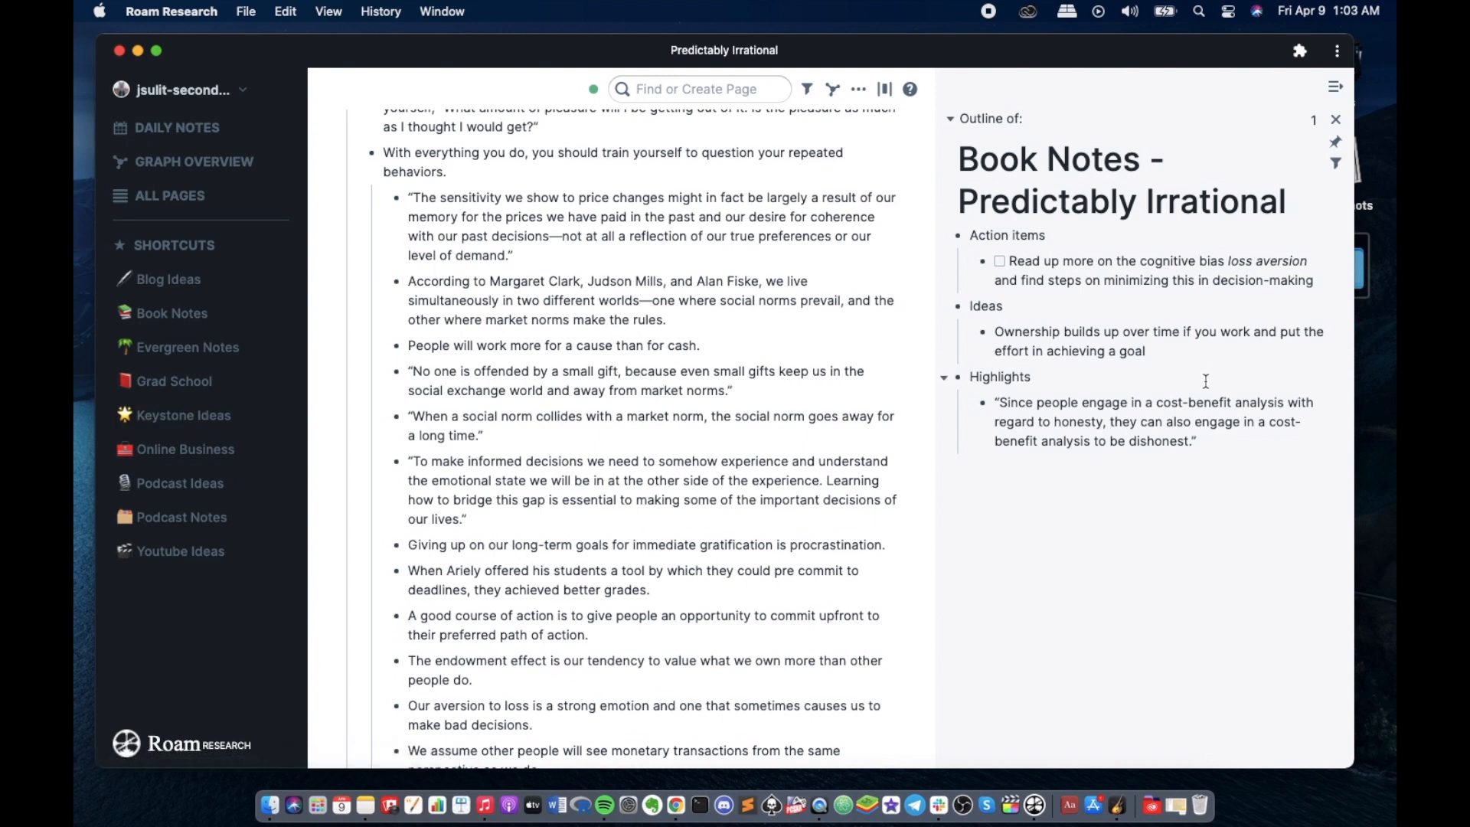
{"action": "mouse_move", "coordinate": [1209, 378]}
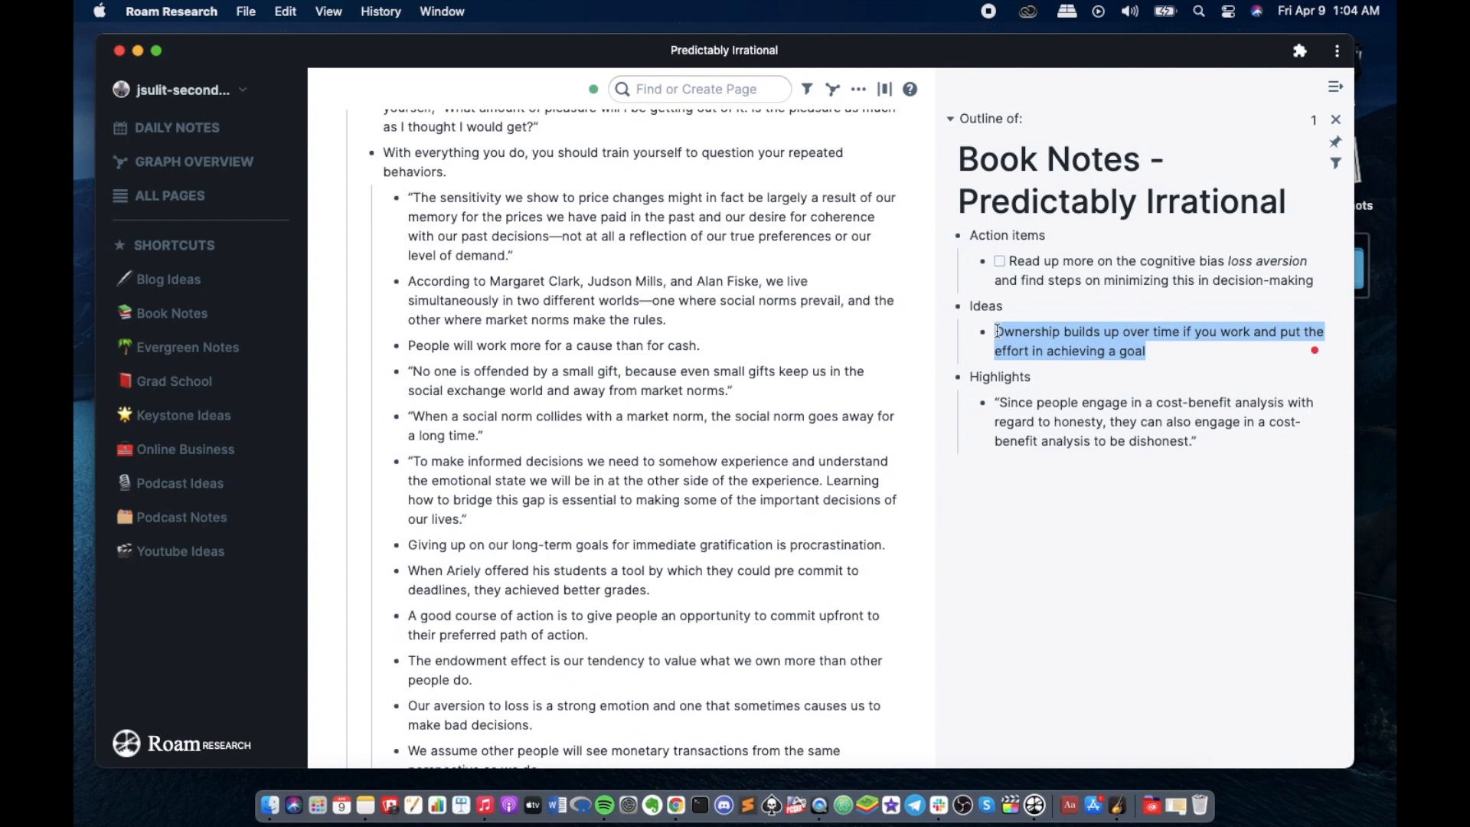
- Wrap the Ownership idea block in [[ ]] as a page reference and open the new page
{"action": "type", "text": "[["}
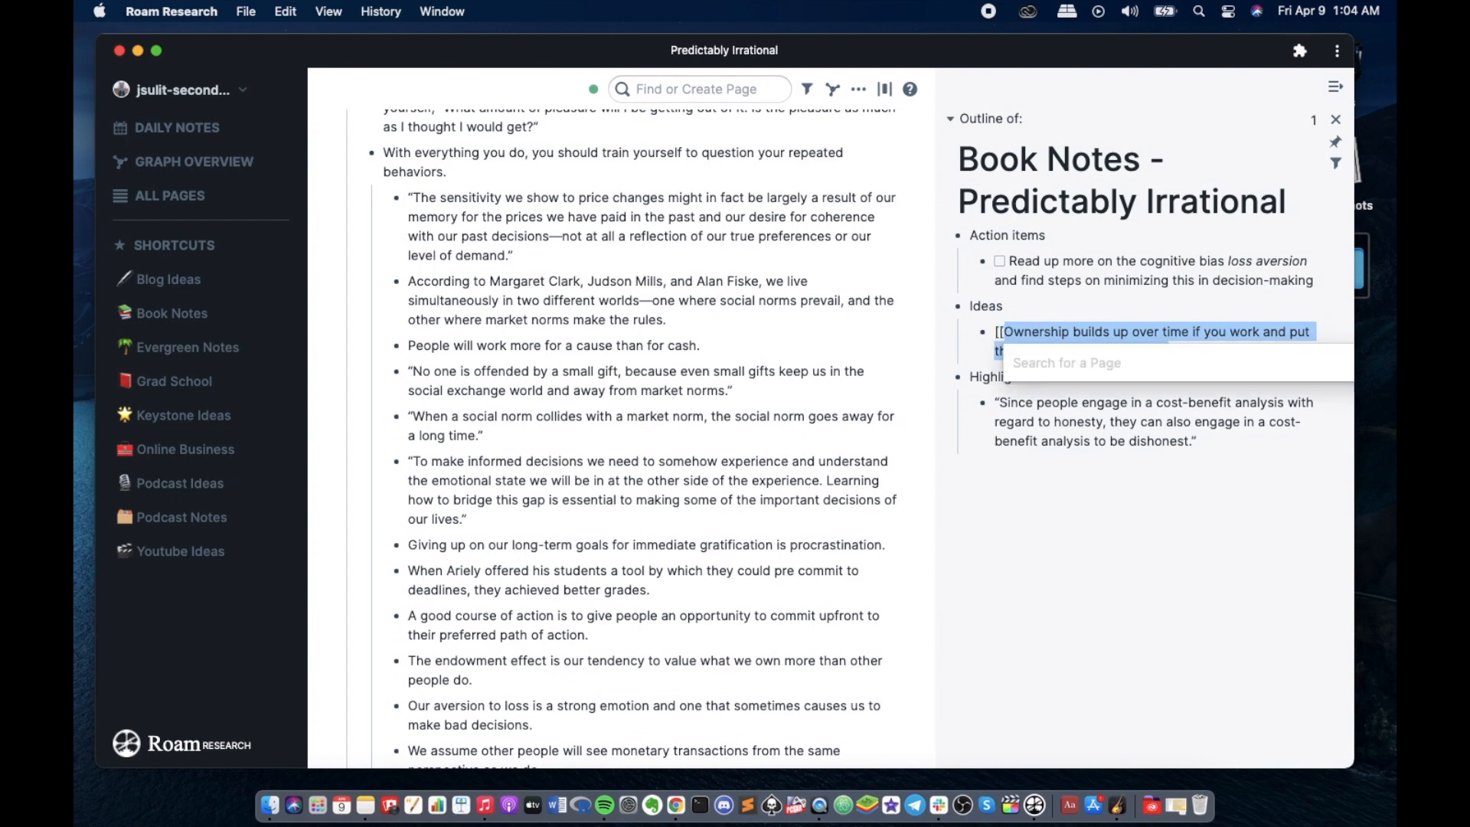
{"action": "mouse_move", "coordinate": [974, 357]}
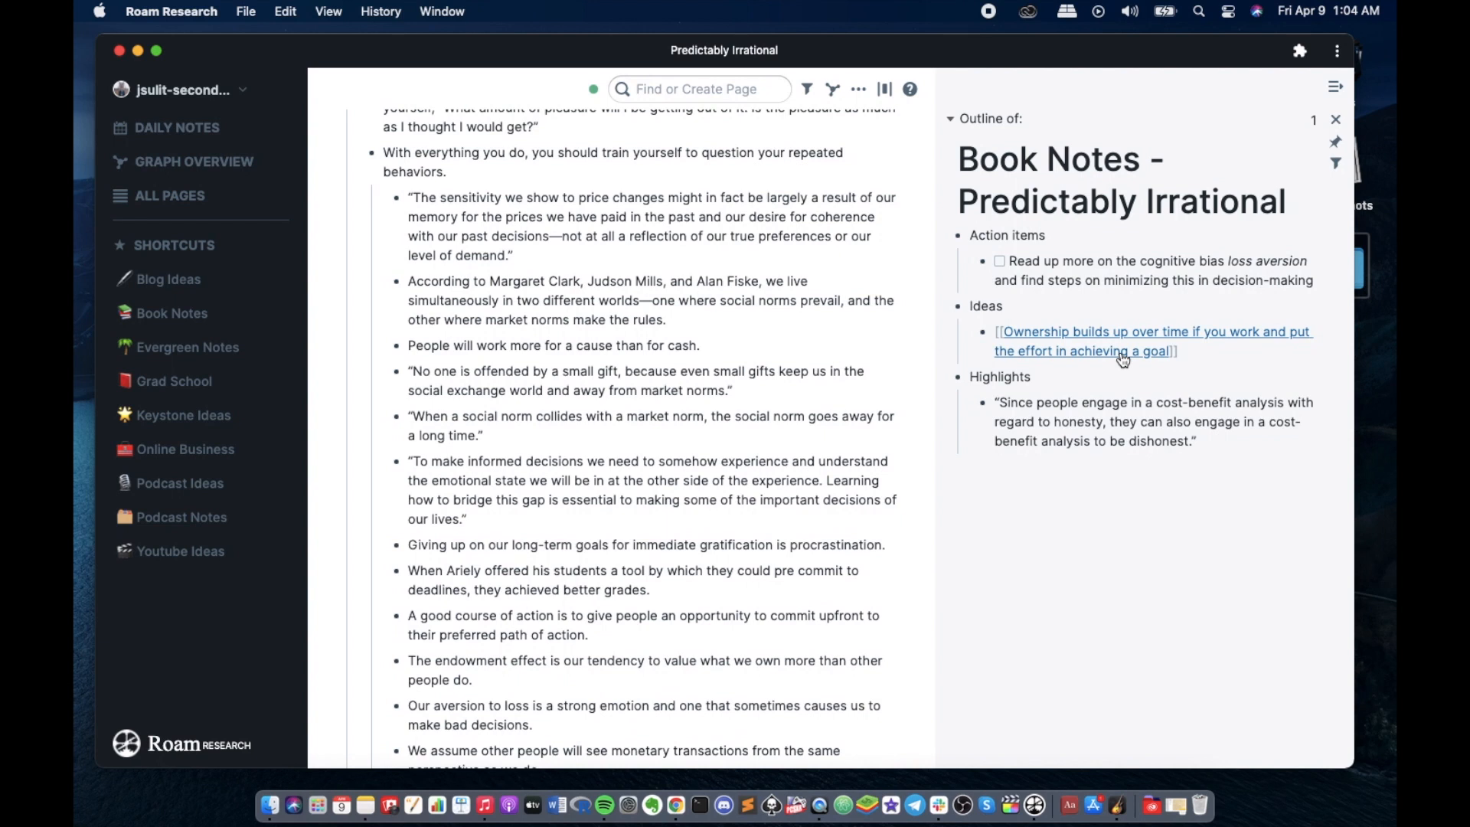
{"action": "left_click", "coordinate": [1153, 342]}
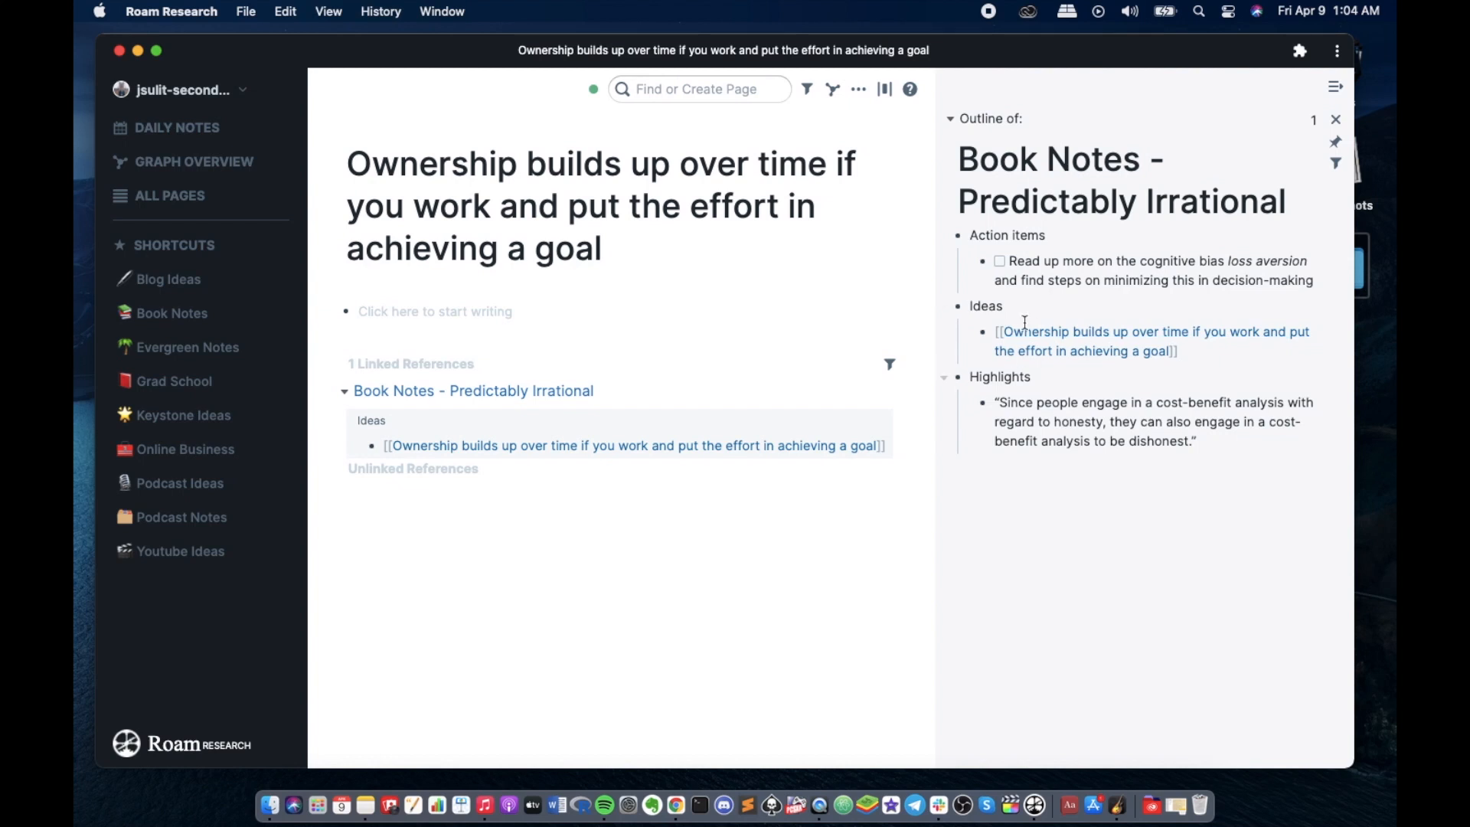
{"action": "mouse_move", "coordinate": [931, 430]}
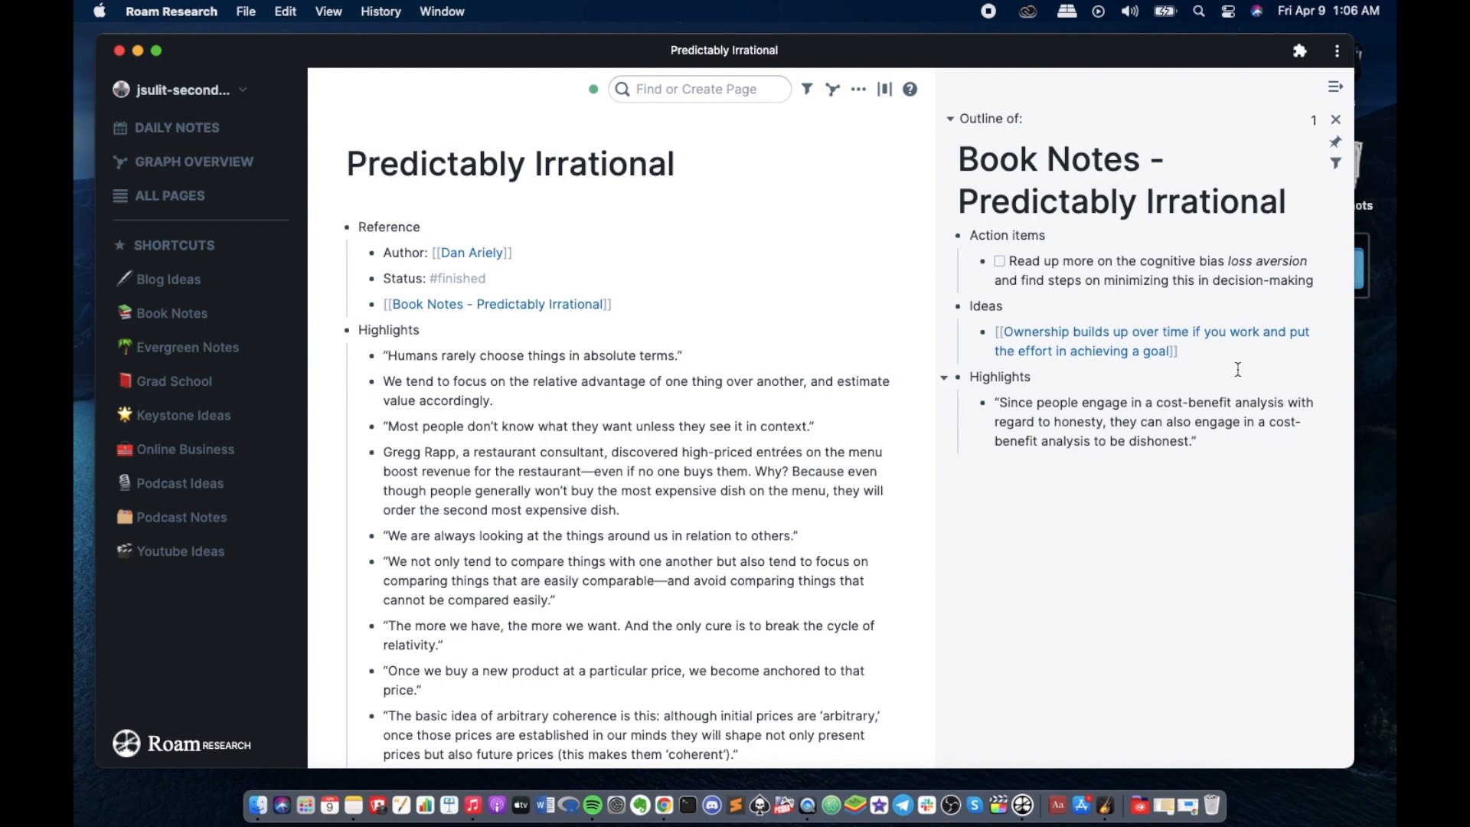
{"action": "mouse_move", "coordinate": [1245, 341]}
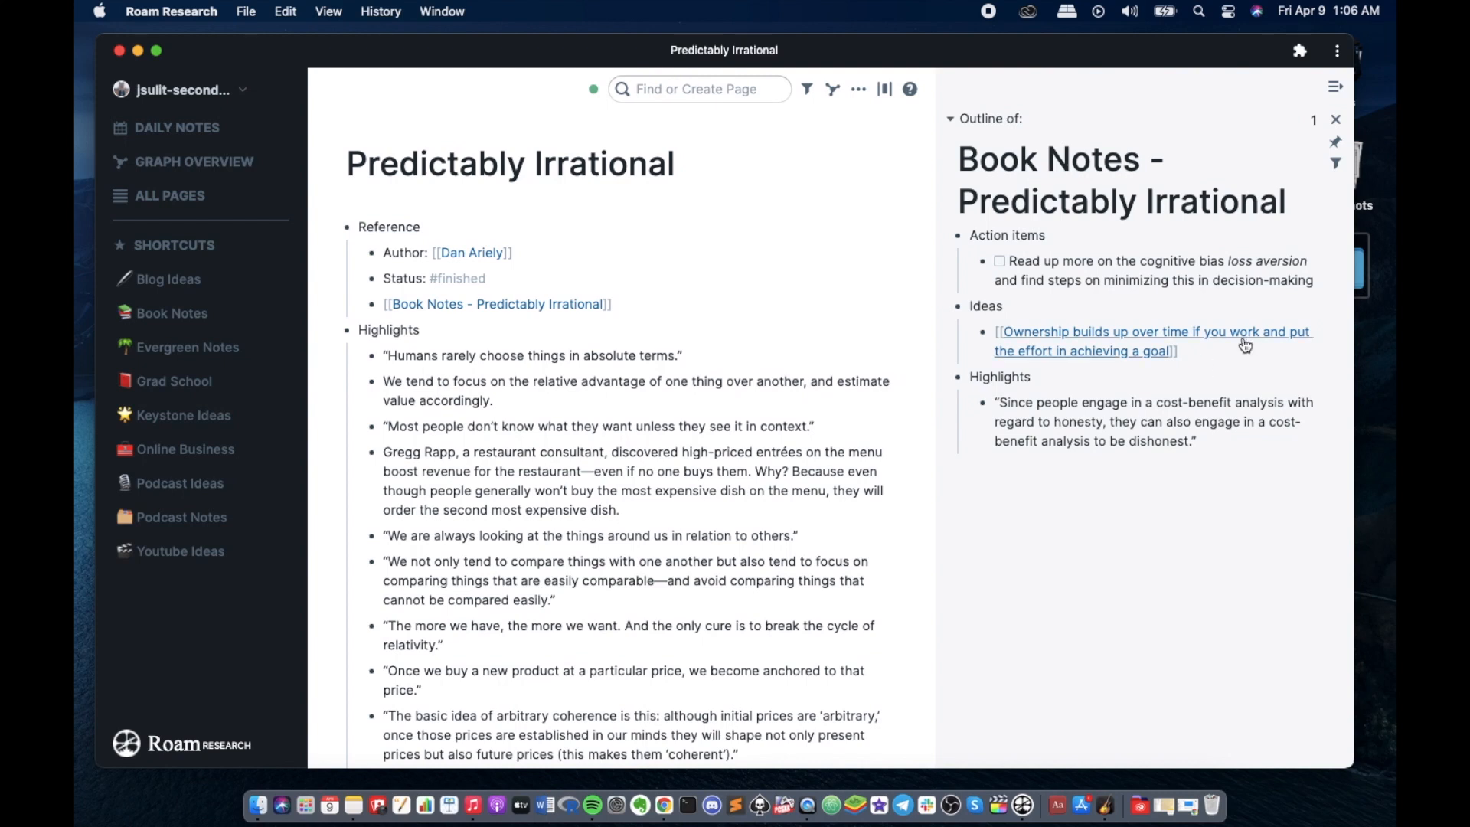
{"action": "mouse_move", "coordinate": [1123, 340]}
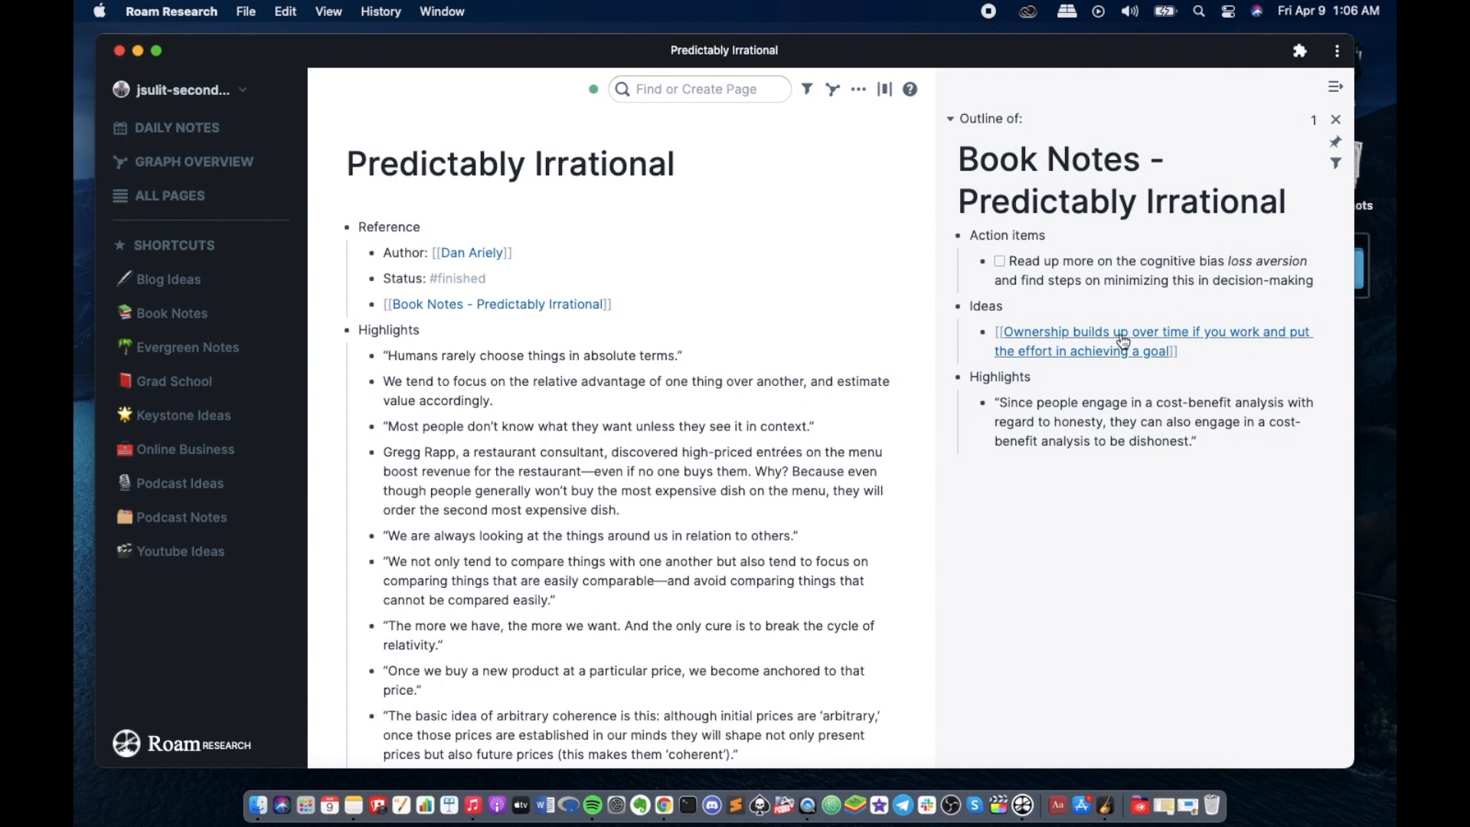
- On the Ownership page, add a Reference block linking [[Predictably Irrational]] and [[Dan Ariely]]
{"action": "left_click", "coordinate": [1153, 340]}
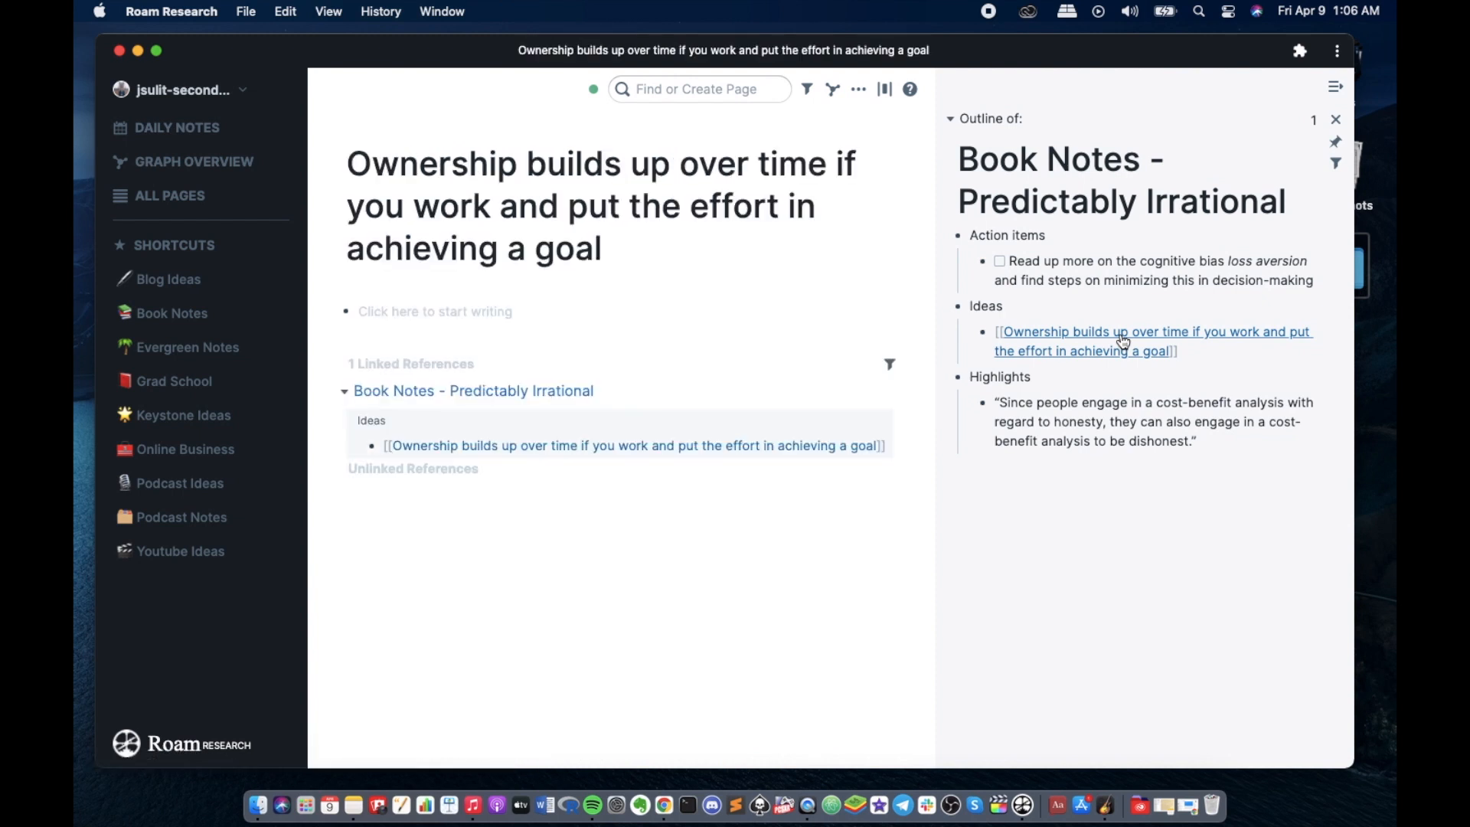
{"action": "left_click", "coordinate": [433, 311]}
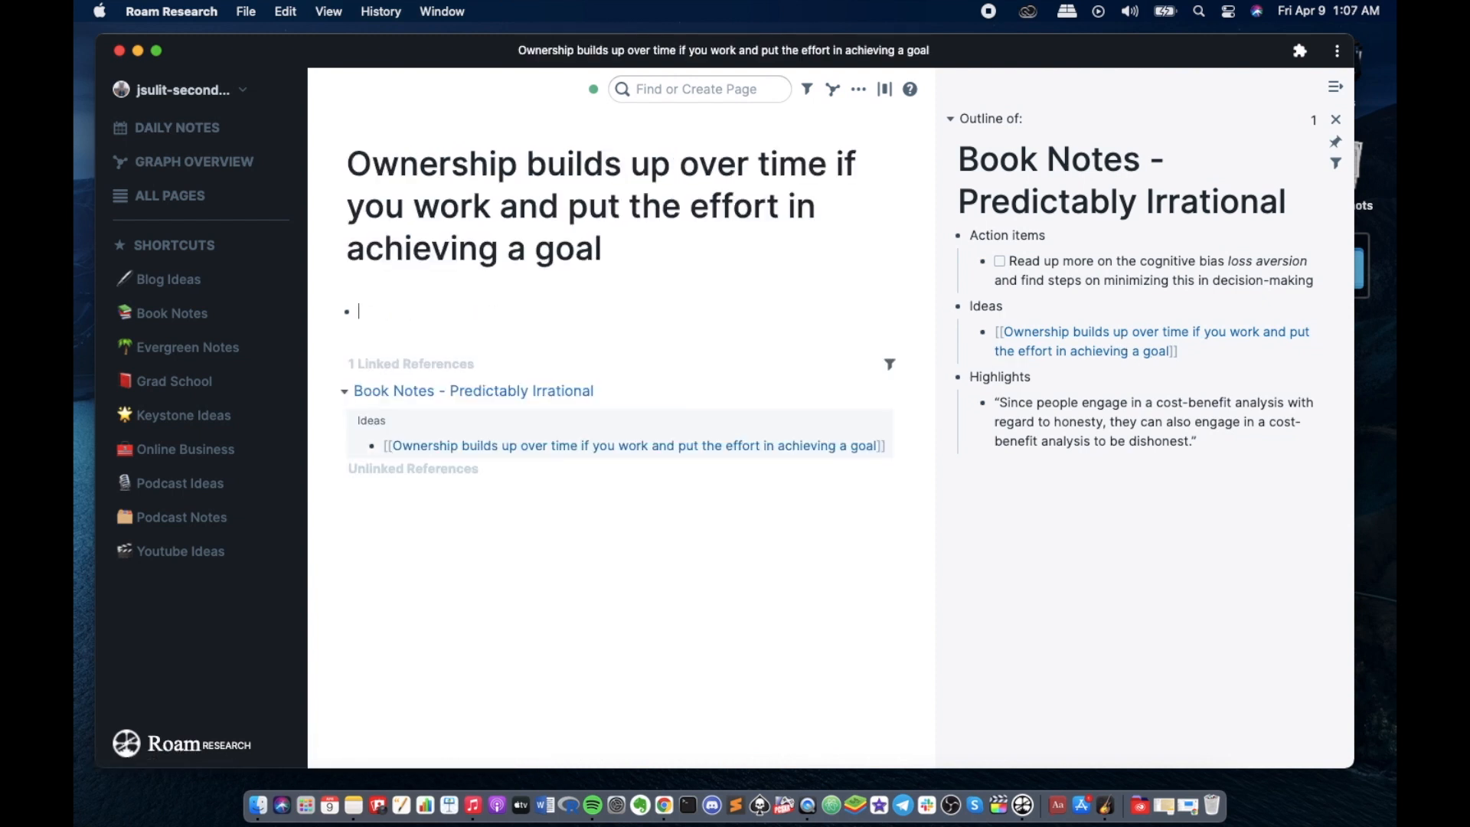
{"action": "type", "text": "Reference"}
{"action": "type", "text": "["}
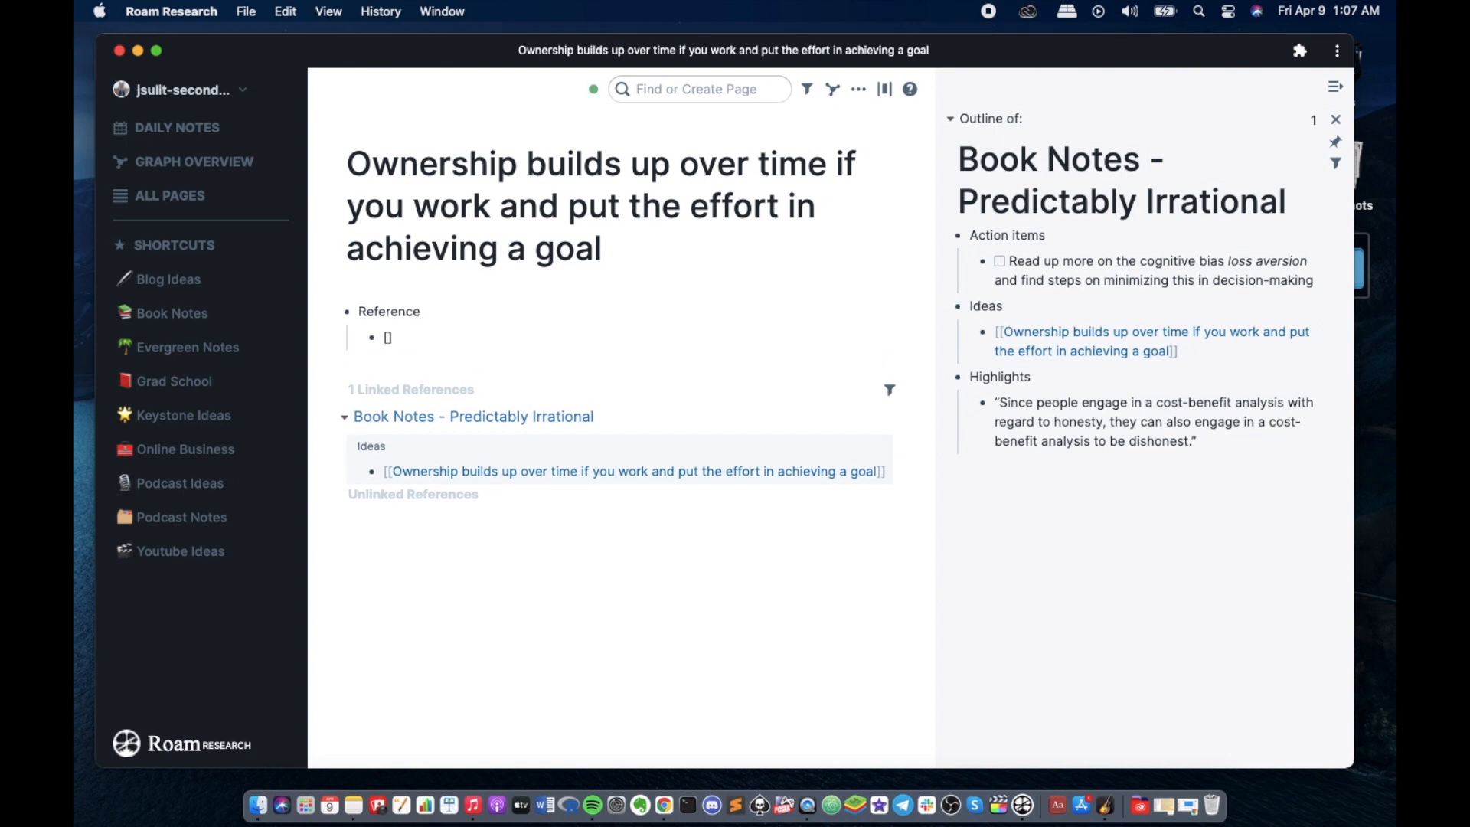
{"action": "type", "text": "[["}
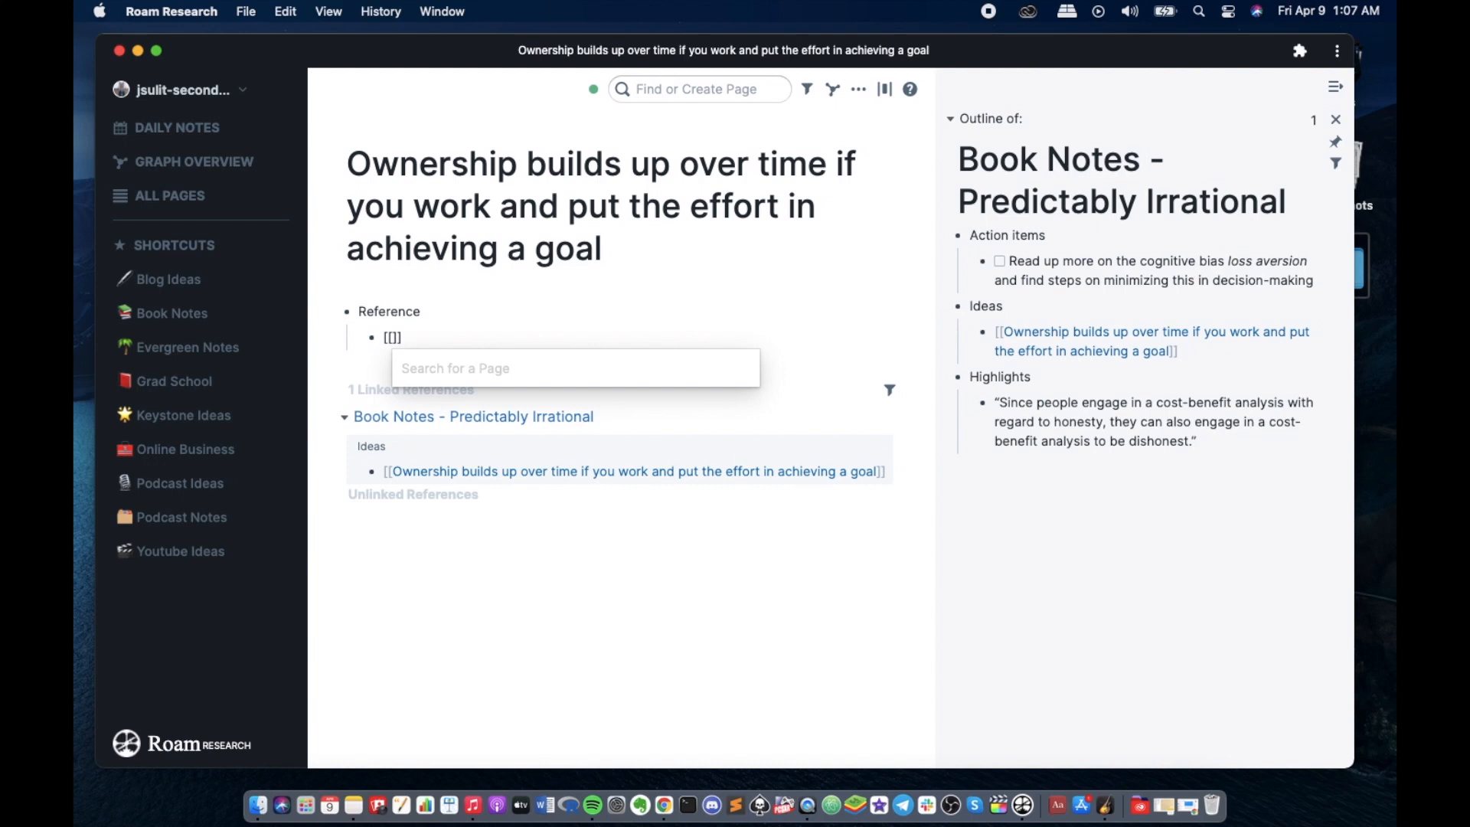
{"action": "type", "text": "Pre"}
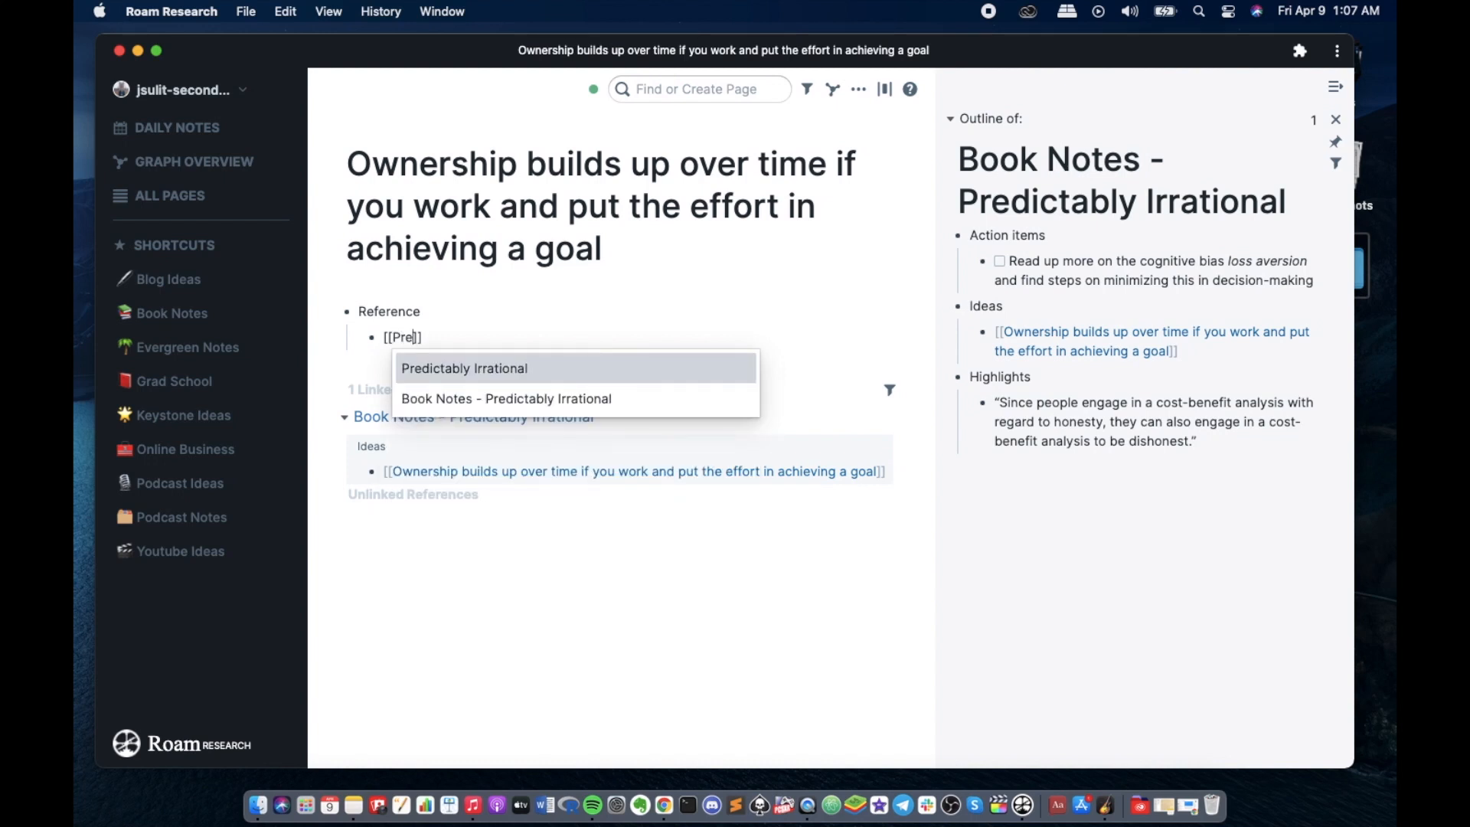
{"action": "left_click", "coordinate": [462, 367]}
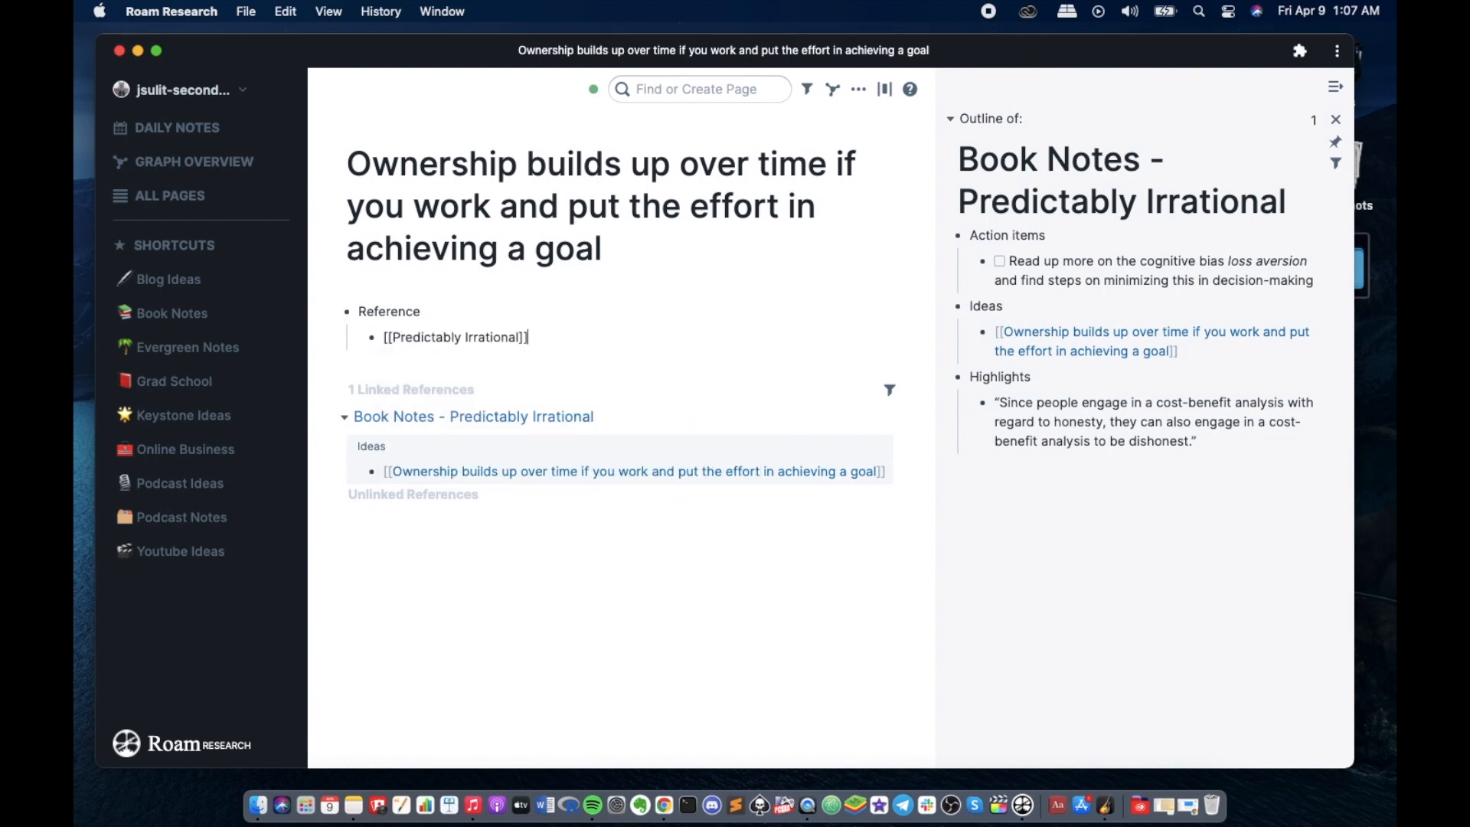
{"action": "type", "text": "[[D"}
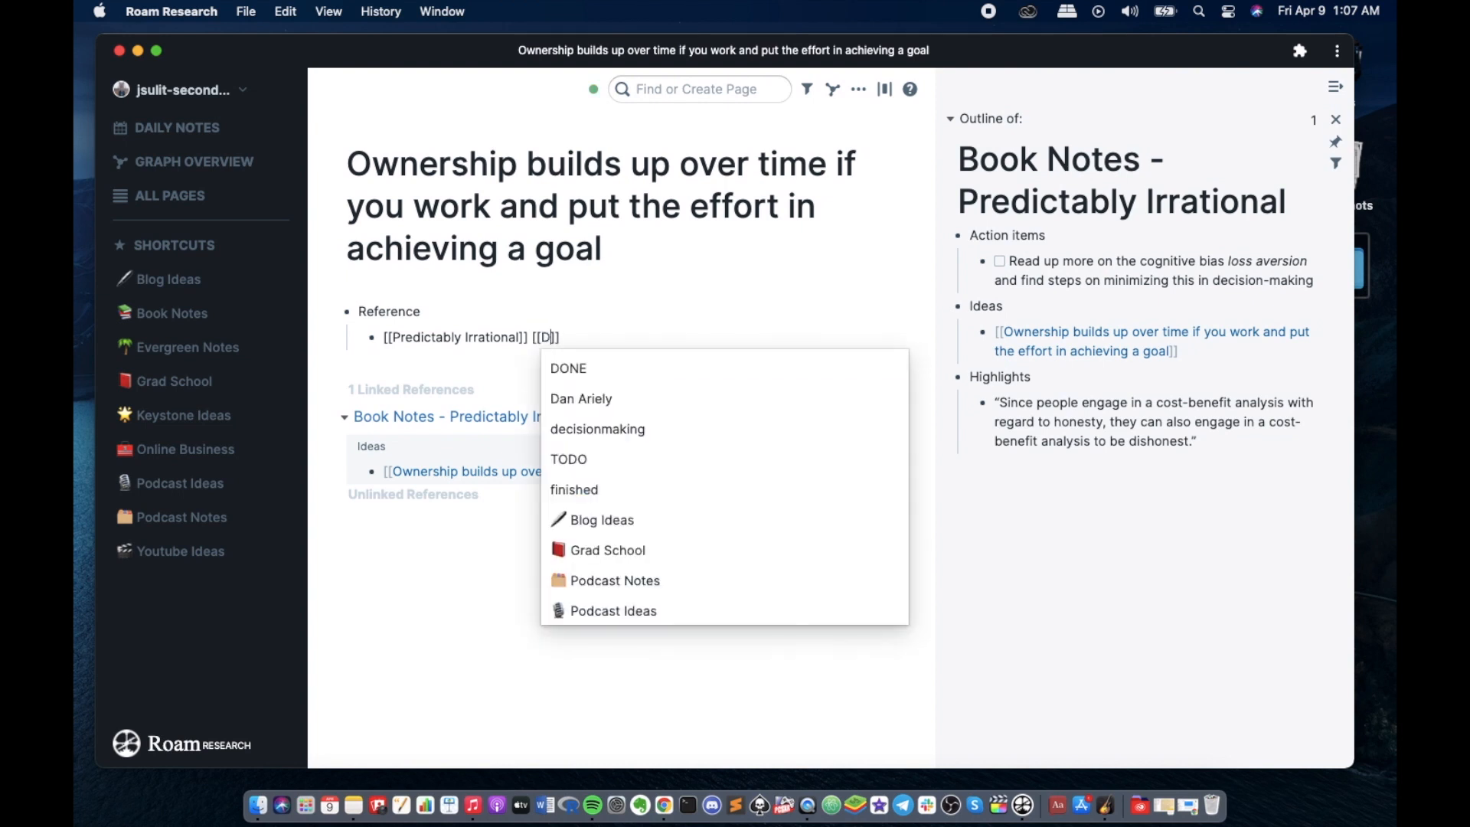
{"action": "left_click", "coordinate": [582, 398]}
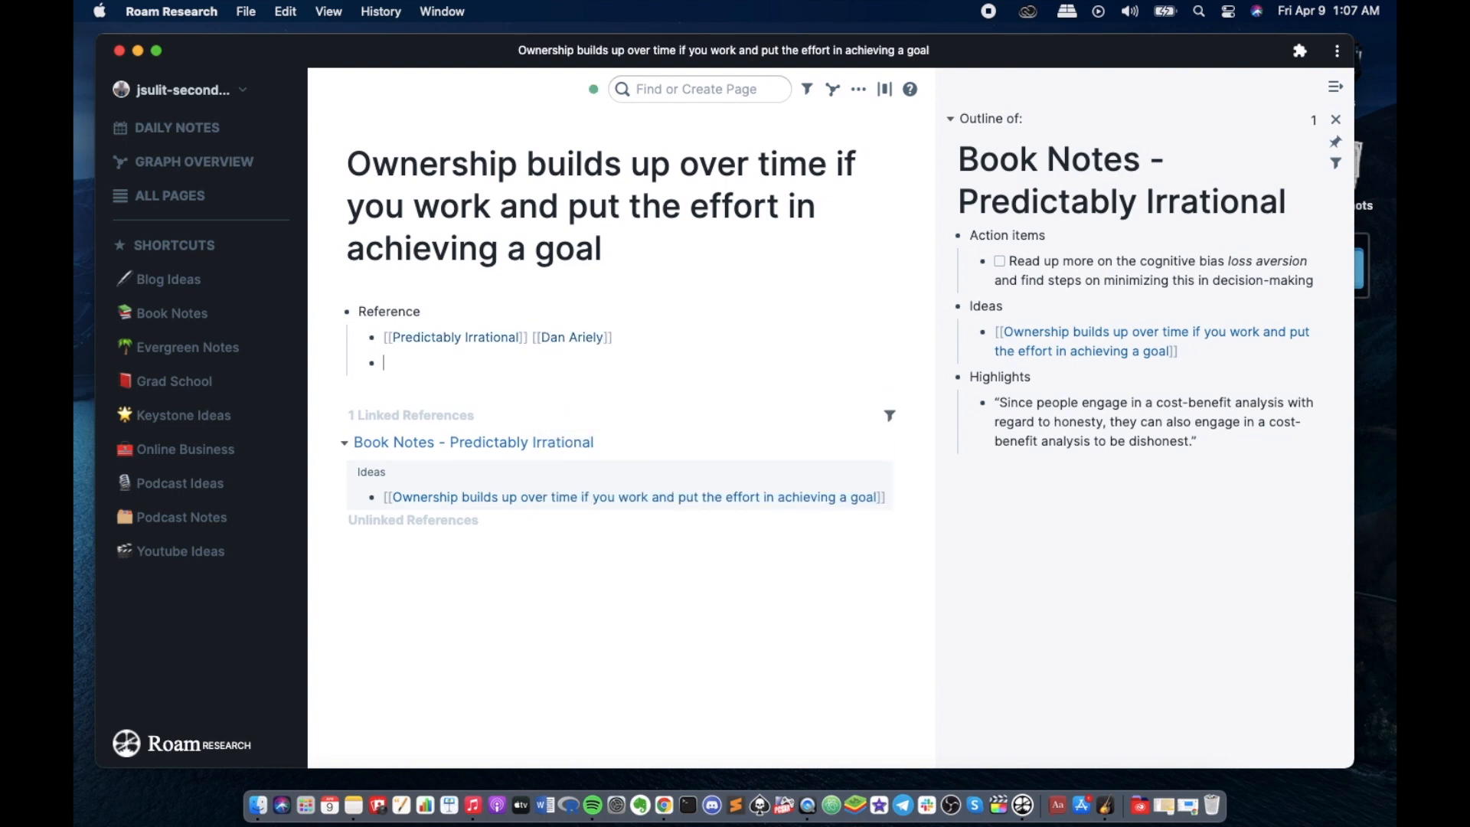
- Add a Keywords - line linking the [[Keystone Ideas]] page
{"action": "type", "text": "Ke"}
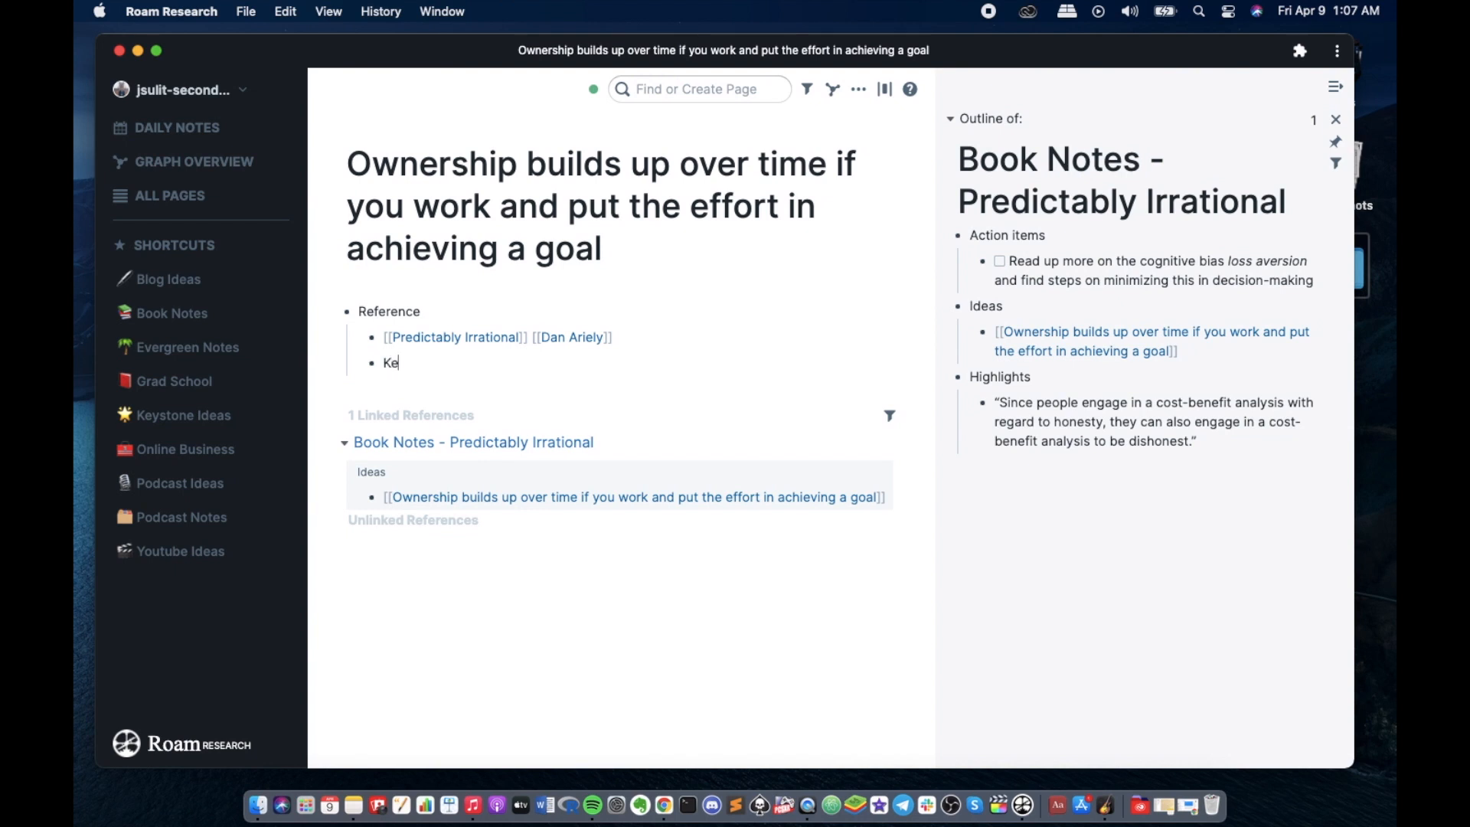
{"action": "type", "text": "ywords -"}
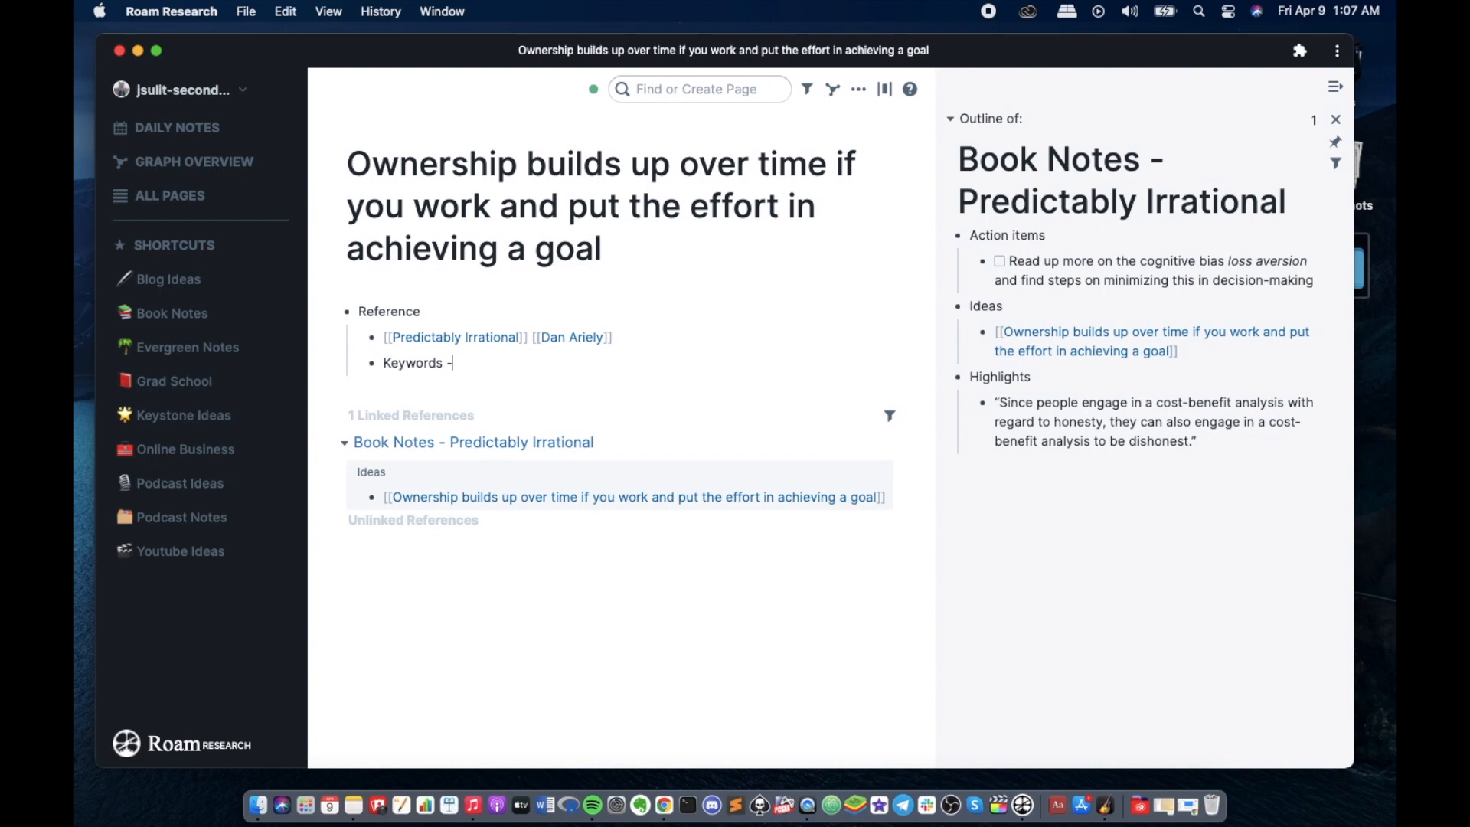
{"action": "type", "text": "[["}
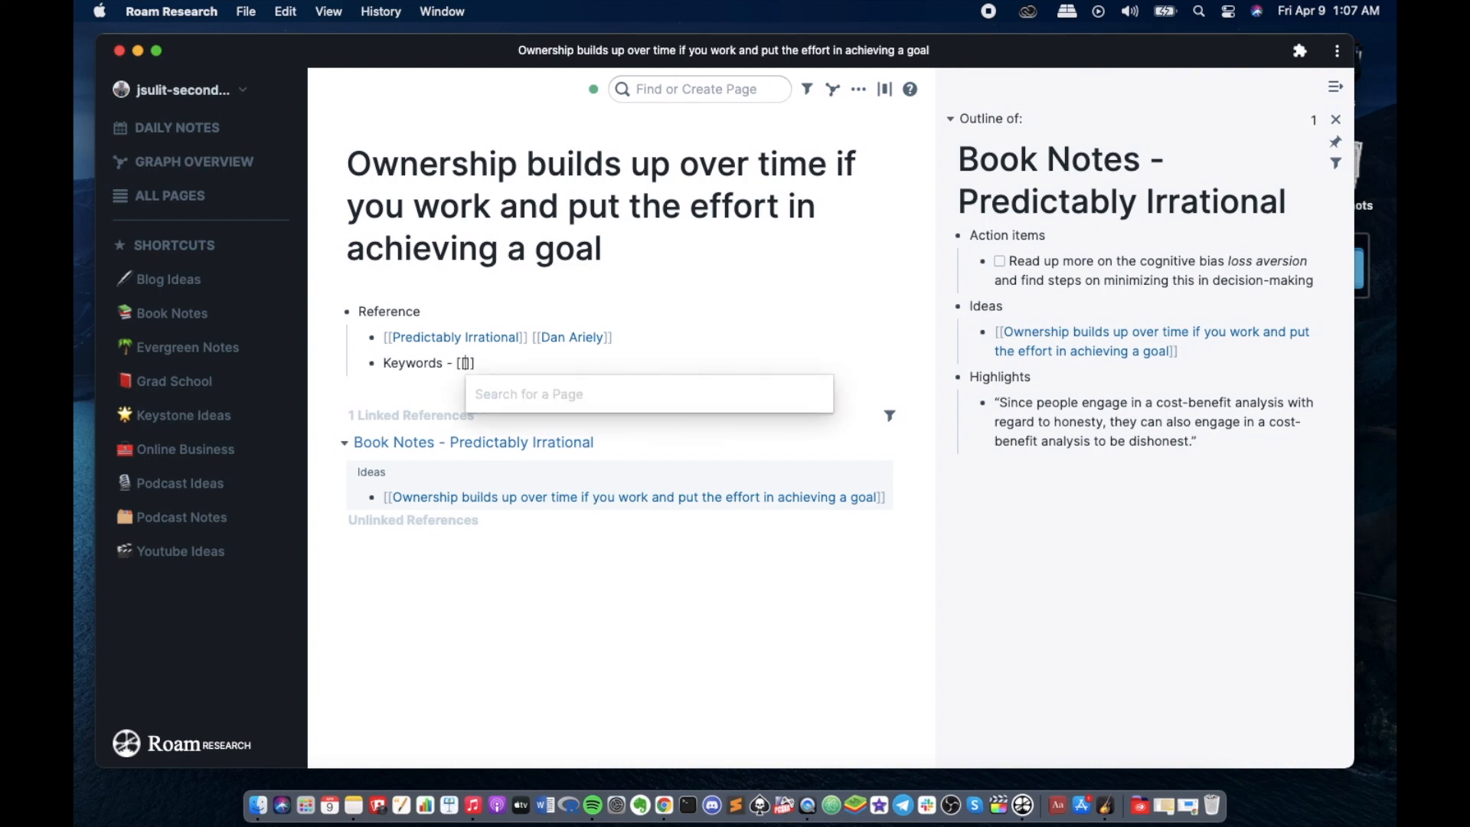
{"action": "type", "text": "Key"}
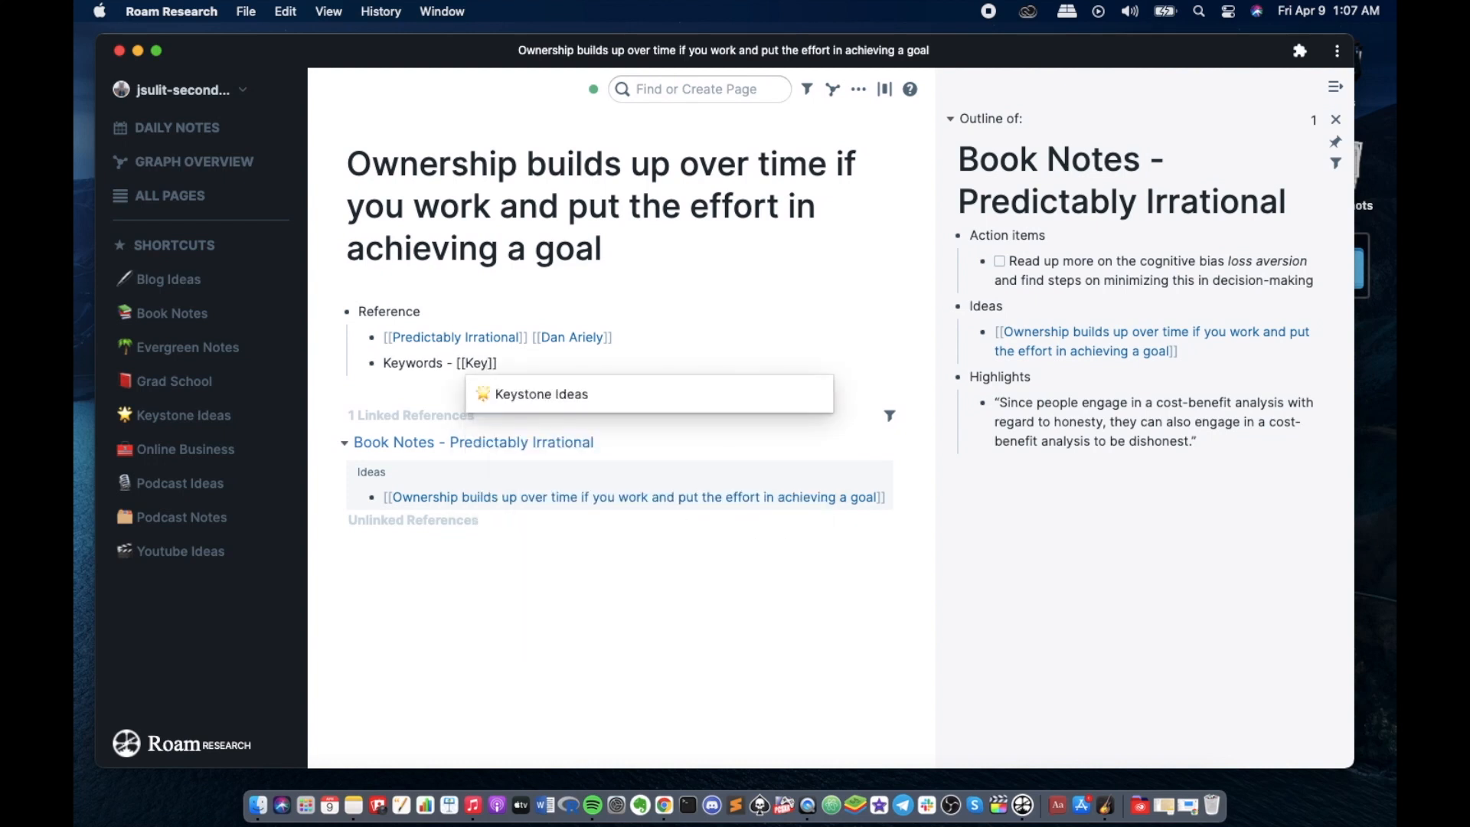
{"action": "mouse_move", "coordinate": [539, 394]}
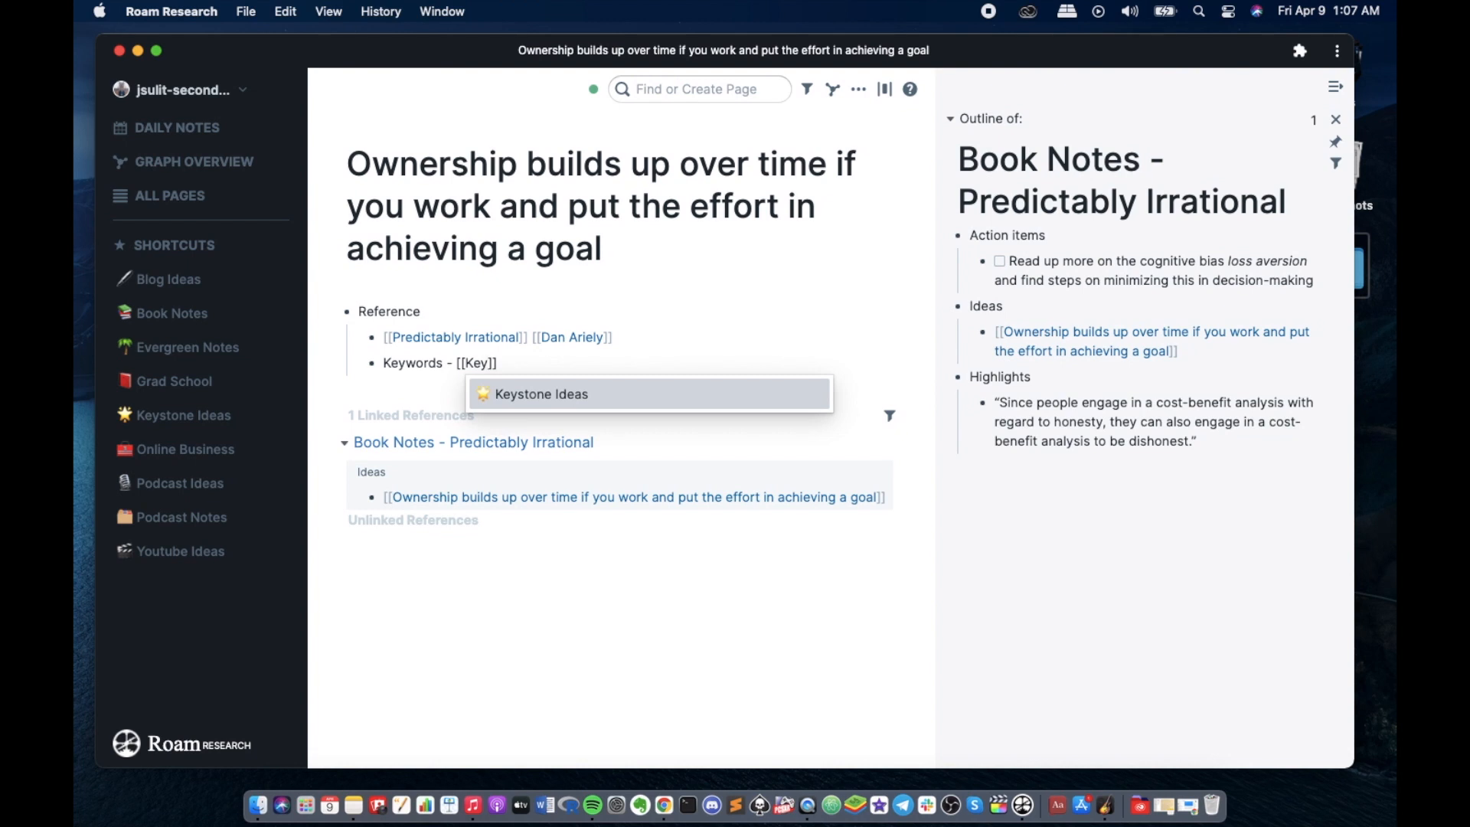
{"action": "left_click", "coordinate": [539, 394]}
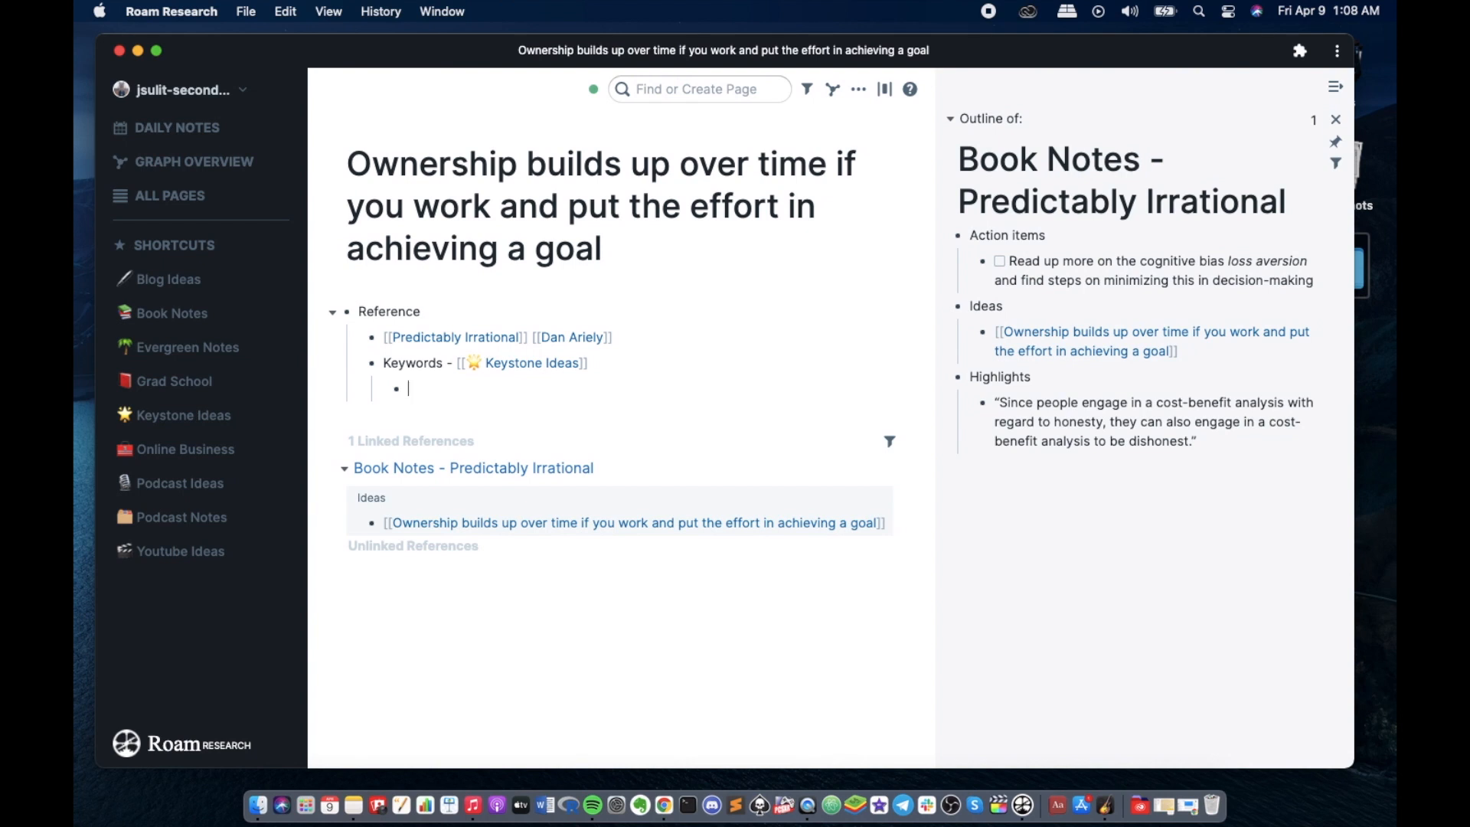
- Tag the keywords line with #humanbehavior, #effort and #goalsetting
{"action": "type", "text": "#"}
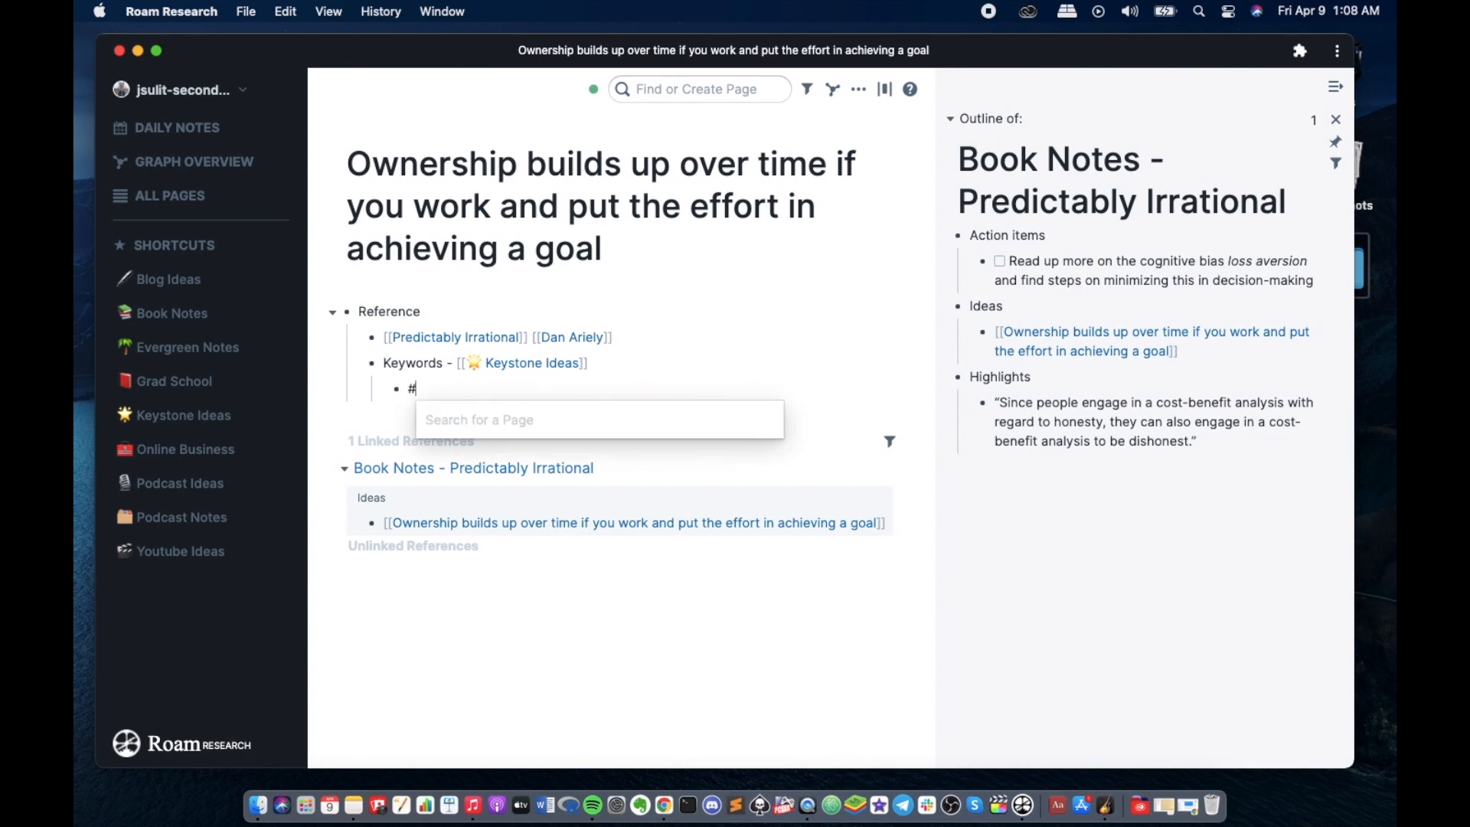
{"action": "type", "text": "humanbehavior"}
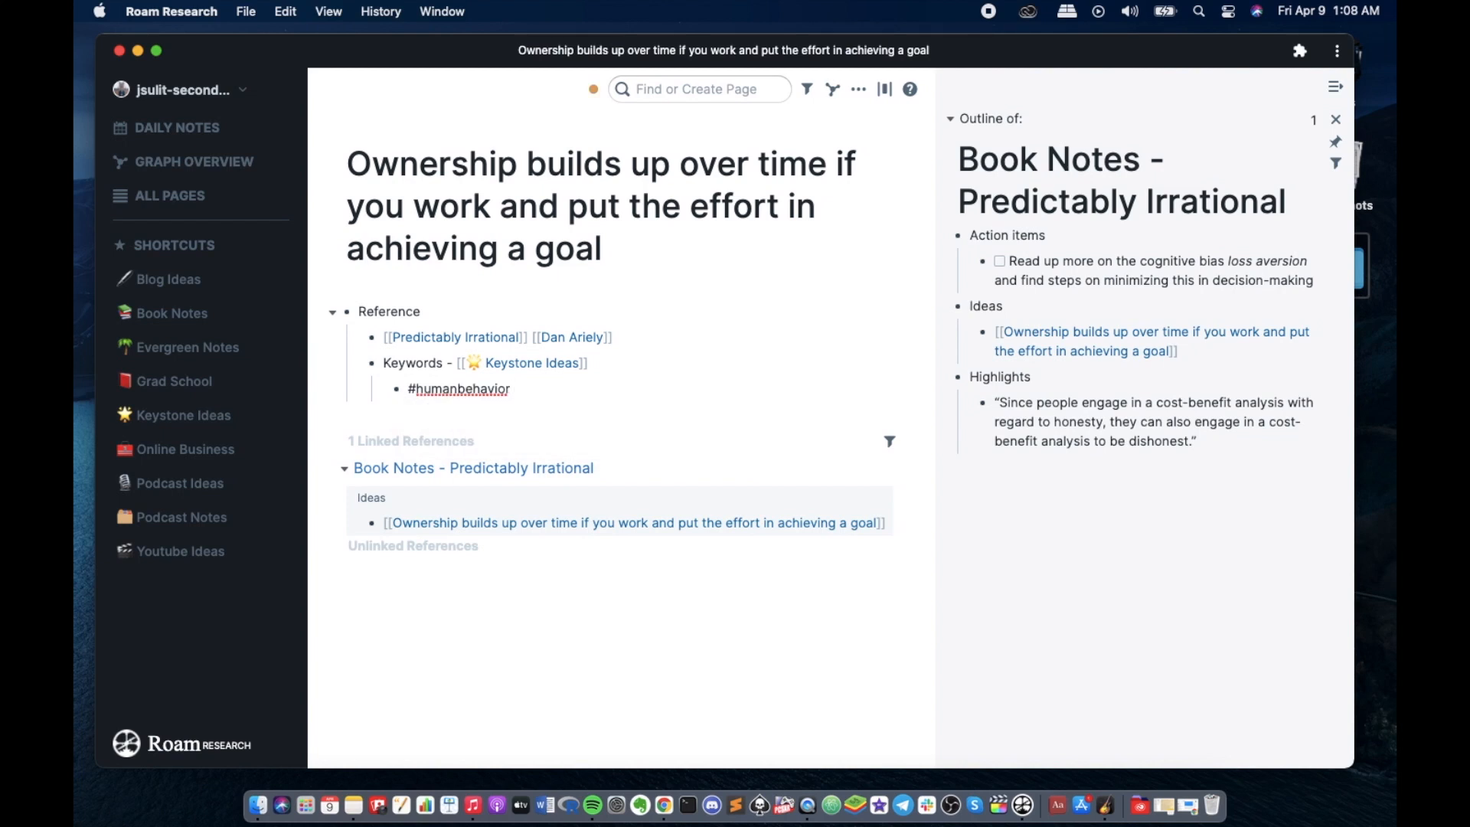
{"action": "type", "text": "#effo"}
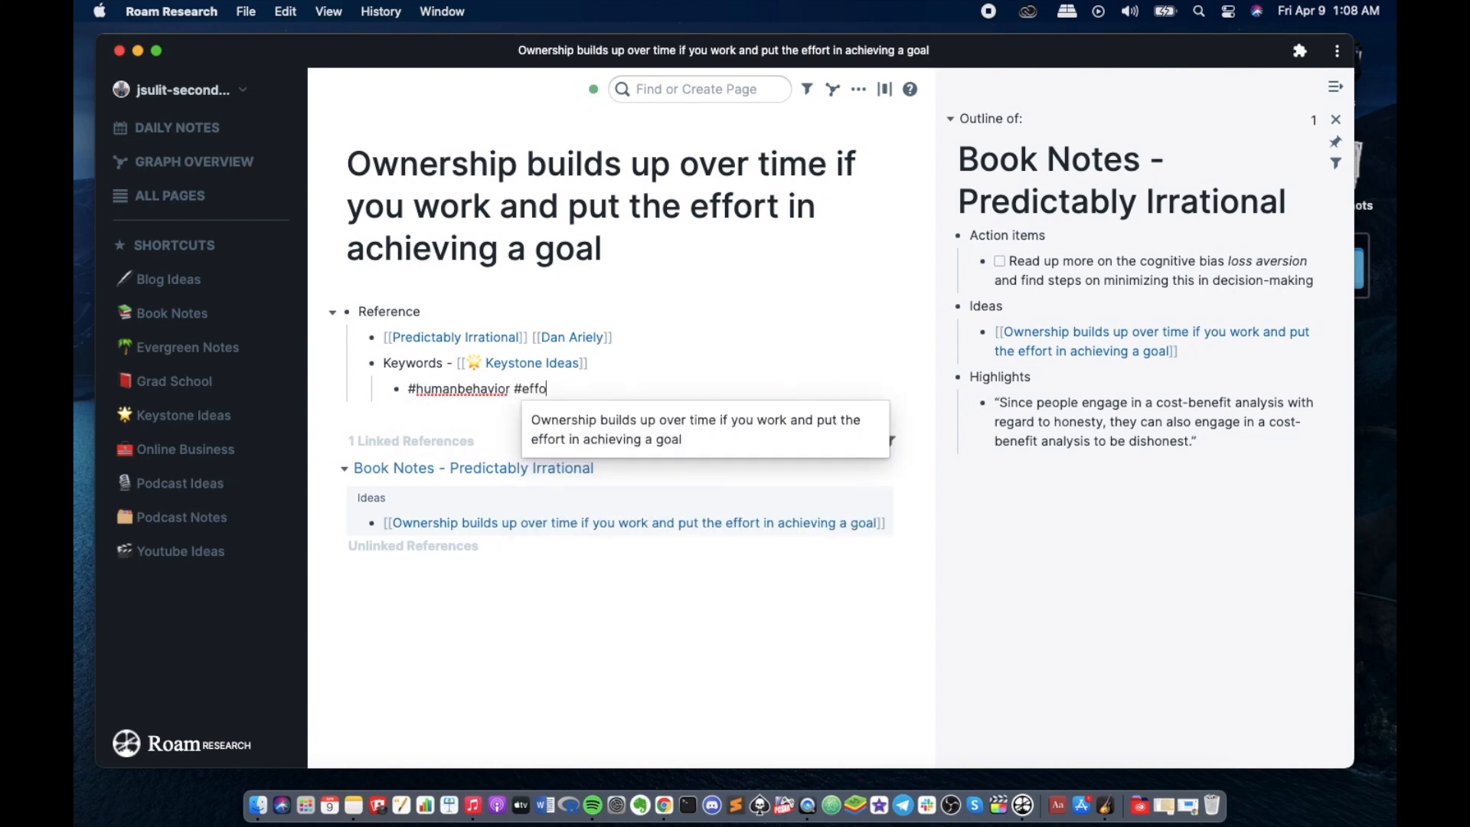
{"action": "type", "text": "rt"}
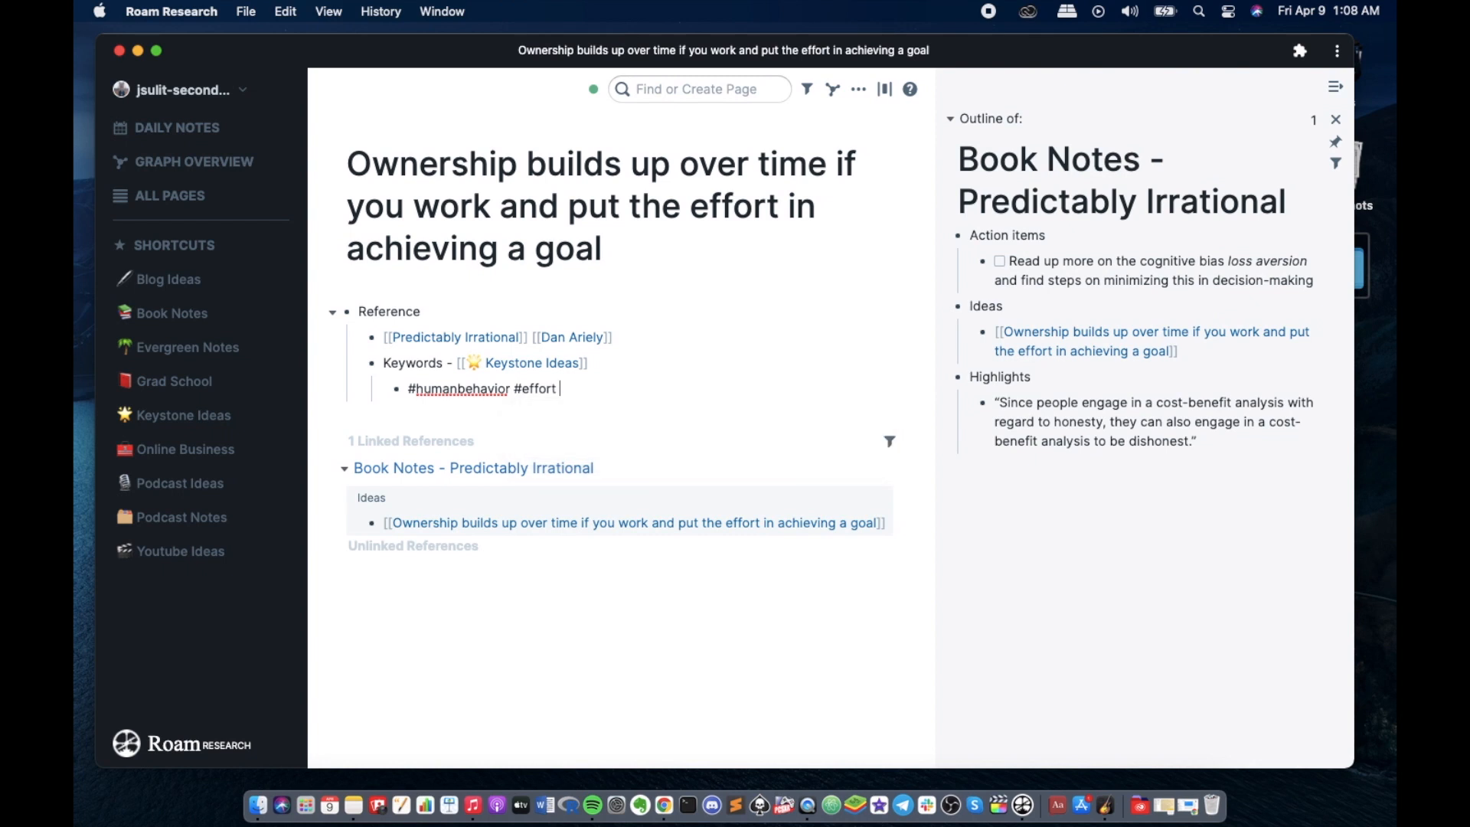
{"action": "type", "text": "#goal"}
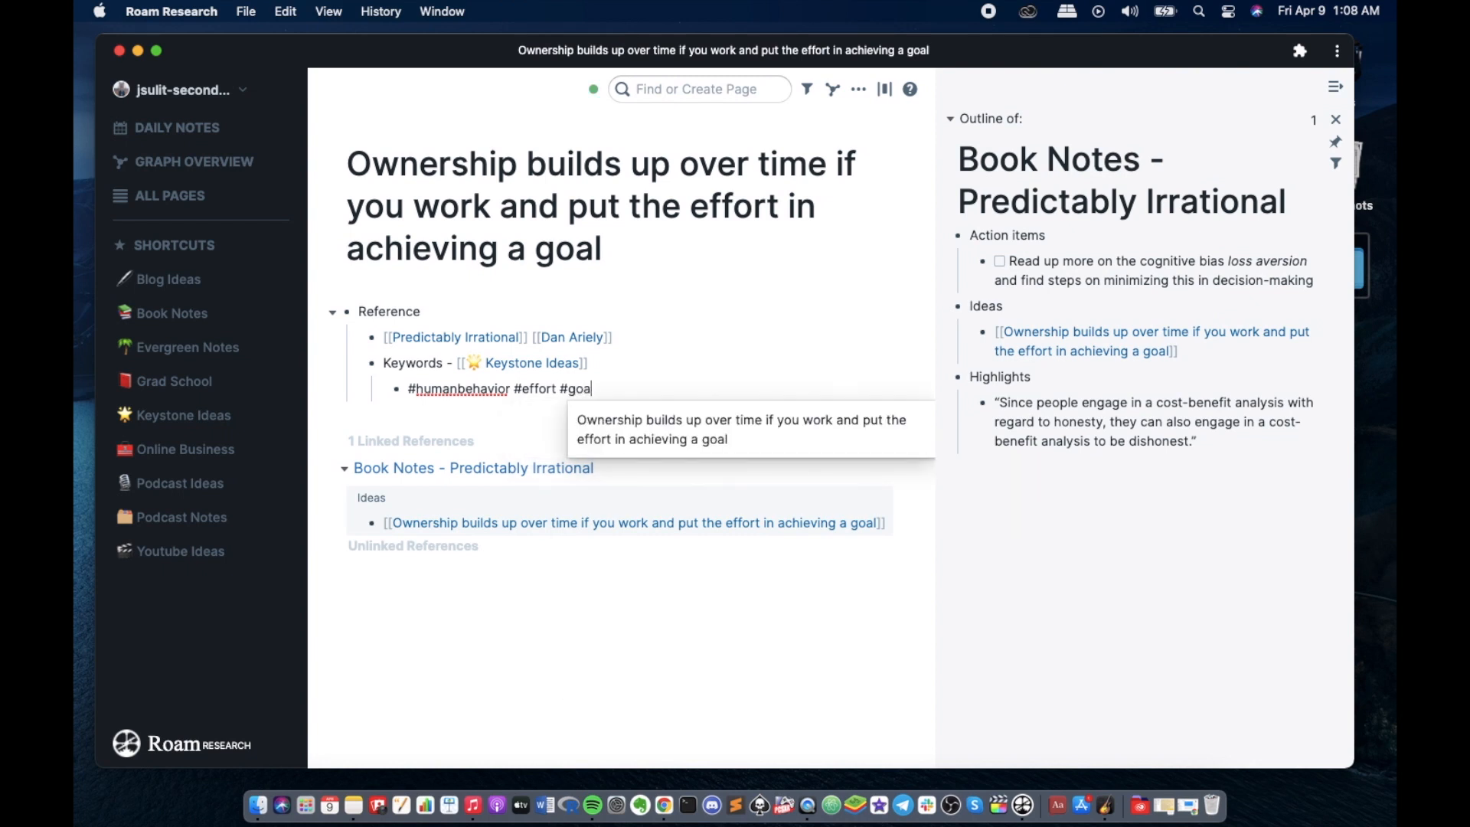
{"action": "type", "text": "setting"}
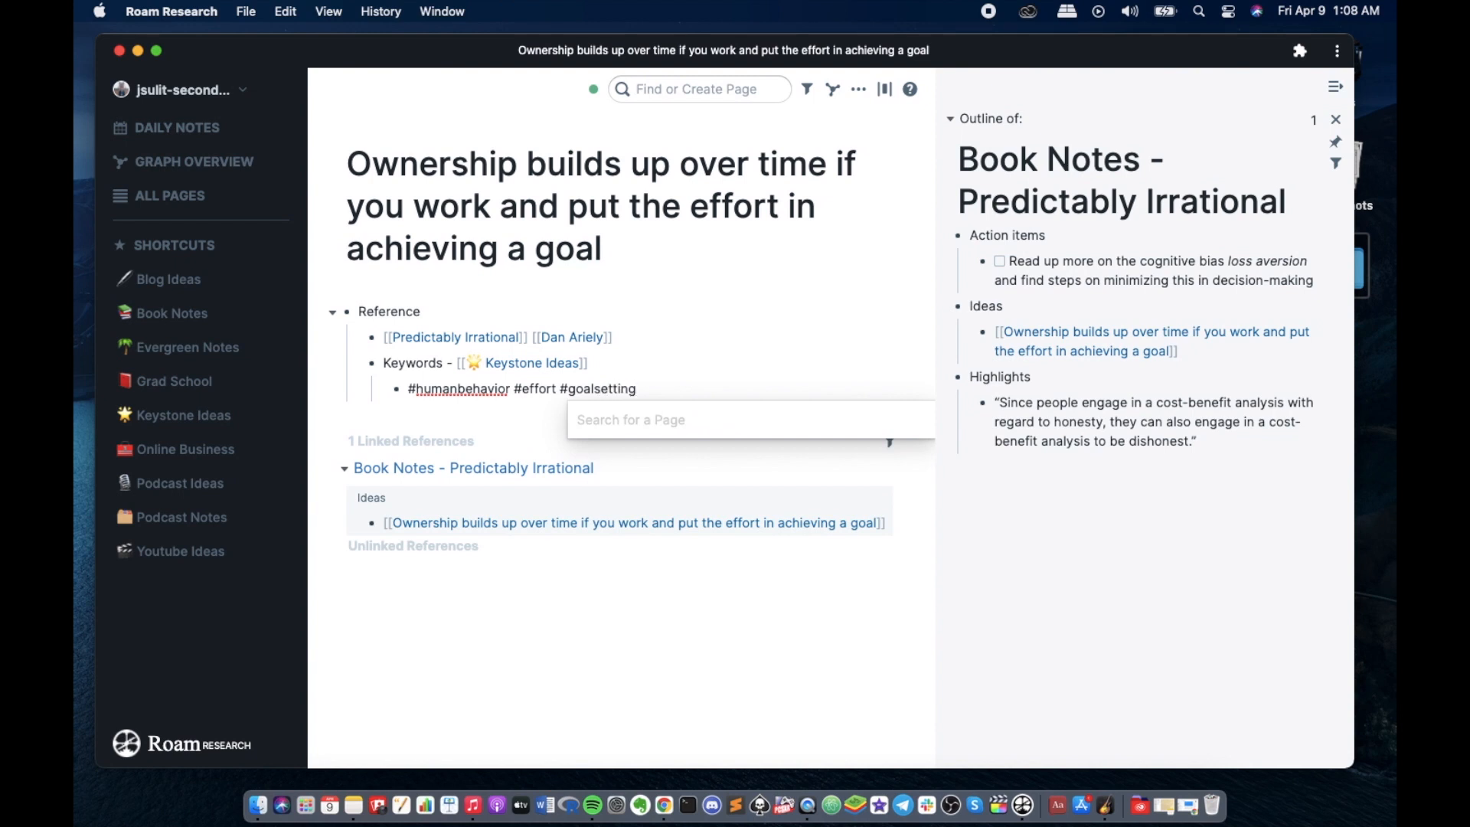
{"action": "type", "text": "goalsetting"}
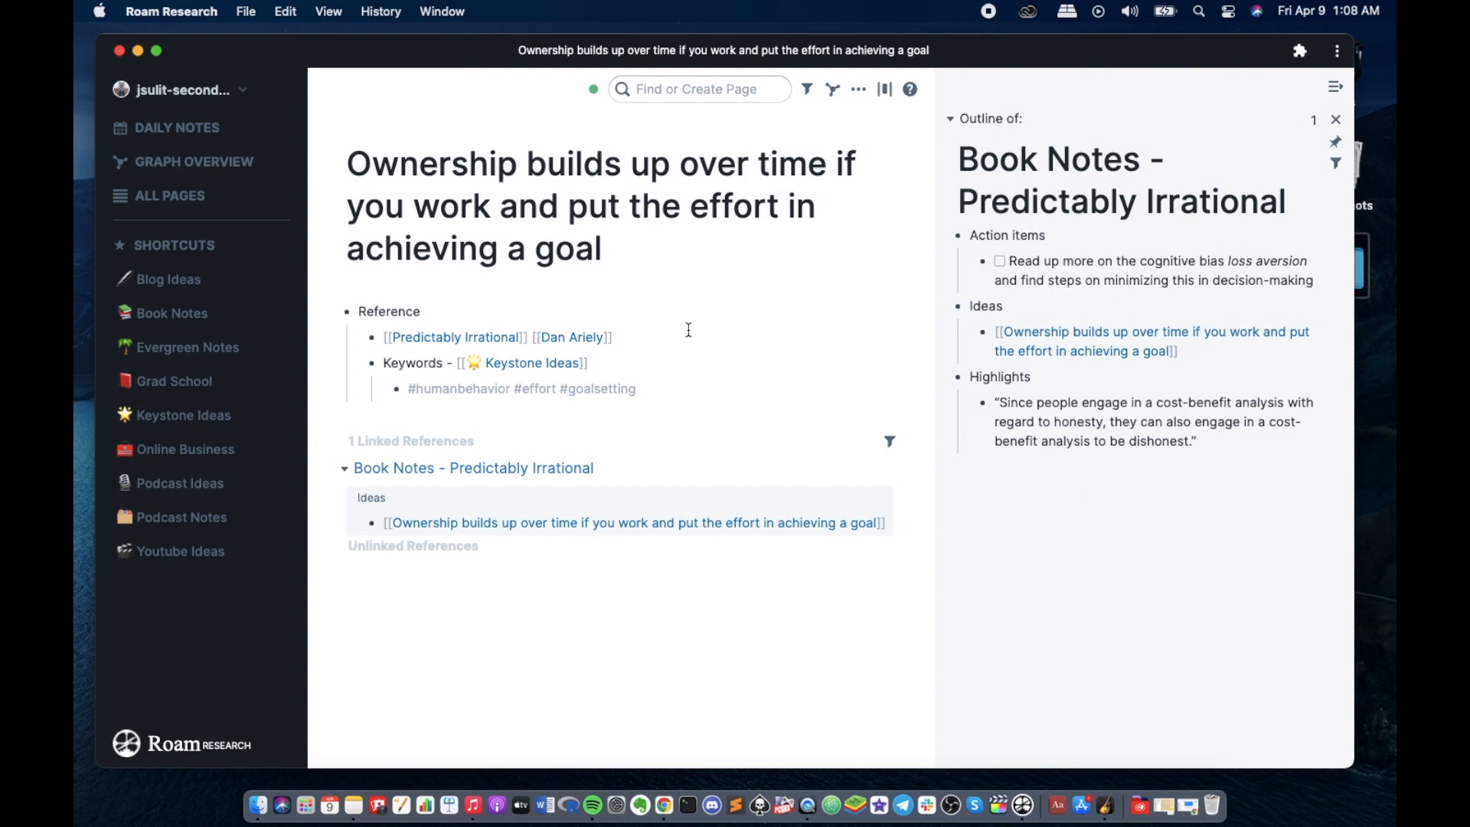
{"action": "mouse_move", "coordinate": [542, 199]}
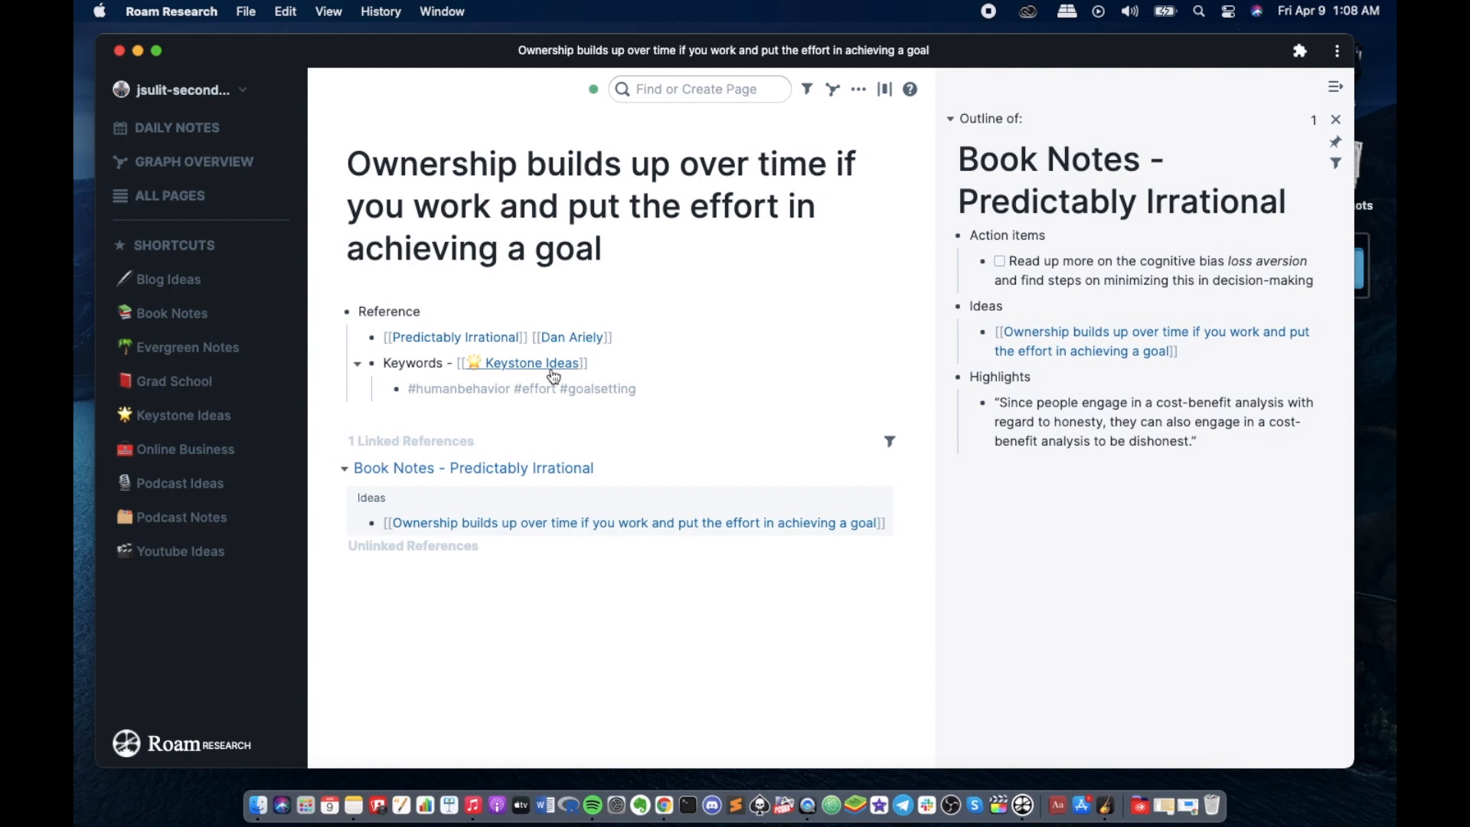
- Filter the Keystone Ideas page's linked references to only those tagged humanbehavior
{"action": "left_click", "coordinate": [530, 363]}
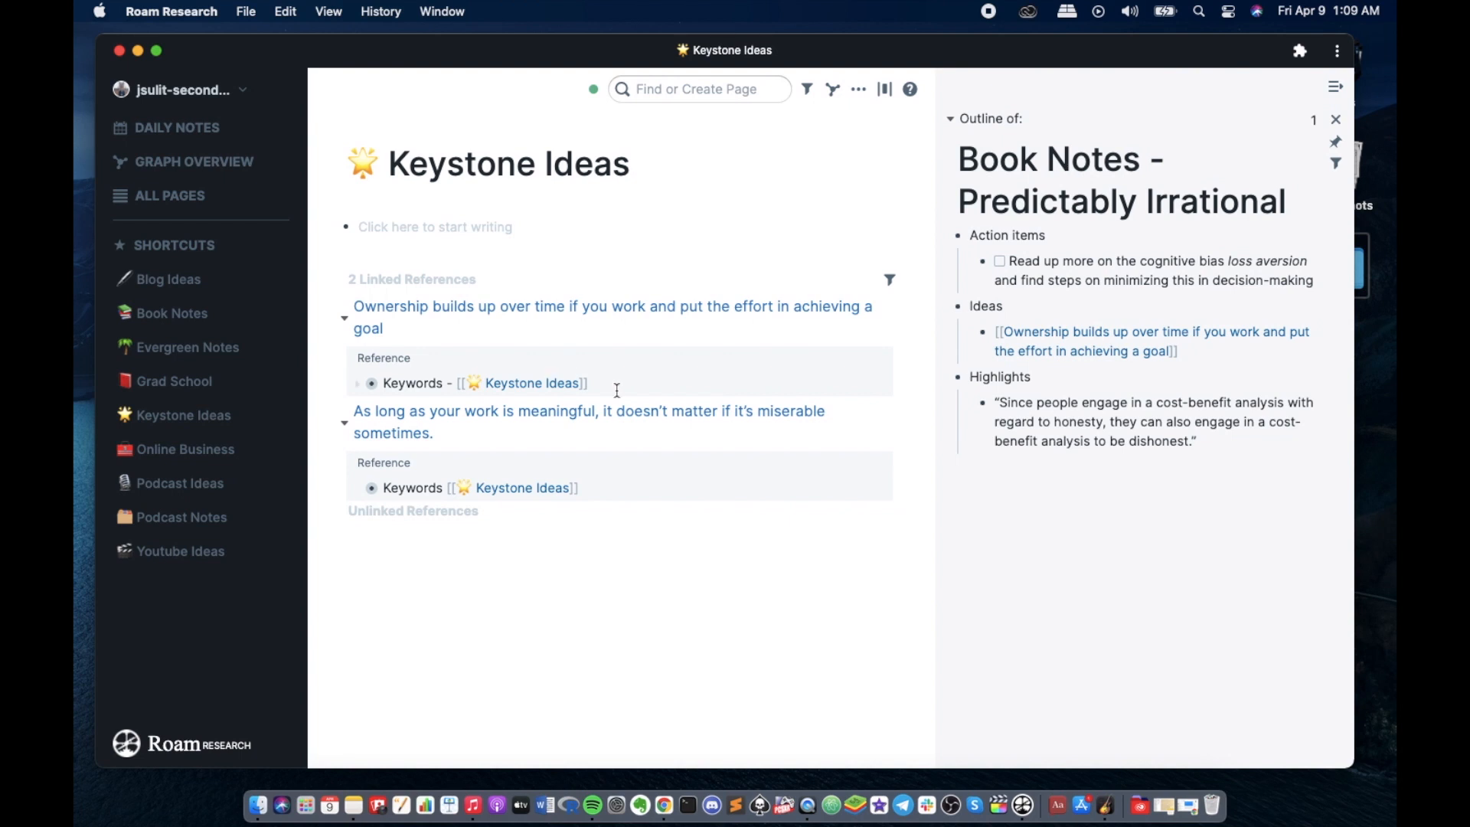
{"action": "mouse_move", "coordinate": [647, 403]}
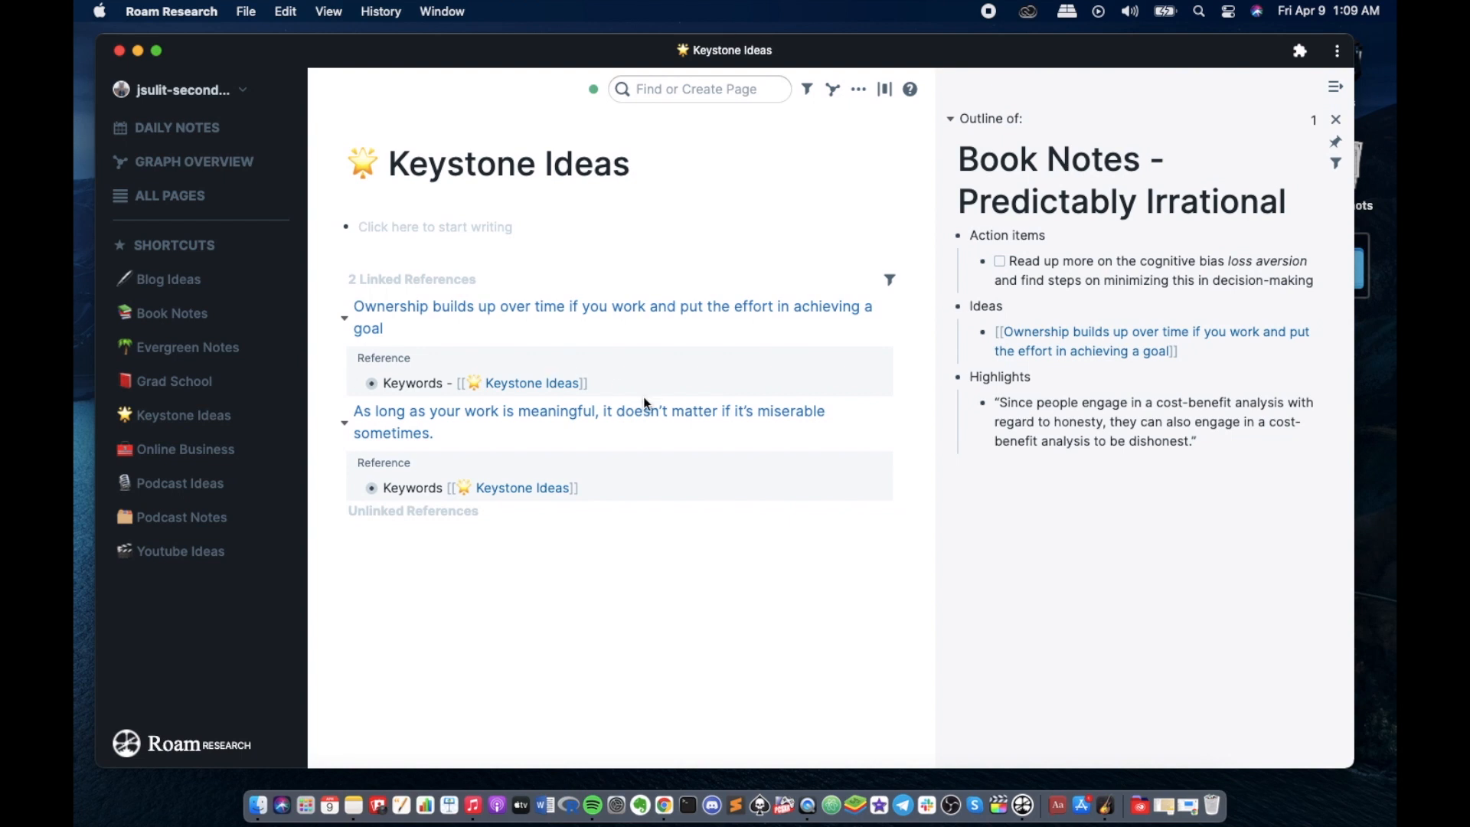
{"action": "mouse_move", "coordinate": [888, 278]}
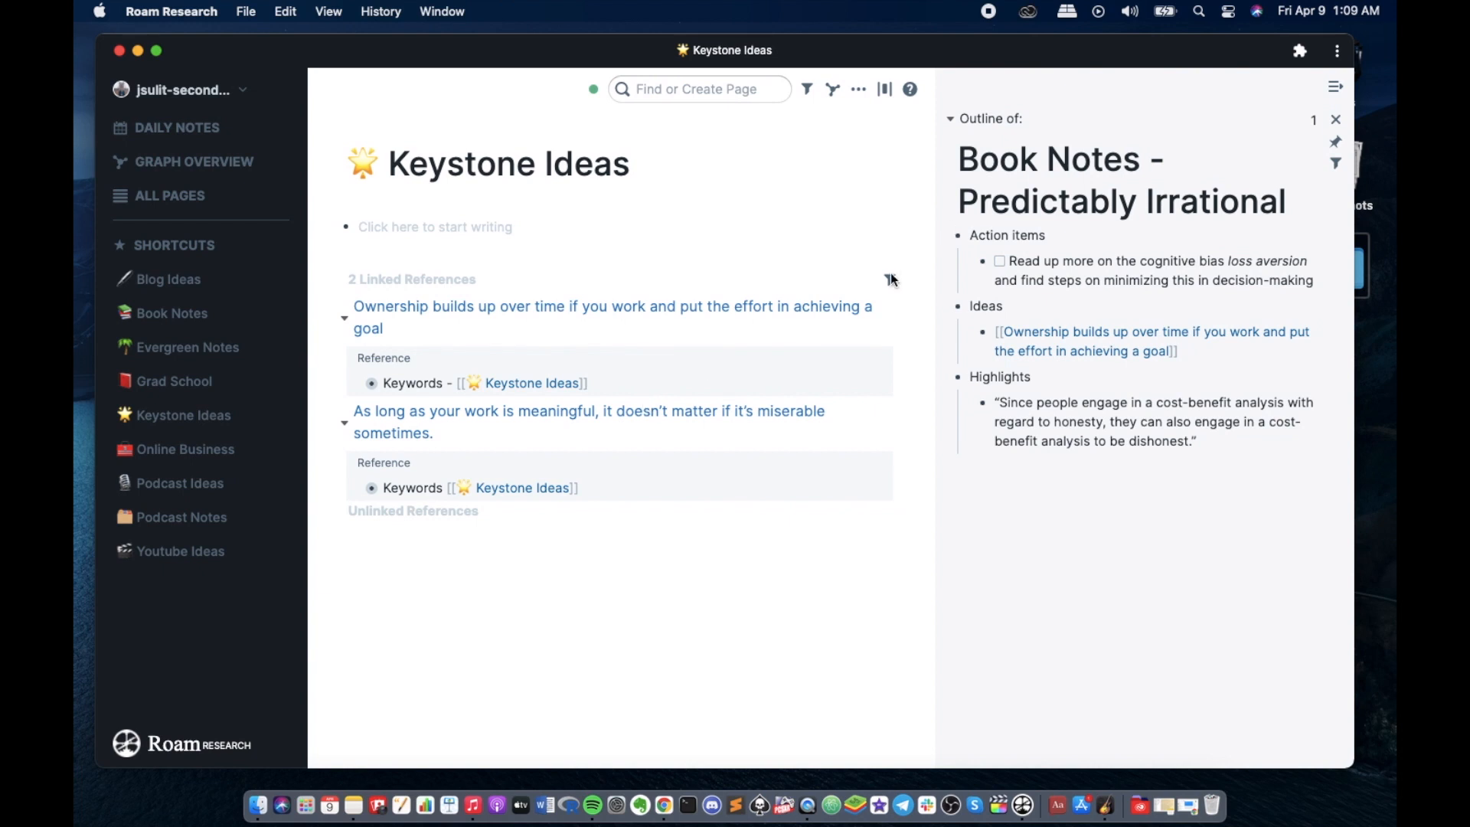
{"action": "mouse_move", "coordinate": [888, 282]}
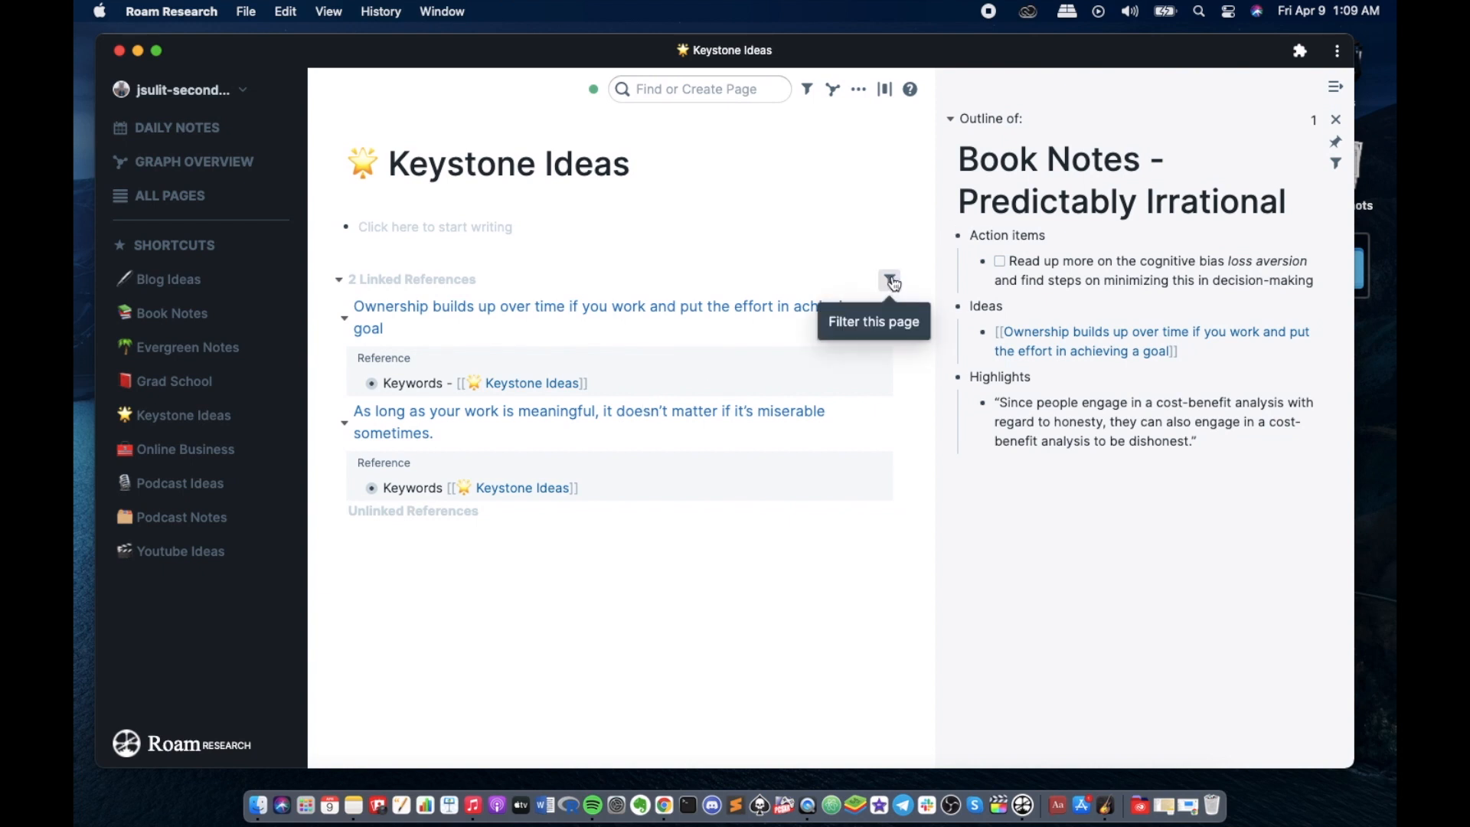
{"action": "mouse_move", "coordinate": [902, 275]}
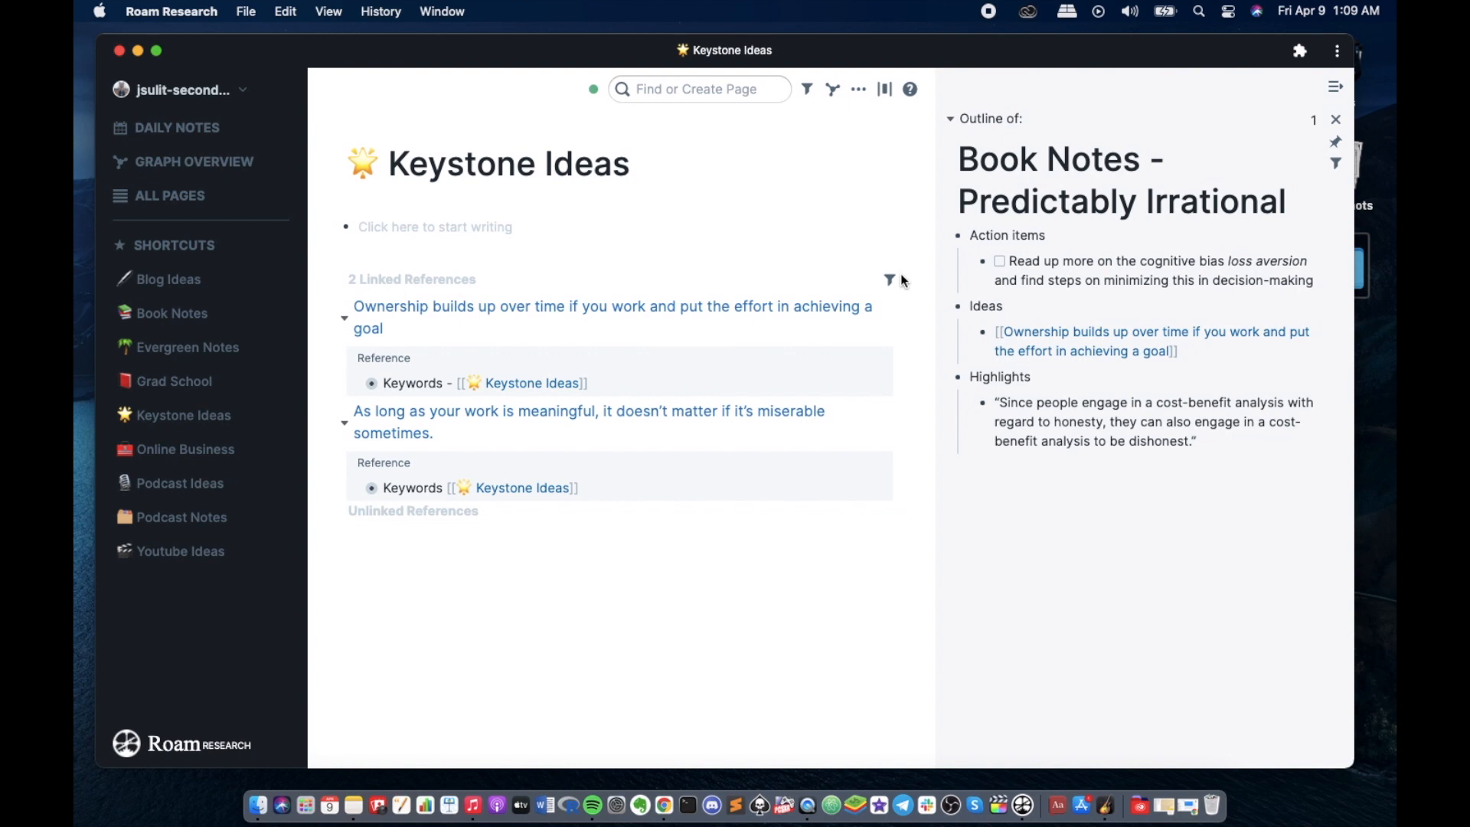
{"action": "left_click", "coordinate": [888, 282]}
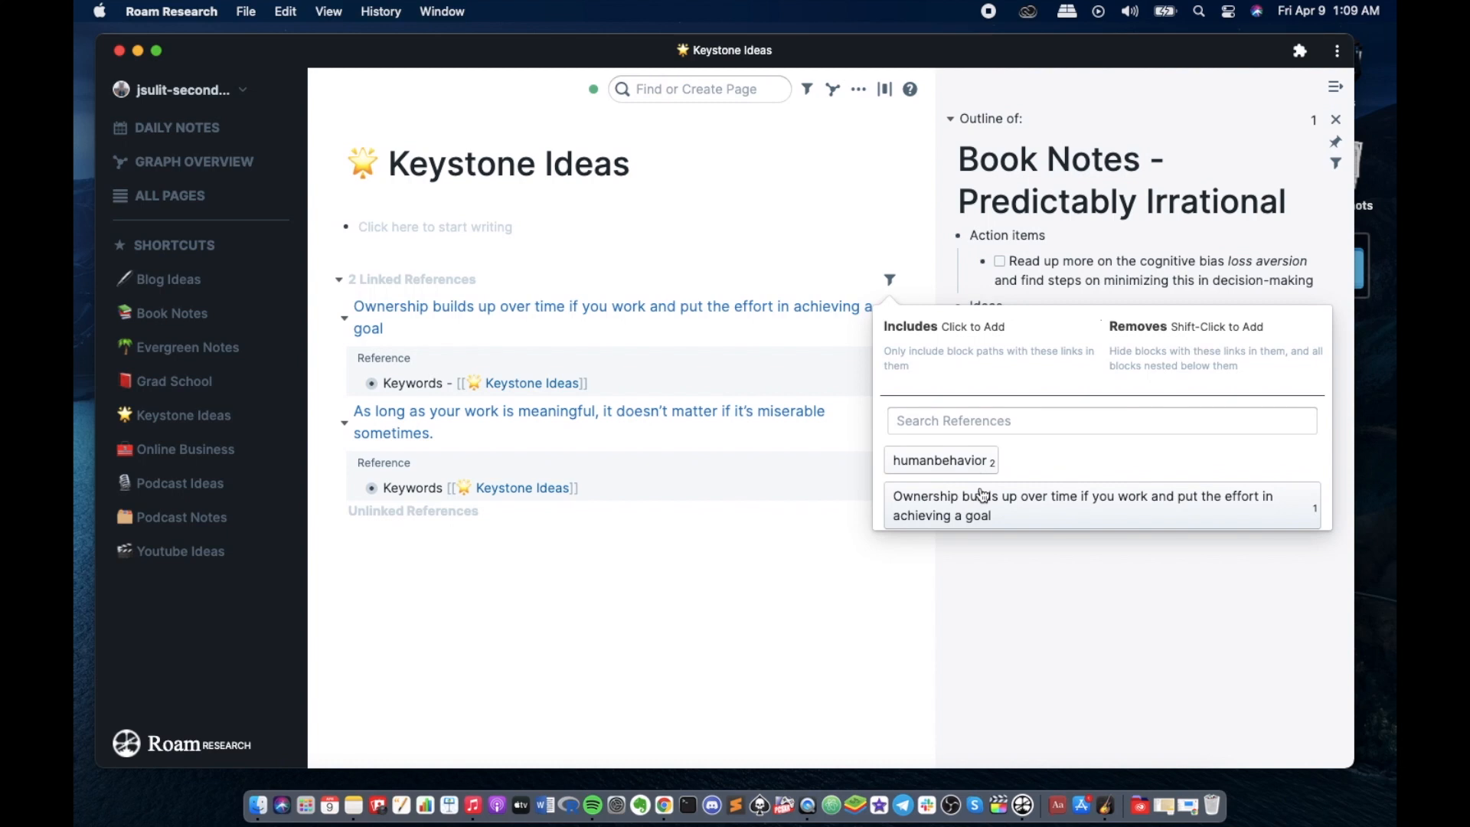
{"action": "mouse_move", "coordinate": [971, 468]}
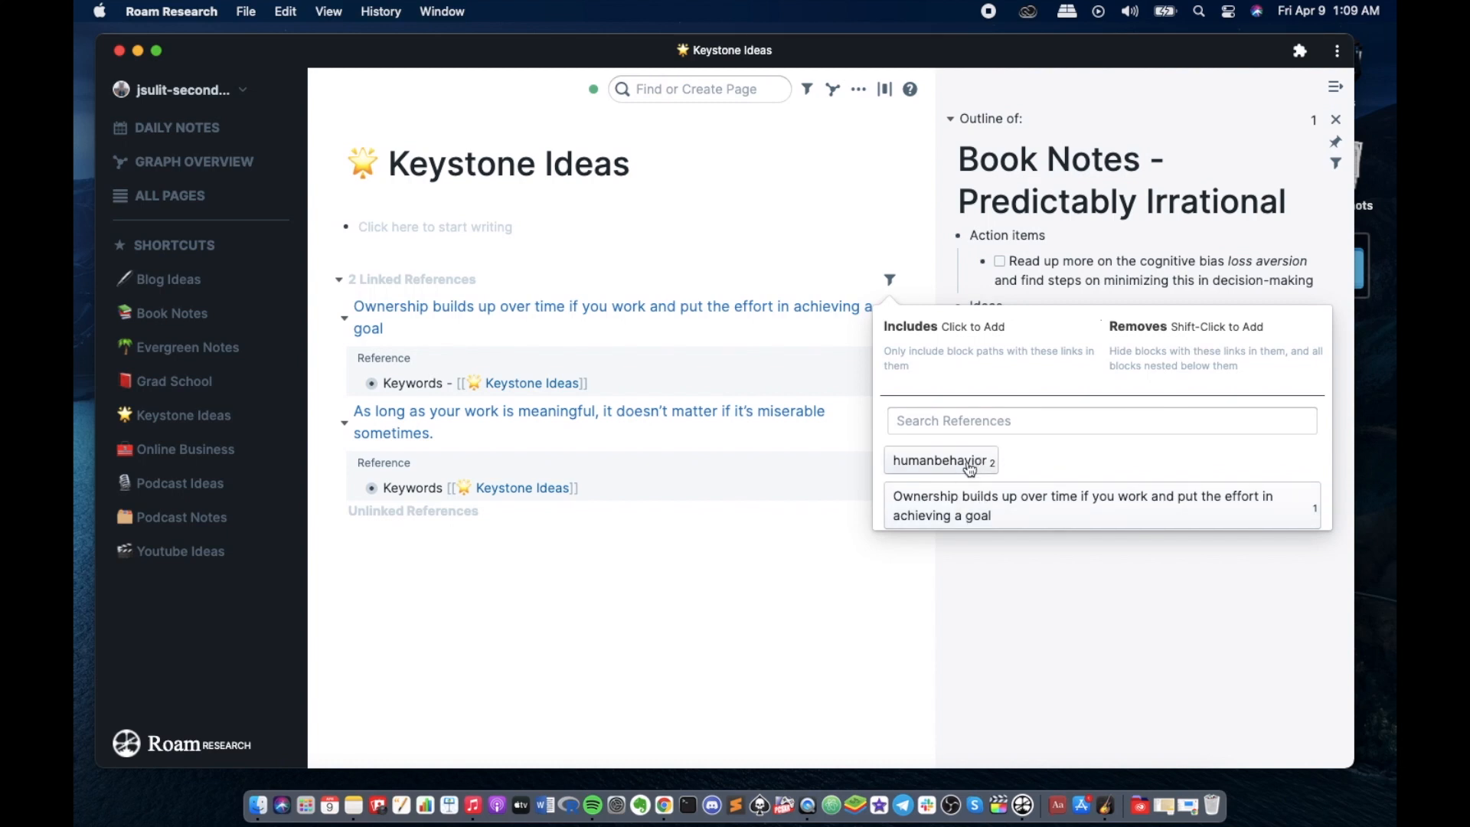
{"action": "left_click", "coordinate": [941, 461]}
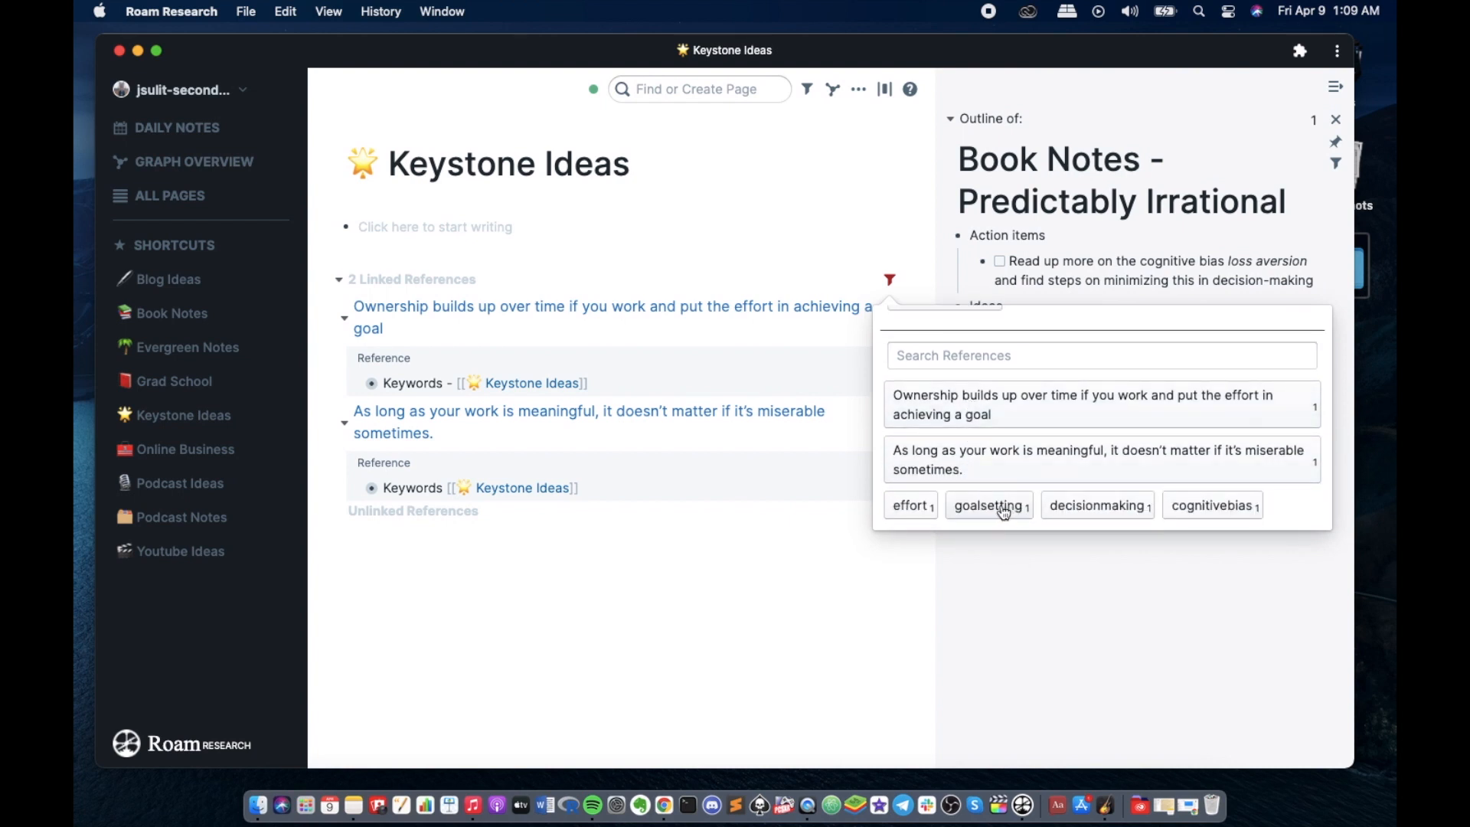
{"action": "left_click", "coordinate": [985, 506]}
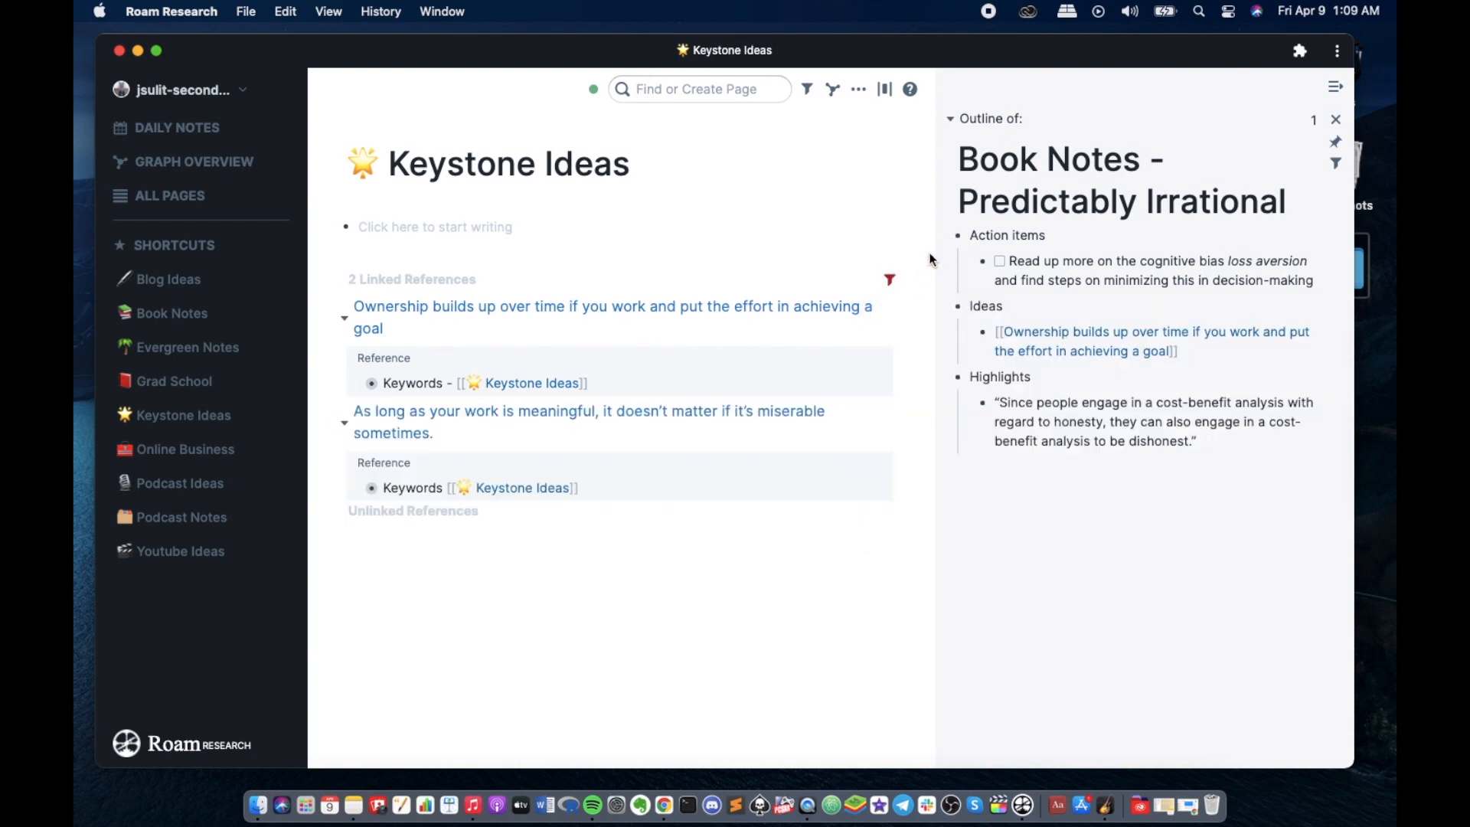
- Remove the humanbehavior filter so both linked references show again
{"action": "left_click", "coordinate": [888, 279]}
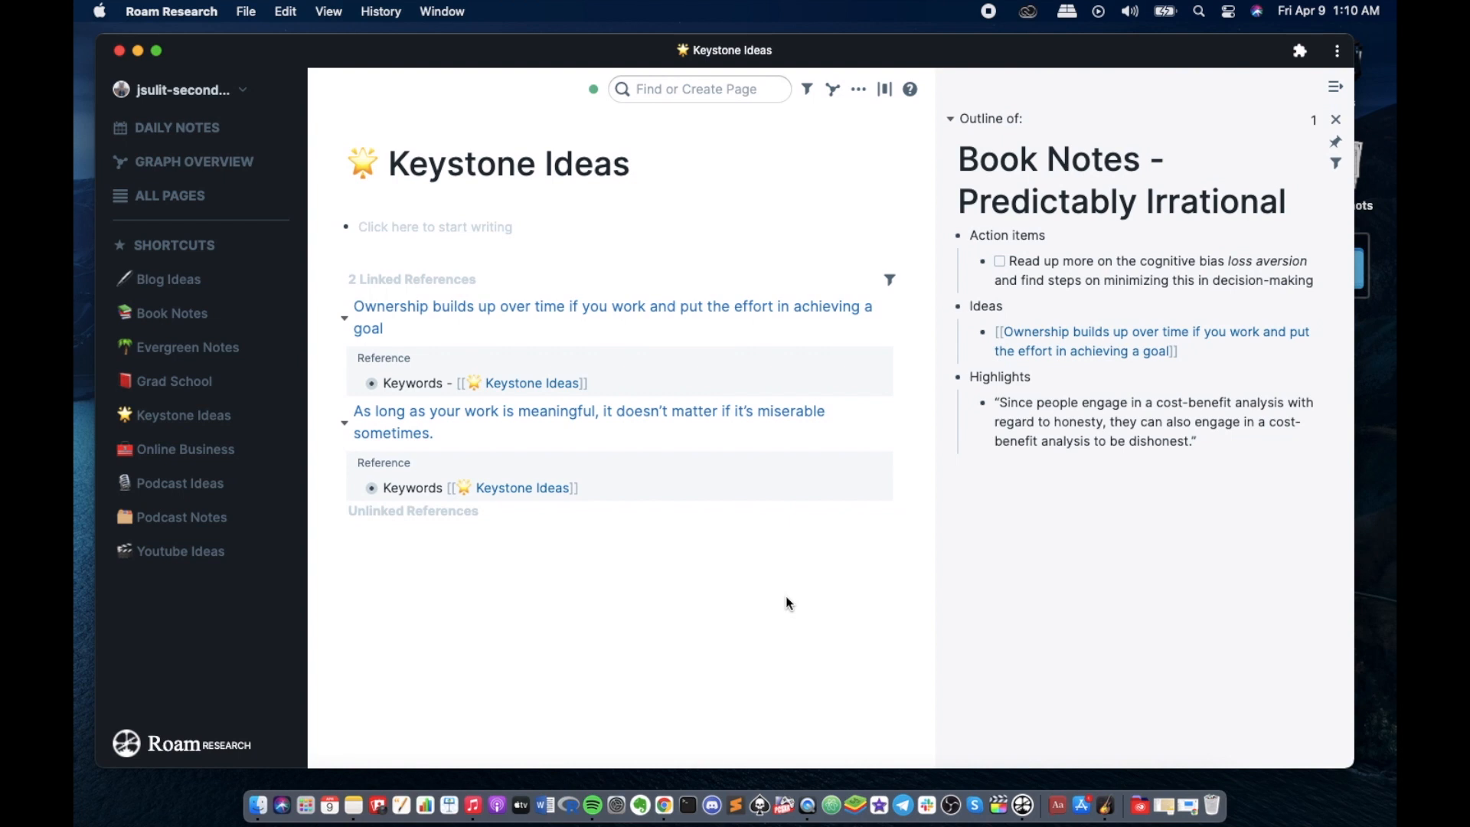
{"action": "mouse_move", "coordinate": [798, 605]}
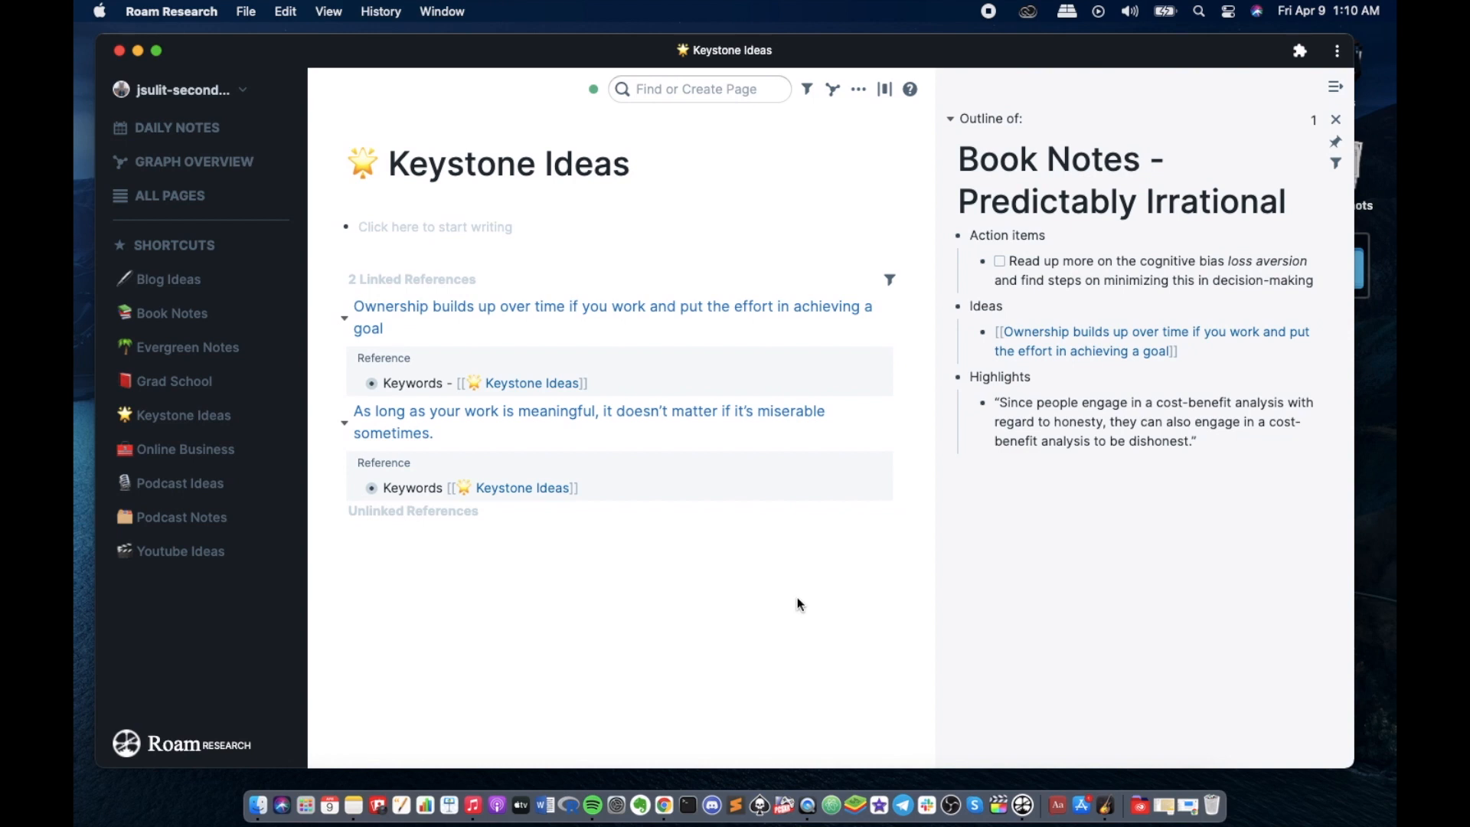
{"action": "mouse_move", "coordinate": [626, 582]}
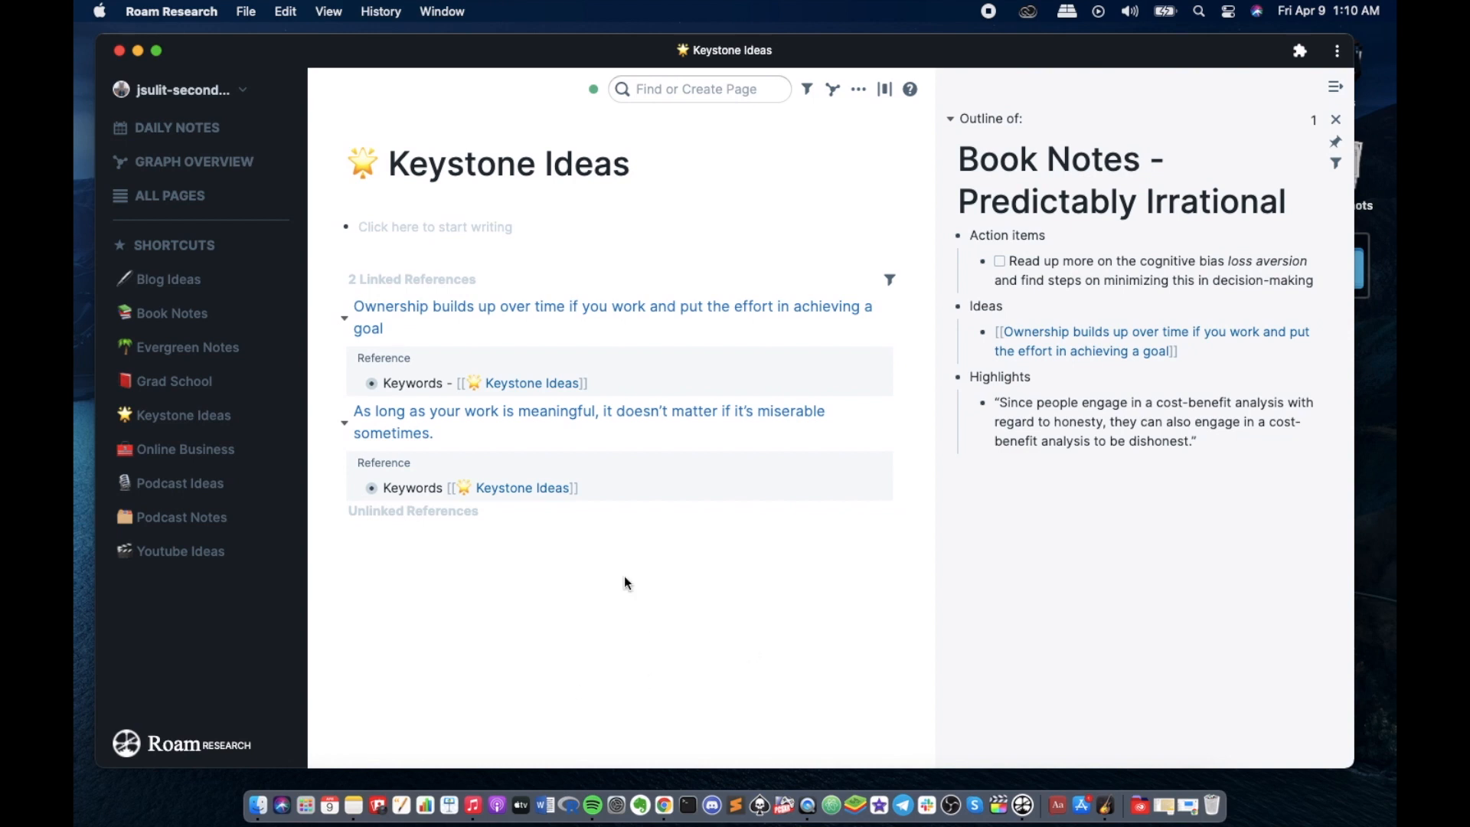
{"action": "mouse_move", "coordinate": [670, 528]}
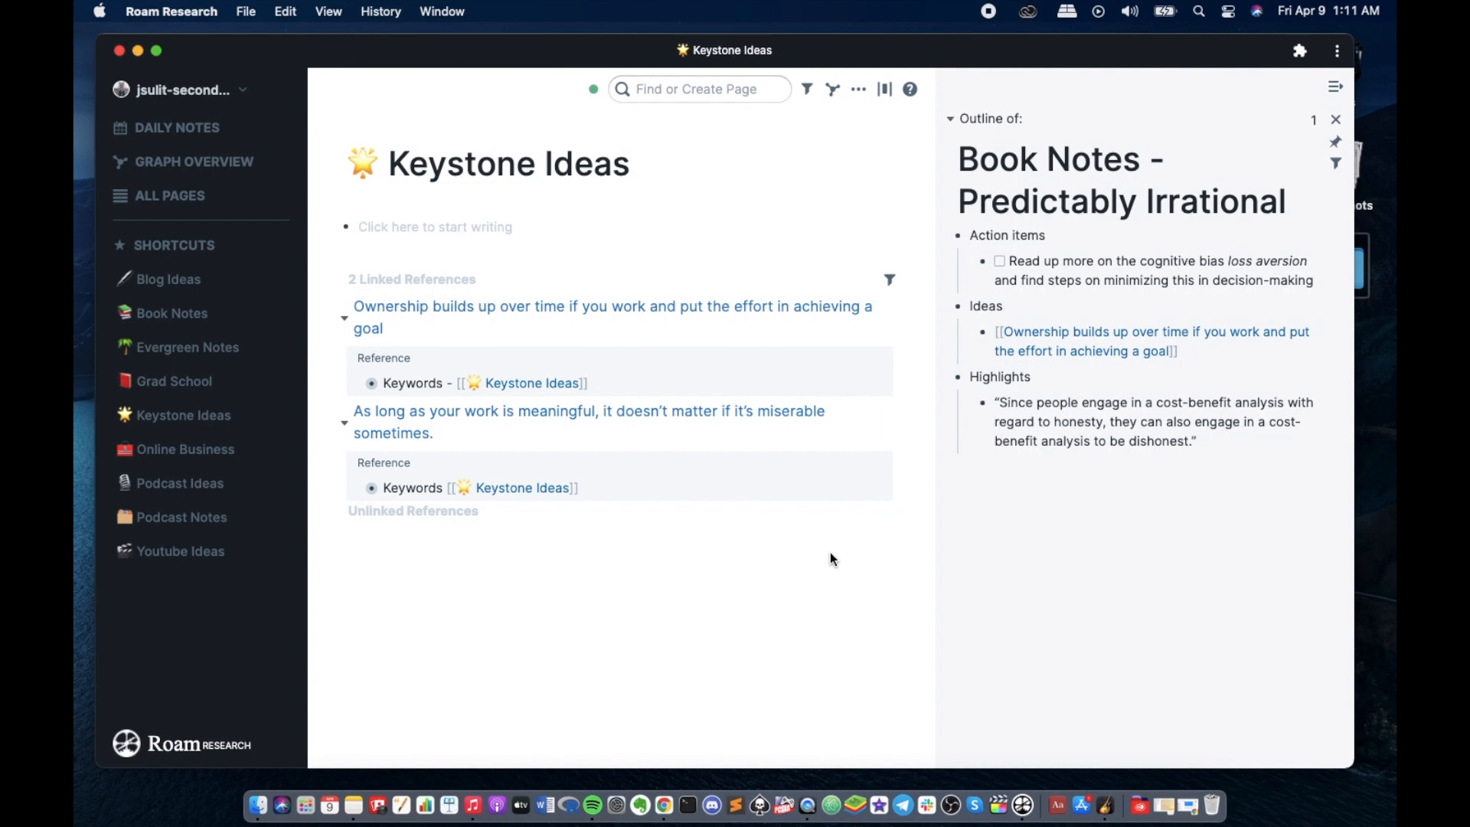
{"action": "mouse_move", "coordinate": [835, 553]}
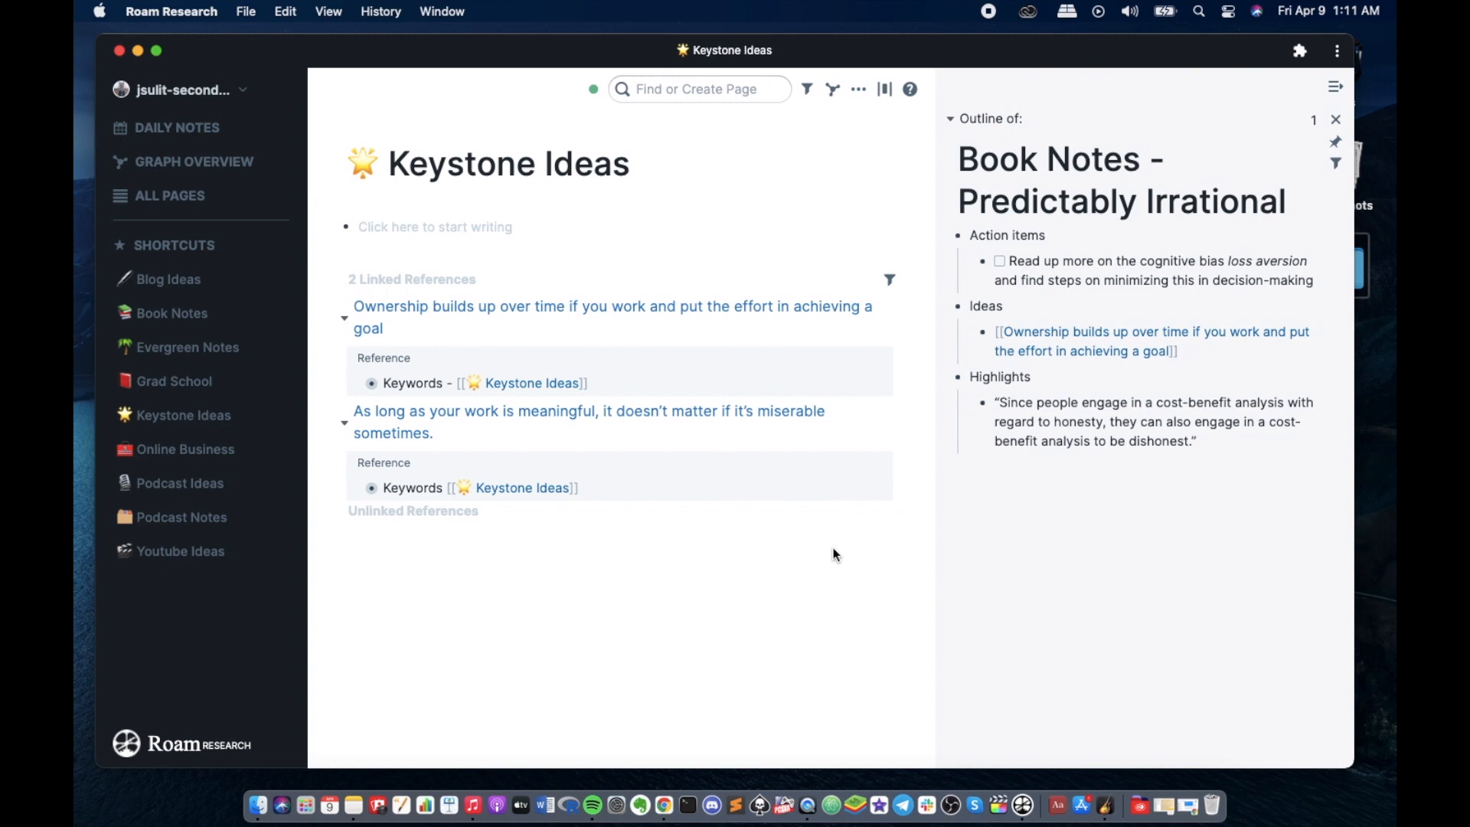
{"action": "mouse_move", "coordinate": [808, 571]}
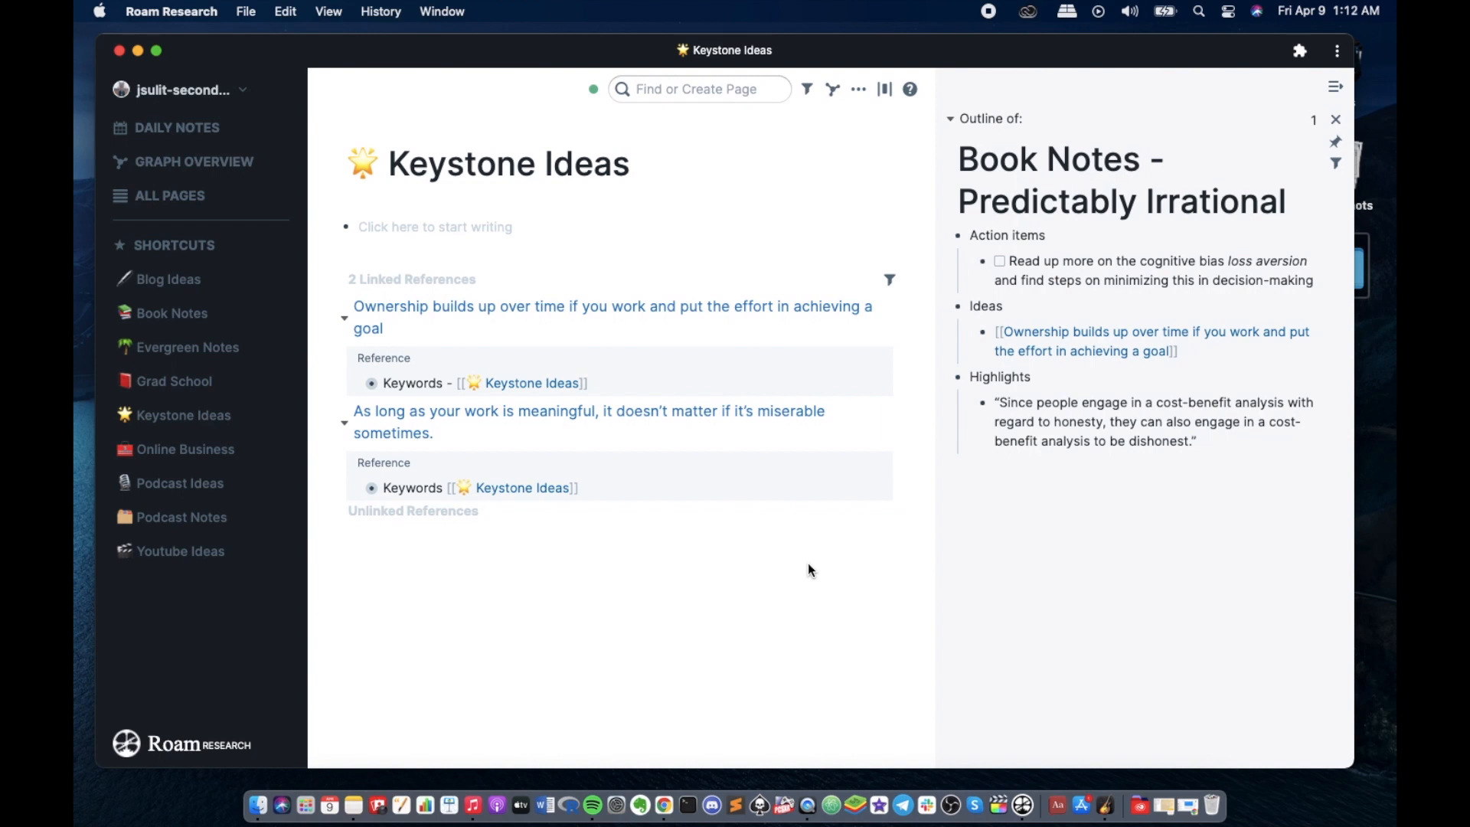
{"action": "mouse_move", "coordinate": [764, 536]}
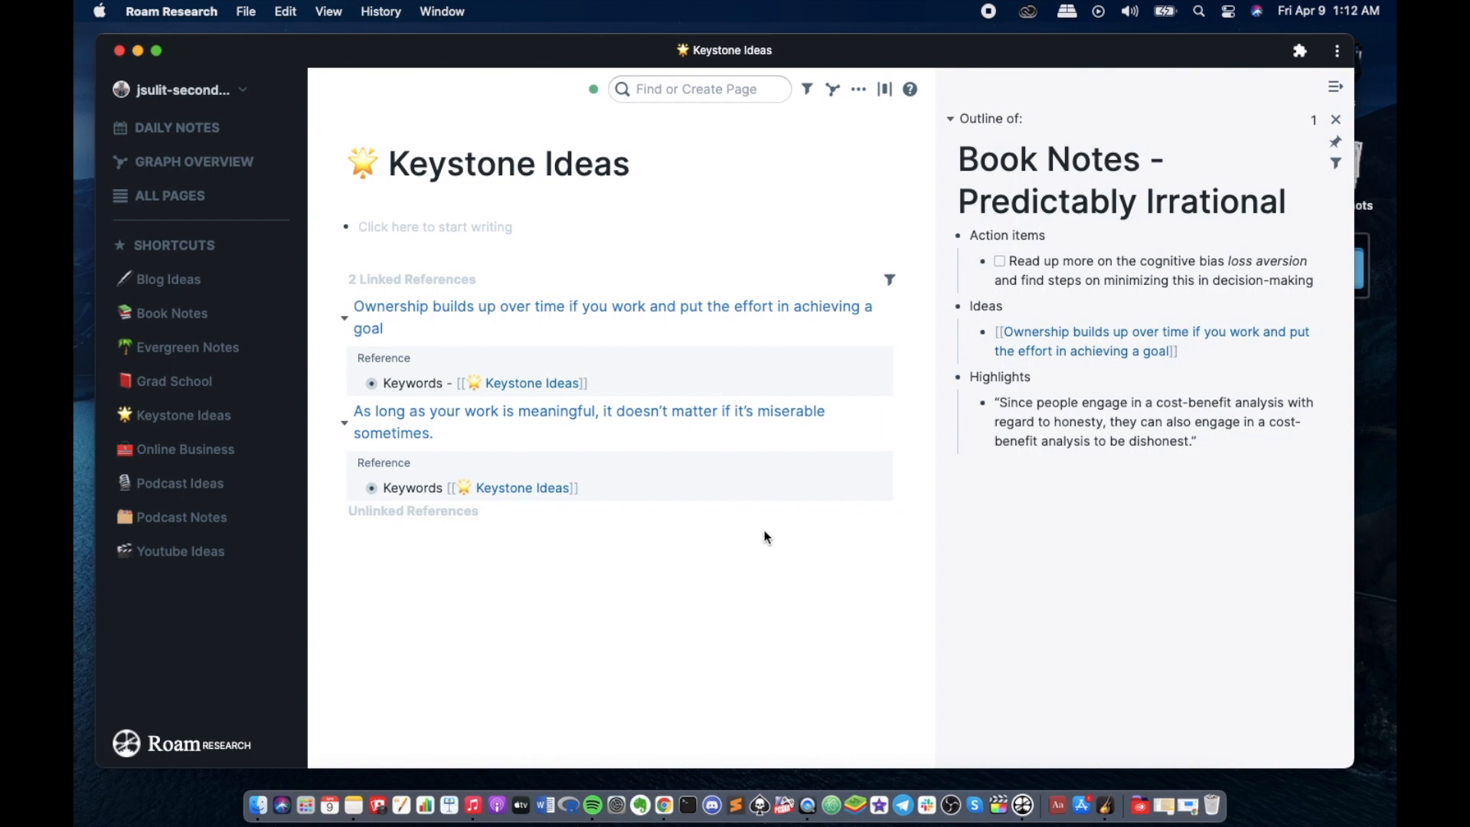
{"action": "mouse_move", "coordinate": [801, 532]}
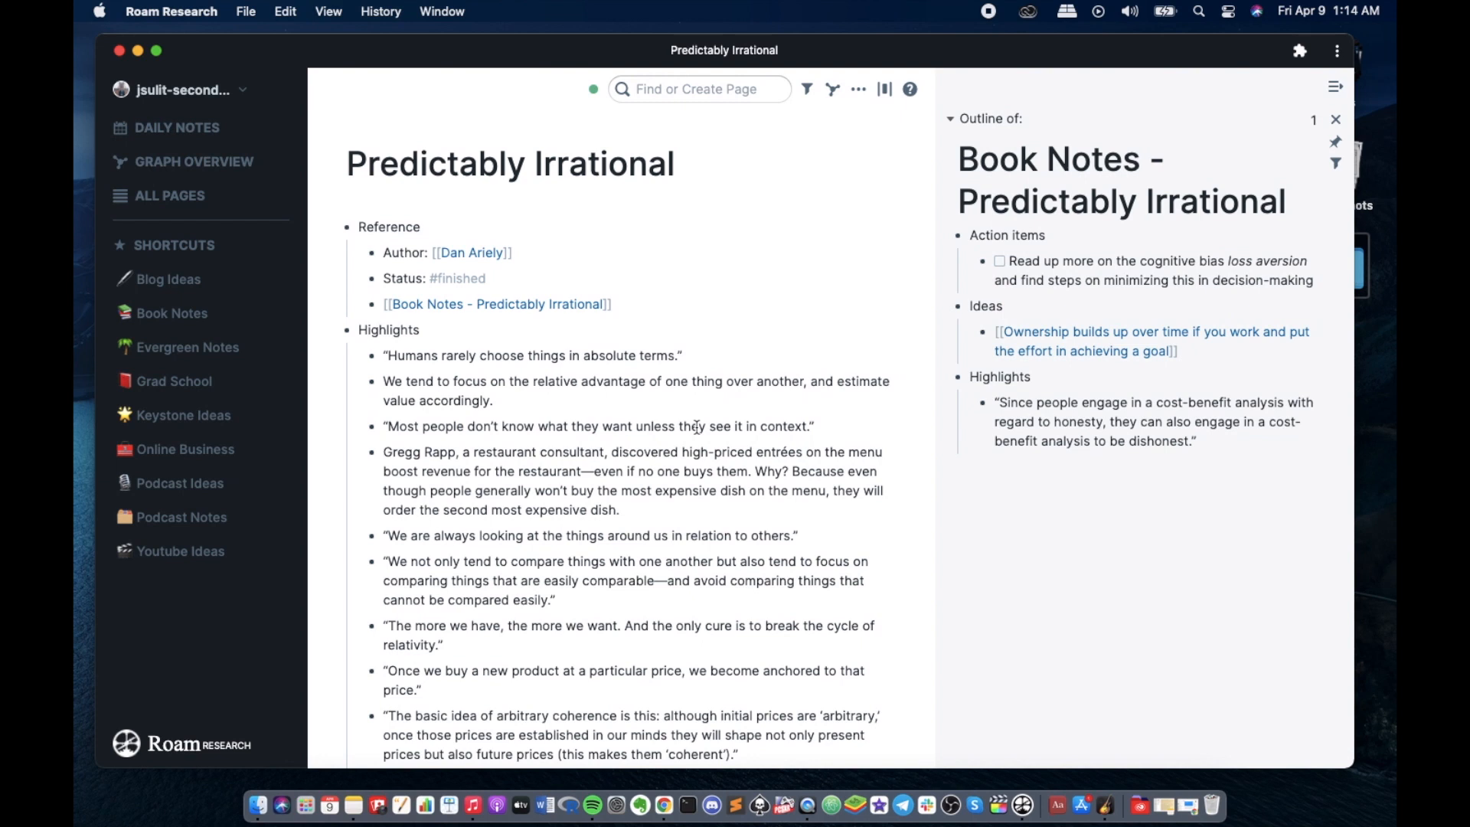
{"action": "scroll", "scroll_direction": "down", "scroll_amount": 3}
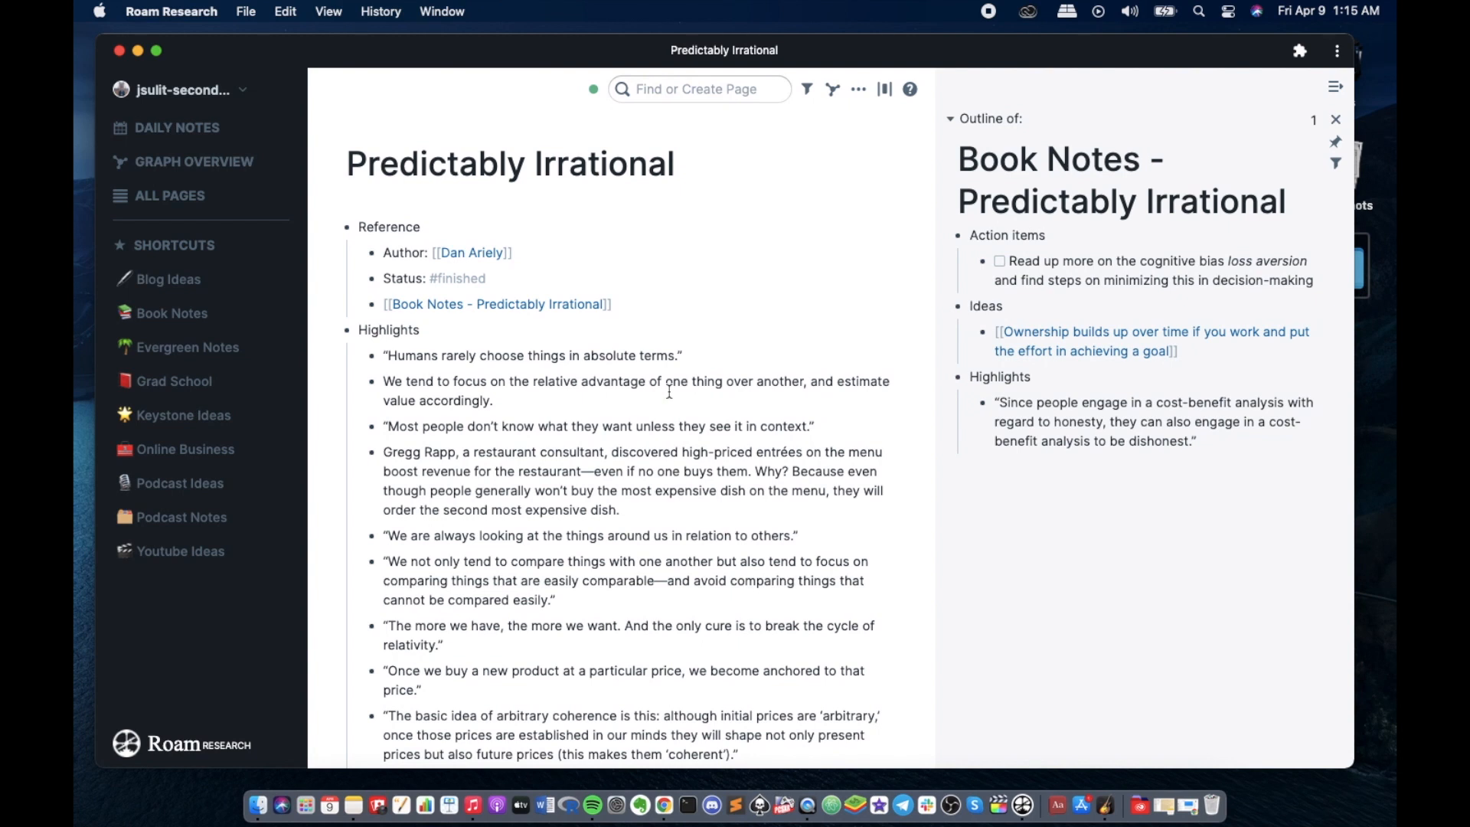
{"action": "scroll", "scroll_direction": "down", "scroll_amount": 3}
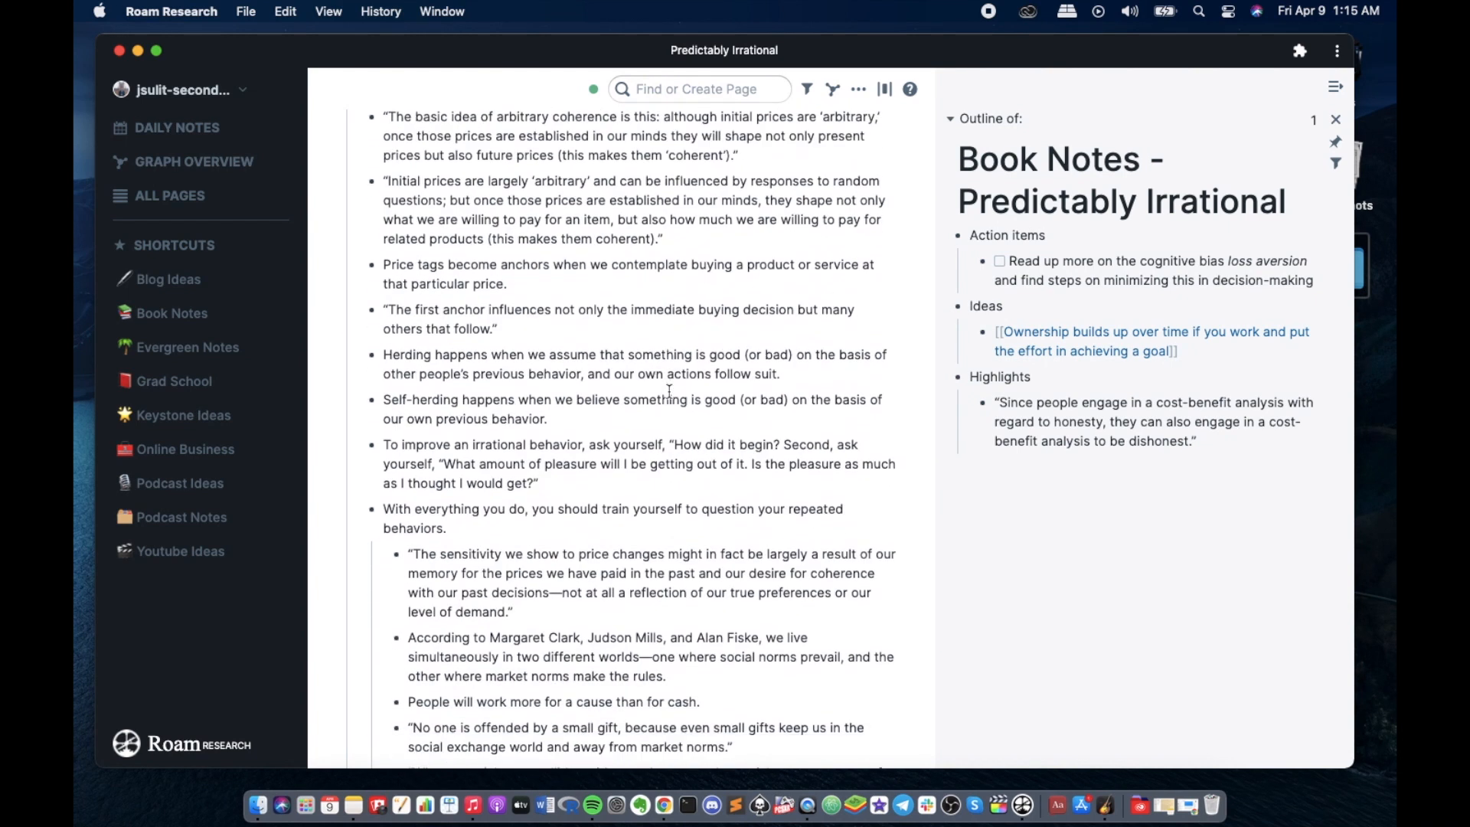